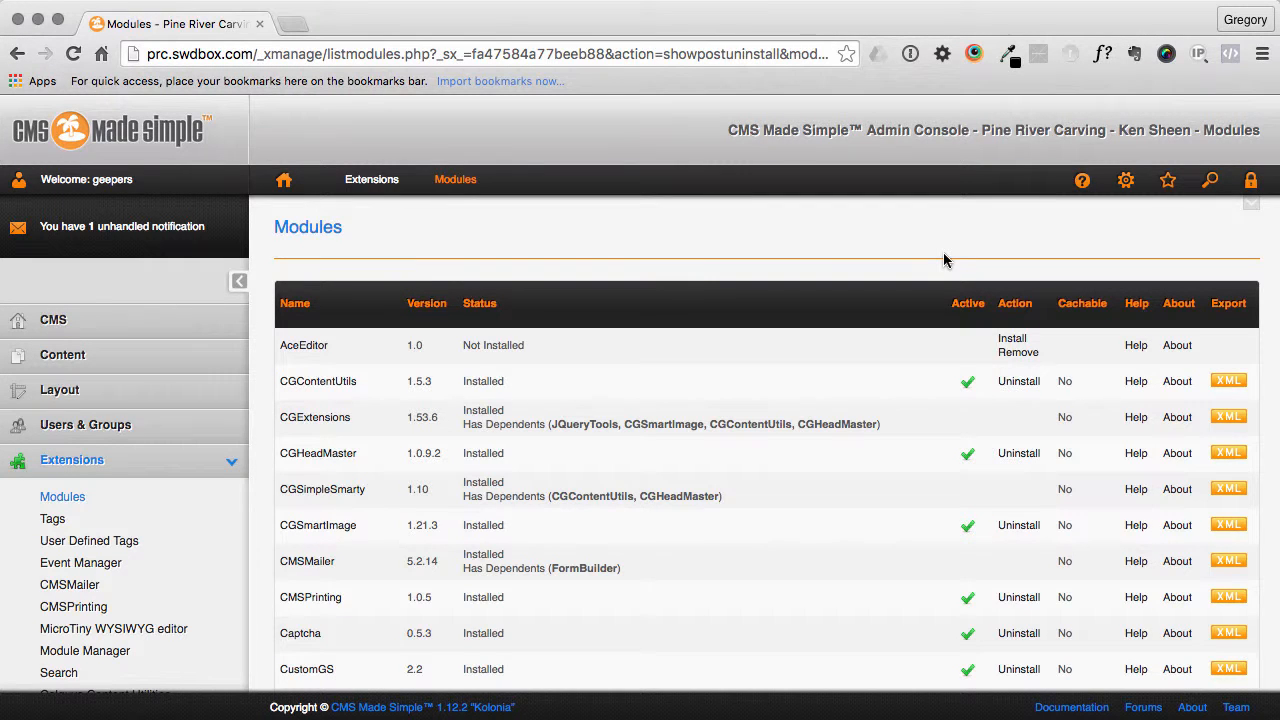
pyautogui.moveTo(780, 282)
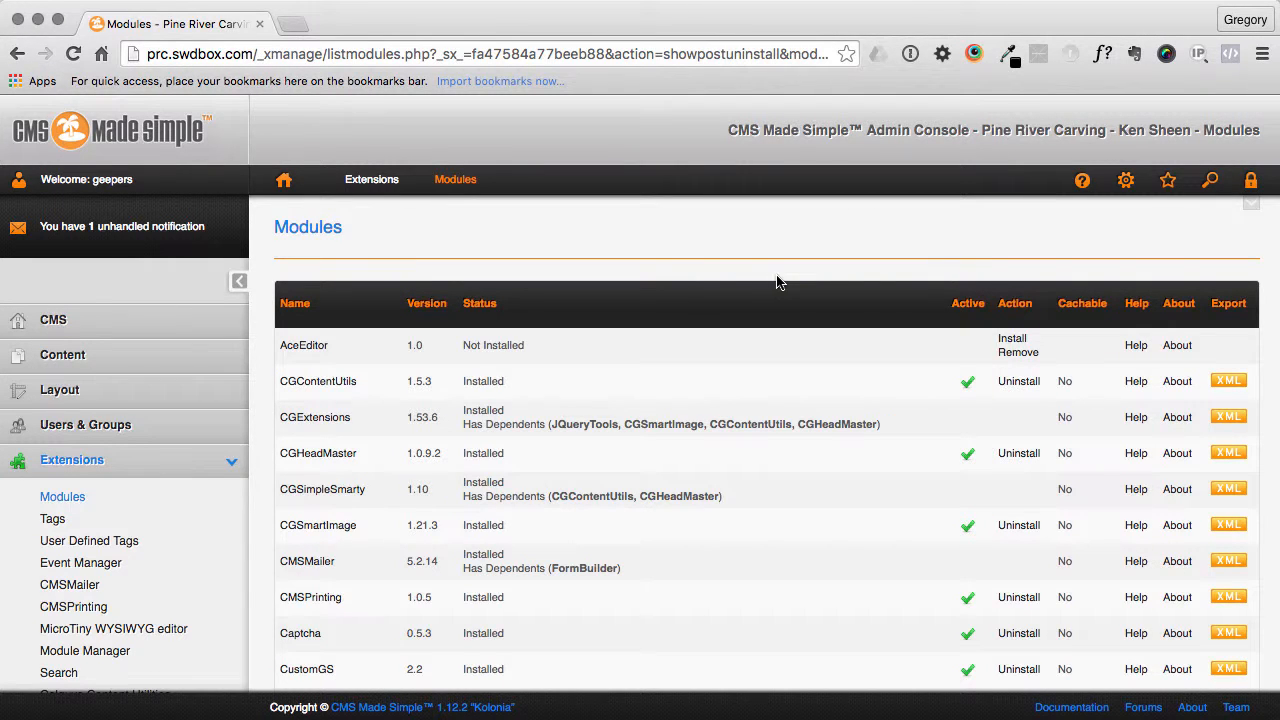
# - Remove the AceEditor module, confirming permanent deletion of its files
pyautogui.scroll(-3)
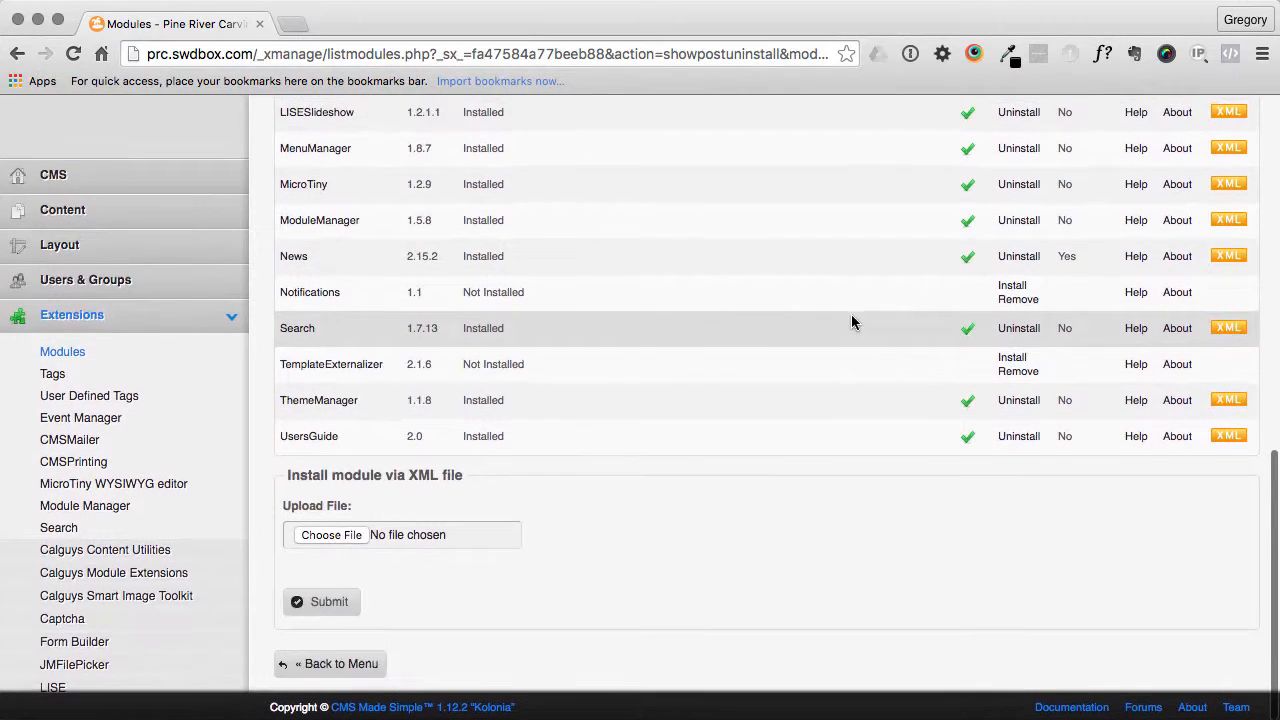
pyautogui.scroll(3)
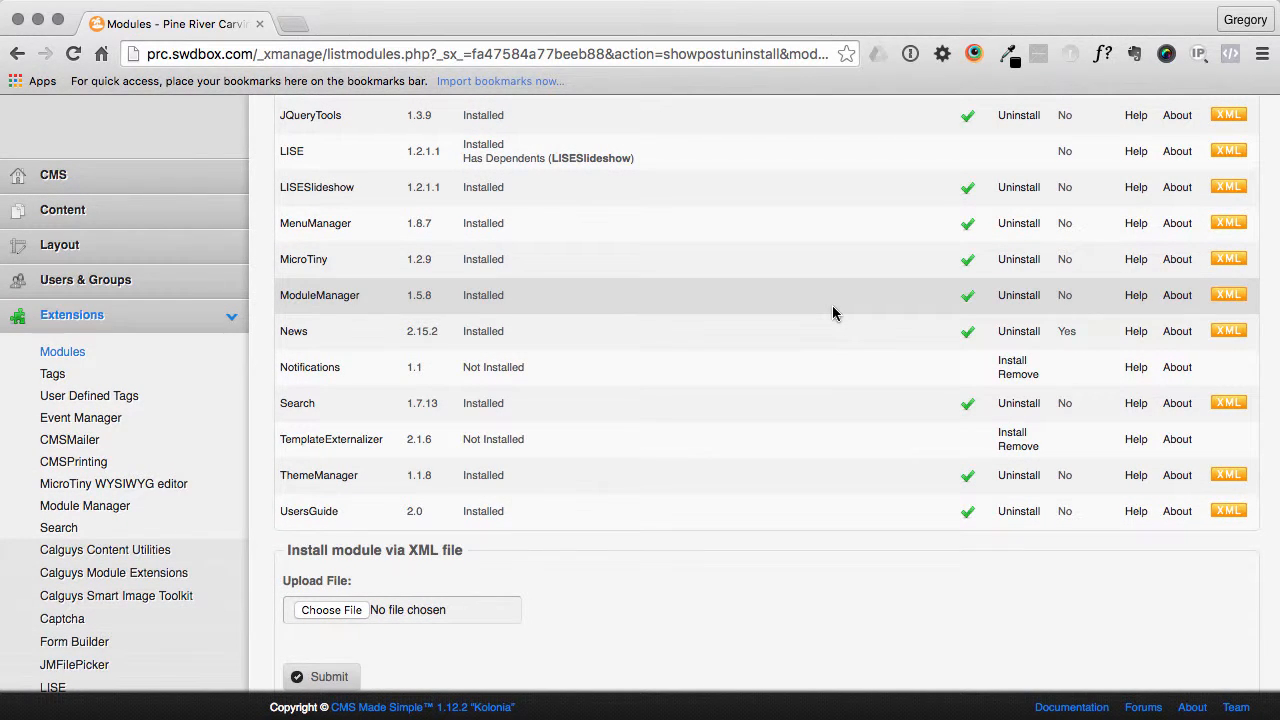
pyautogui.scroll(-3)
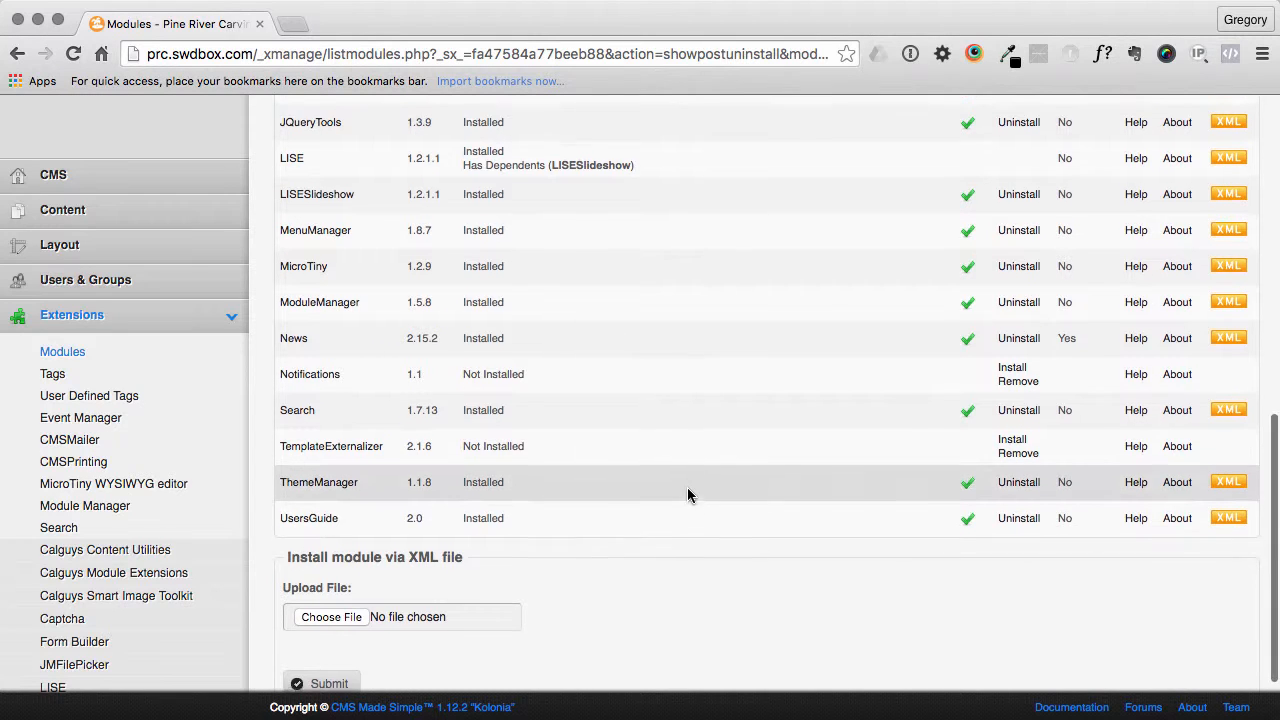
pyautogui.scroll(3)
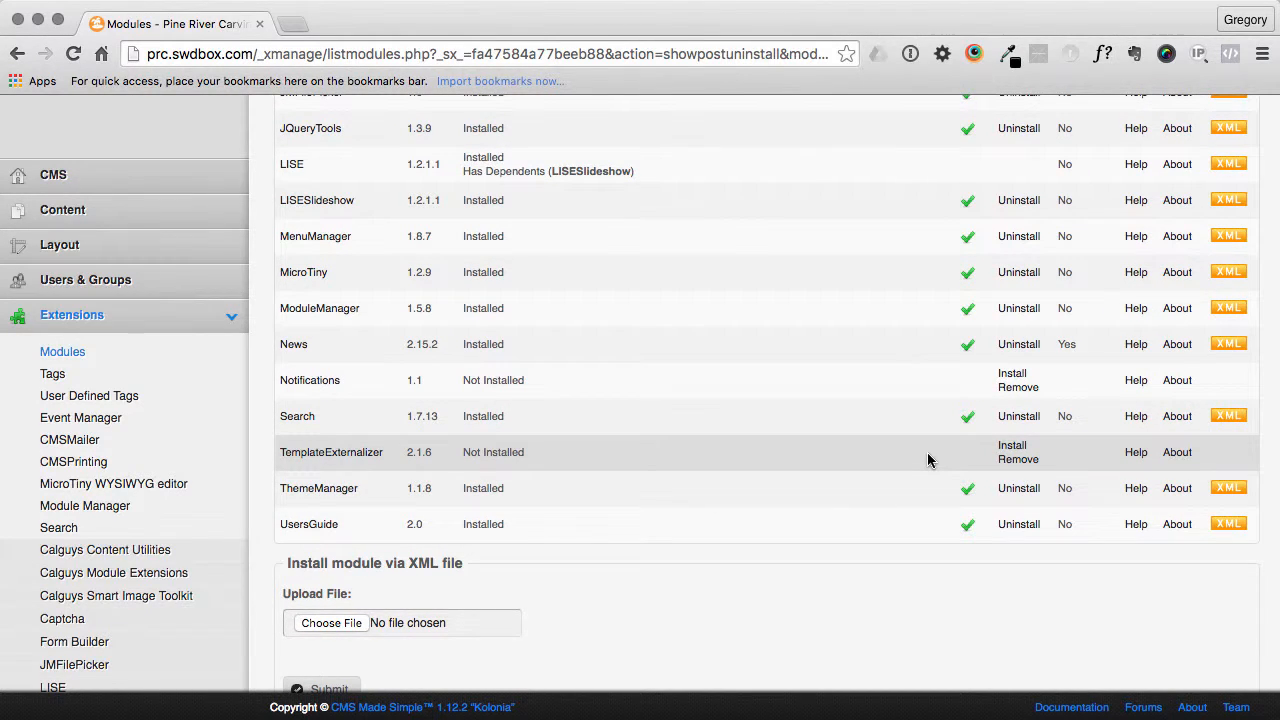
pyautogui.moveTo(1018, 458)
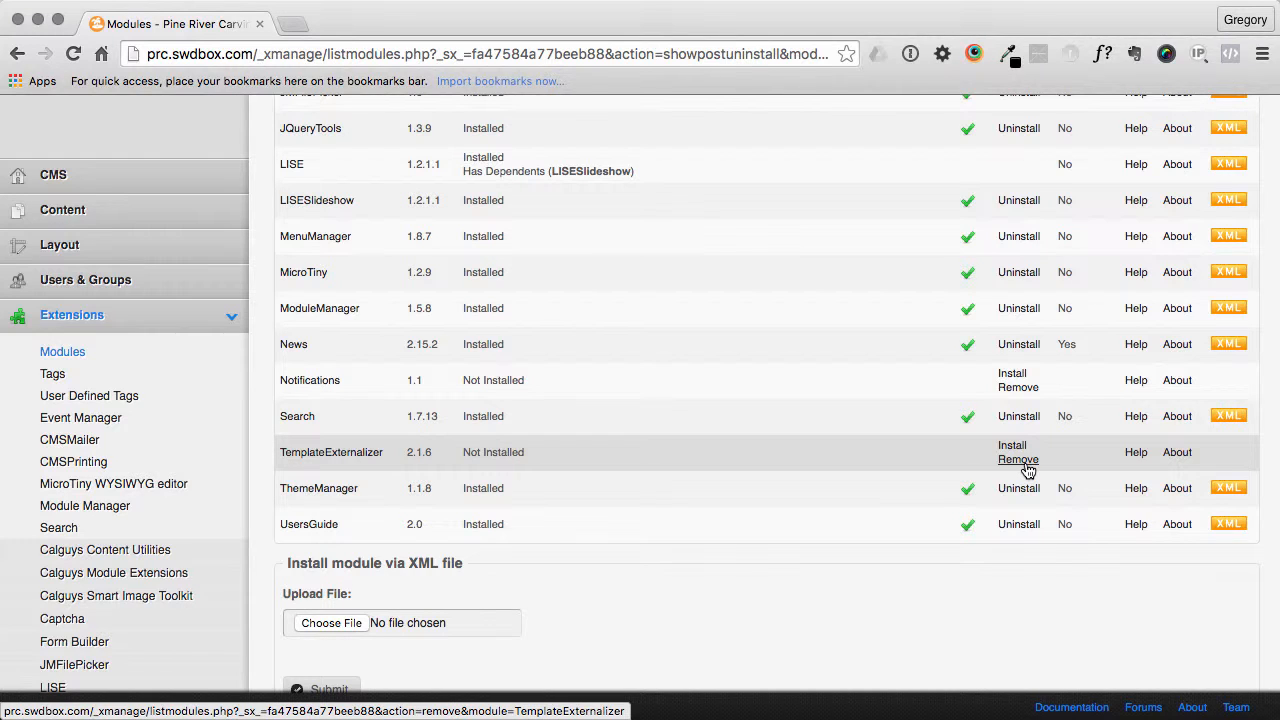
pyautogui.moveTo(530, 308)
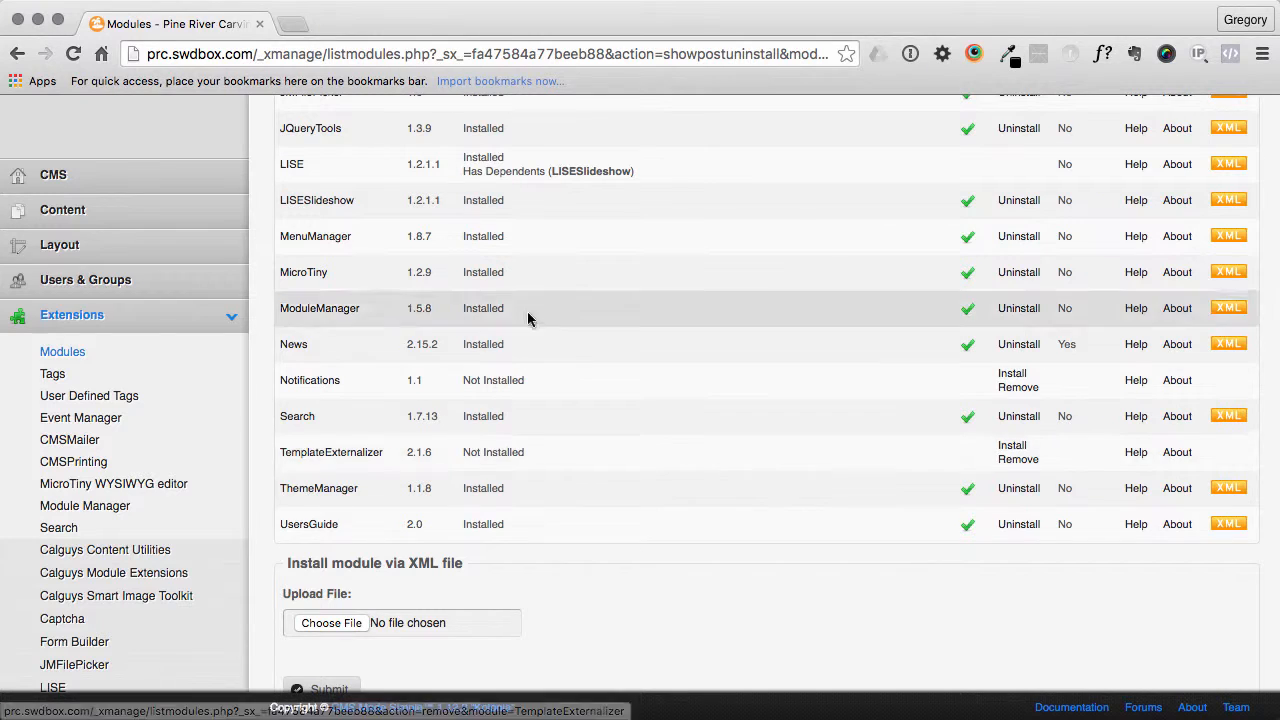
pyautogui.moveTo(952, 458)
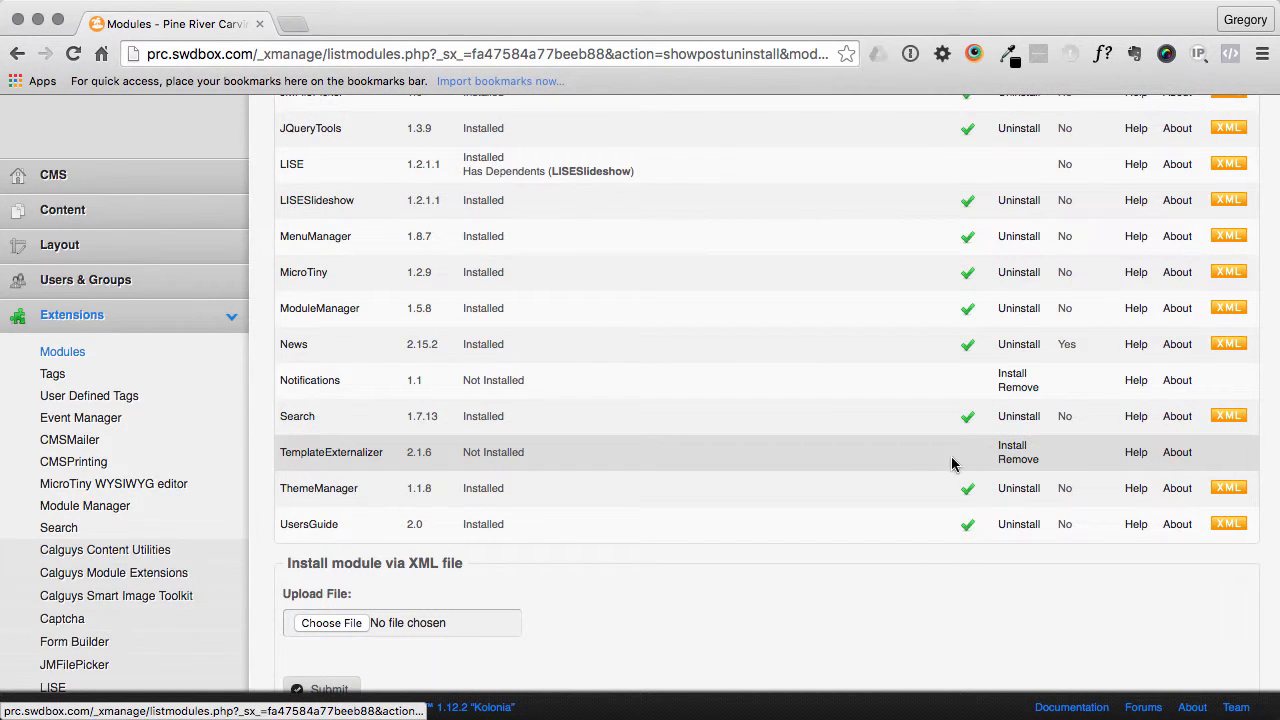
pyautogui.scroll(3)
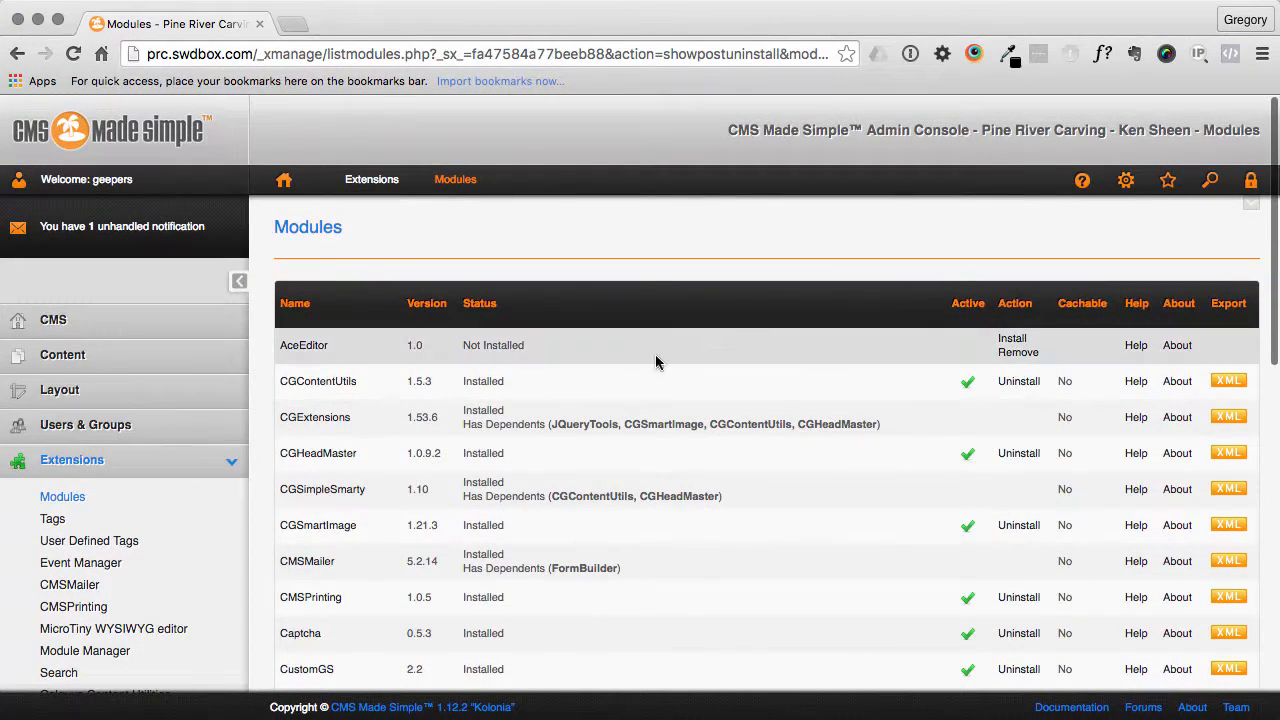
pyautogui.click(1018, 352)
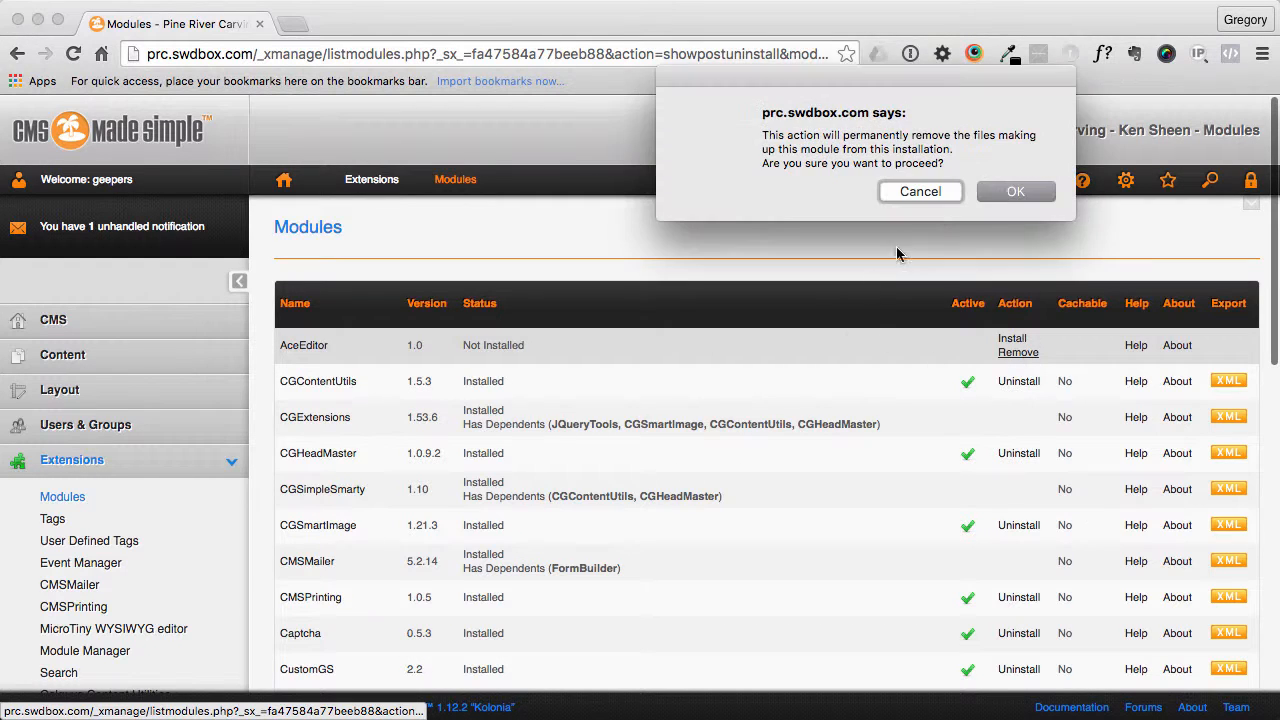
pyautogui.click(1016, 192)
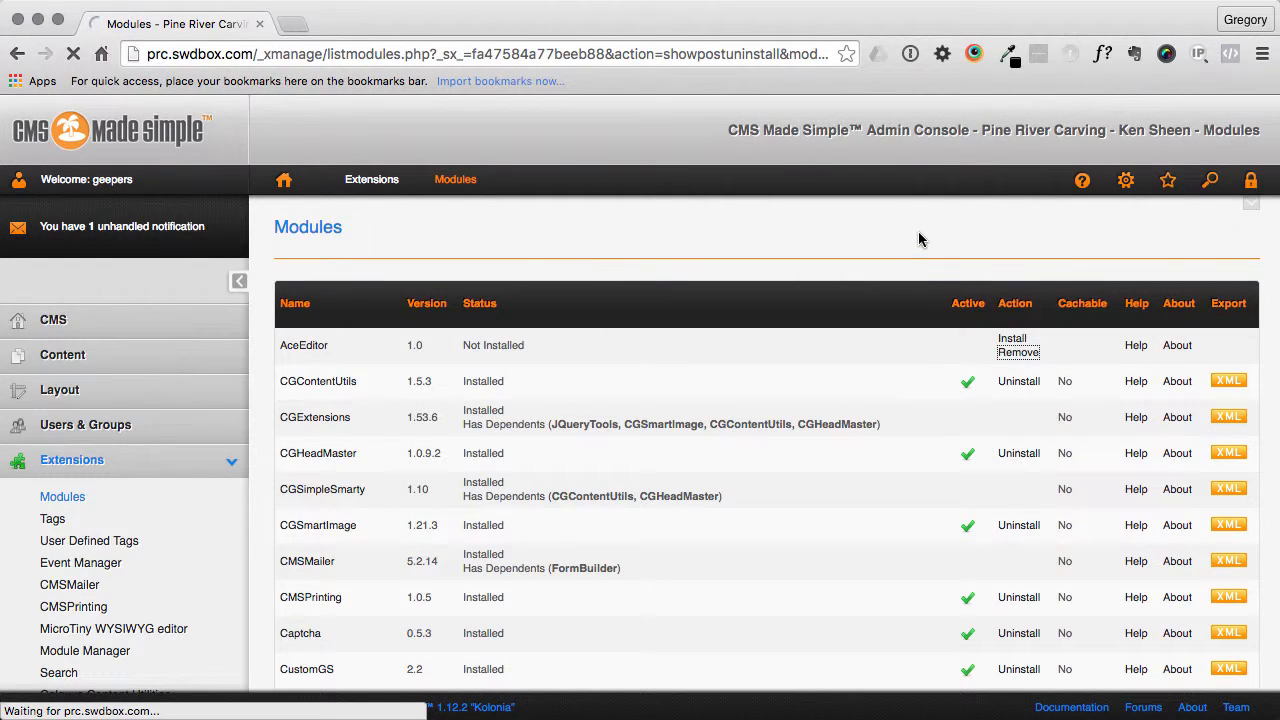
pyautogui.click(1020, 352)
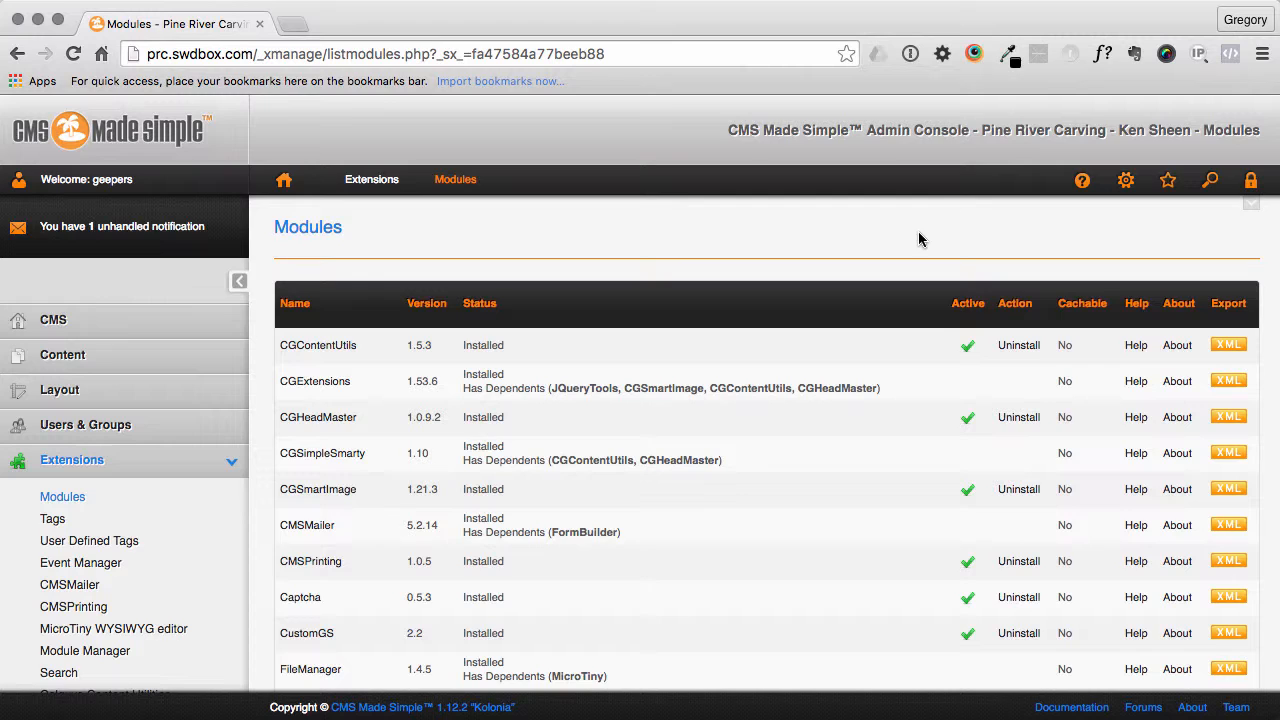
# - Remove the Notifications and TemplateExternalizer modules from the installation
pyautogui.scroll(-3)
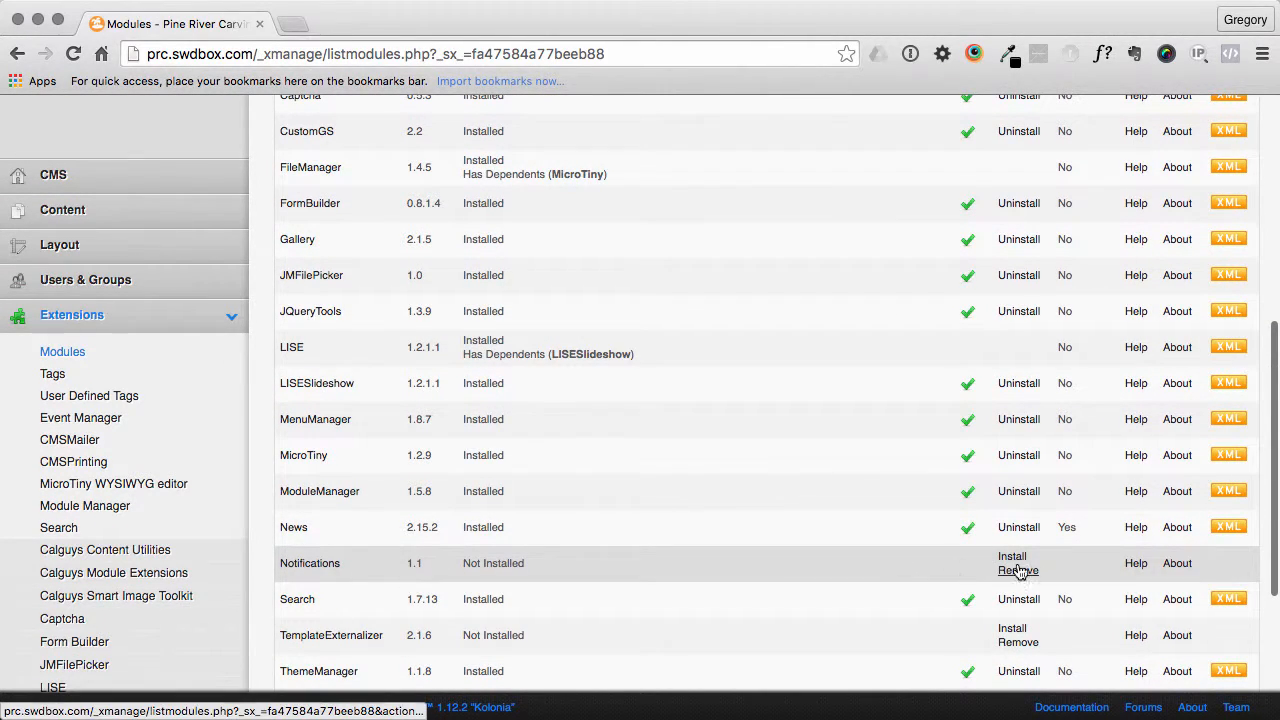
pyautogui.click(1018, 570)
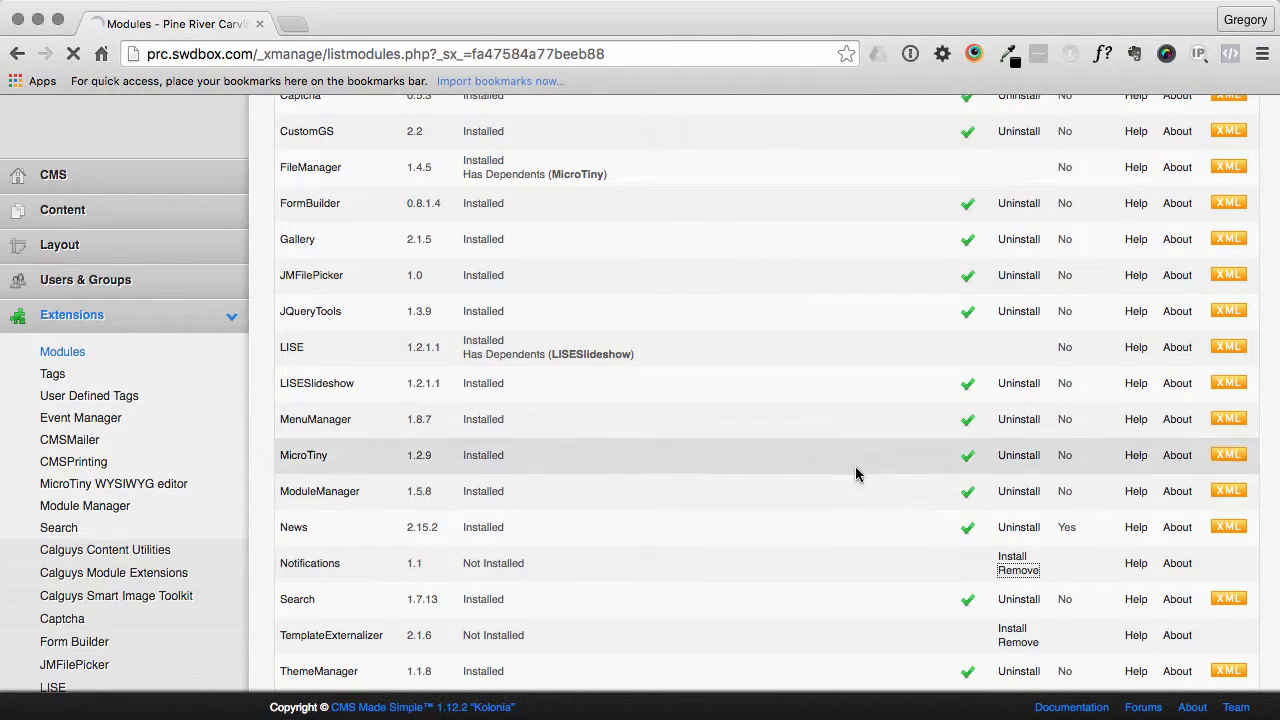
pyautogui.scroll(-3)
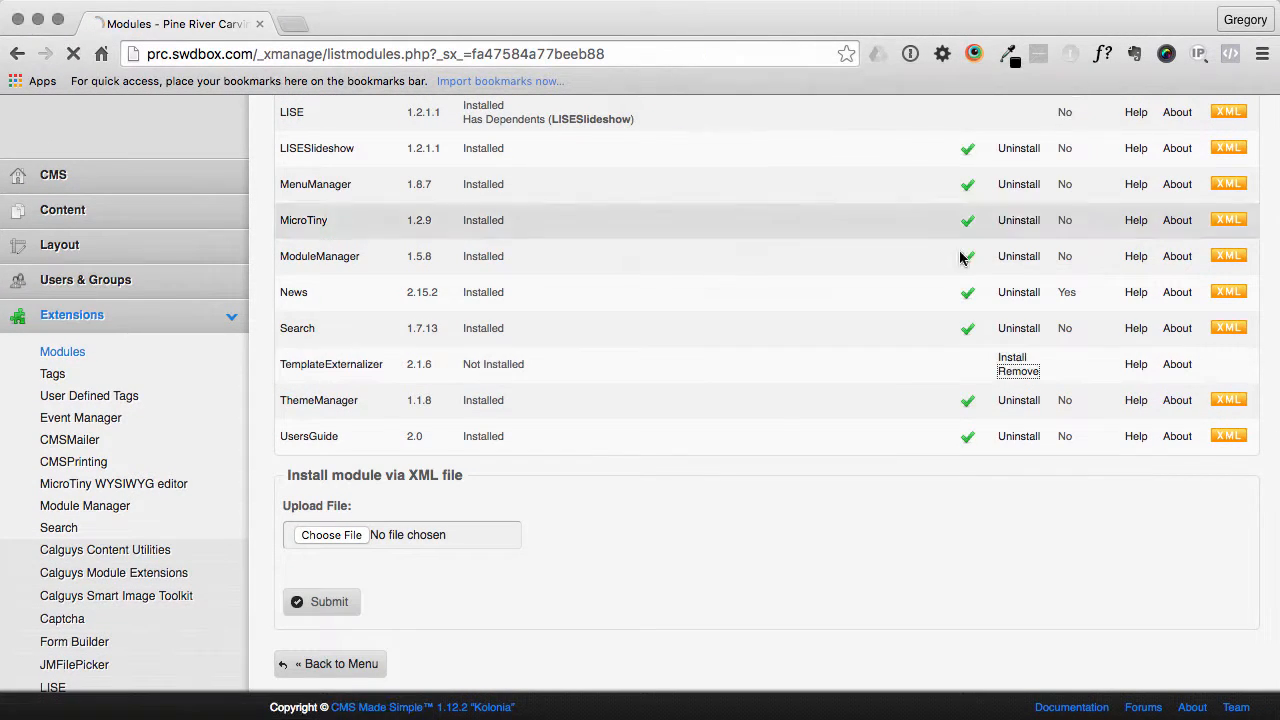
pyautogui.scroll(3)
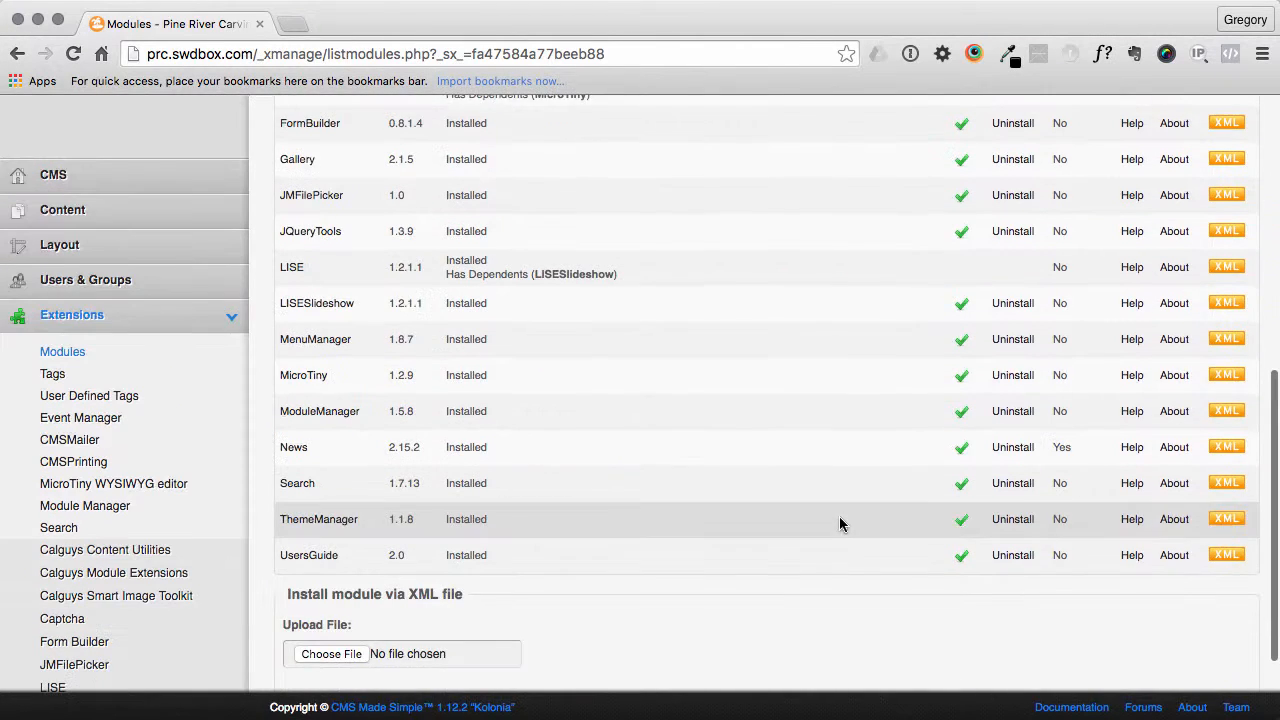
pyautogui.scroll(3)
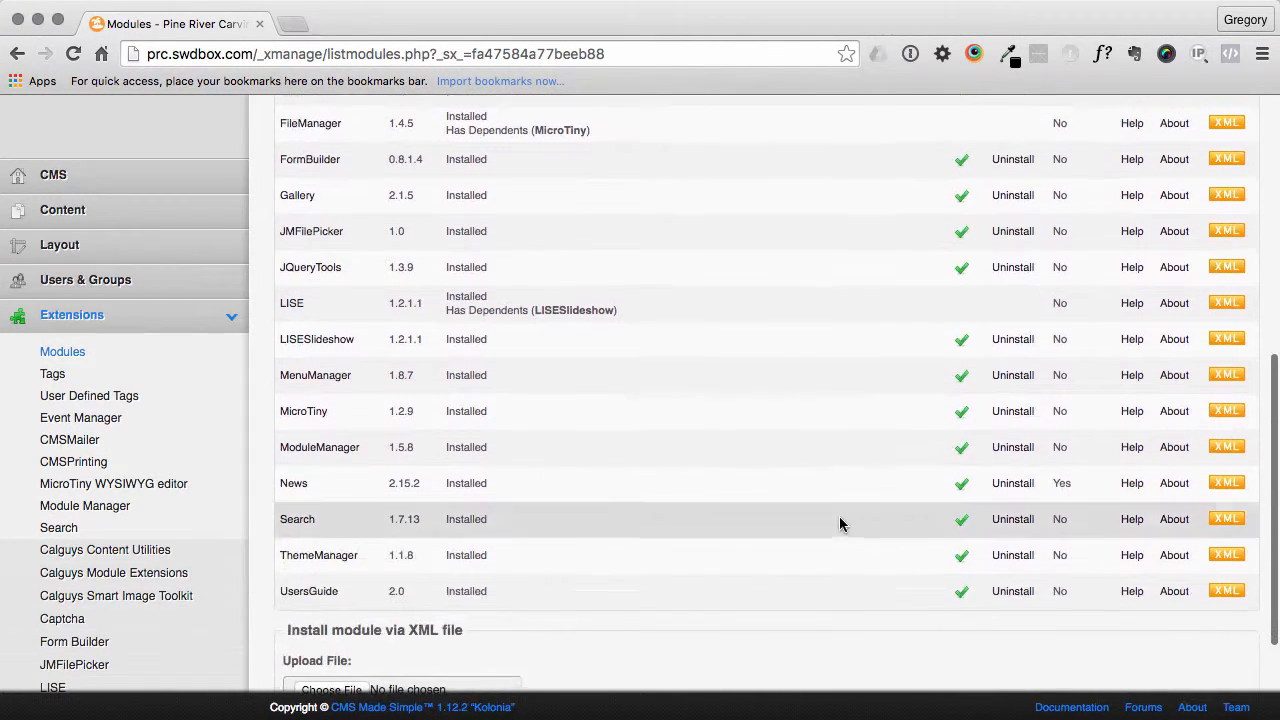
pyautogui.scroll(-3)
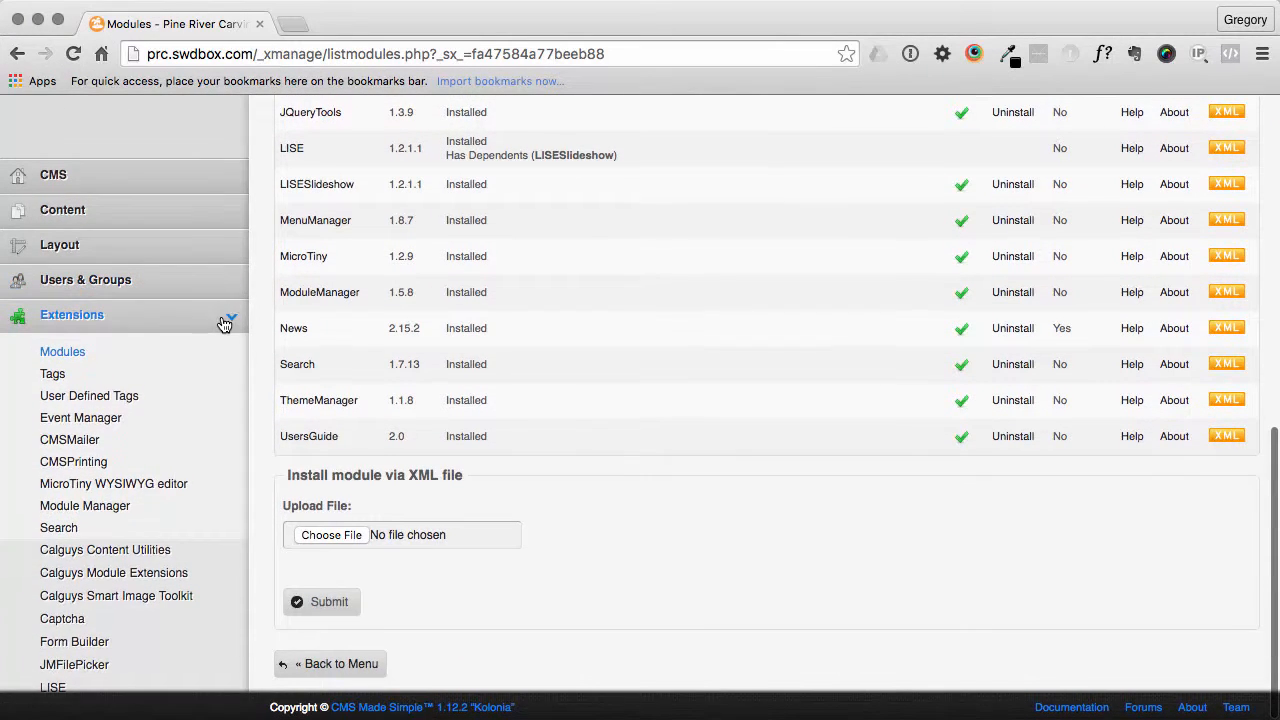
# - Clear the site cache from Site Admin > System Maintenance and go to the Admin Log
pyautogui.click(72, 348)
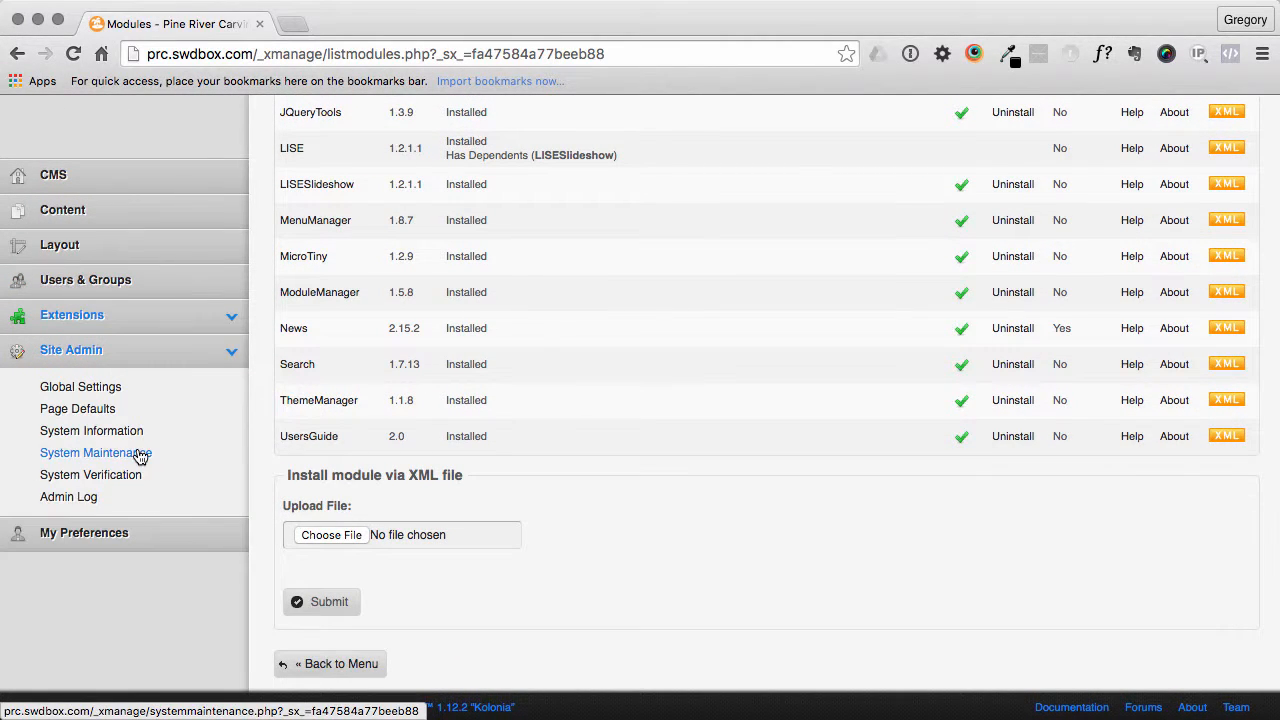
pyautogui.click(96, 452)
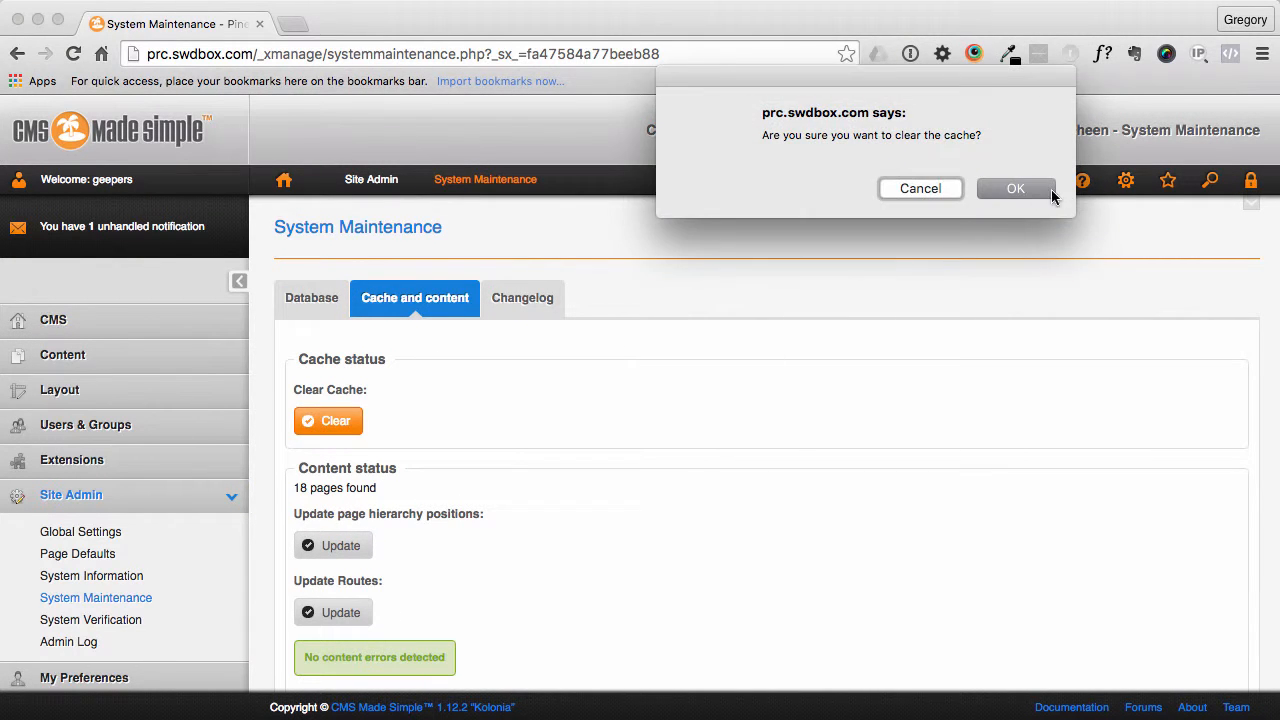
pyautogui.click(1016, 188)
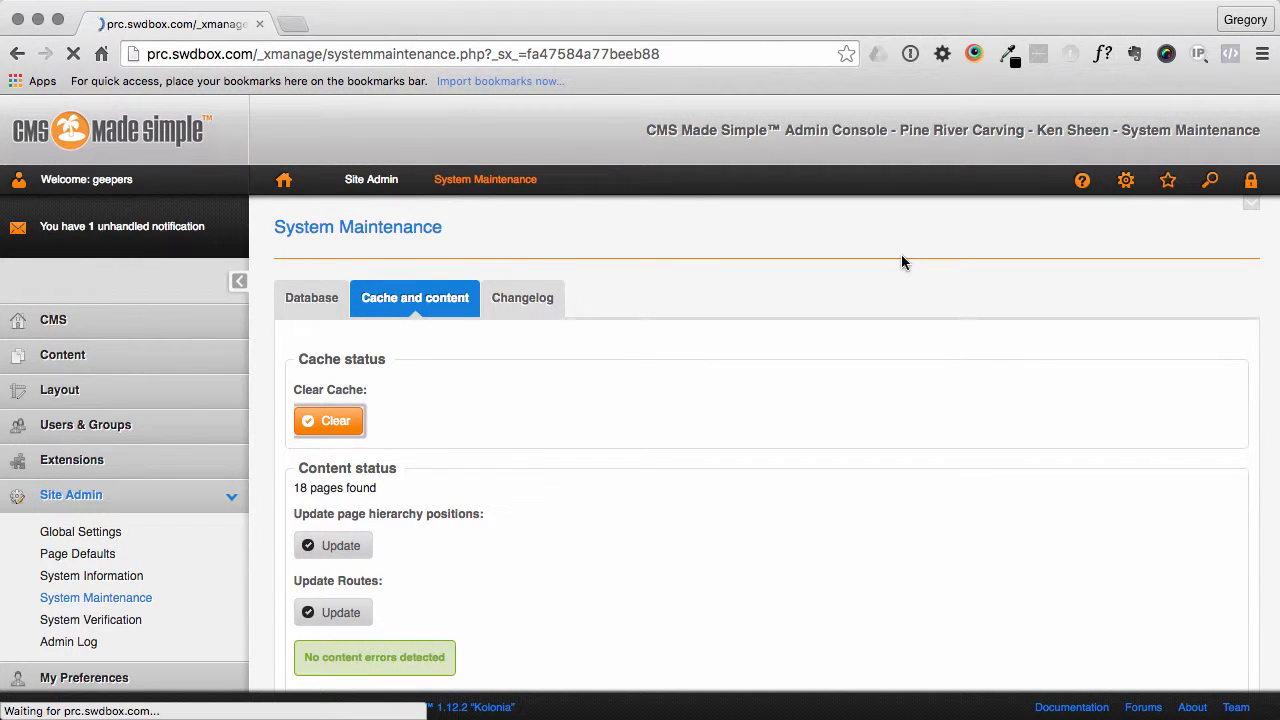
pyautogui.click(328, 420)
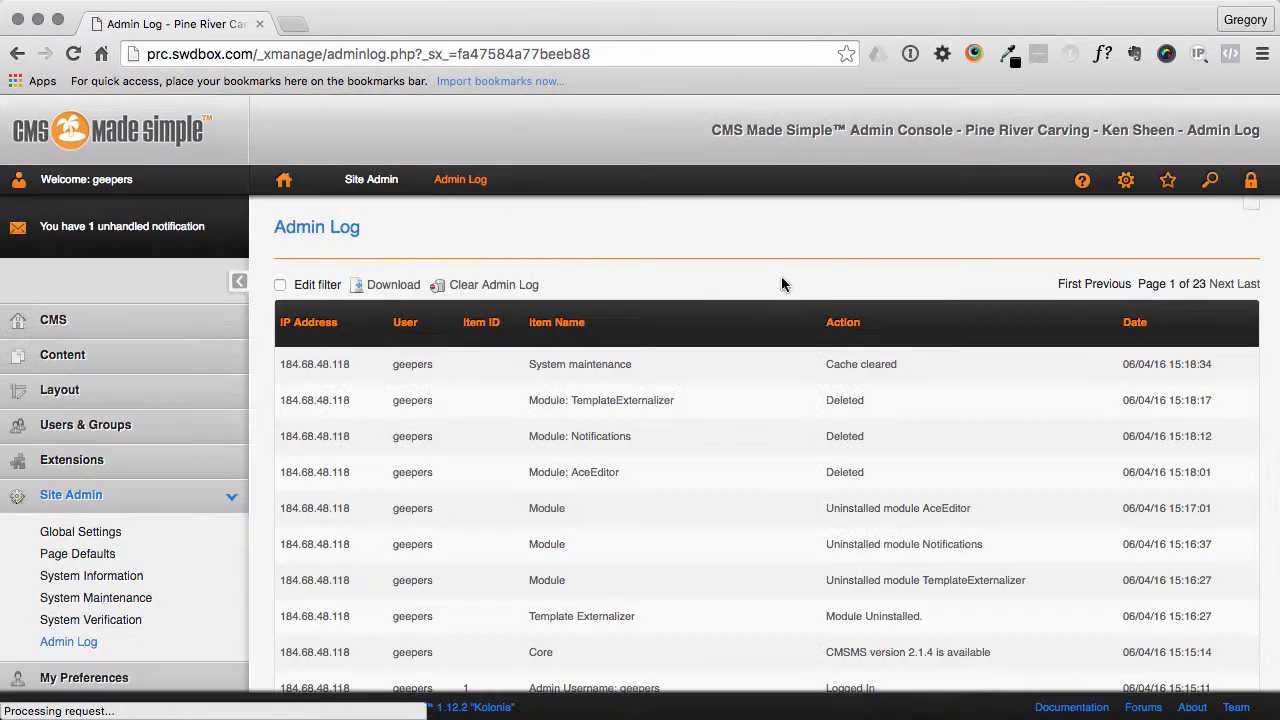
# - Clear the Admin Log so only the single clearing entry remains
pyautogui.click(492, 284)
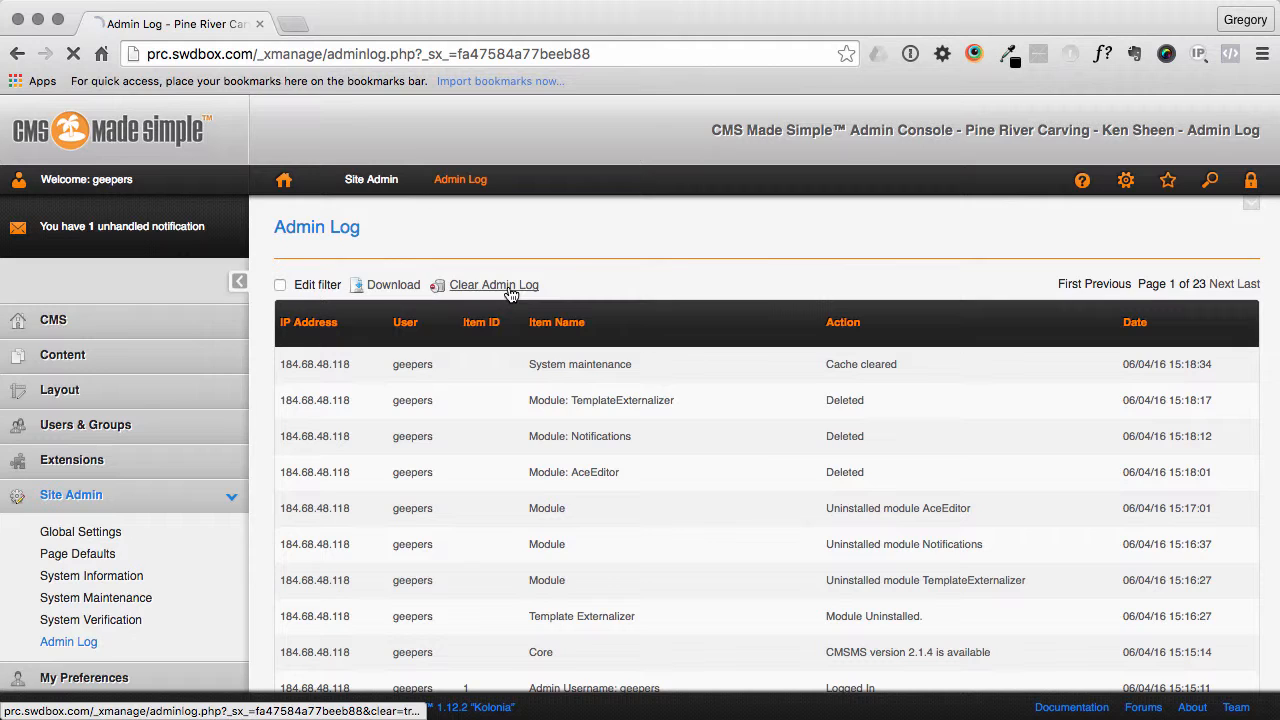
pyautogui.click(492, 284)
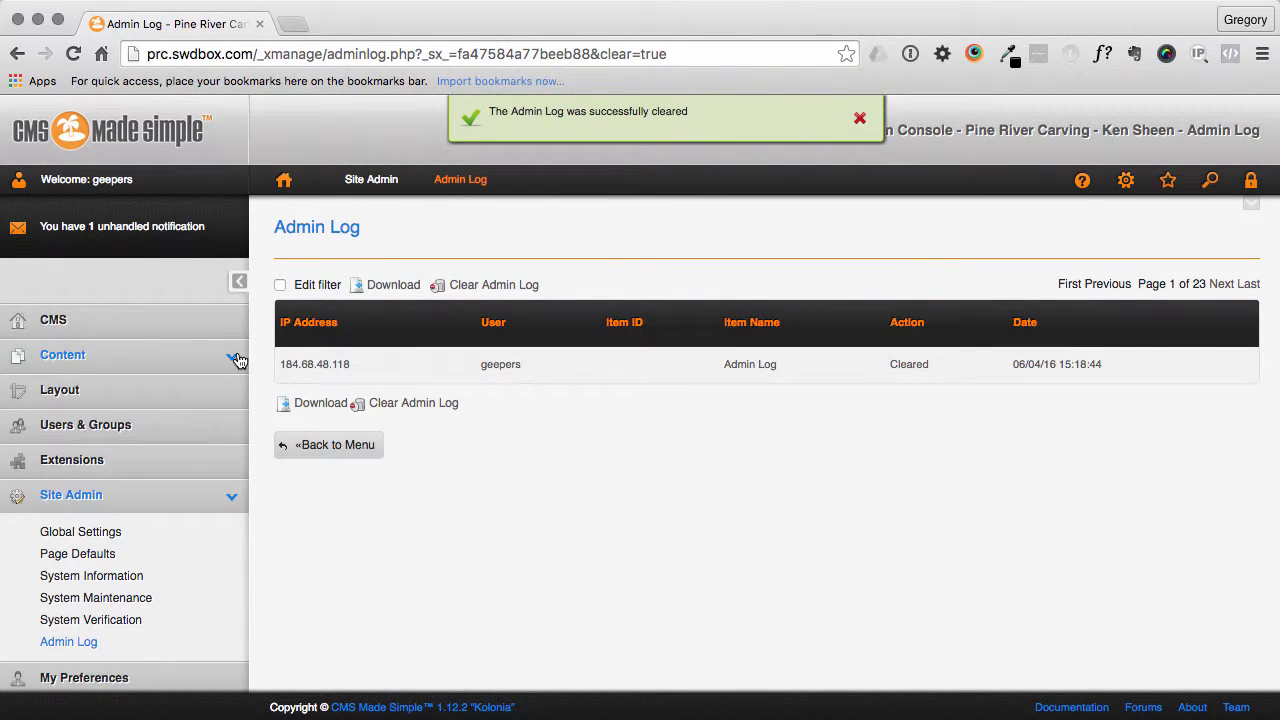
pyautogui.moveTo(896, 232)
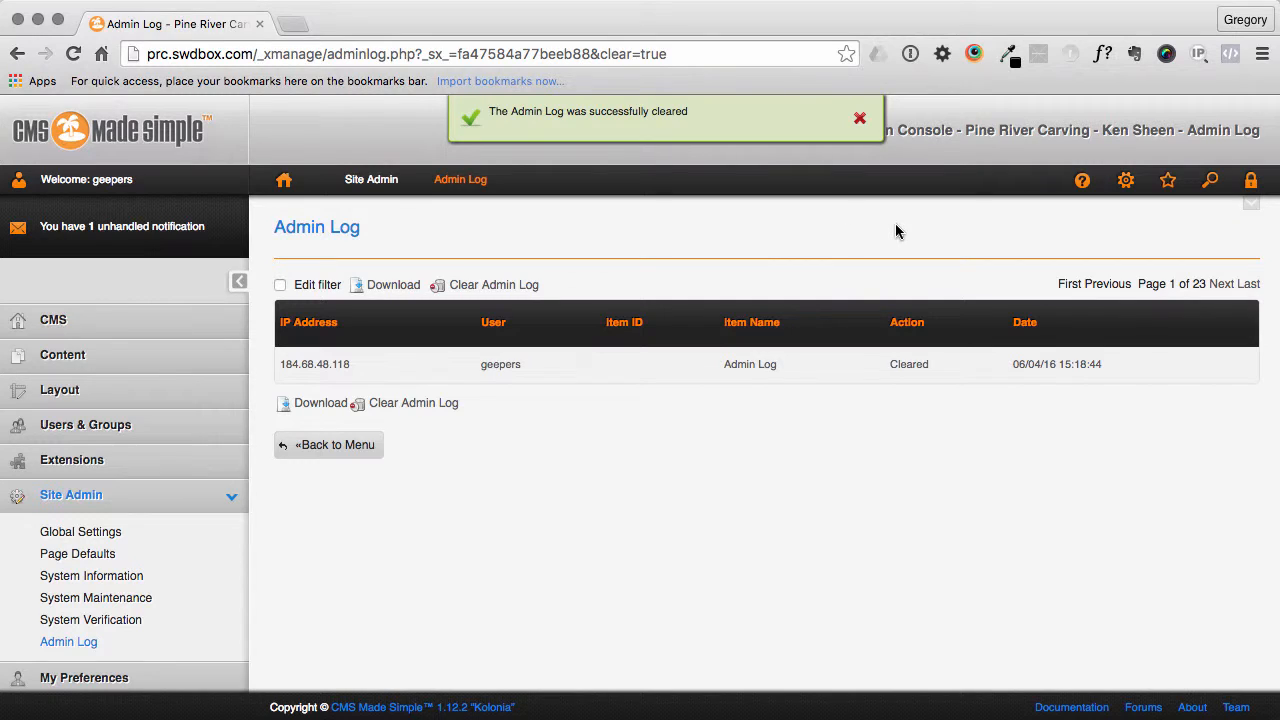
pyautogui.moveTo(968, 232)
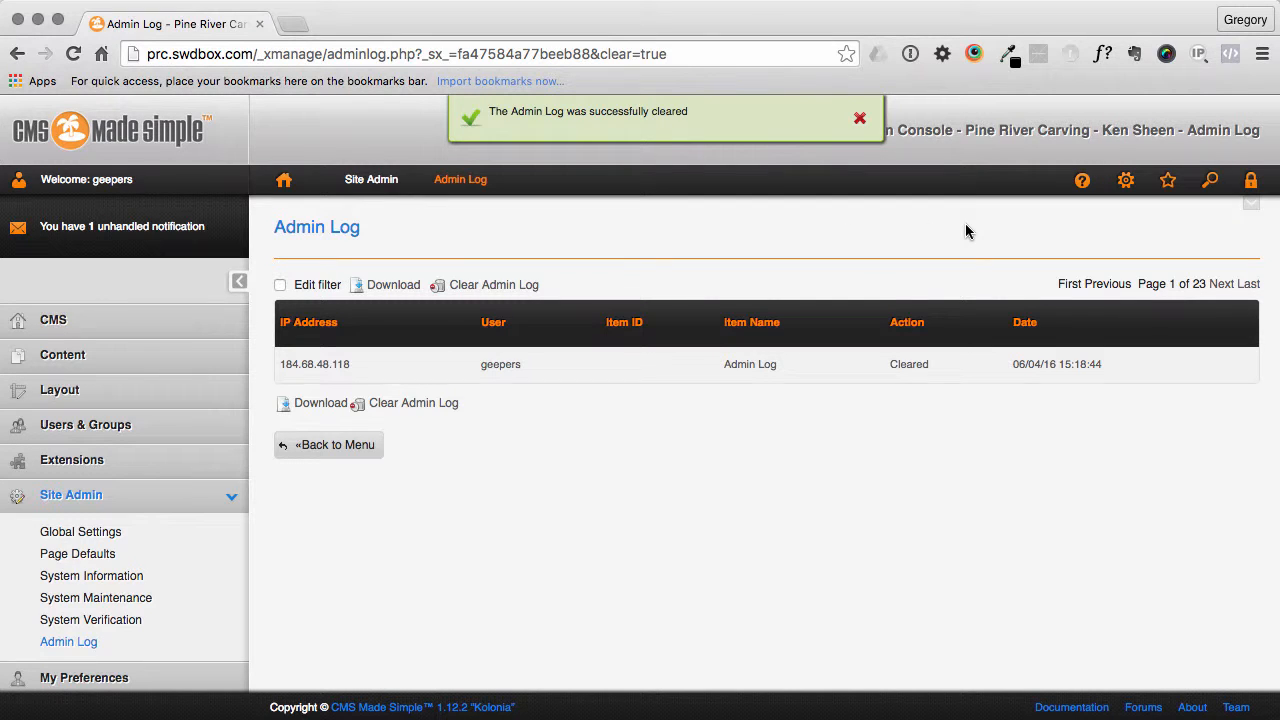
pyautogui.moveTo(1158, 232)
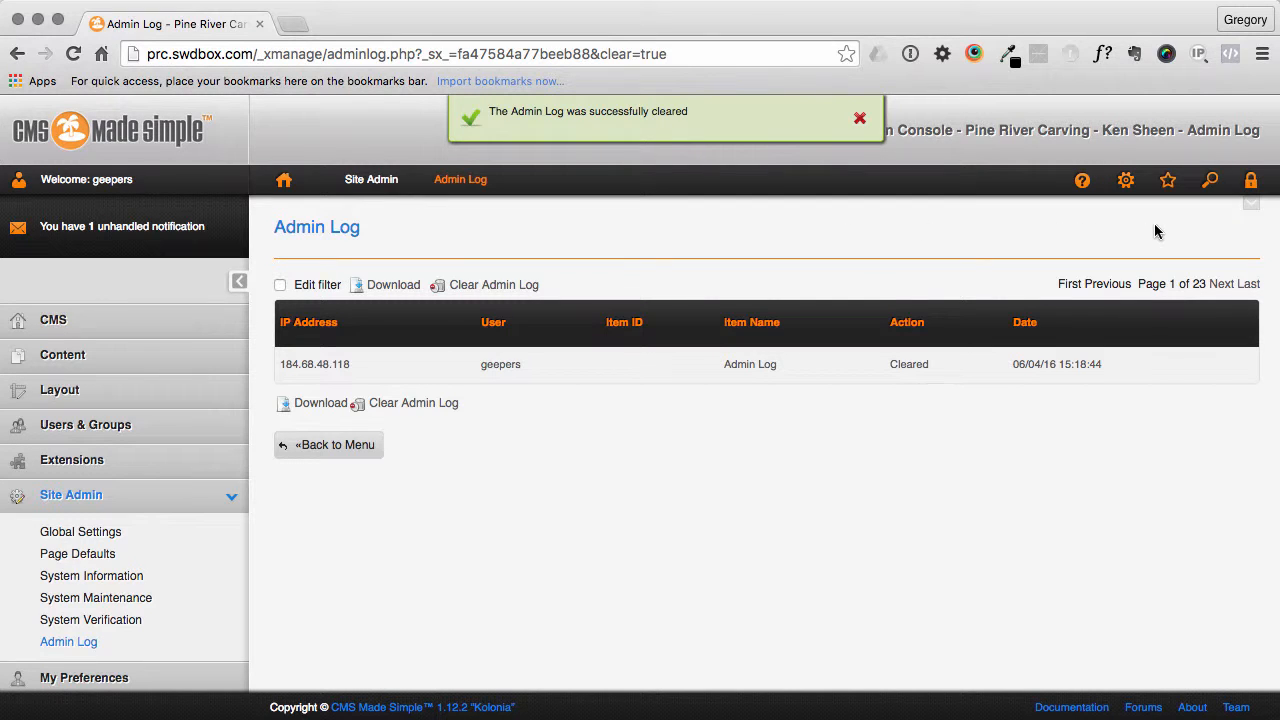
pyautogui.click(858, 118)
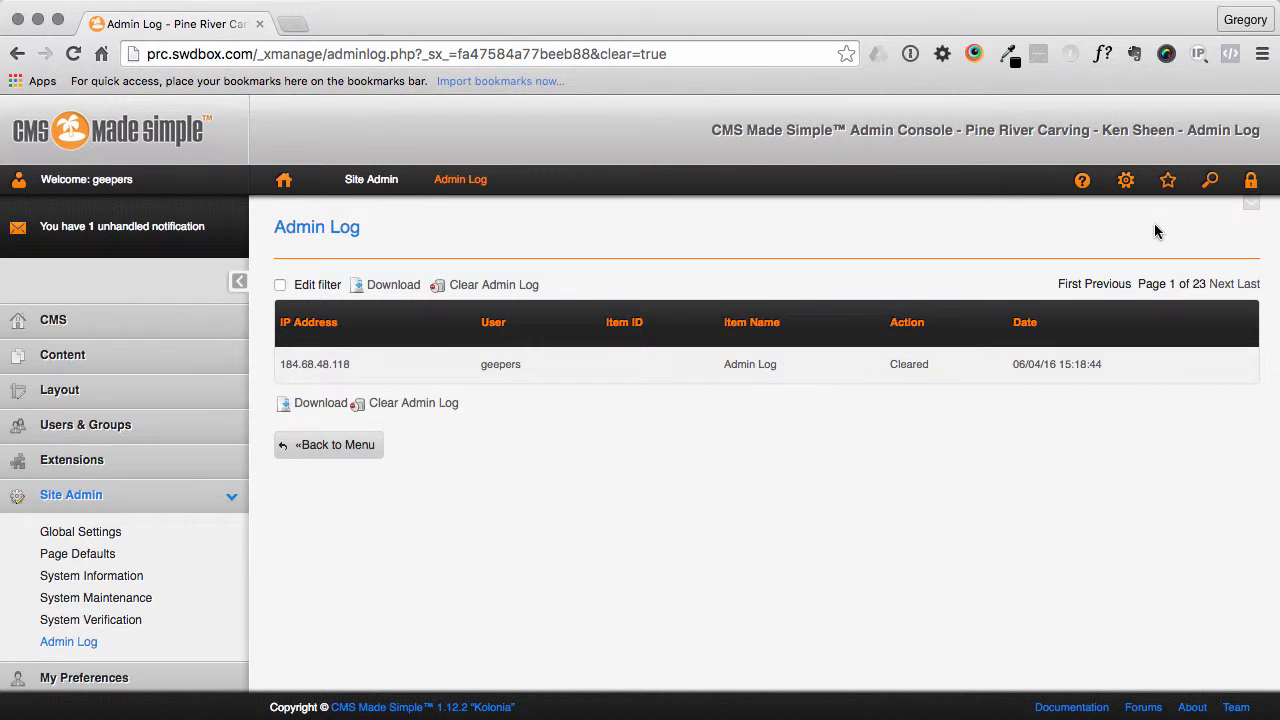
pyautogui.moveTo(1252, 180)
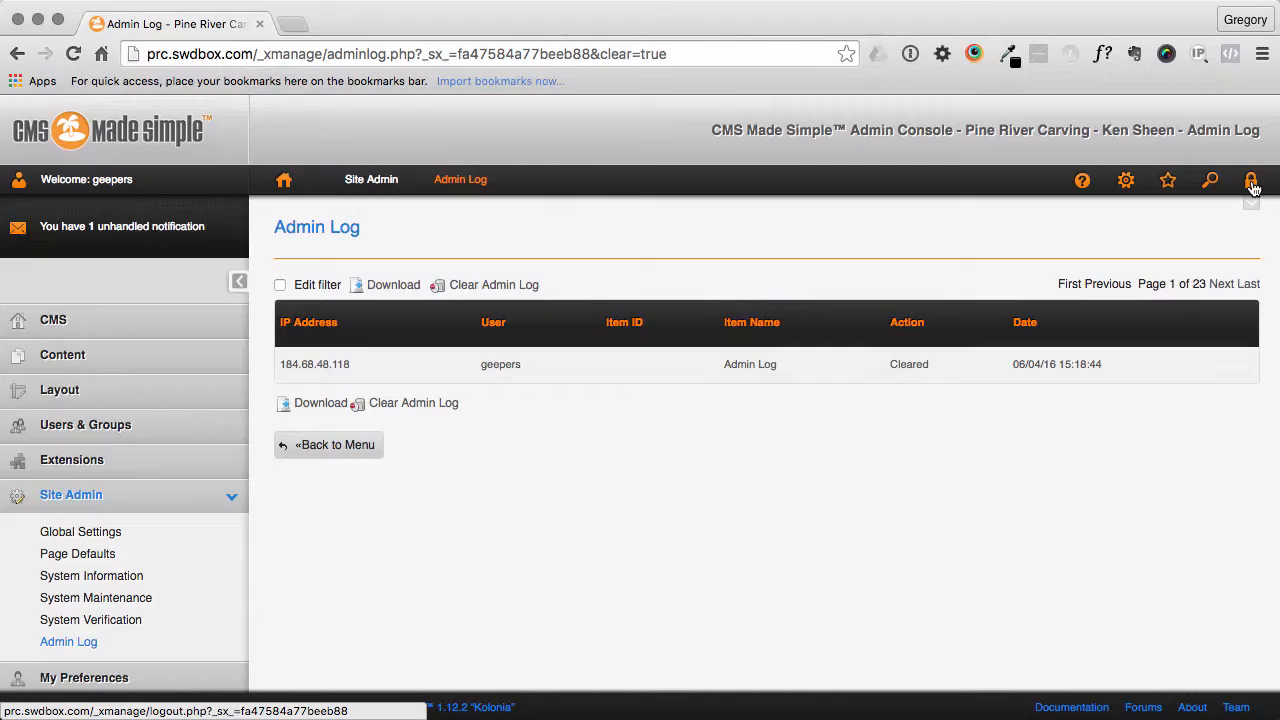
# - Log out of the CMSMS admin console and launch the cPanel File Manager
pyautogui.click(1252, 180)
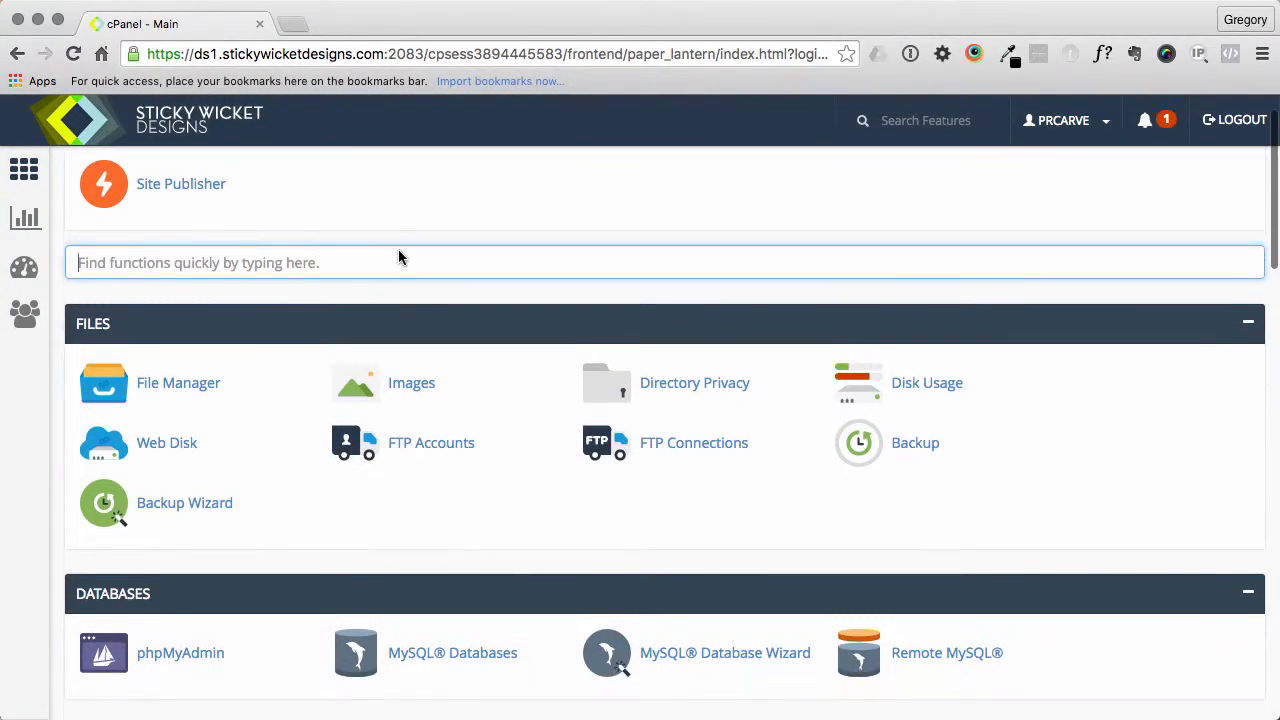
pyautogui.click(178, 382)
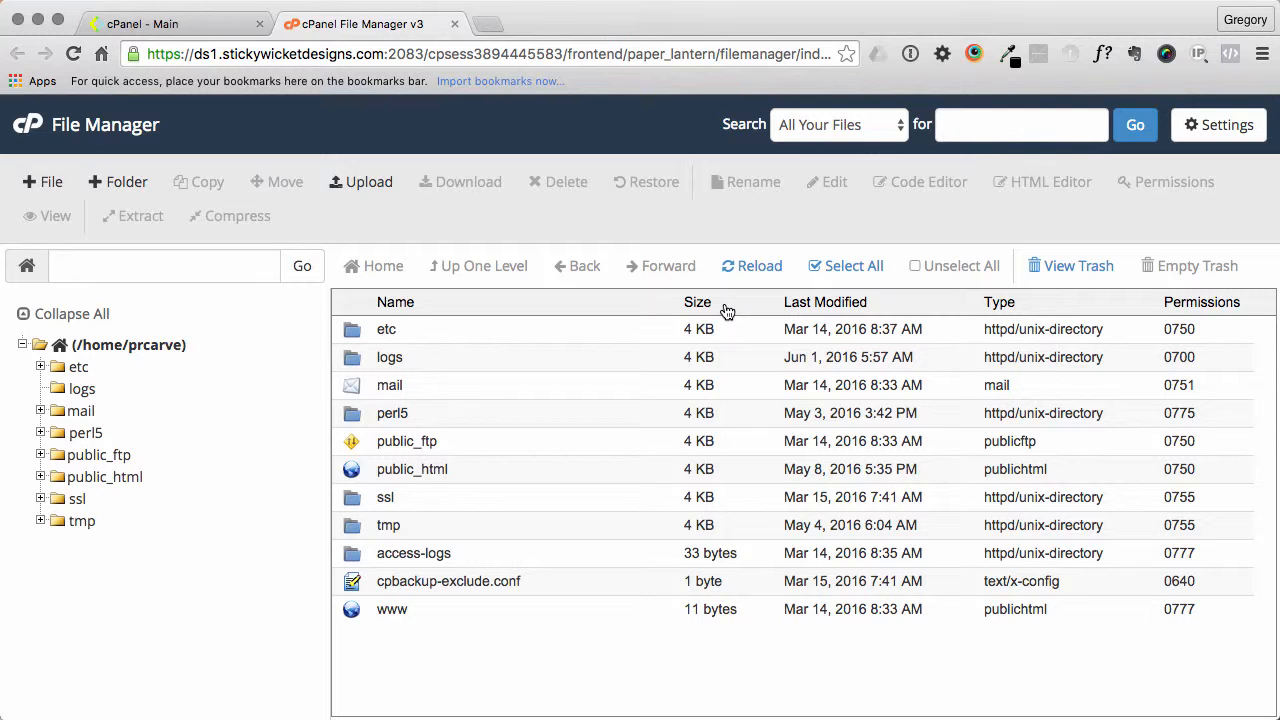
pyautogui.moveTo(560, 384)
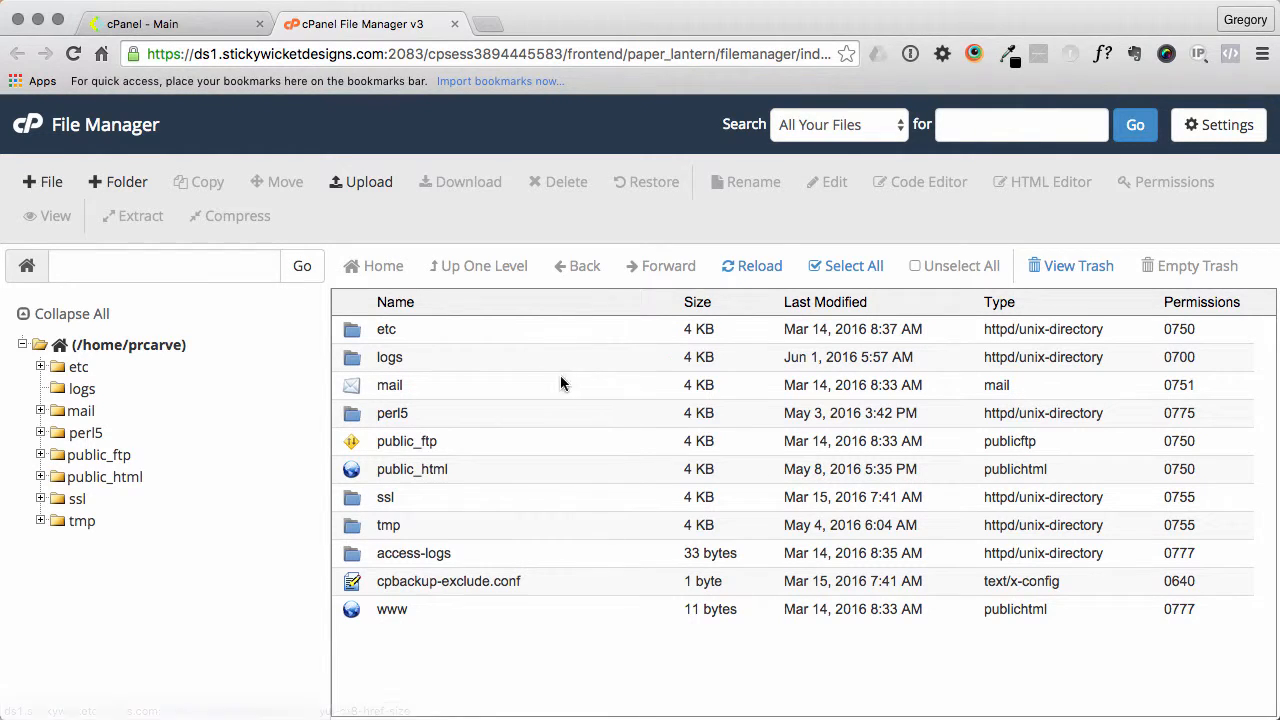
pyautogui.moveTo(500, 328)
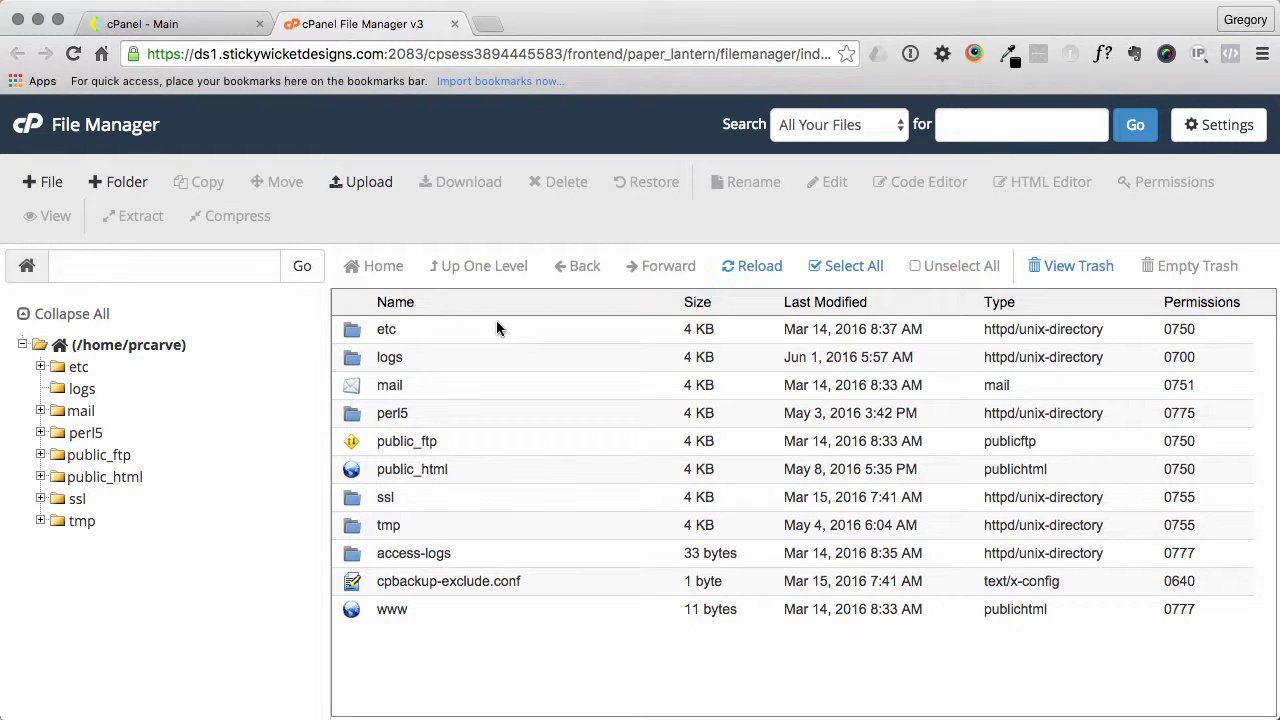
pyautogui.moveTo(548, 296)
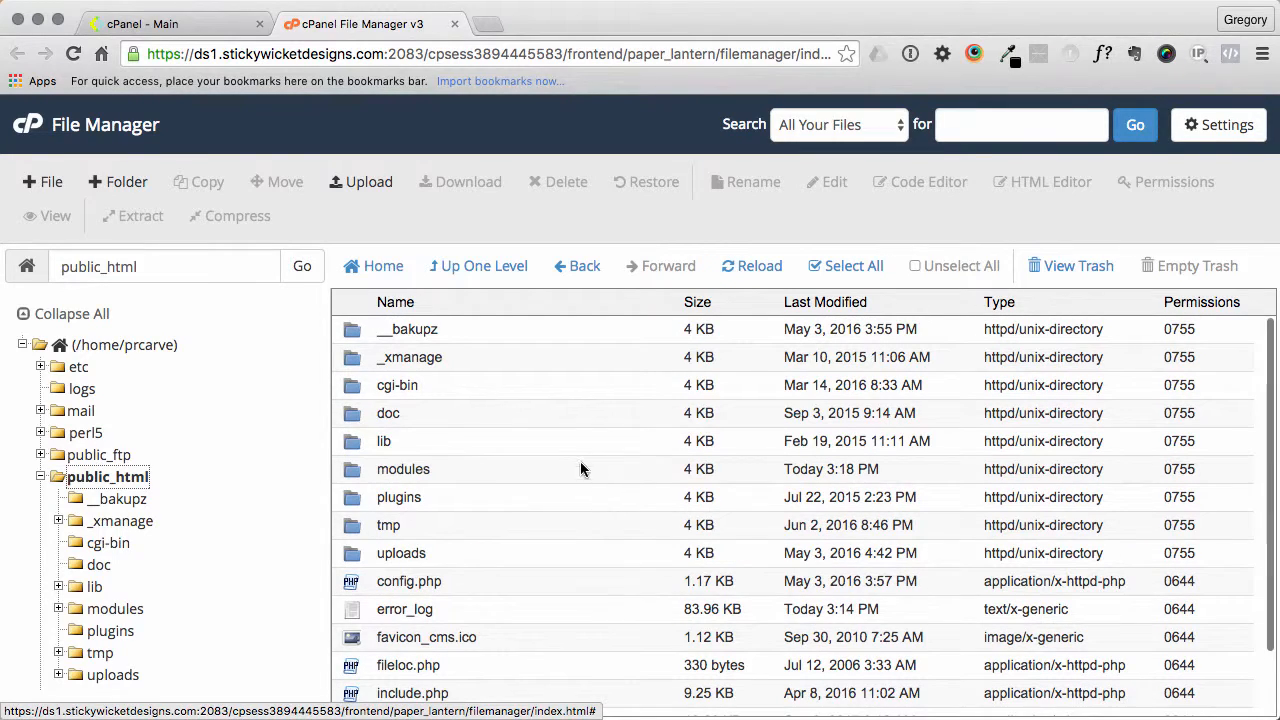
# - Select all public_html items except __bakupz, cgi-bin and error_log
pyautogui.click(844, 264)
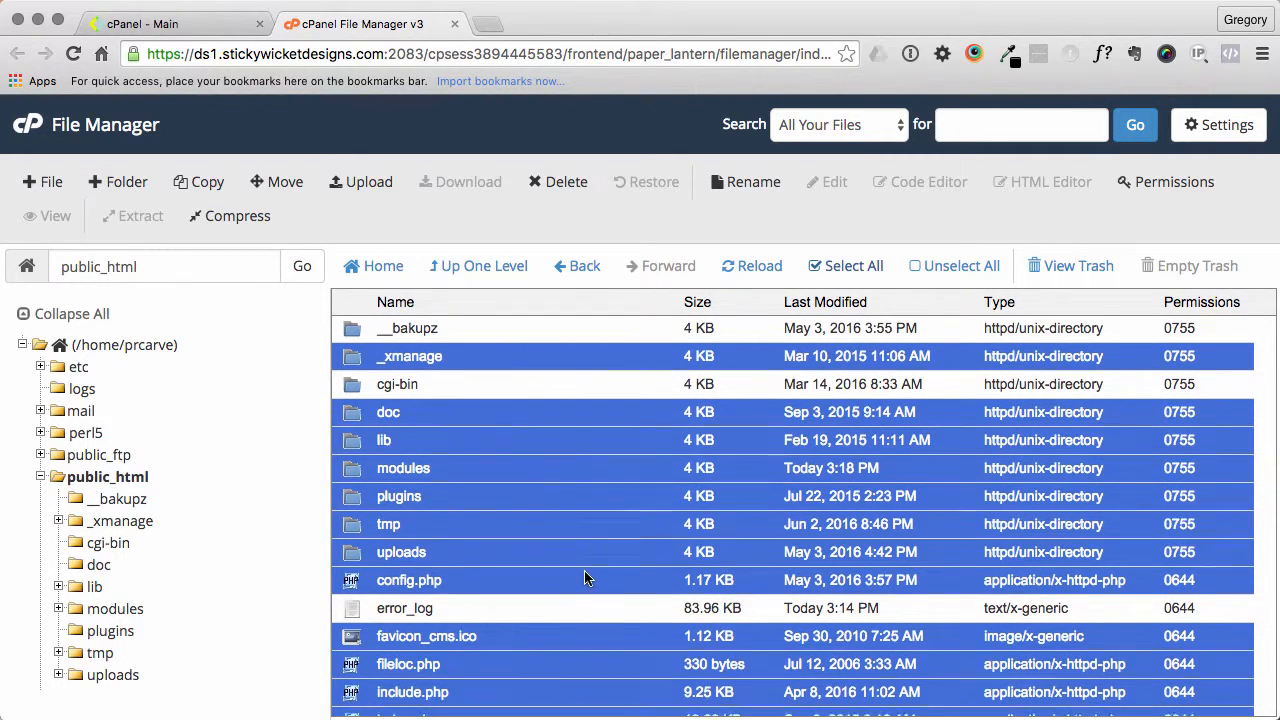
pyautogui.scroll(-3)
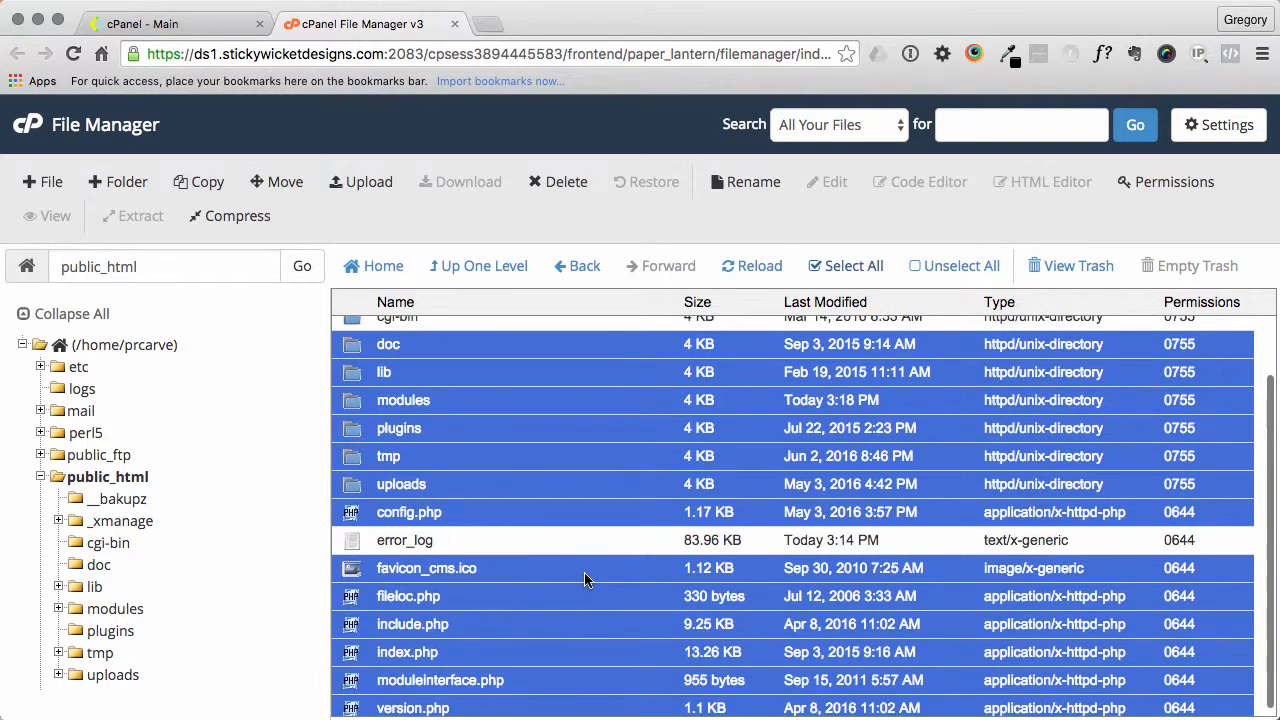
pyautogui.scroll(3)
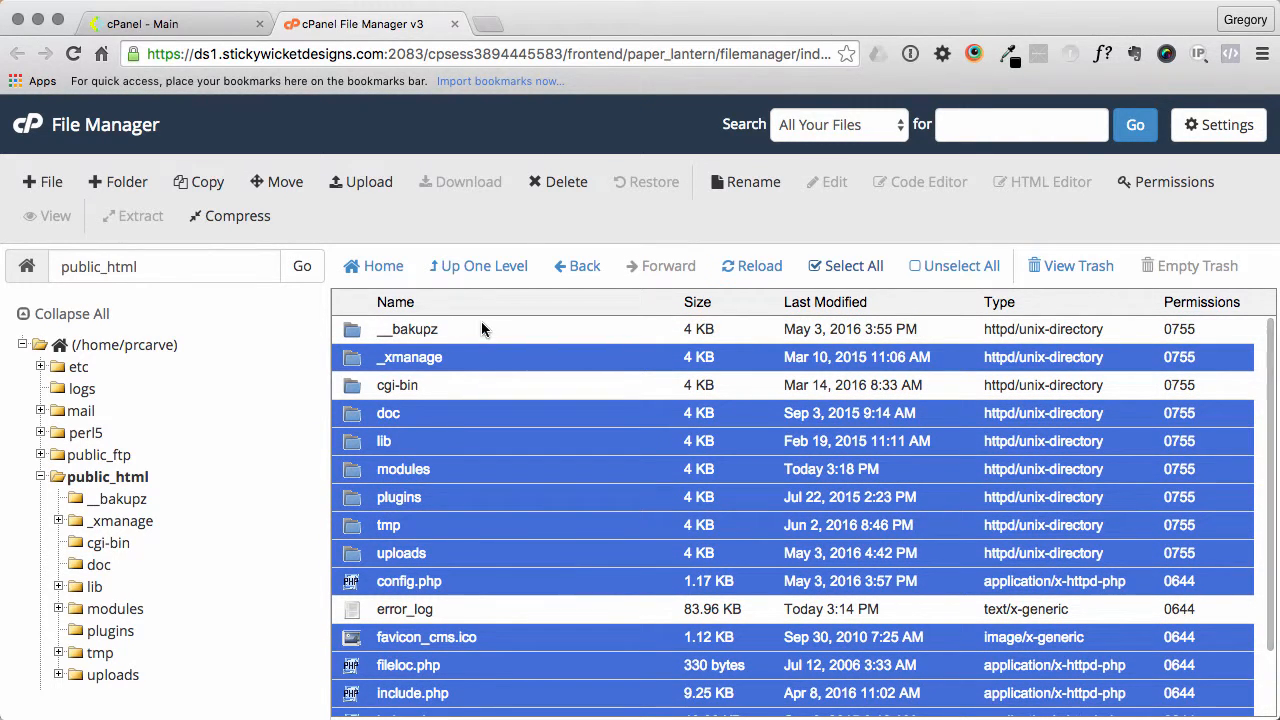
pyautogui.moveTo(516, 392)
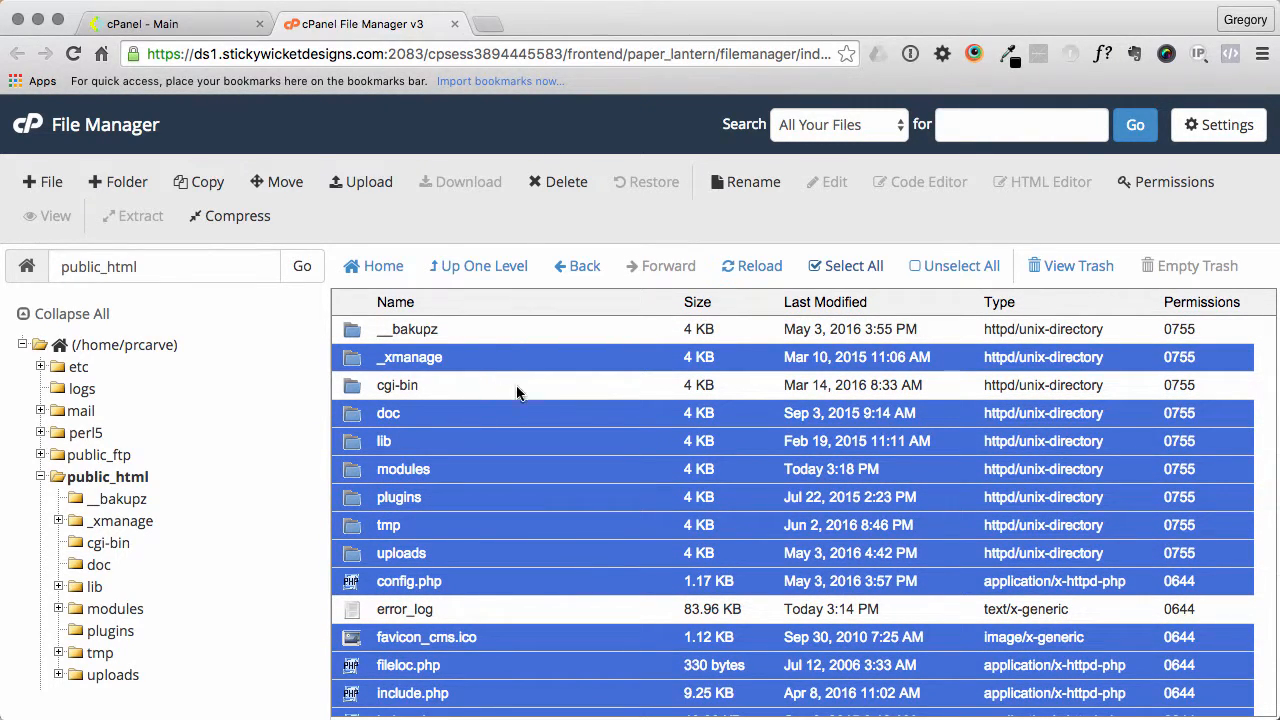
pyautogui.scroll(-3)
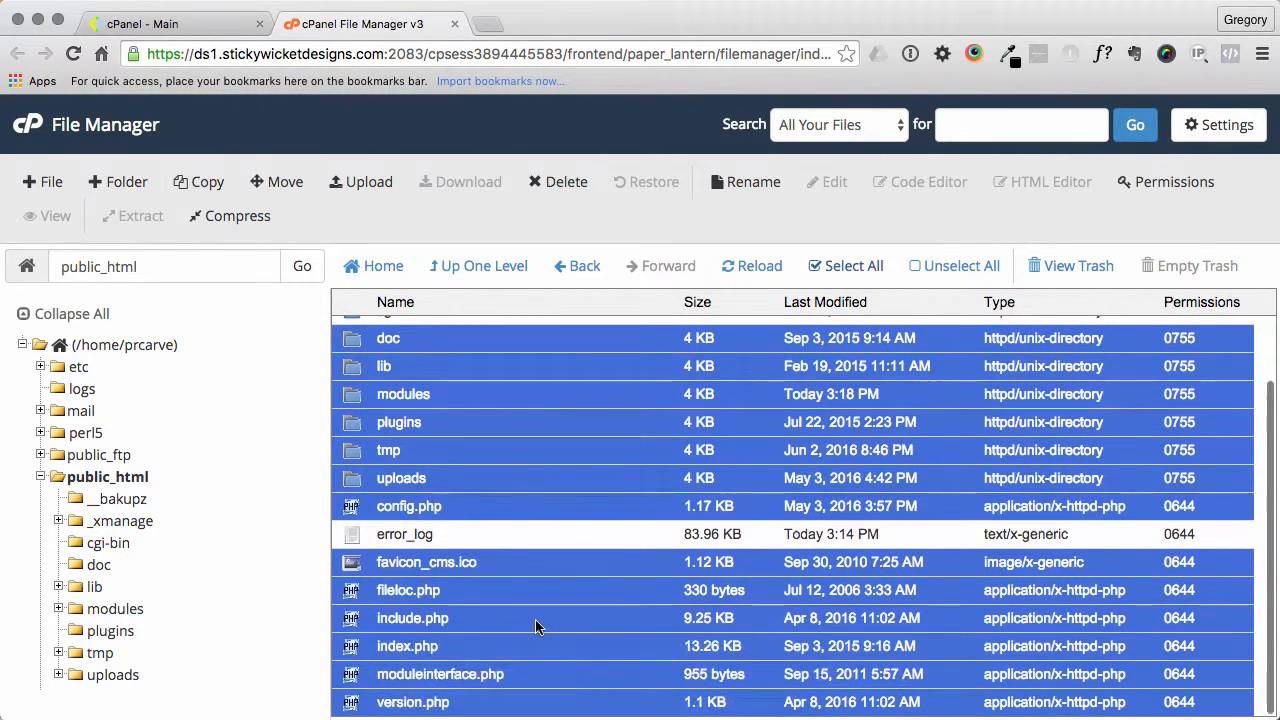
pyautogui.scroll(3)
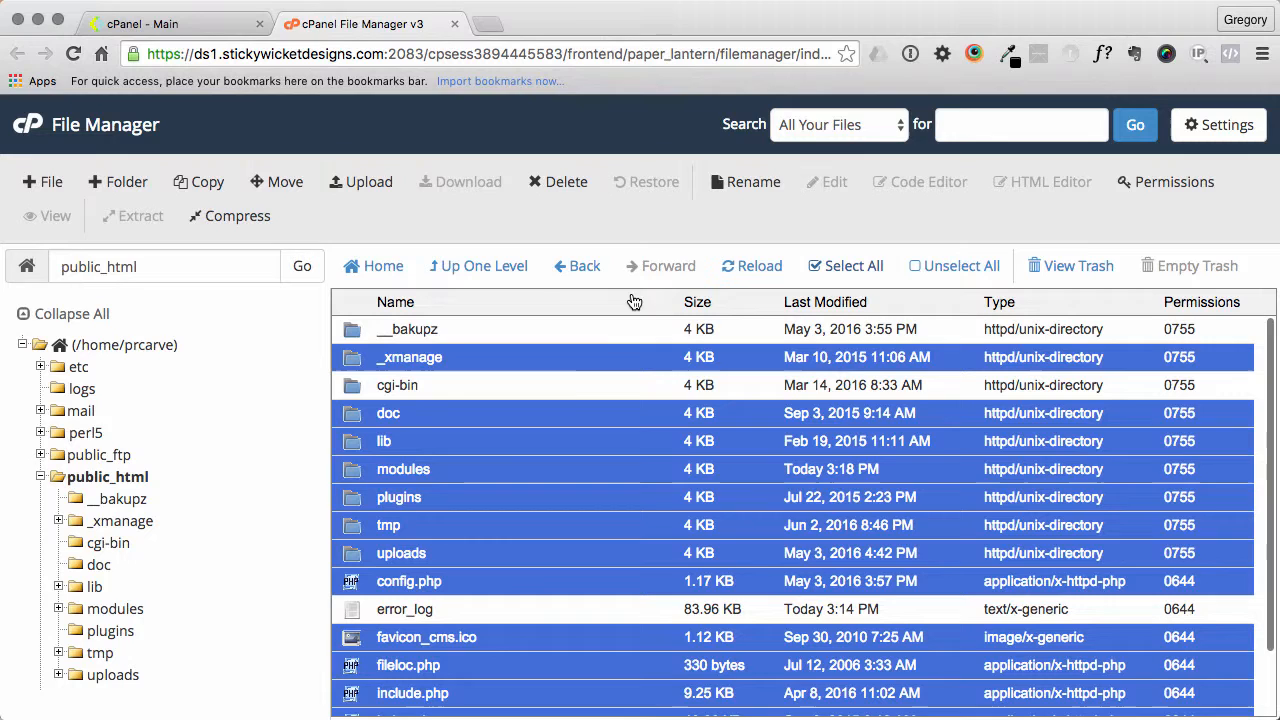
pyautogui.moveTo(1148, 210)
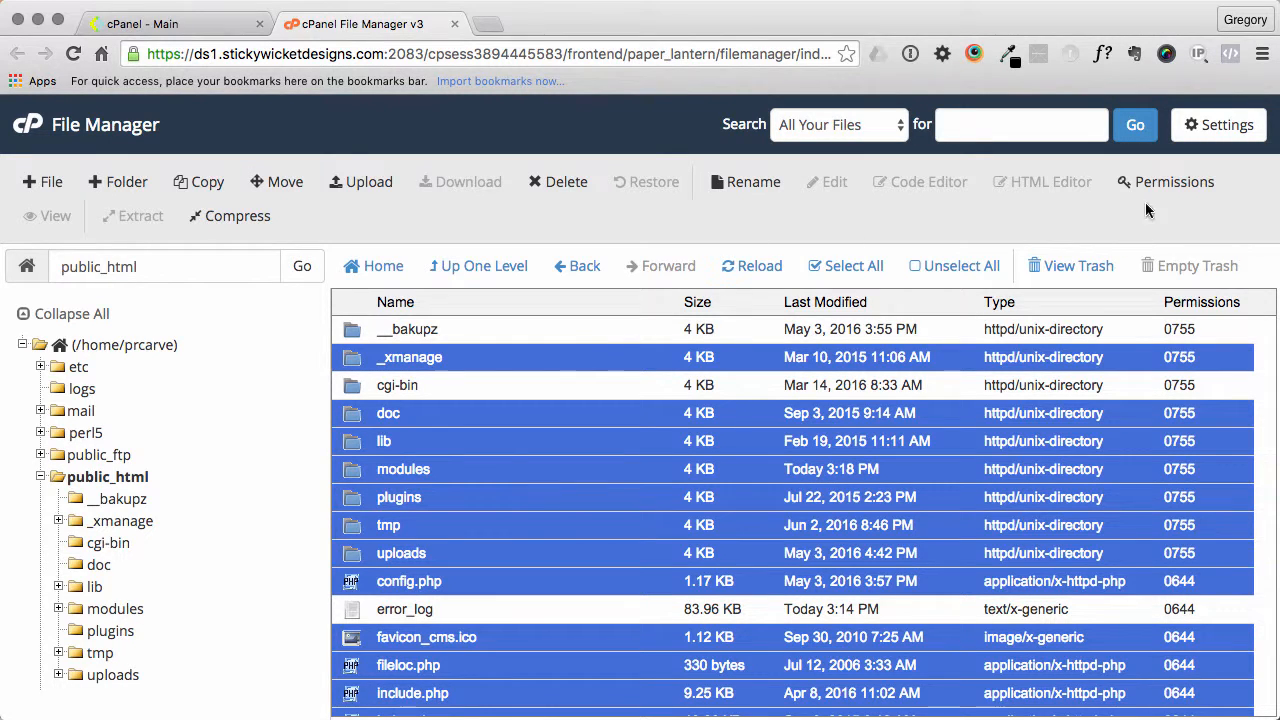
# - Enable Show Hidden Files, then reselect everything except __bakupz, cgi-bin and error_log, including .htaccess
pyautogui.click(1218, 124)
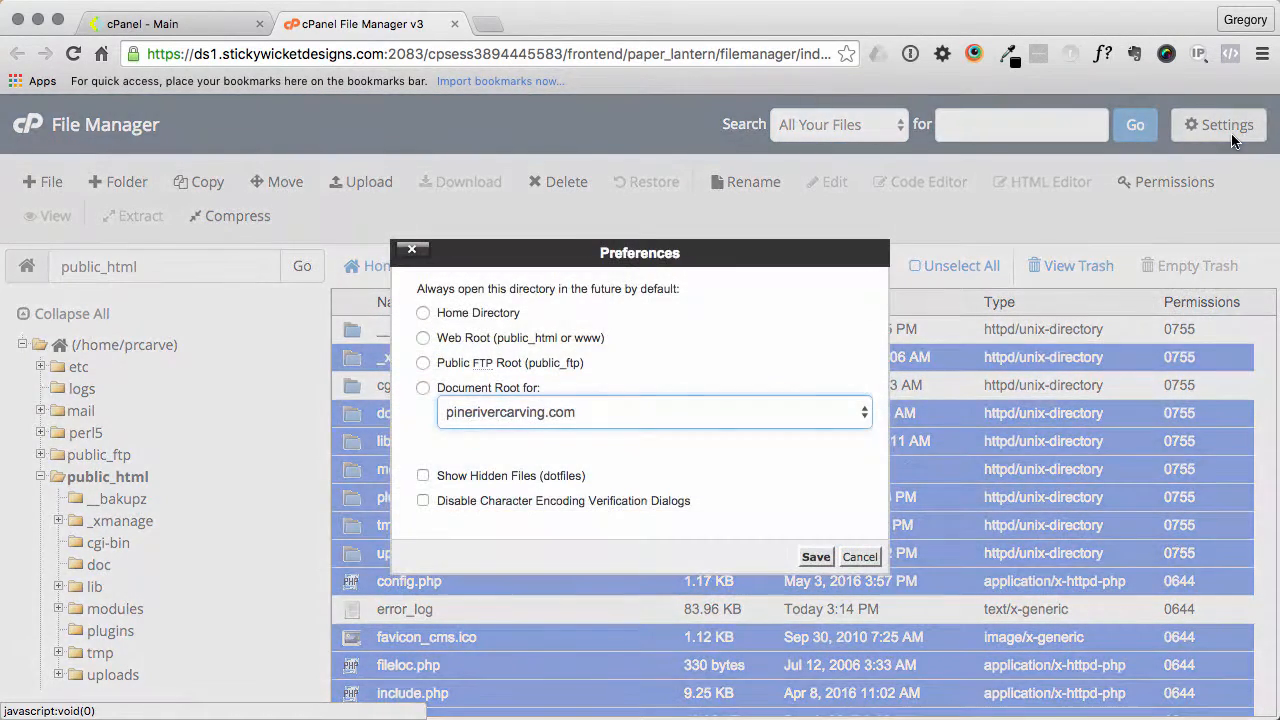
pyautogui.moveTo(532, 508)
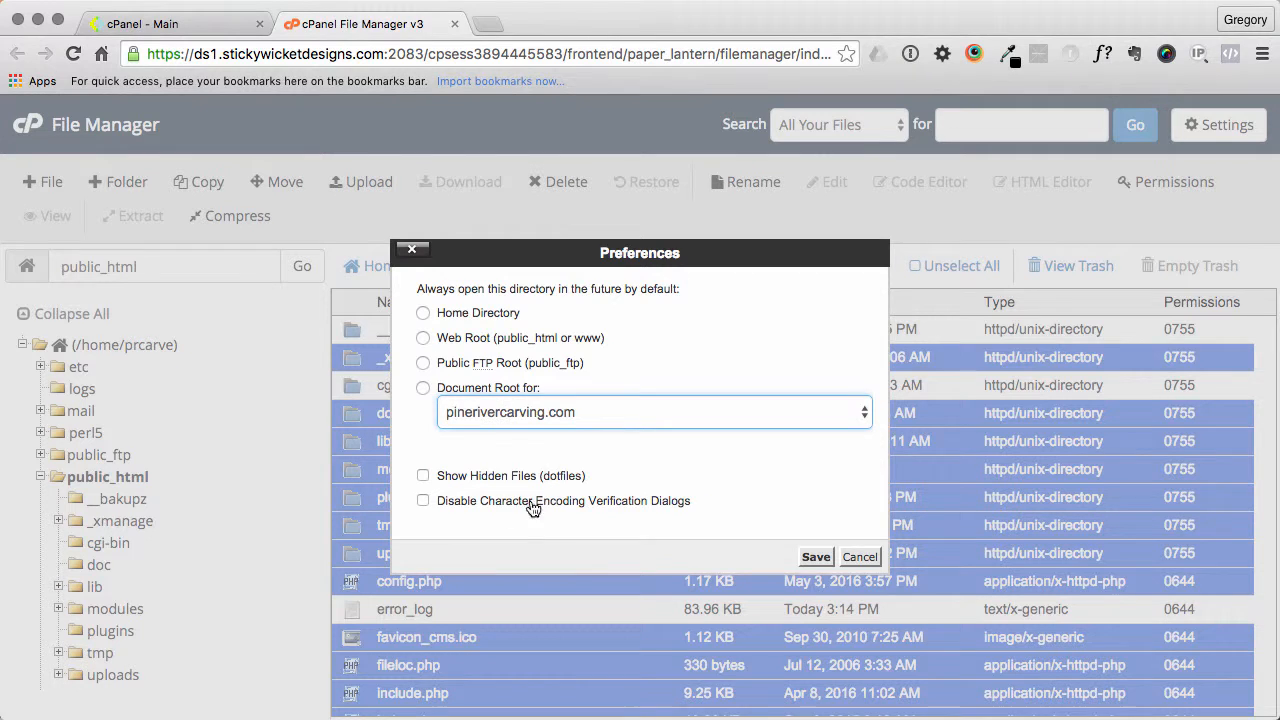
pyautogui.click(816, 556)
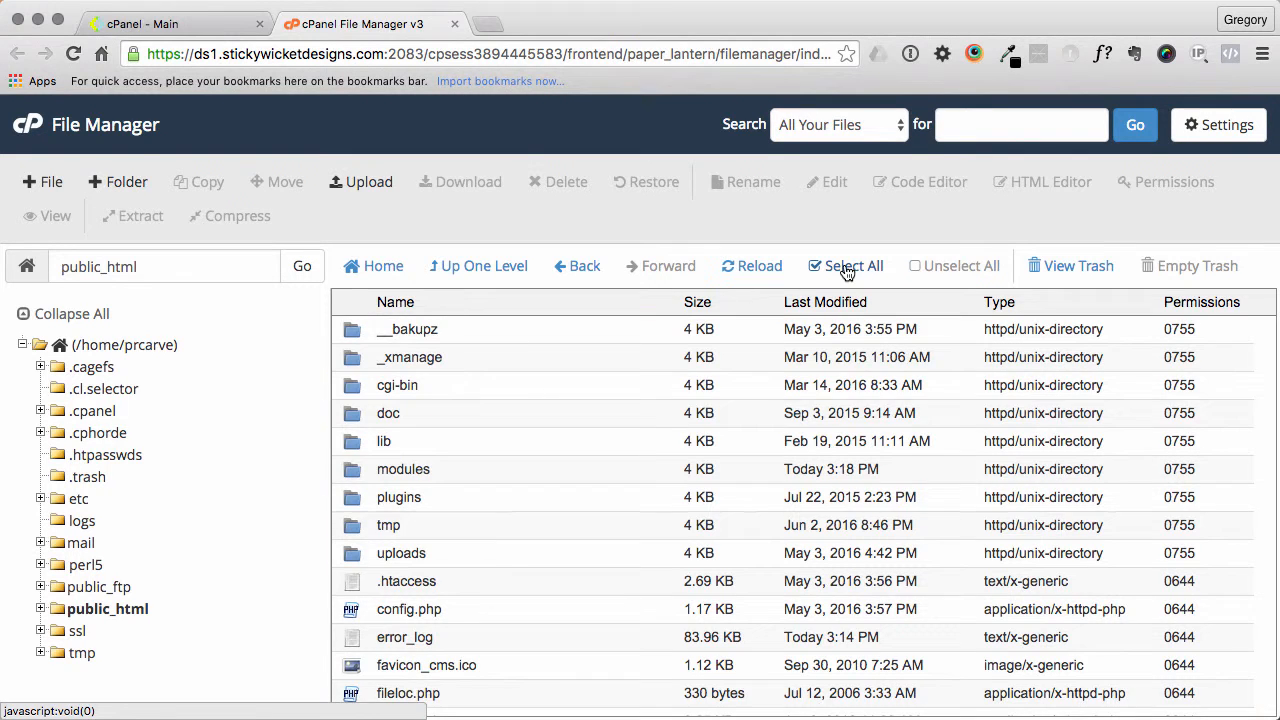
pyautogui.click(852, 264)
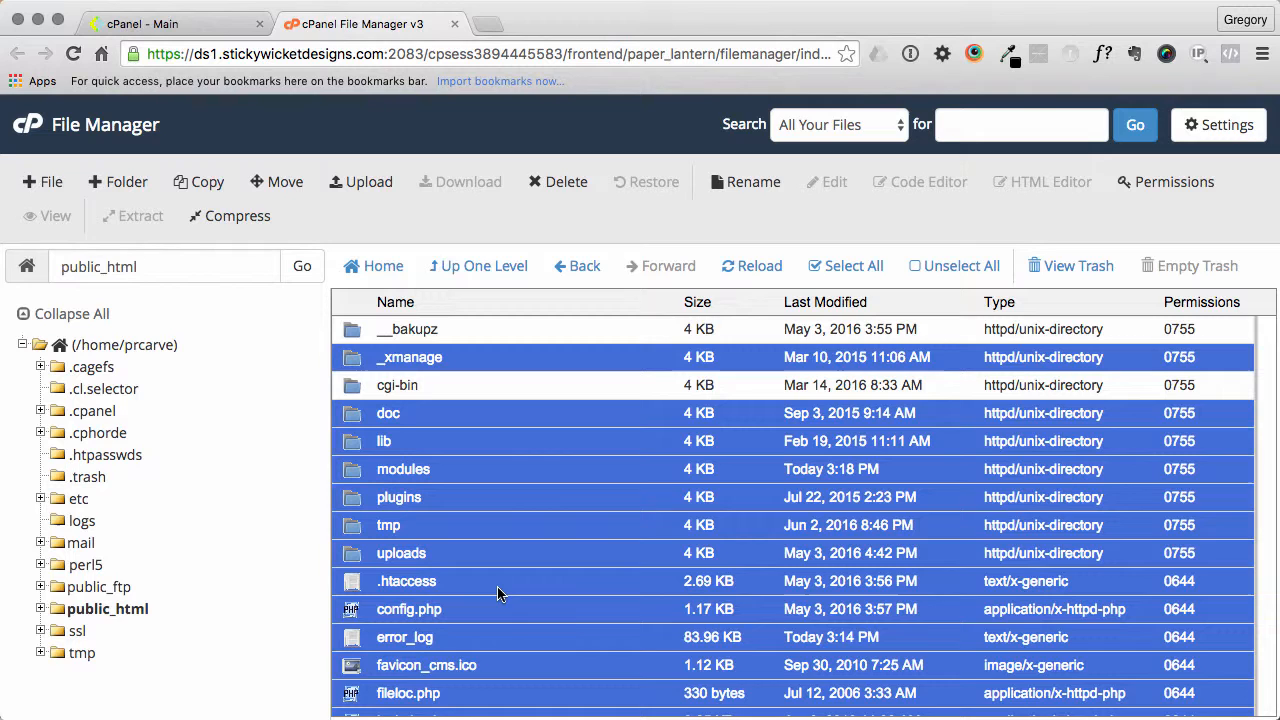
pyautogui.scroll(-3)
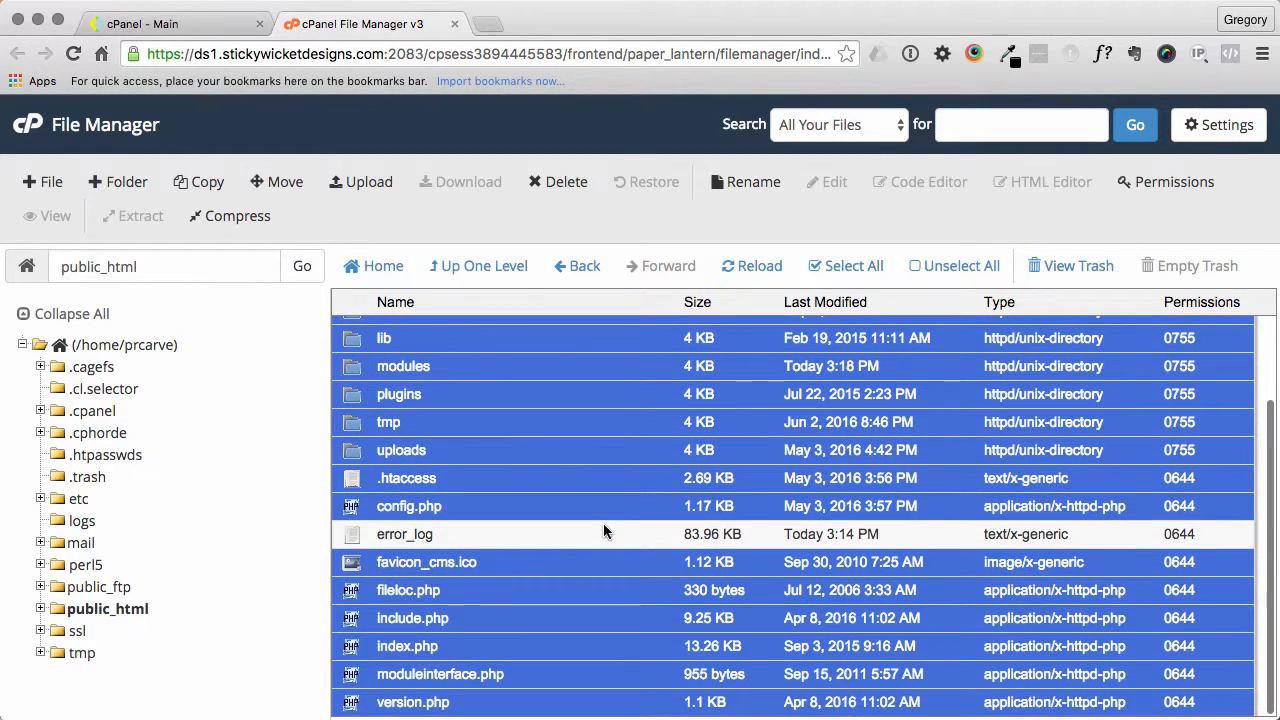
pyautogui.scroll(3)
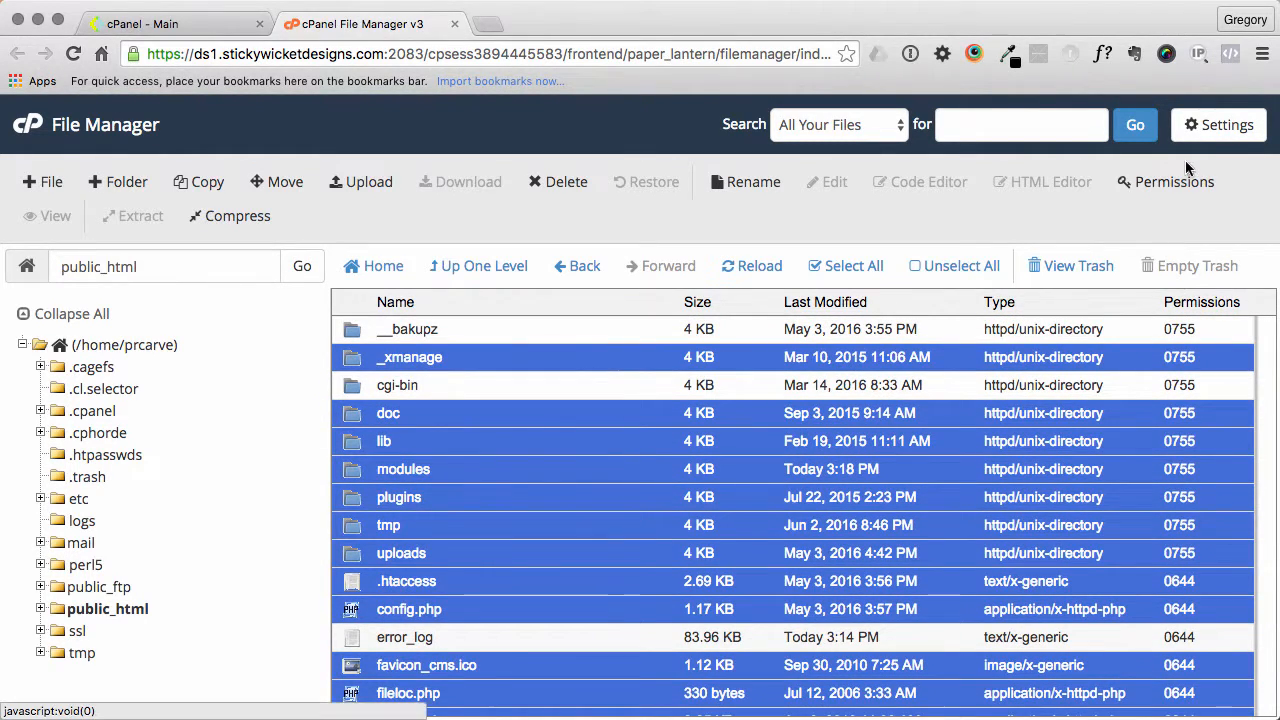
# - Compress the selection into /public_html/__bakupz/prc-dump-20160604.tar.gz and dismiss the results
pyautogui.click(236, 216)
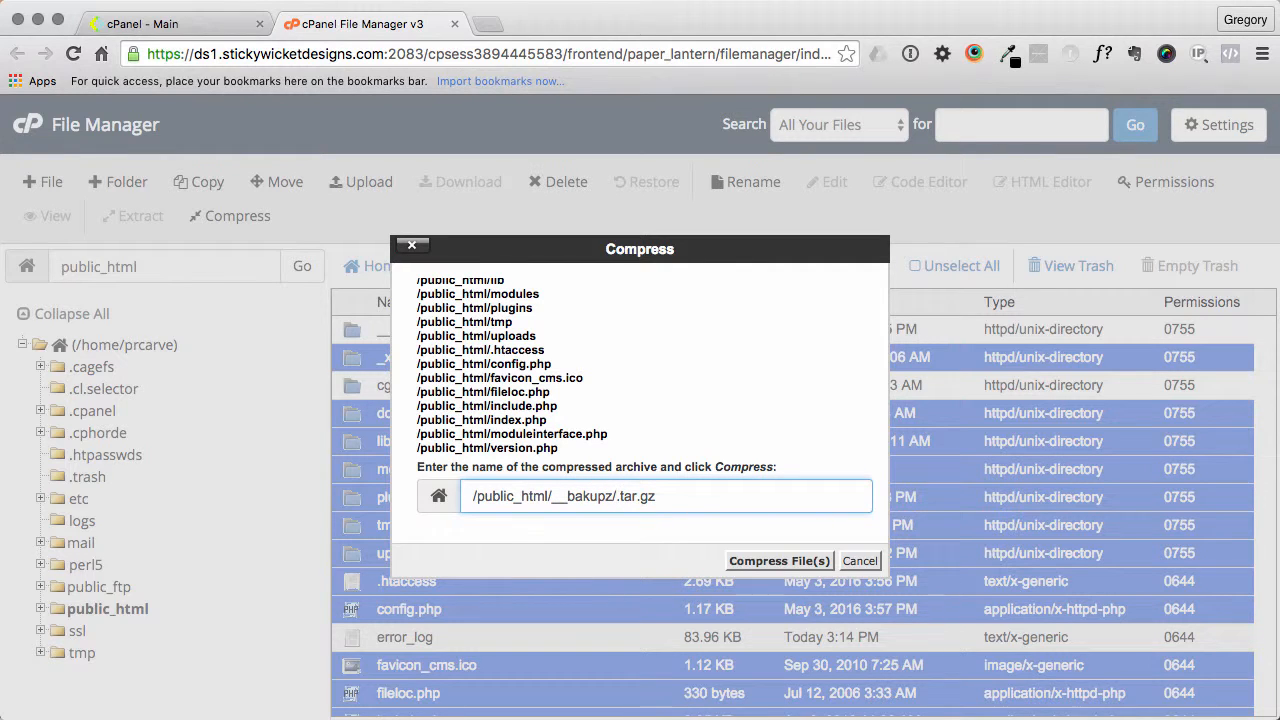
pyautogui.write('prc-')
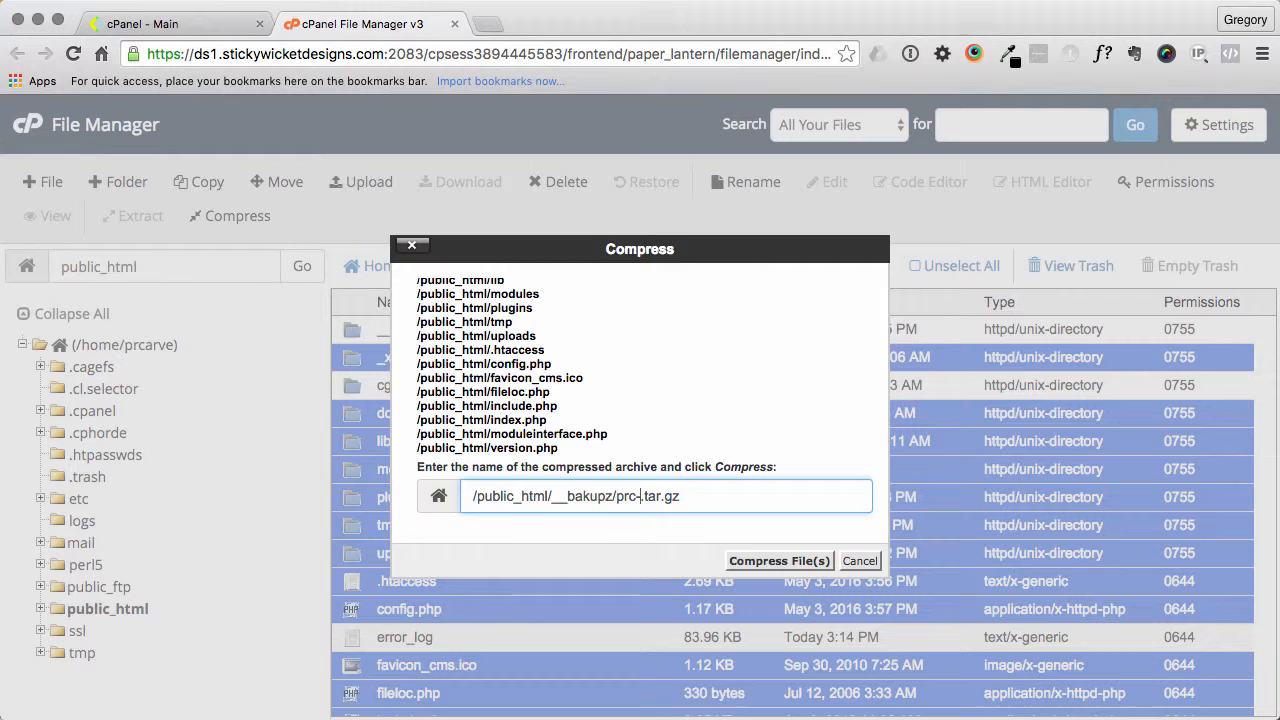
pyautogui.write('dump-2016')
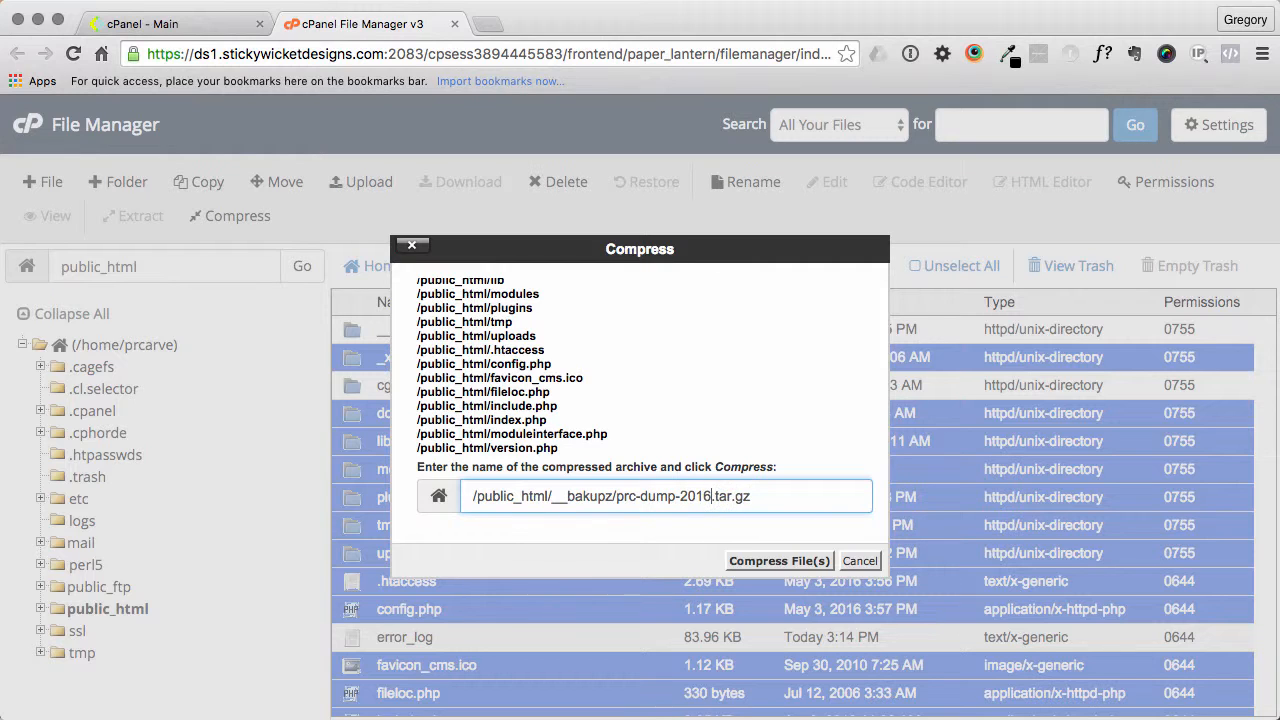
pyautogui.write('0604')
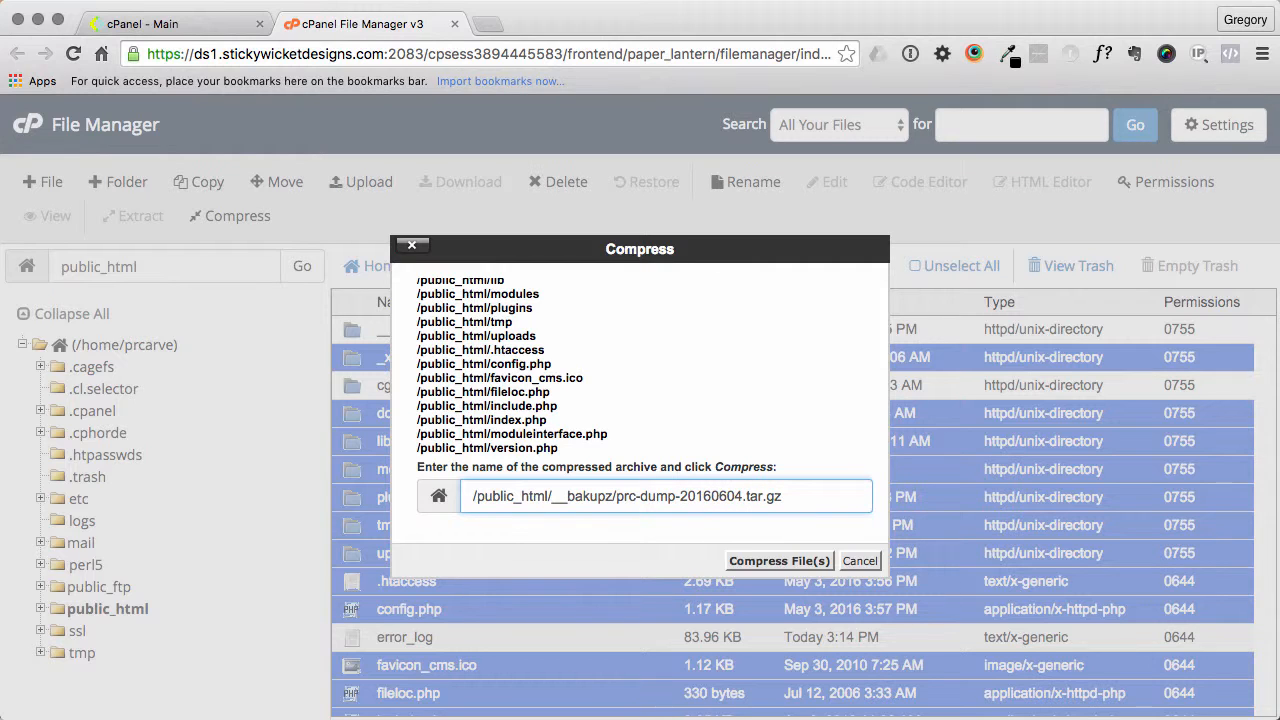
pyautogui.click(780, 560)
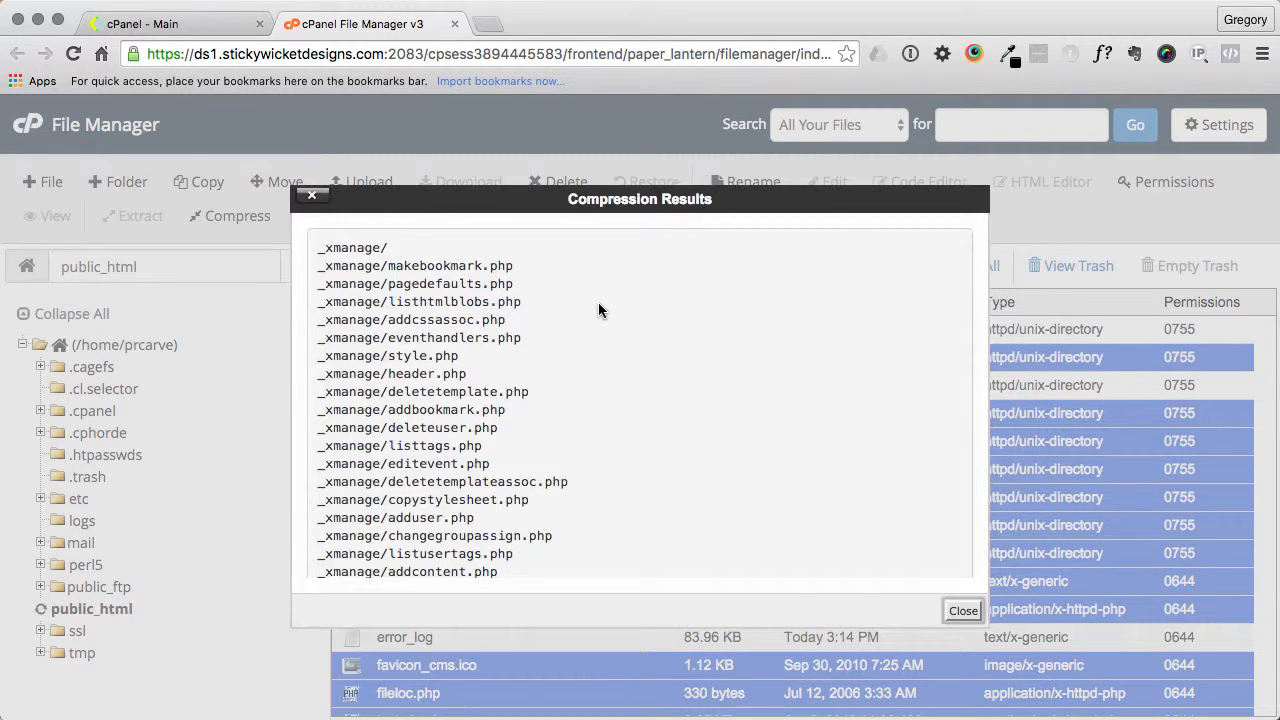
pyautogui.click(960, 610)
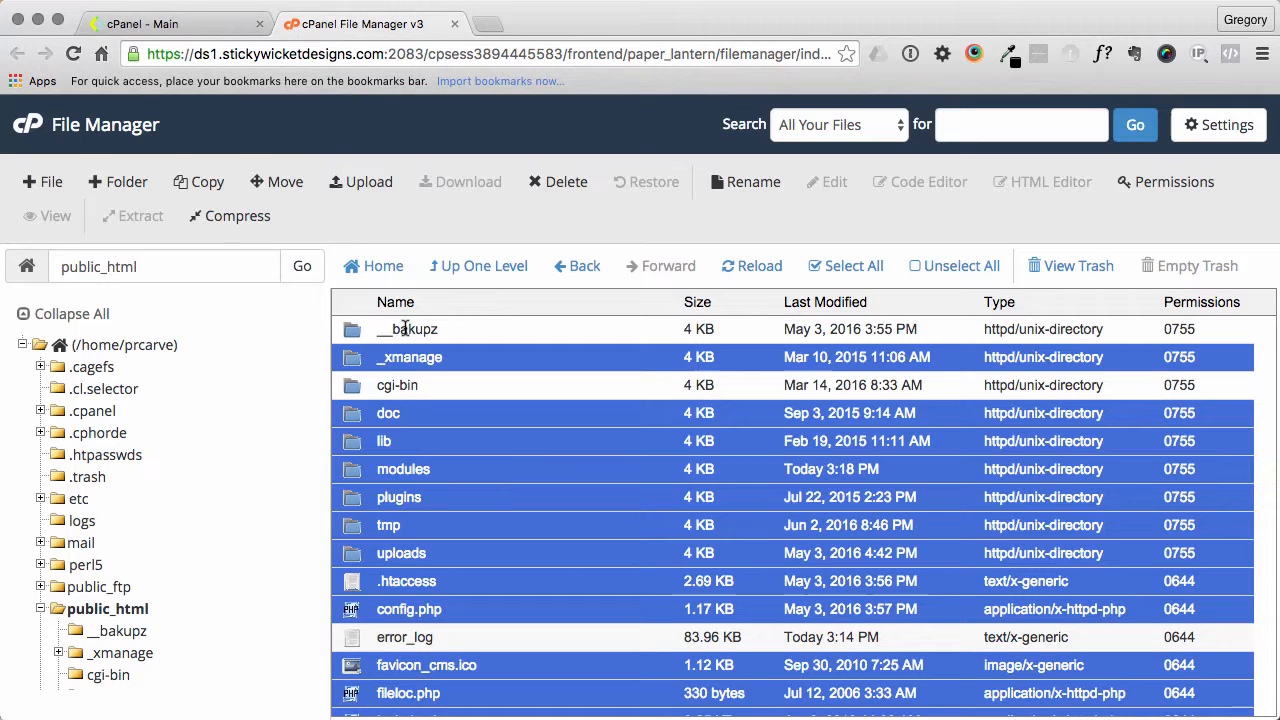
# - In __bakupz, permanently delete the old modelt-20160503 .sql and .tar.gz backups, skipping the trash
pyautogui.doubleClick(408, 328)
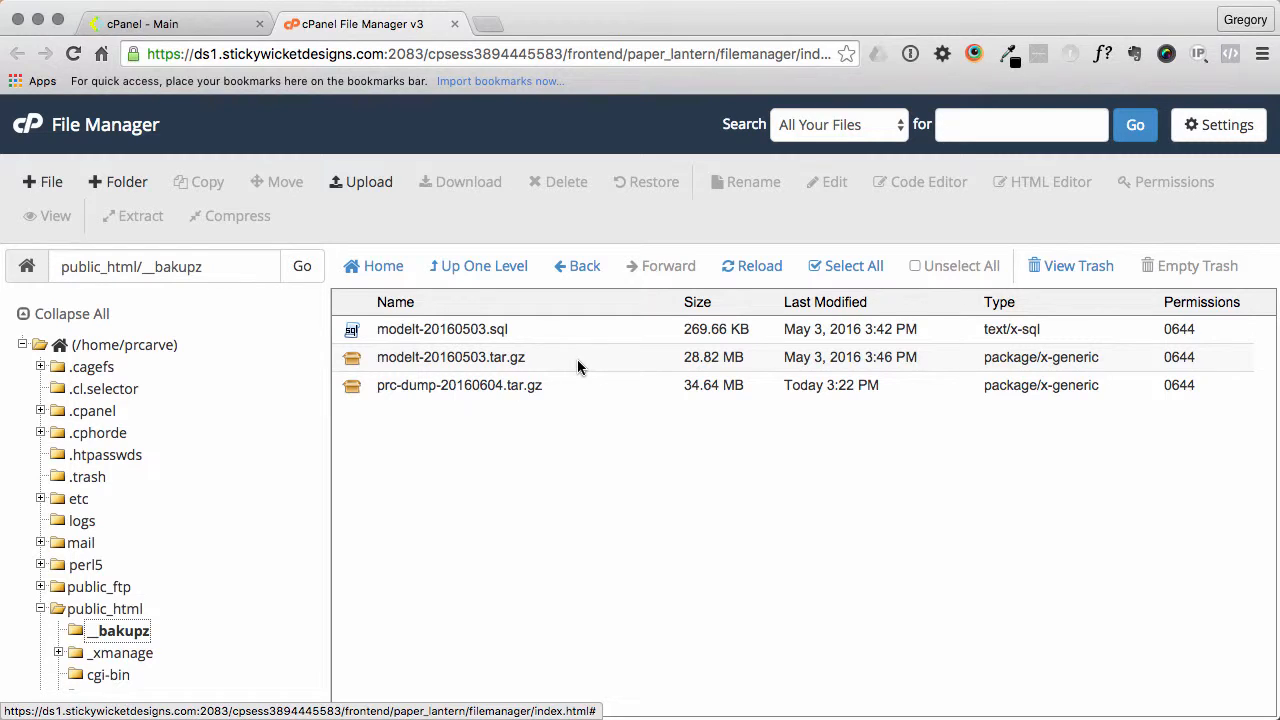
pyautogui.click(450, 356)
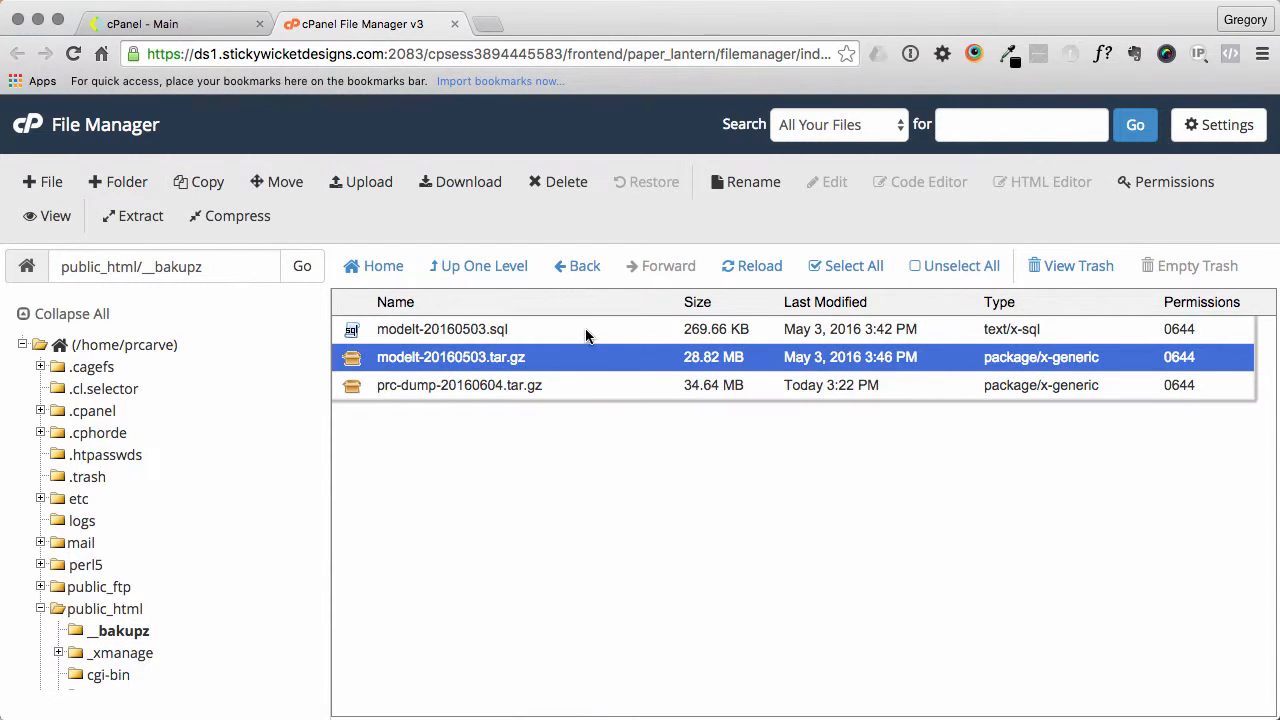
pyautogui.click(442, 328)
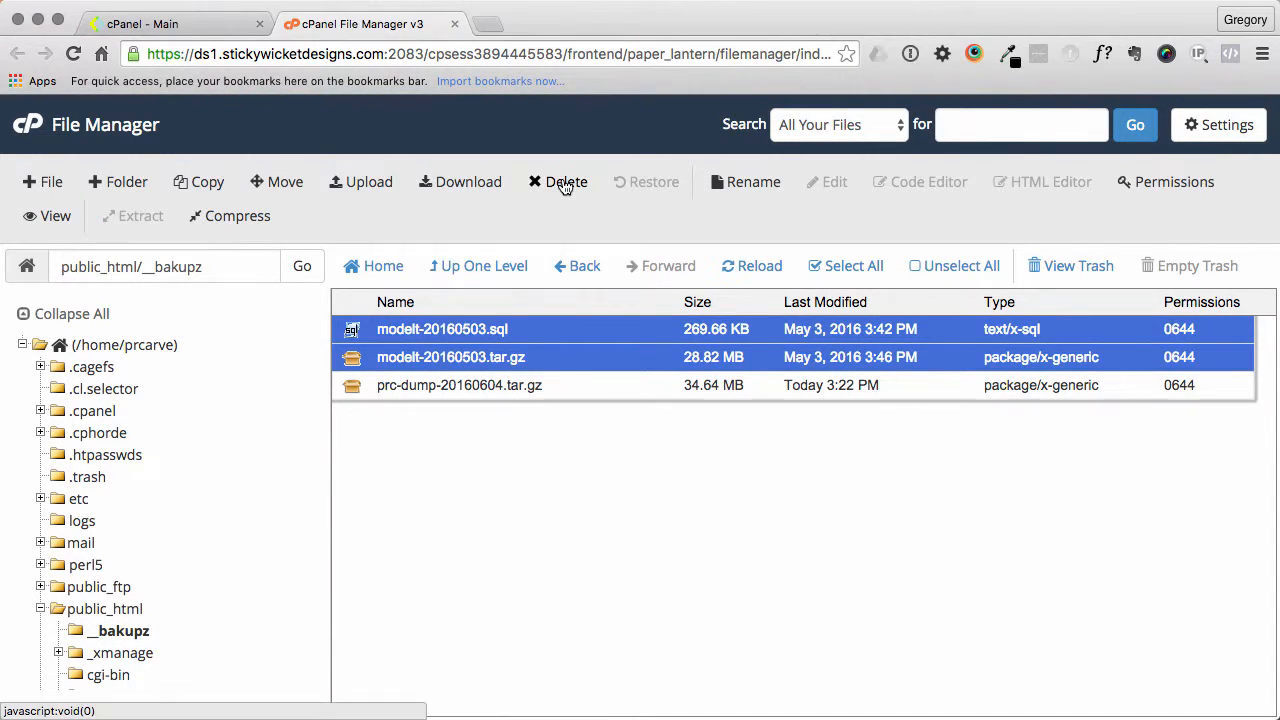
pyautogui.click(566, 182)
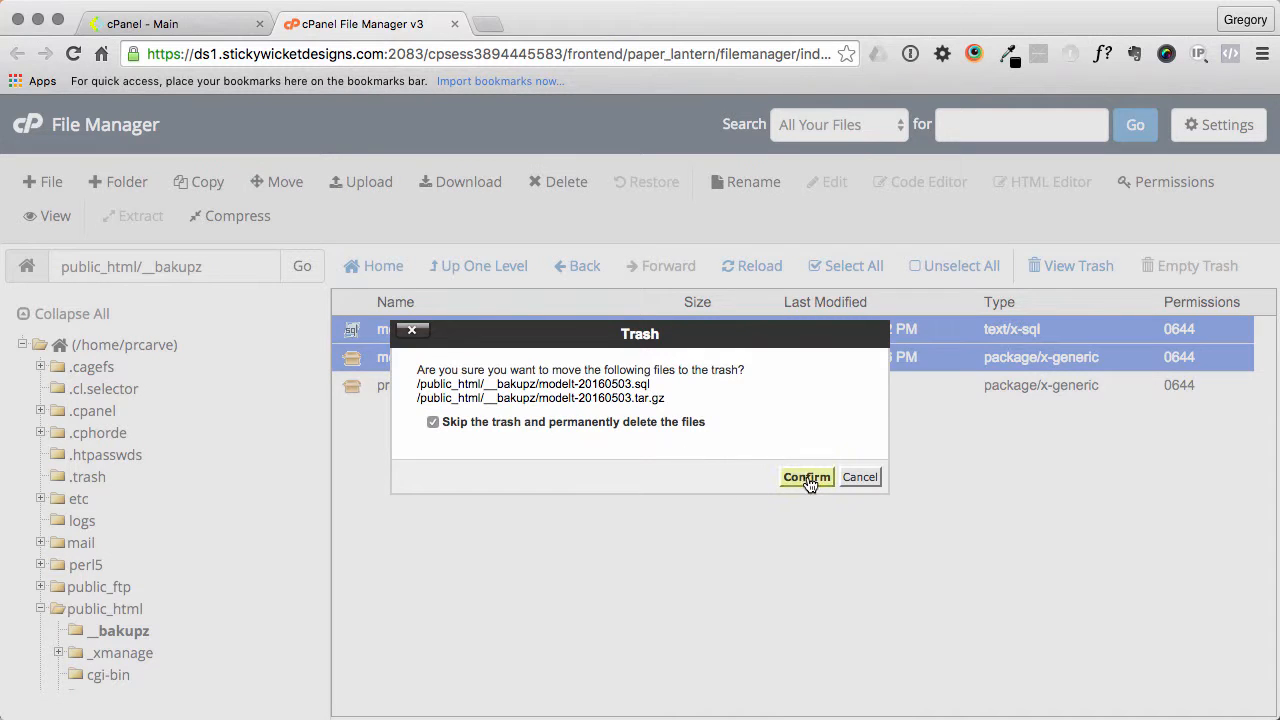
pyautogui.click(806, 476)
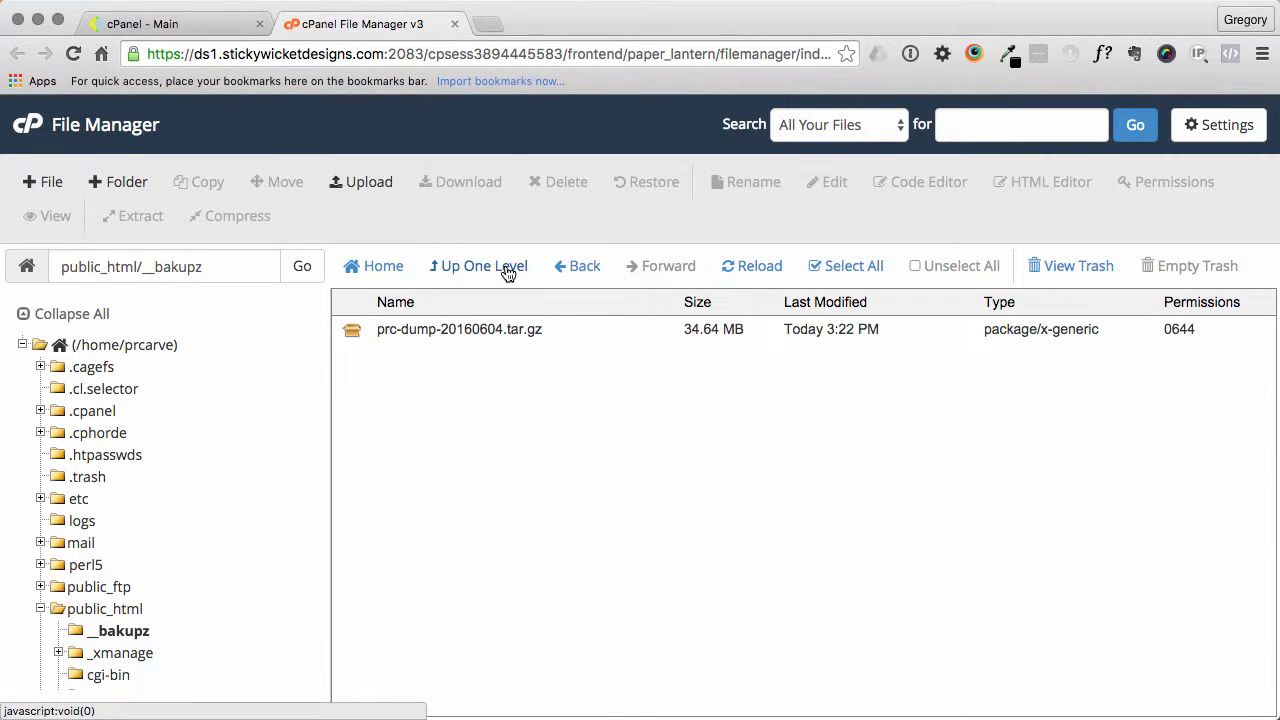
# - Start an upload to __bakupz and reach phpMyAdmin's export page for prcarve_data in another tab
pyautogui.click(368, 180)
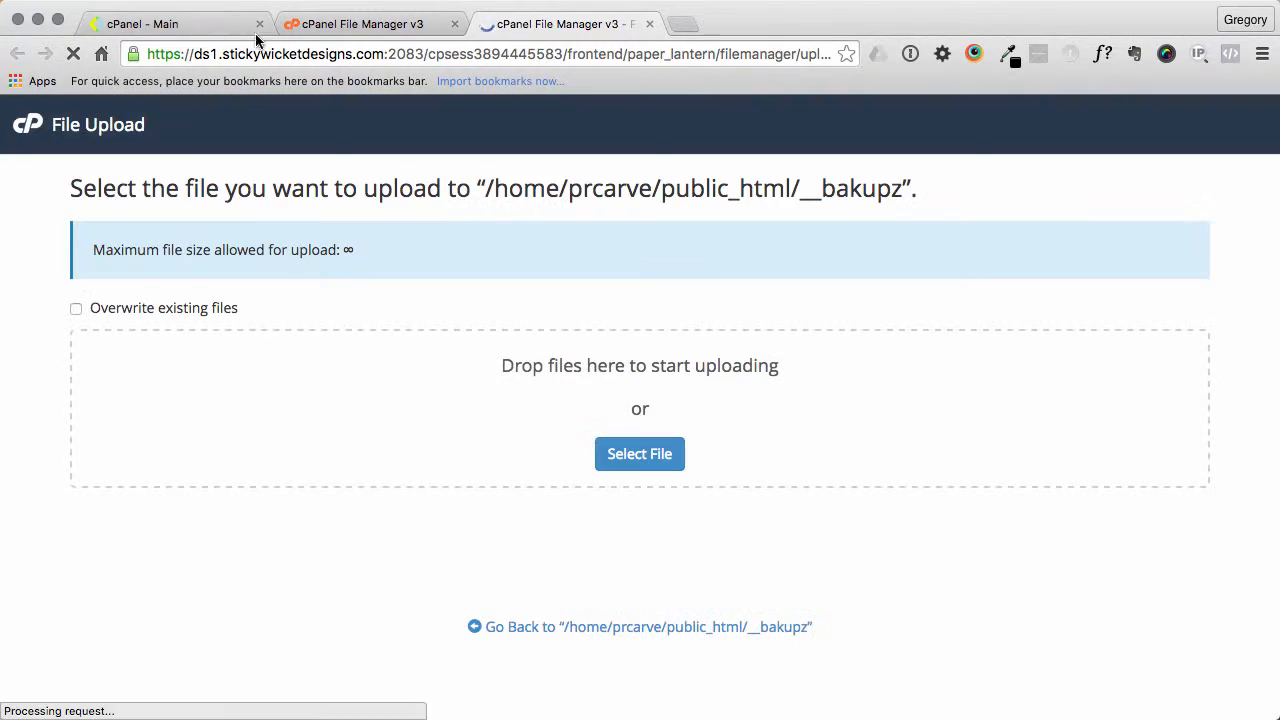
pyautogui.click(640, 626)
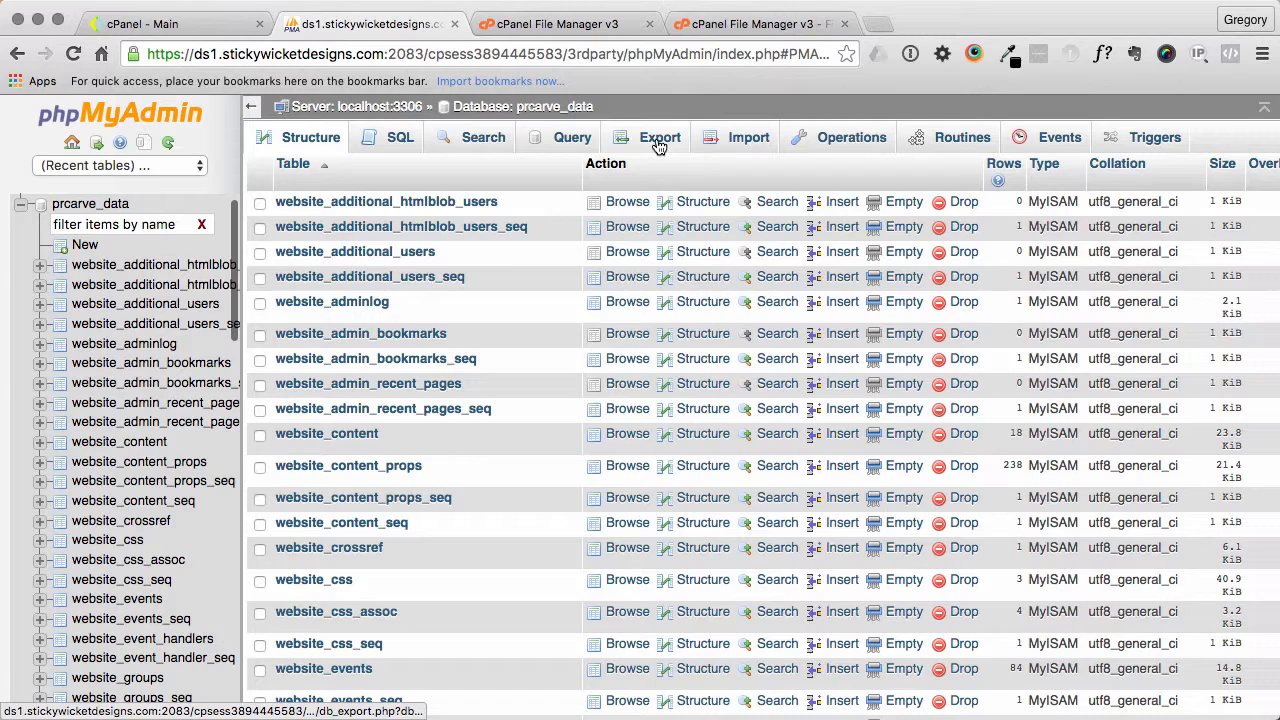
pyautogui.click(660, 136)
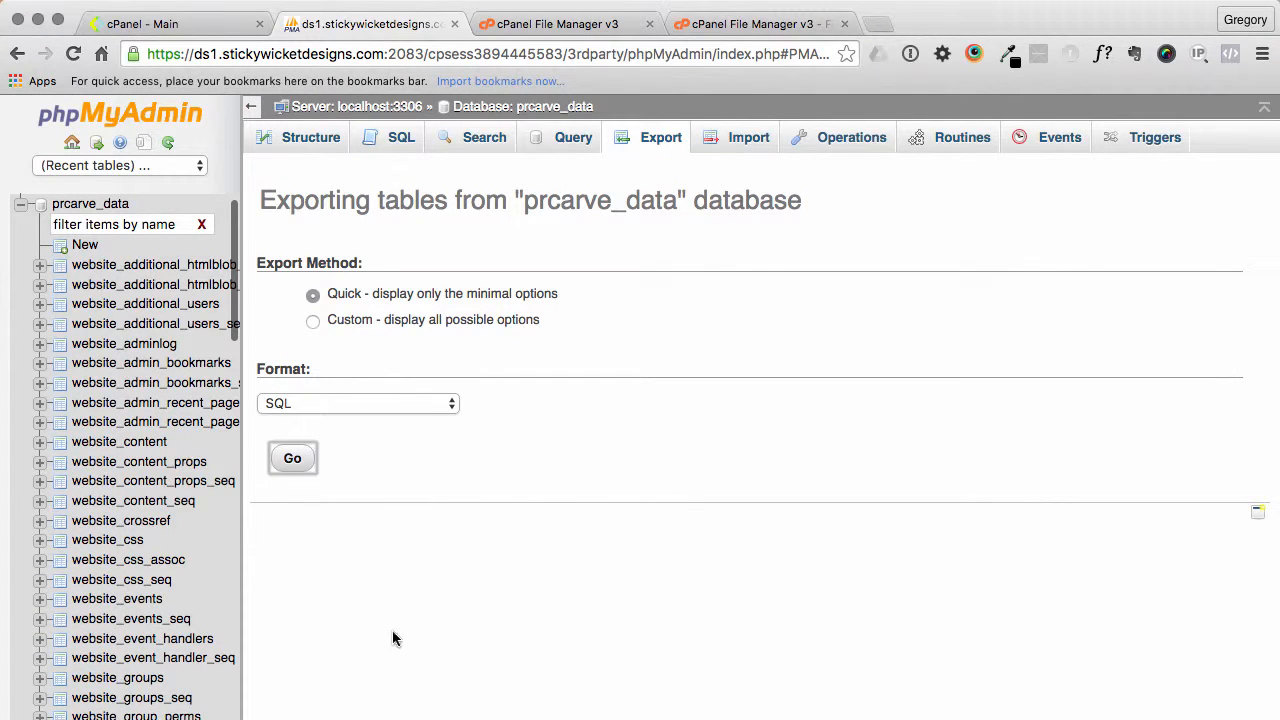
pyautogui.moveTo(568, 24)
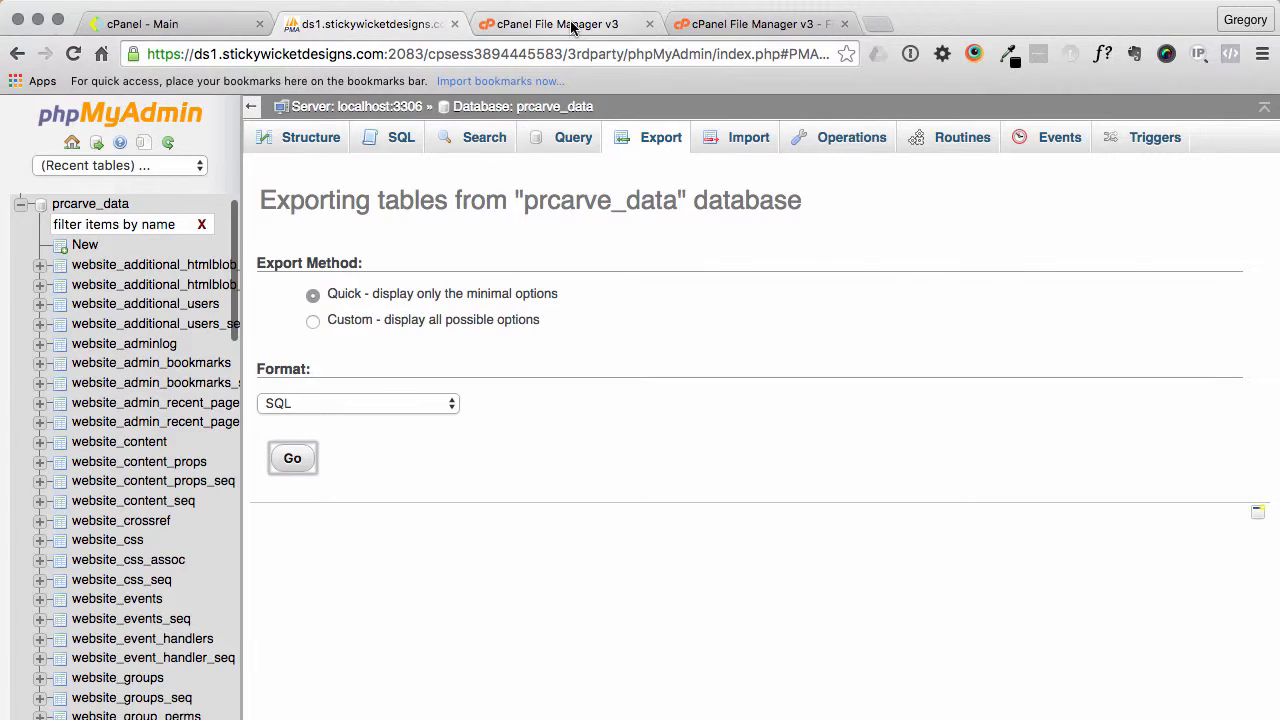
pyautogui.click(548, 24)
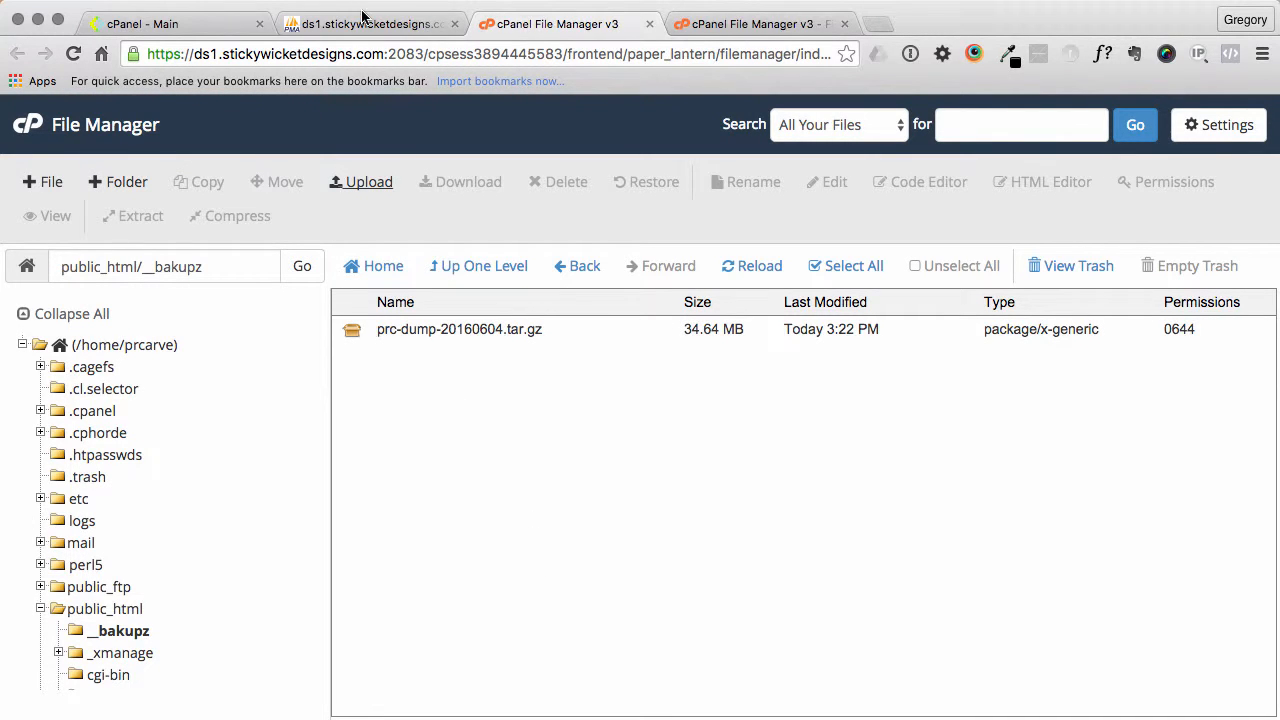
# - Upload the dump renamed prcarve_data-20160604.sql into __bakupz and return up to public_html
pyautogui.click(368, 182)
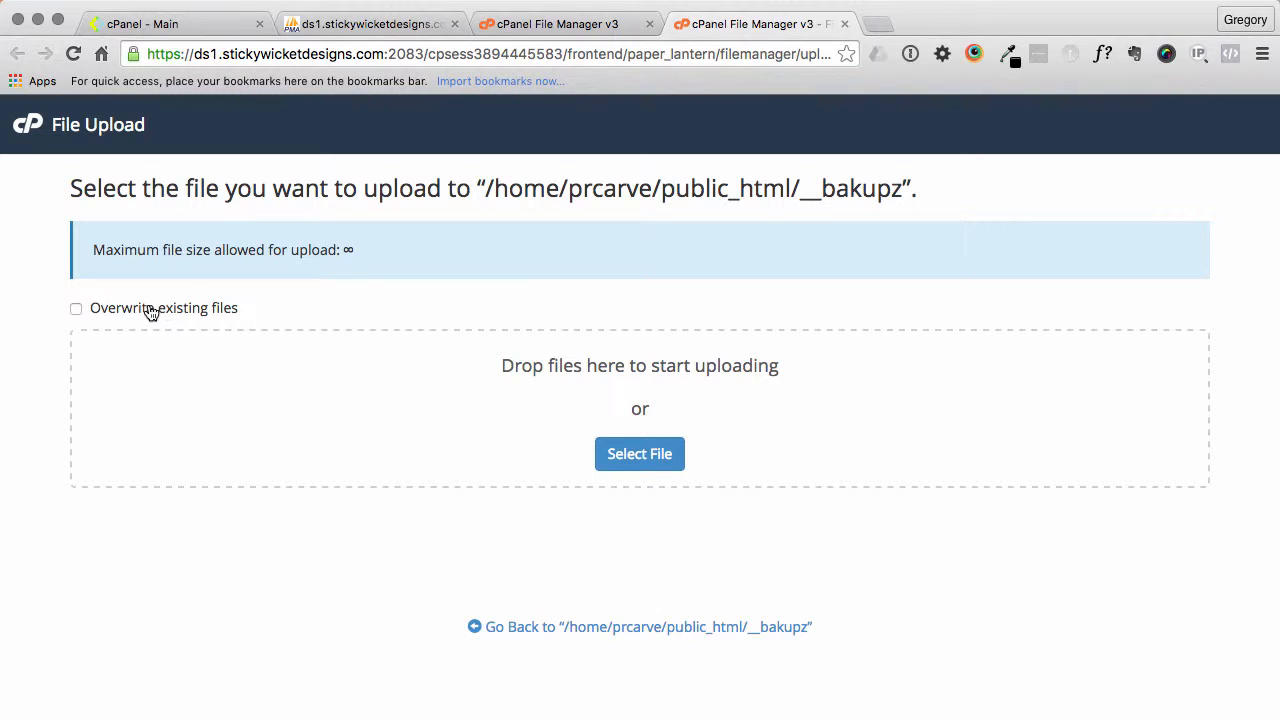
pyautogui.moveTo(444, 460)
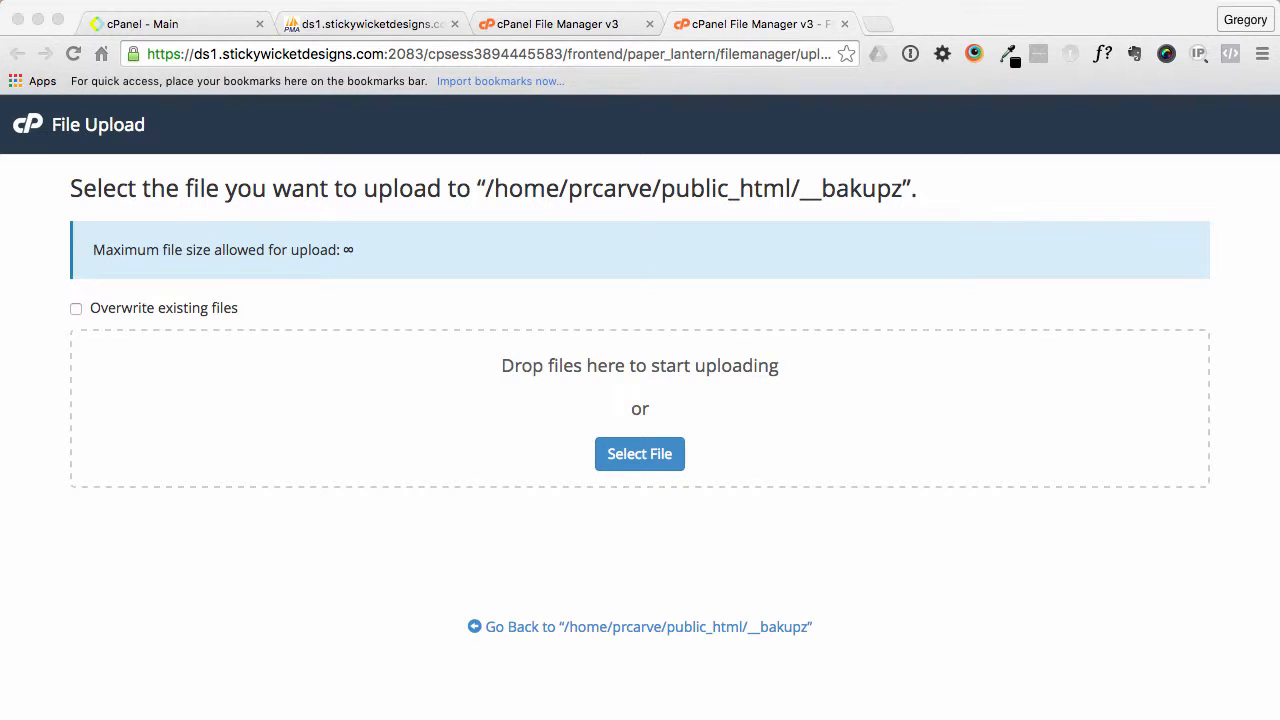
pyautogui.click(640, 452)
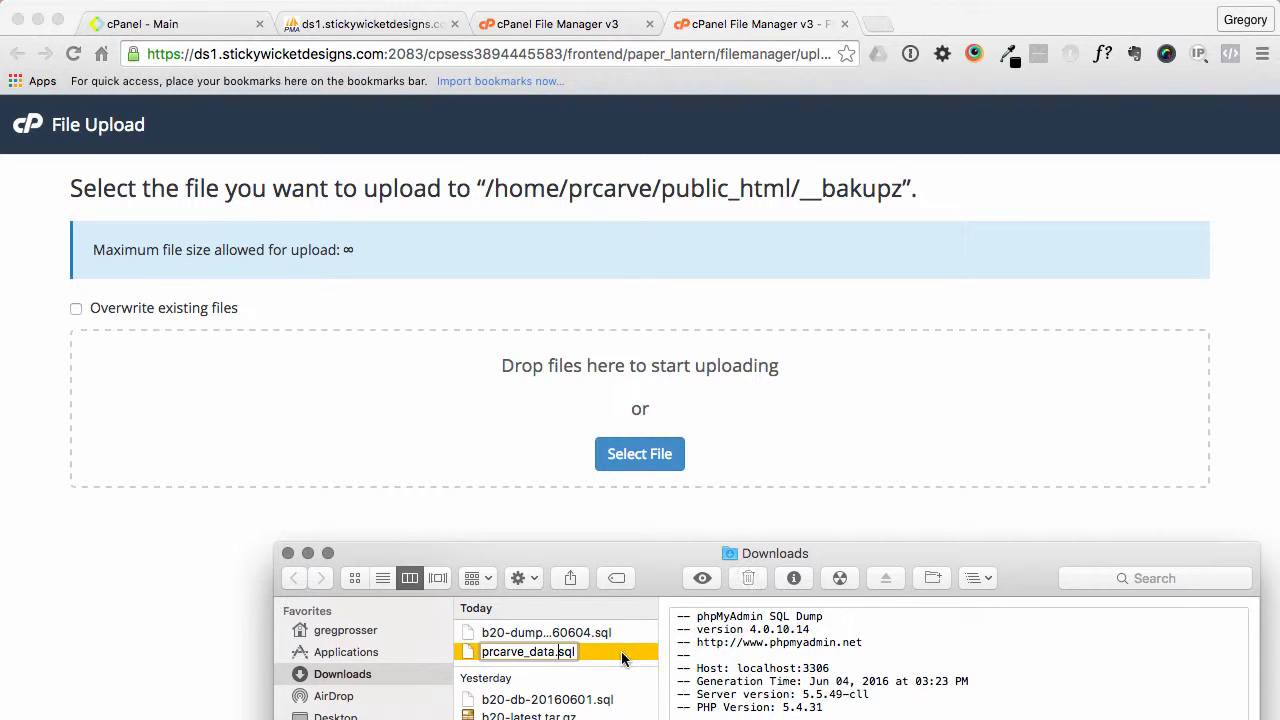
pyautogui.write('-20160604')
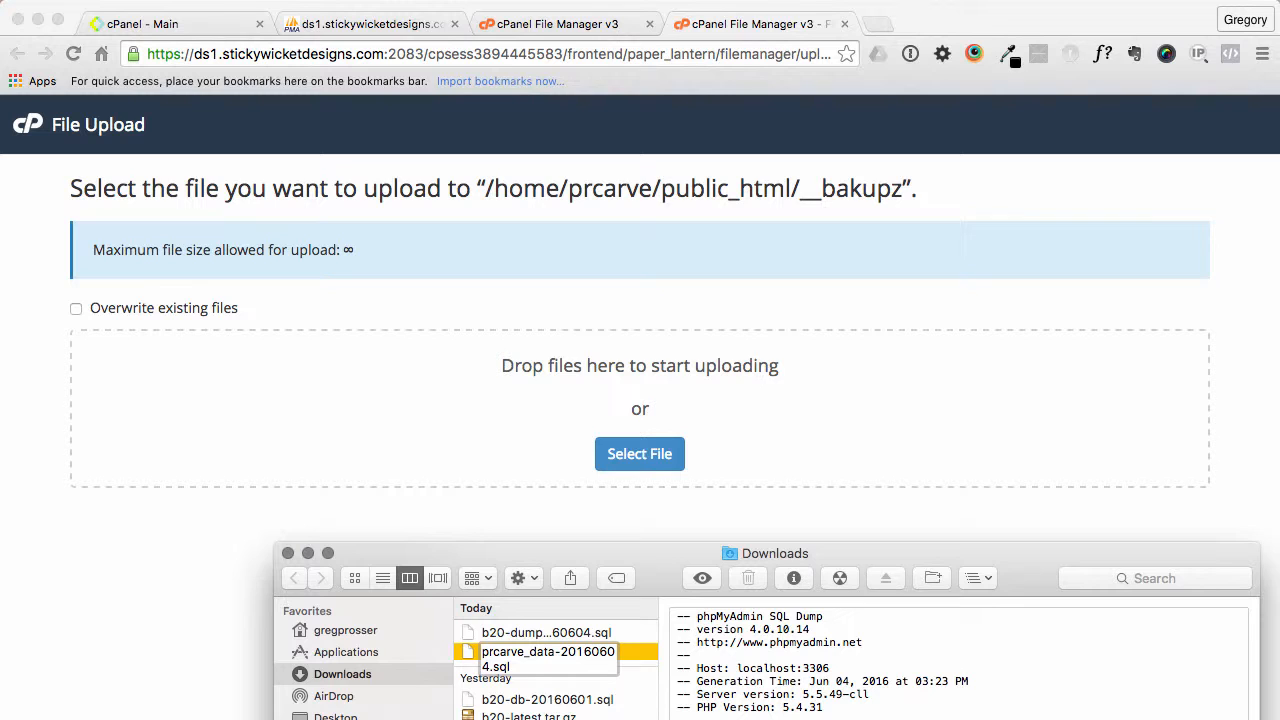
pyautogui.click(548, 652)
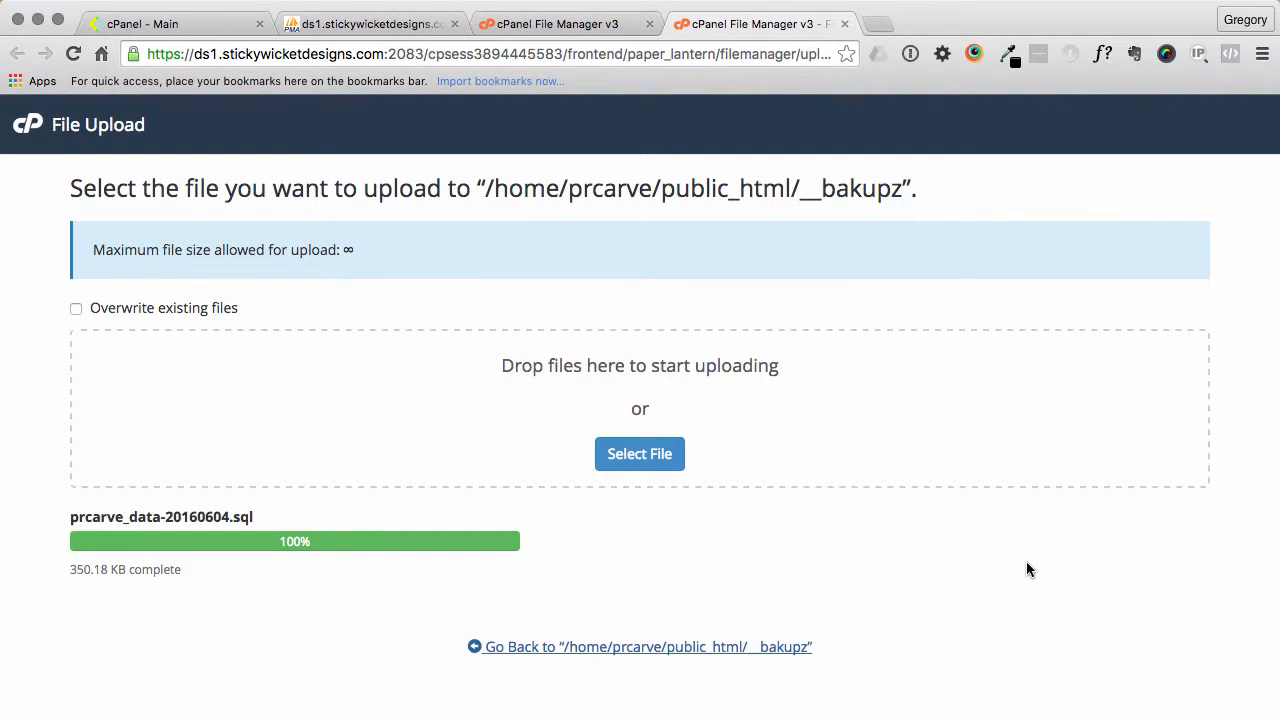
pyautogui.click(640, 646)
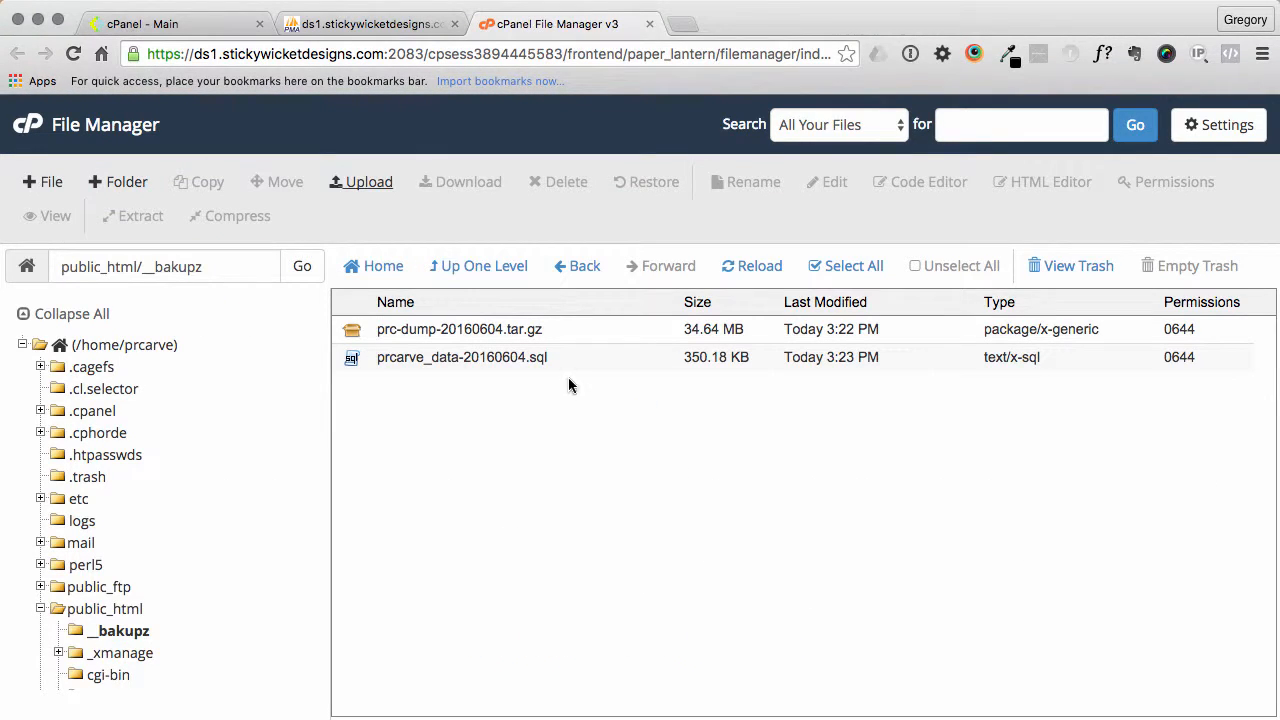
pyautogui.click(484, 264)
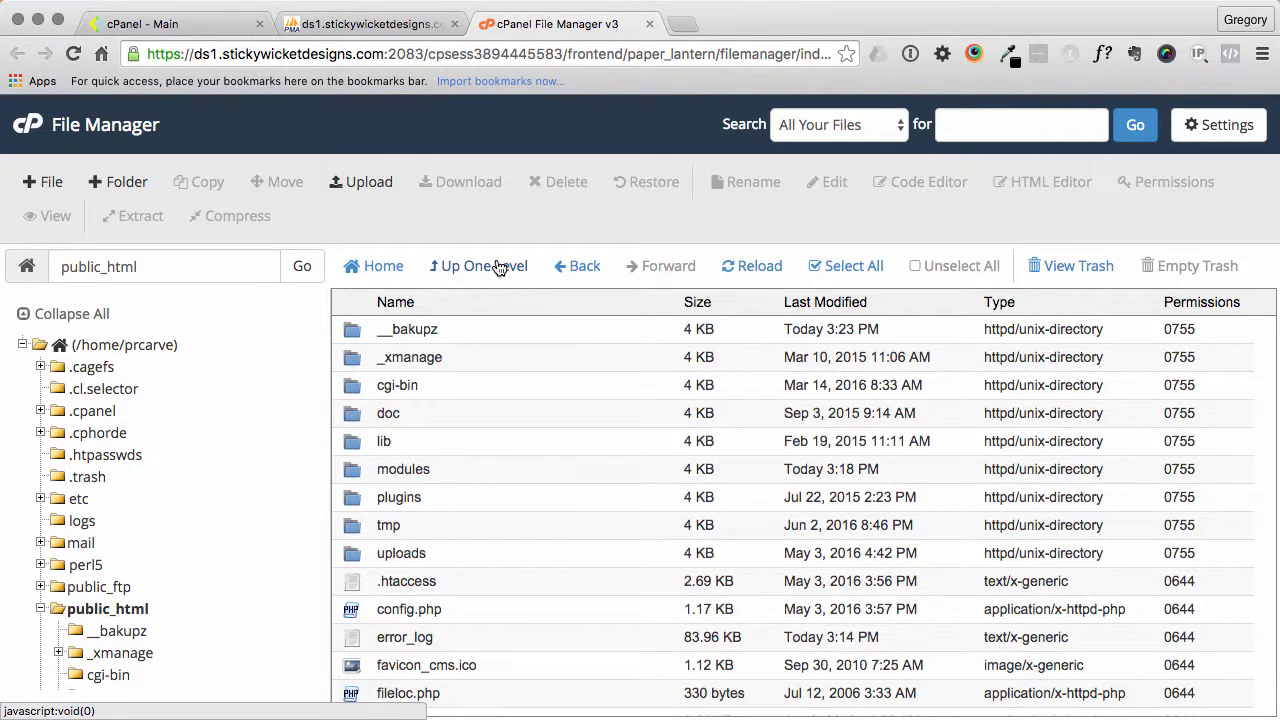
# - Open the Pine River Carving site in Coda and start an SSH session to prc.swdbox.com
pyautogui.click(370, 24)
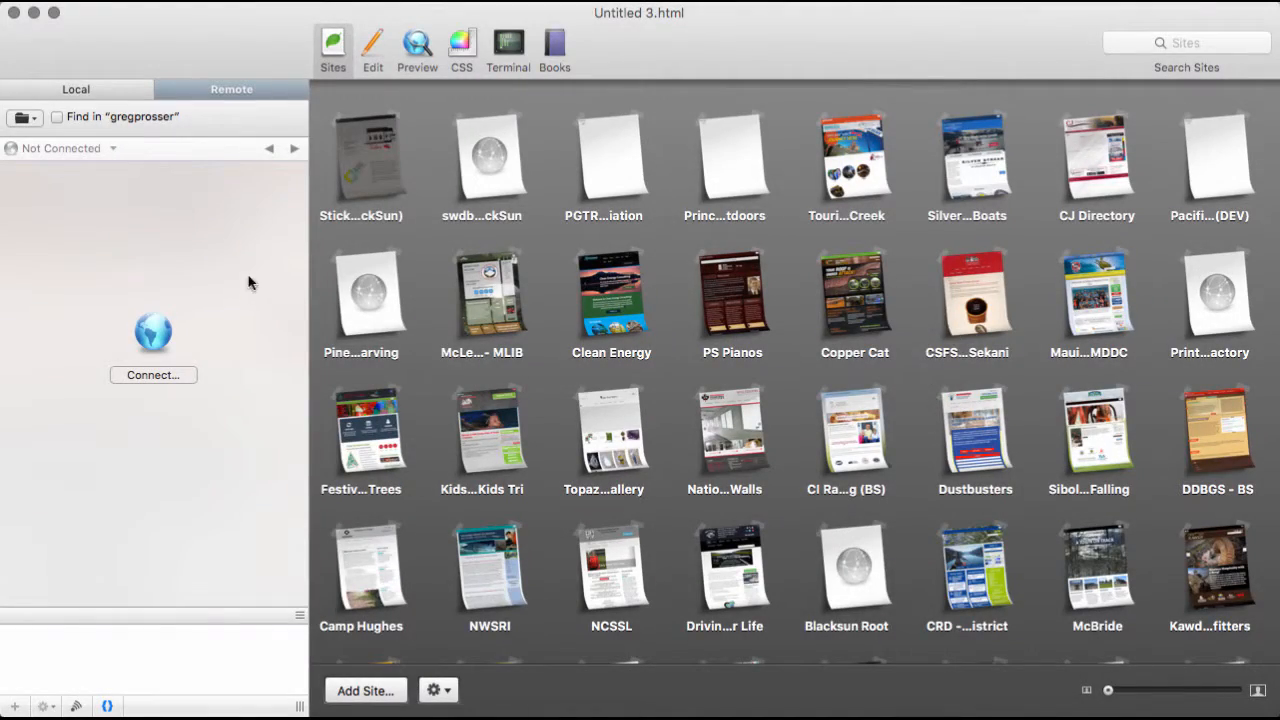
pyautogui.click(508, 48)
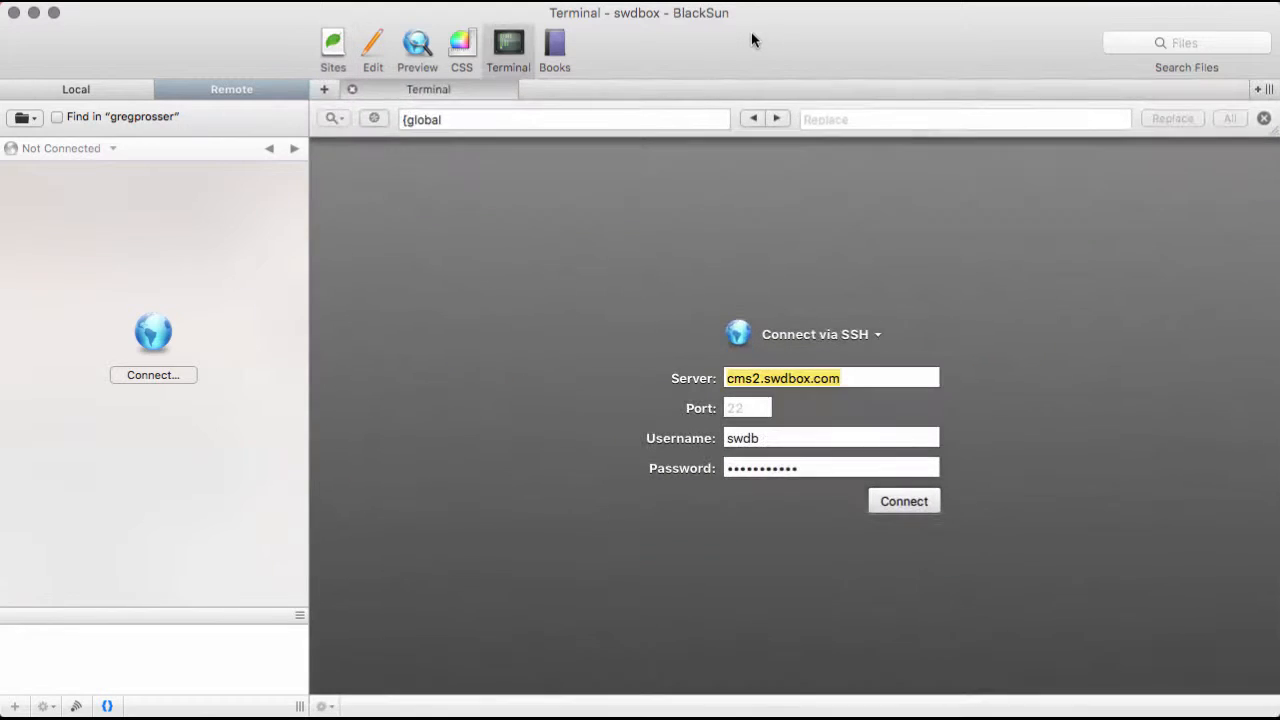
pyautogui.click(904, 500)
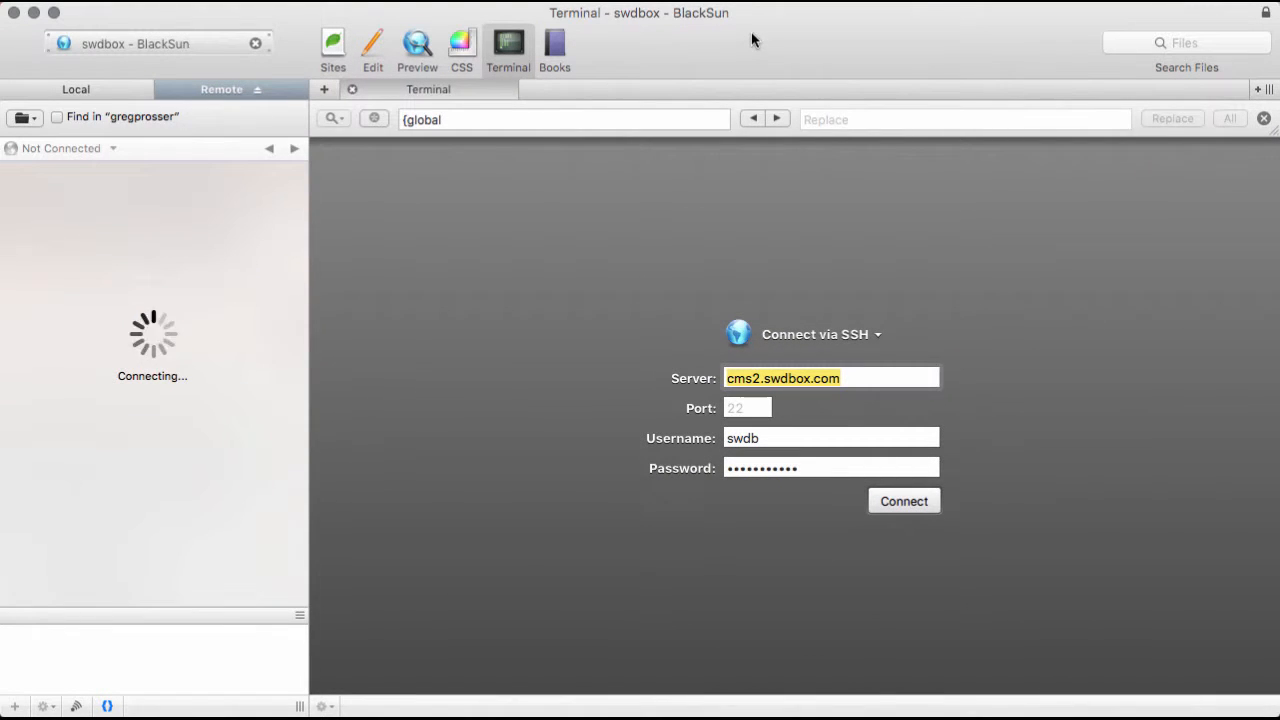
pyautogui.moveTo(120, 536)
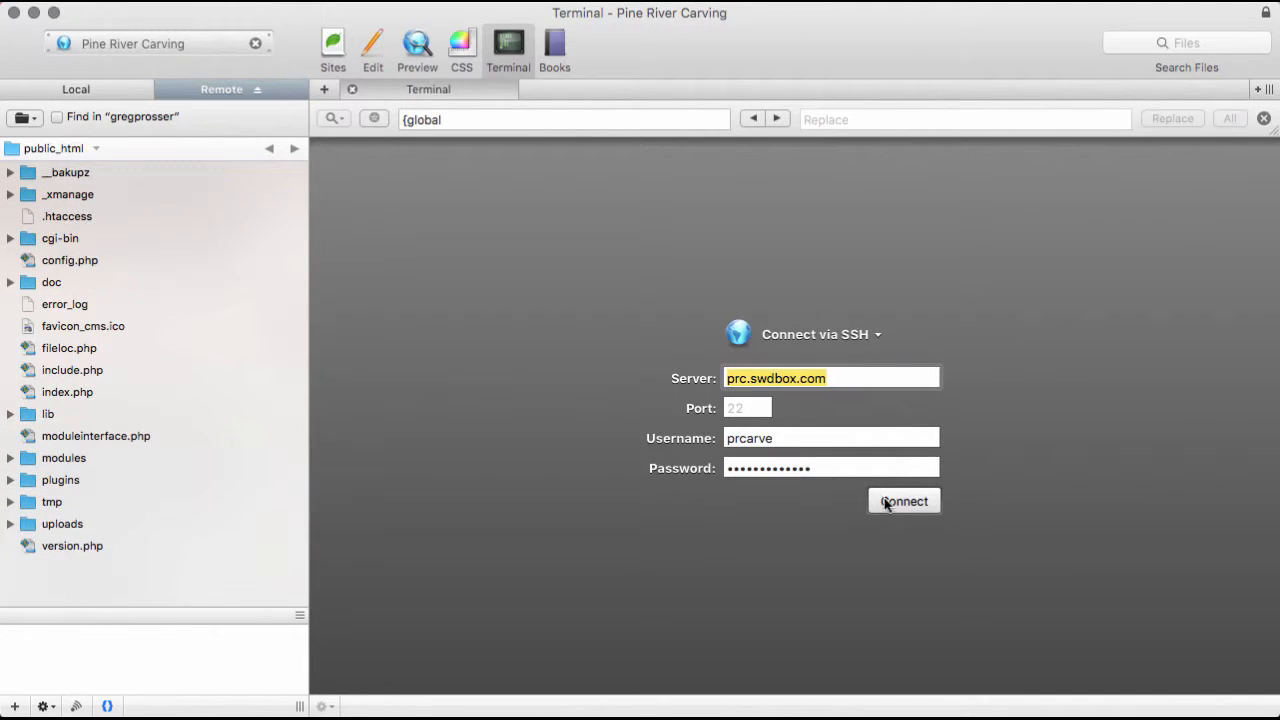
pyautogui.click(904, 500)
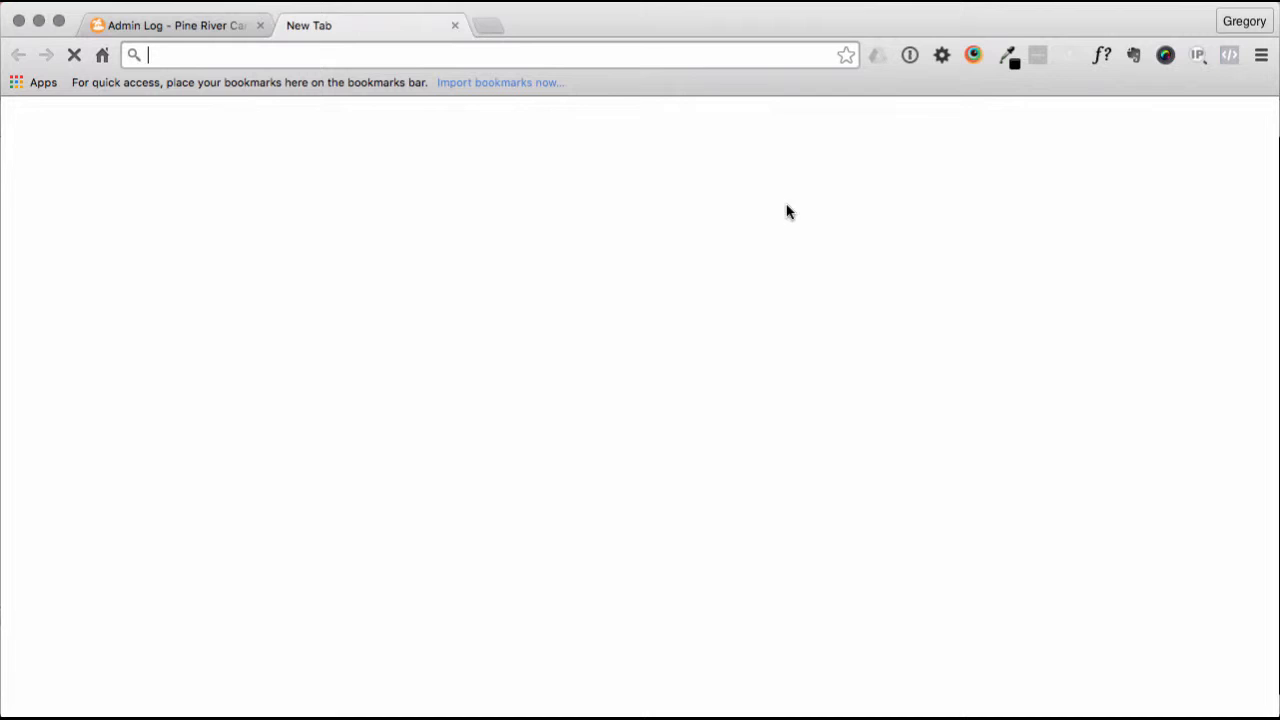
# - Browse cmsmadesimple.org to the Forge downloads and locate cmsms-2.1.4-install.zip
pyautogui.write('cmsmadesimple.org')
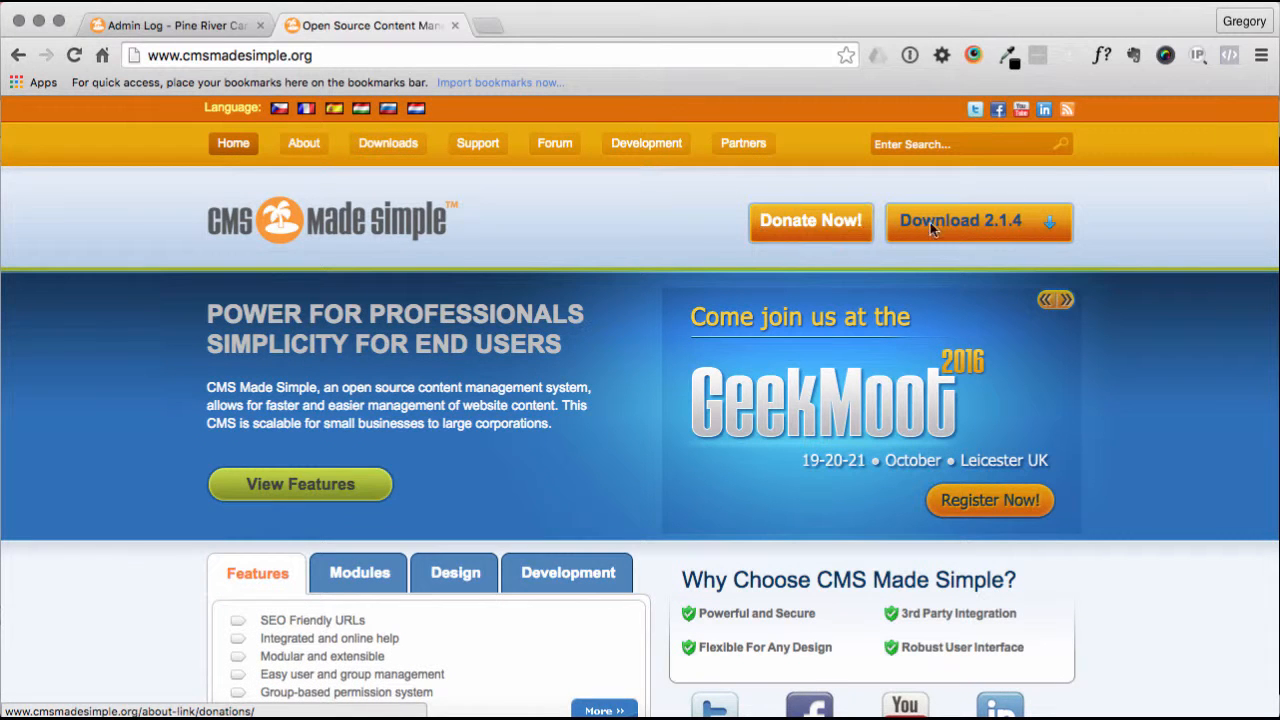
pyautogui.click(978, 220)
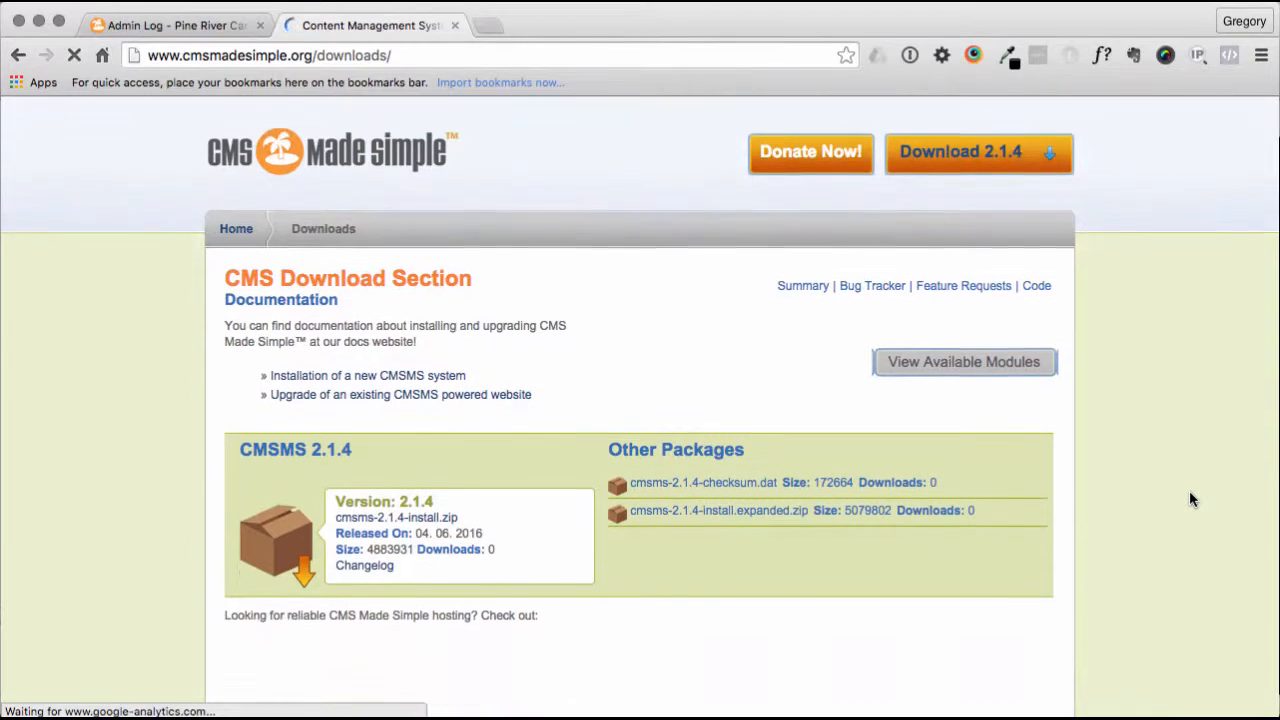
pyautogui.scroll(-3)
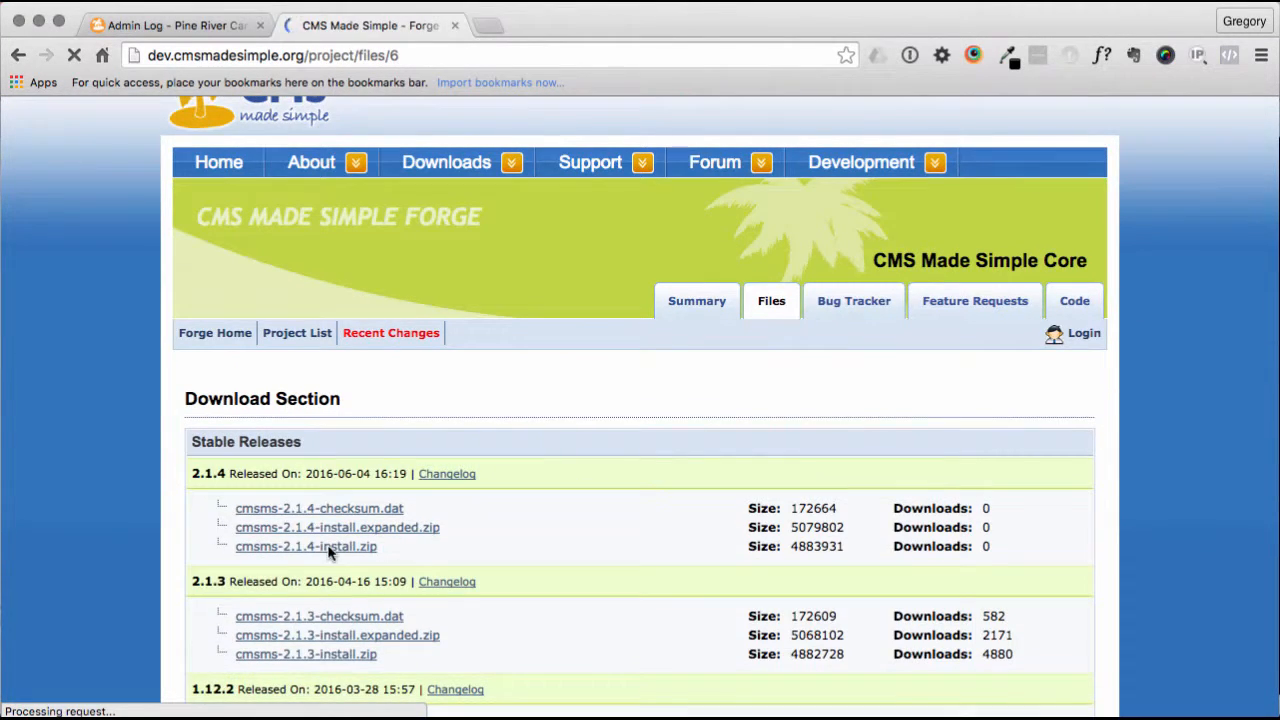
pyautogui.click(304, 546)
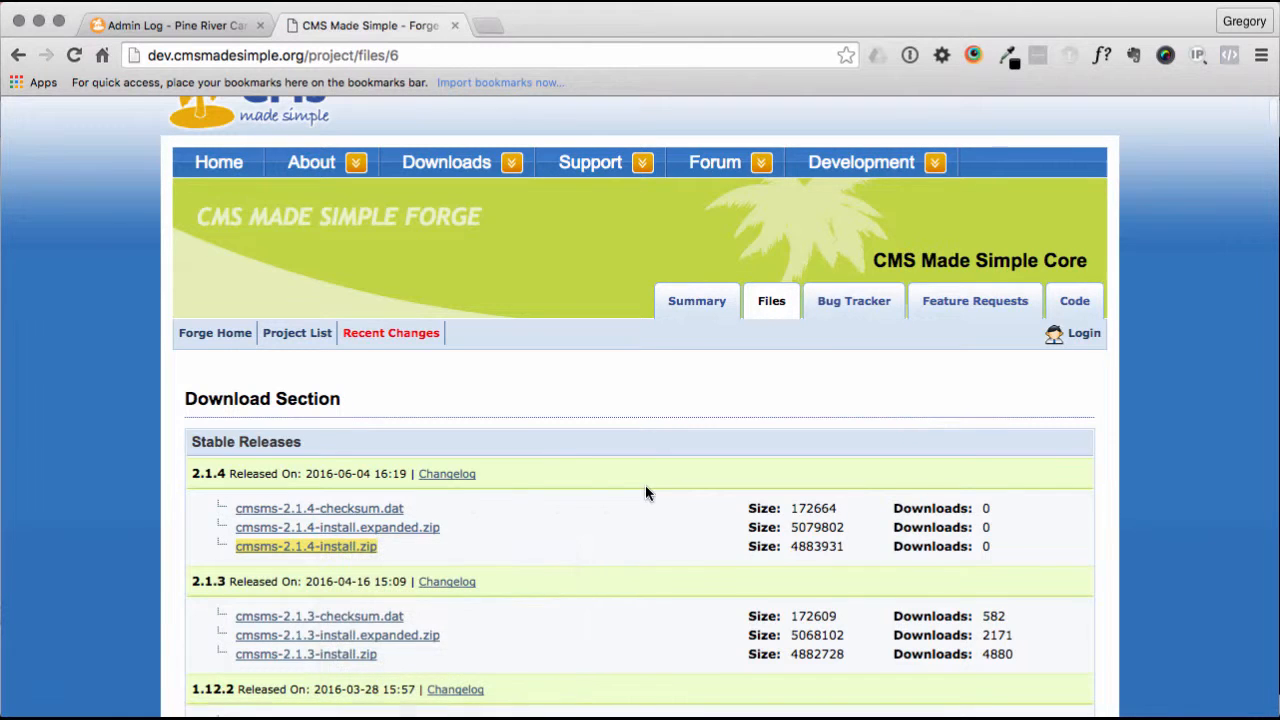
pyautogui.click(176, 24)
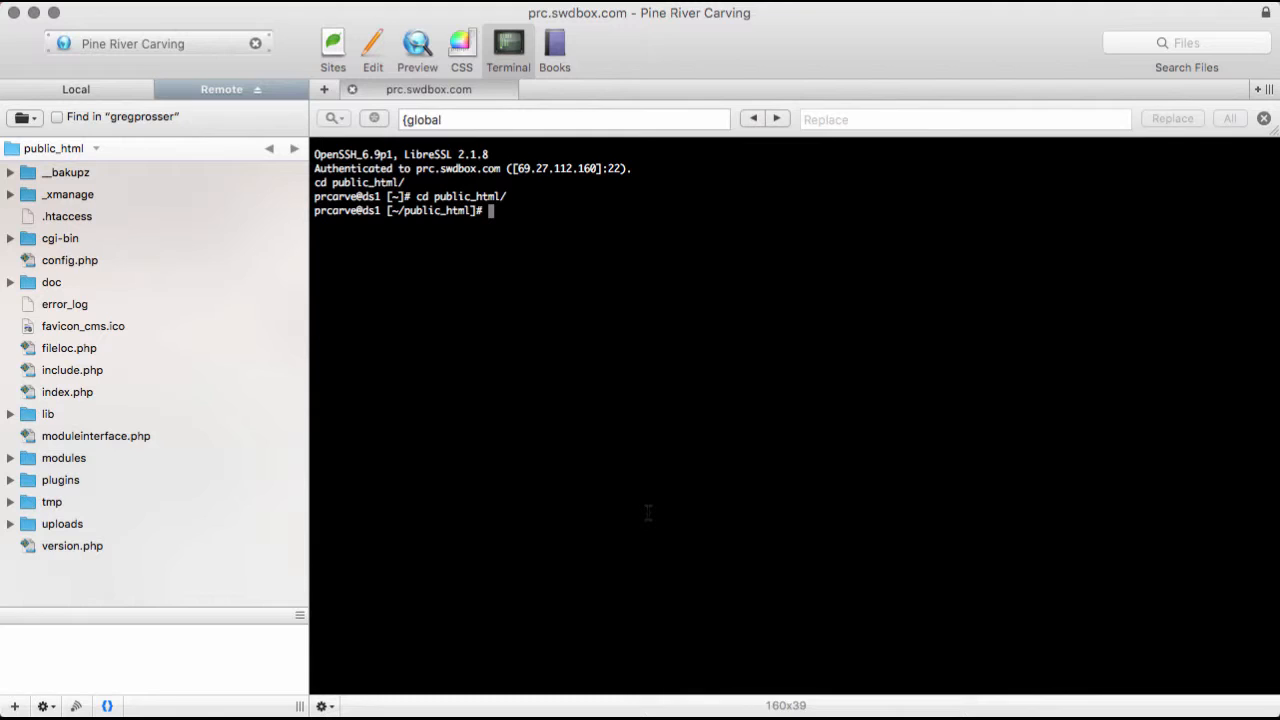
# - Download cmsms-2.1.4-install.zip into public_html with wget from the S3 URL
pyautogui.write('w')
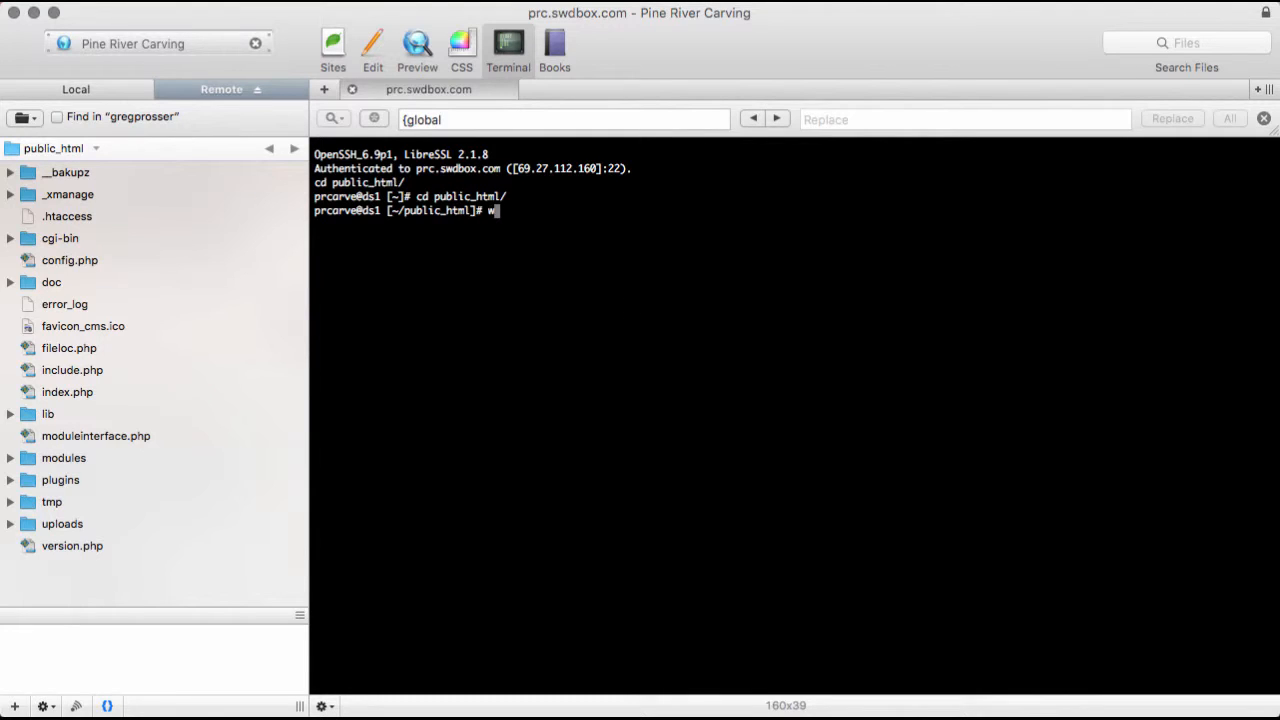
pyautogui.write('get http://s3.amazonaws.com/cmsms/downloads/13369/cmsms-2.1.4-install.zip')
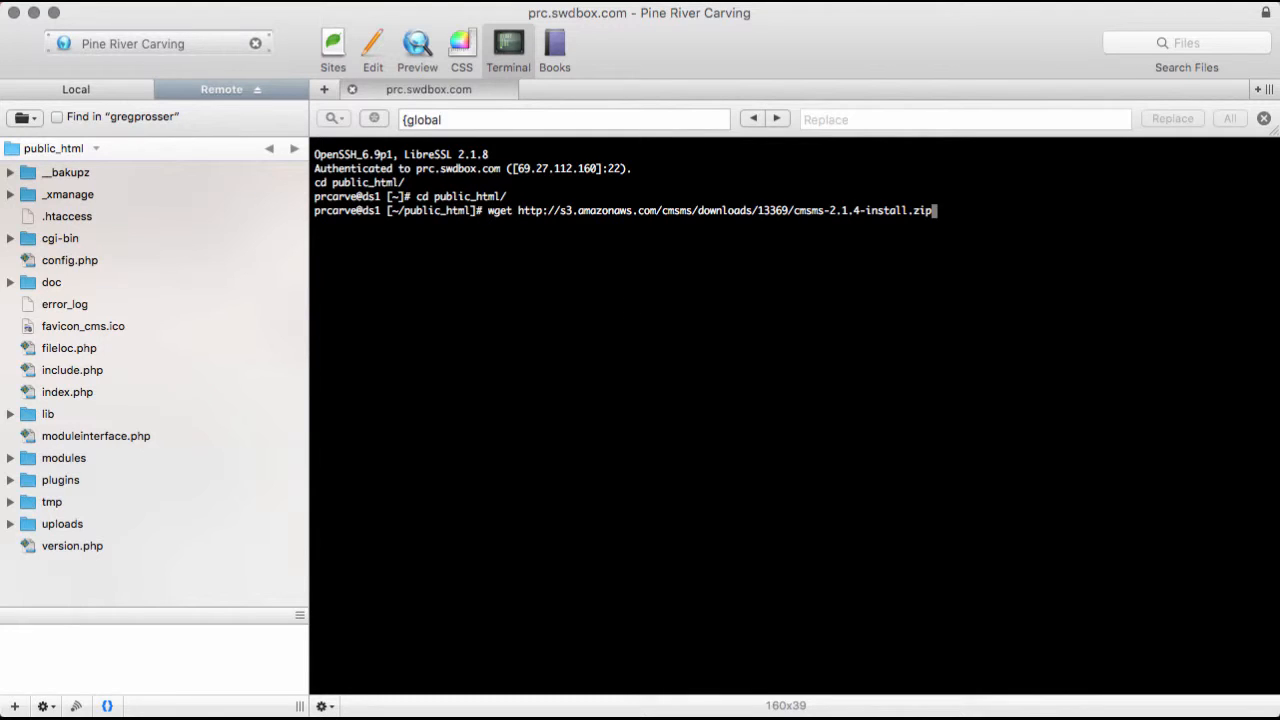
pyautogui.press('Return')
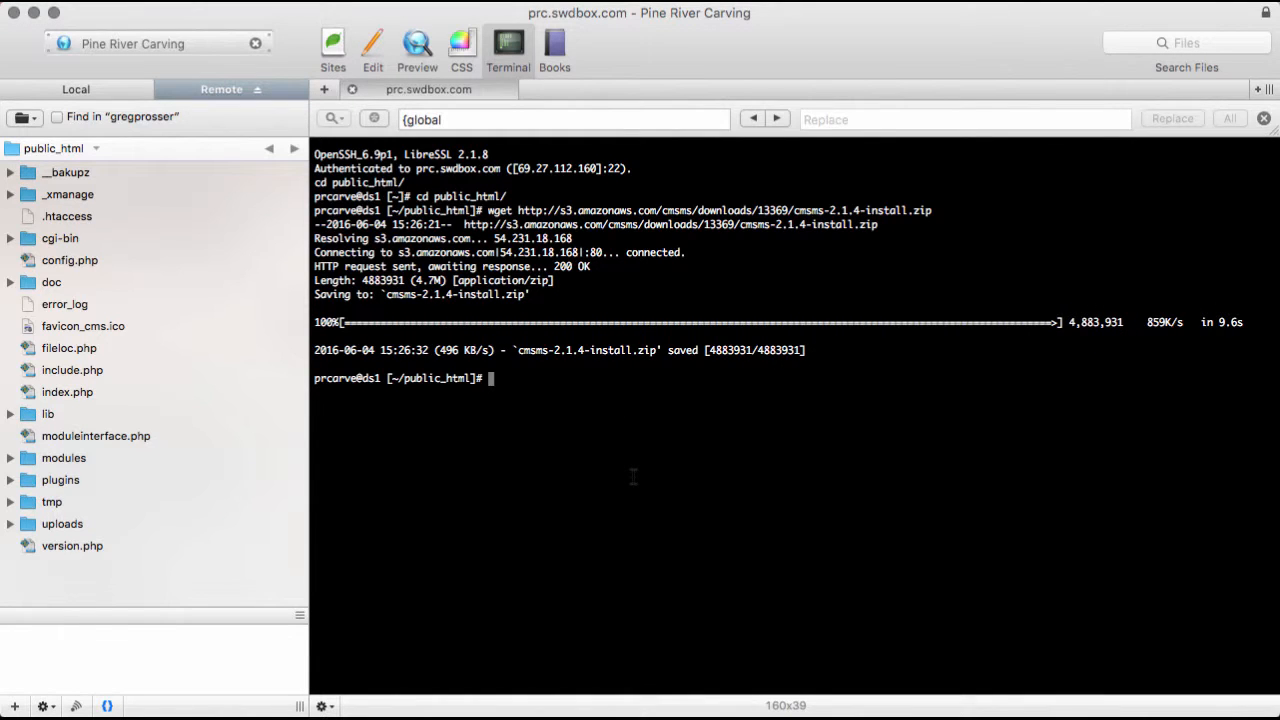
# - Unzip cmsms-2.1.4-install.zip, chmod the installer PHP to 644, and list the folder
pyautogui.write('ls -lah')
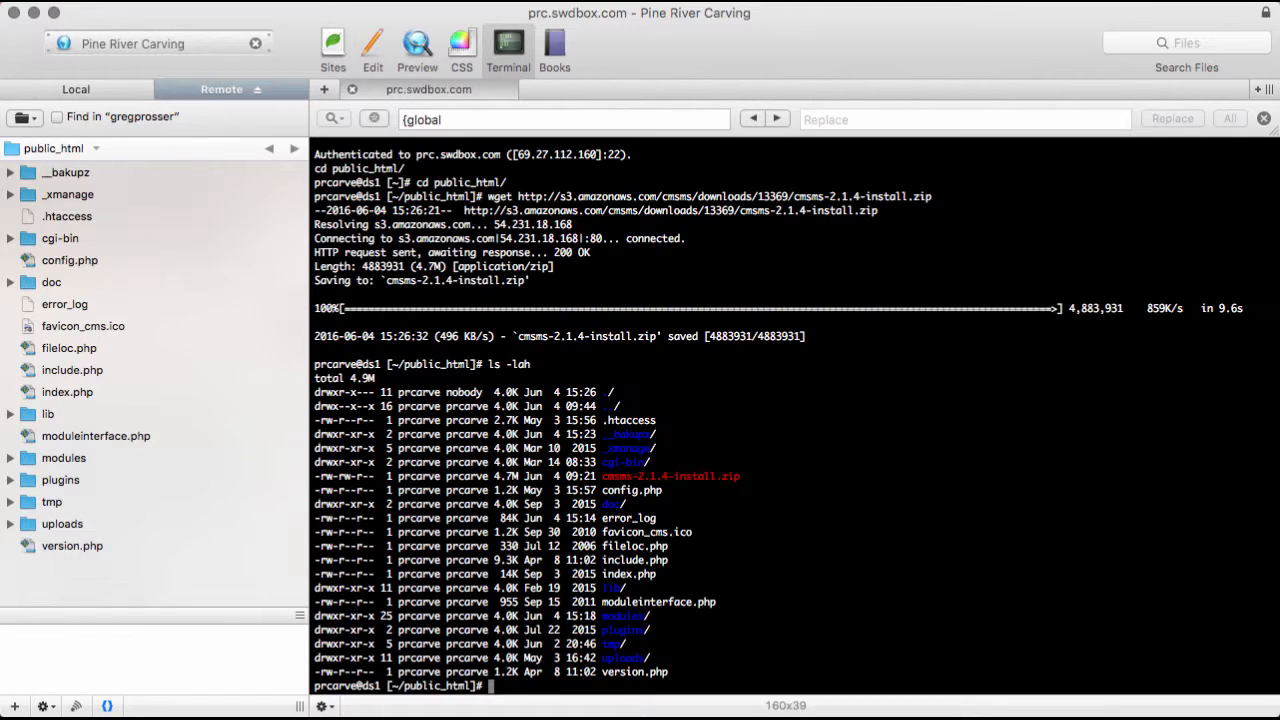
pyautogui.write('unzip')
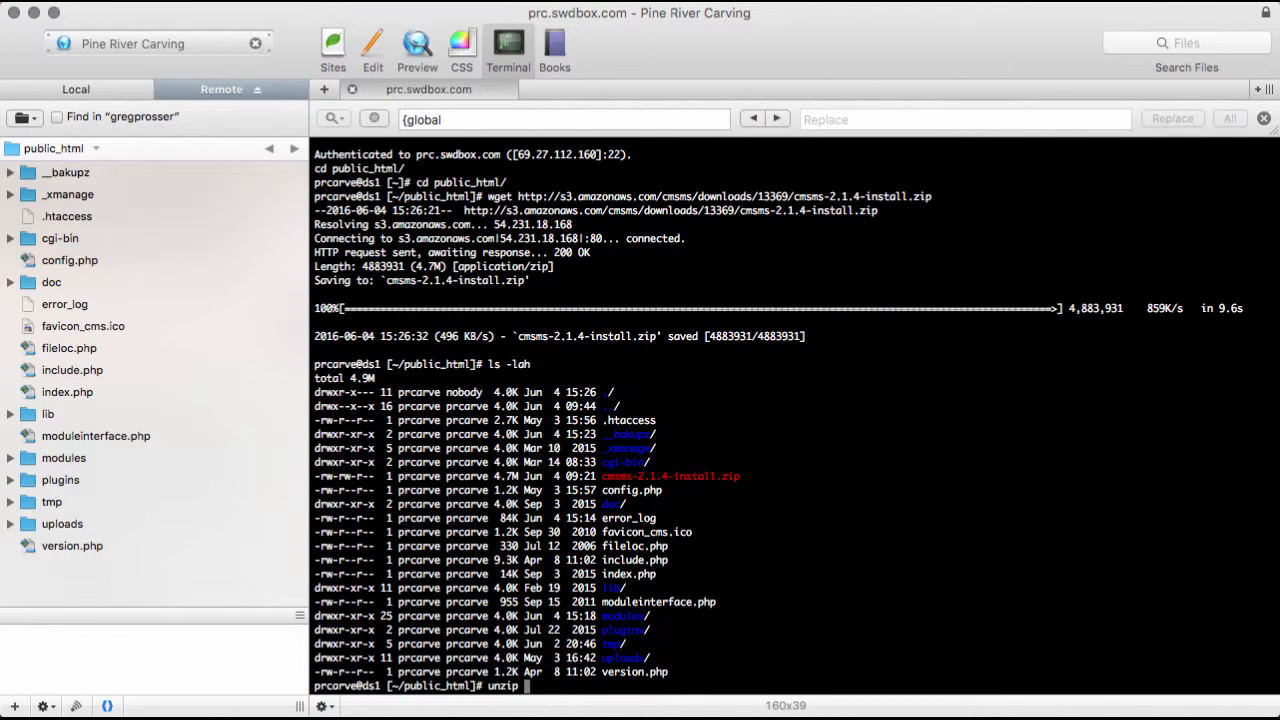
pyautogui.write('cmsms-2.1.4-install.zip')
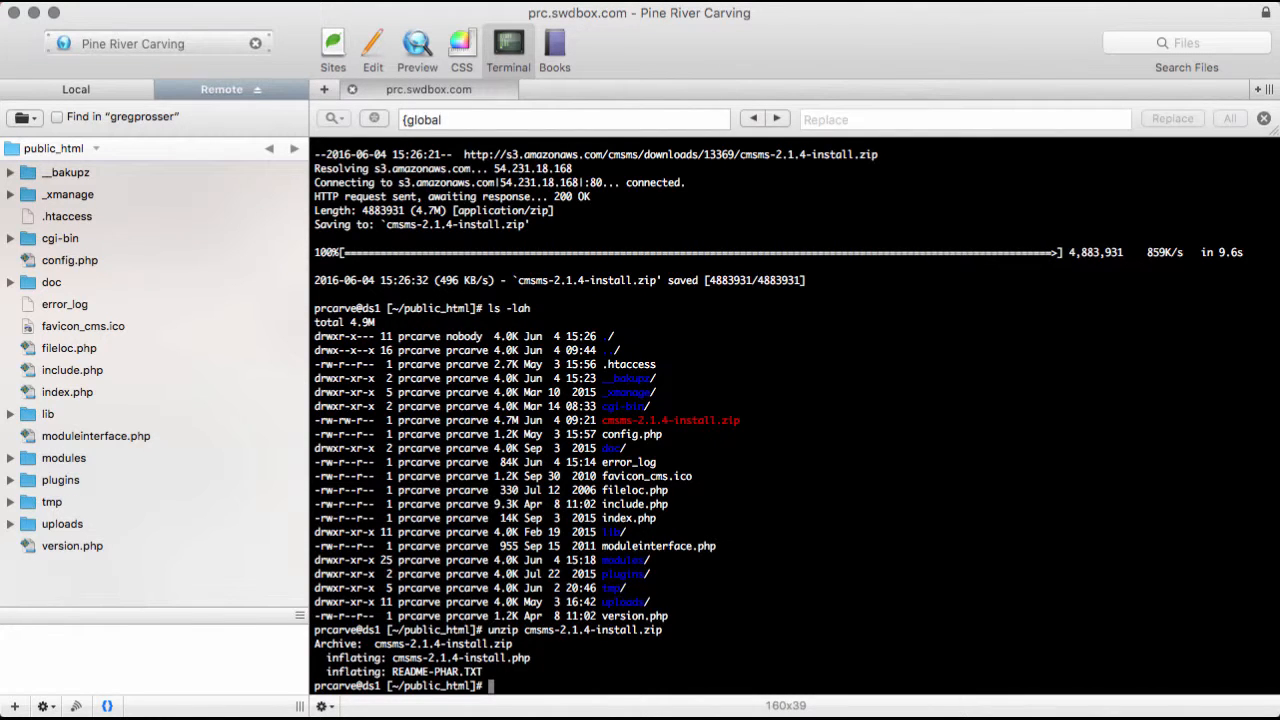
pyautogui.write('chmod 6')
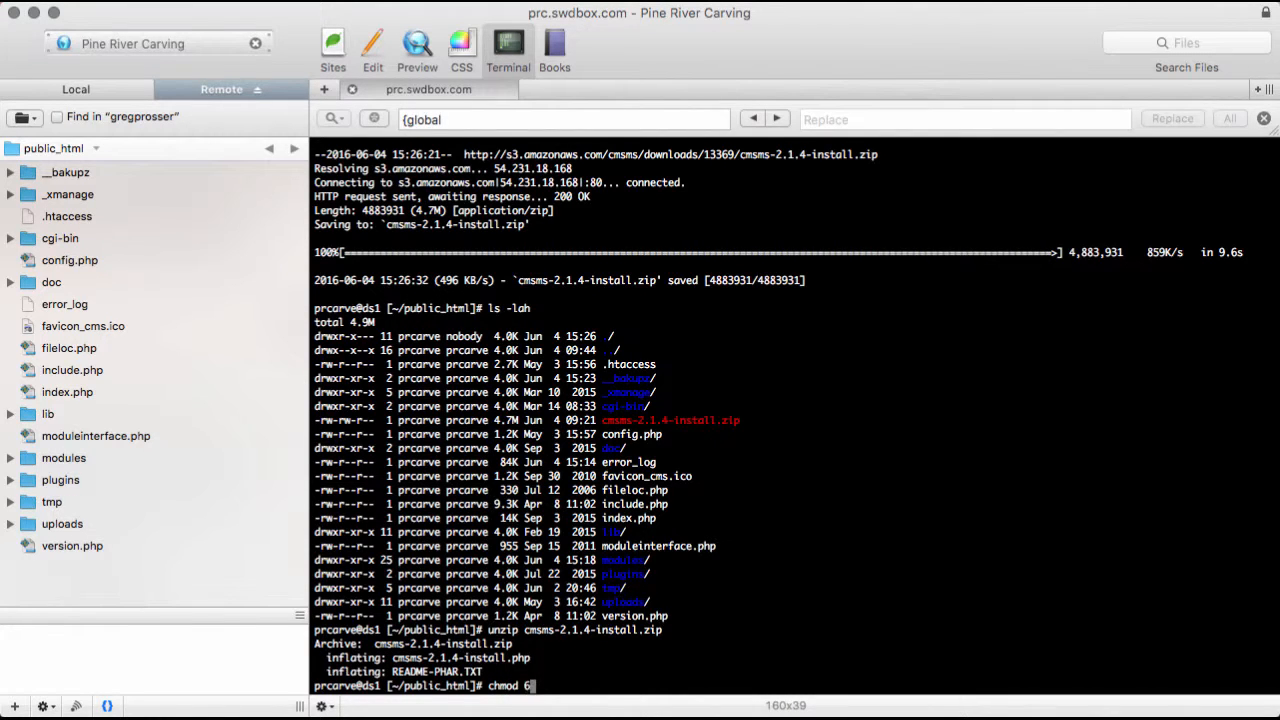
pyautogui.write('44 cmsms-2.1.4-install.php')
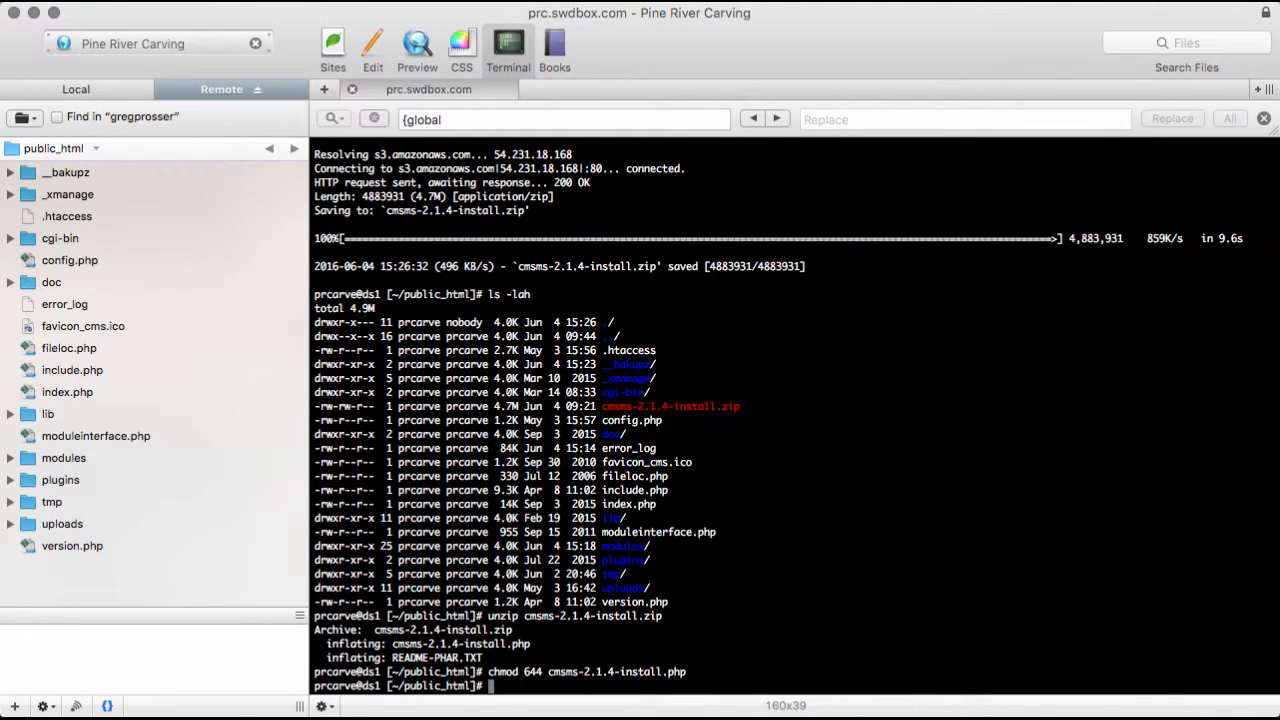
pyautogui.write('ls -lah')
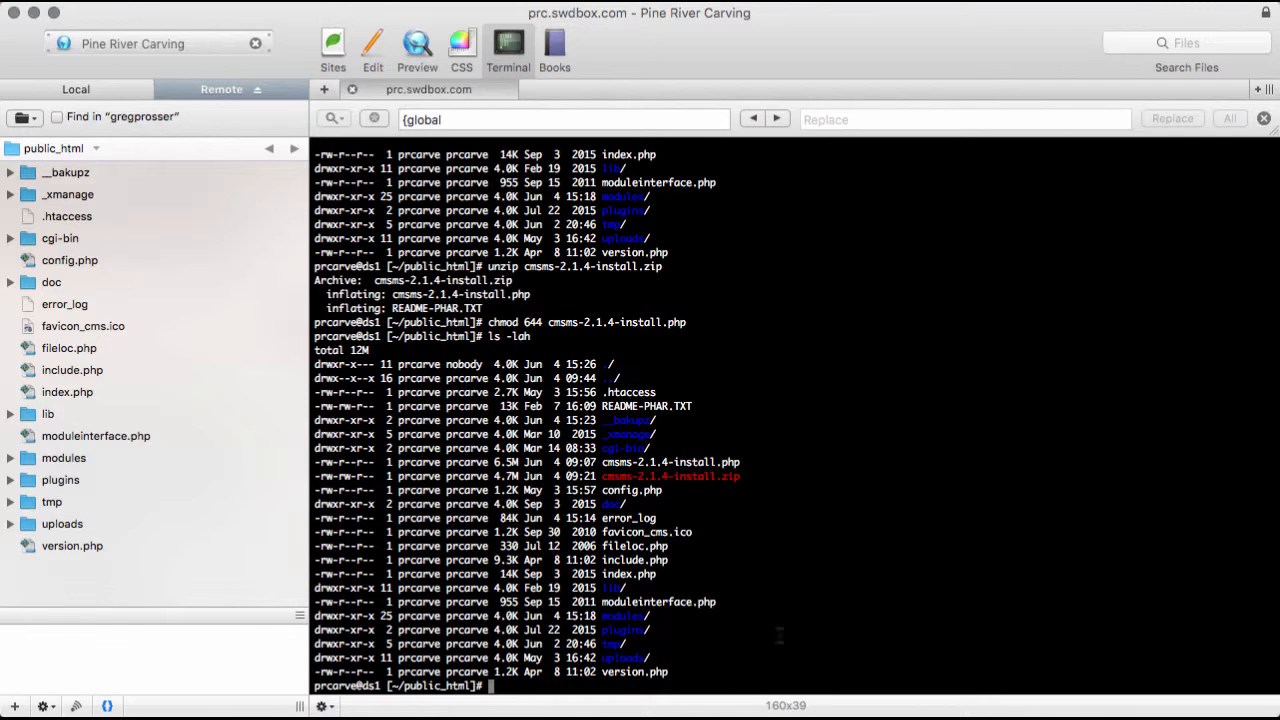
pyautogui.moveTo(864, 52)
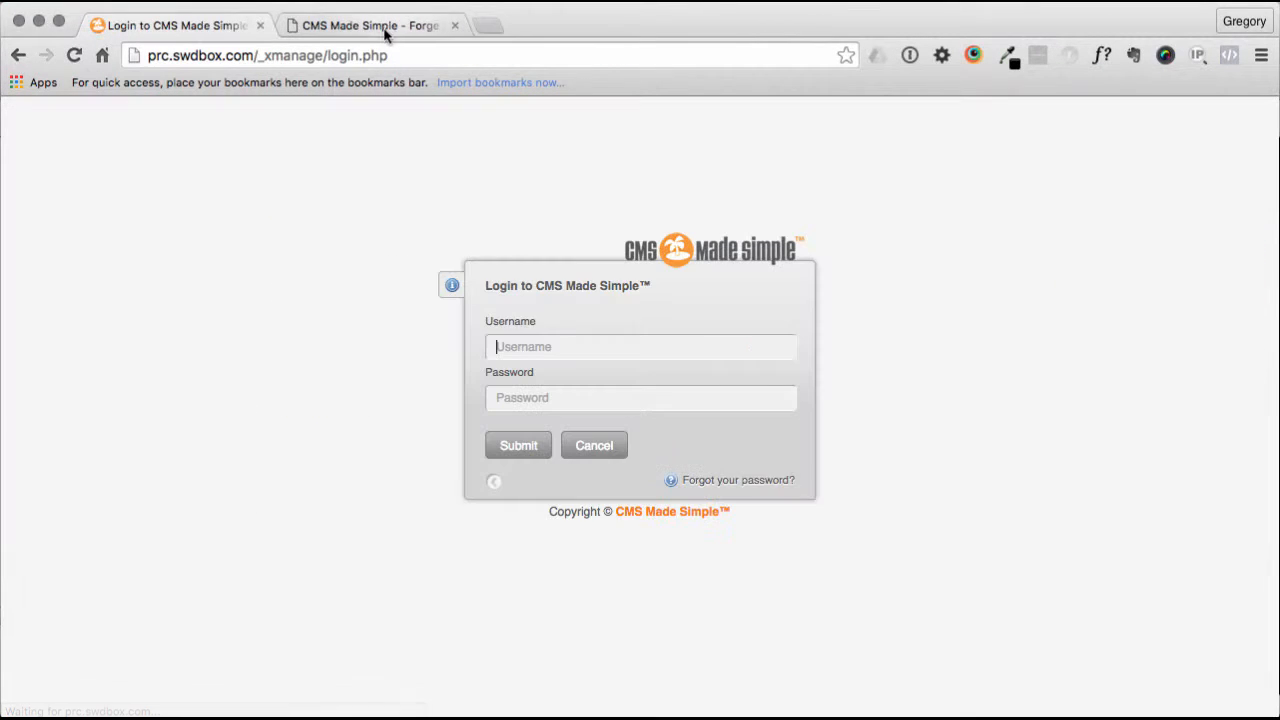
# - Close the Forge tab and load prc.swdbox.com/cmsms-2.1.4-install.php in the browser
pyautogui.click(456, 24)
pyautogui.write('prc.swdbox.com/cmsms')
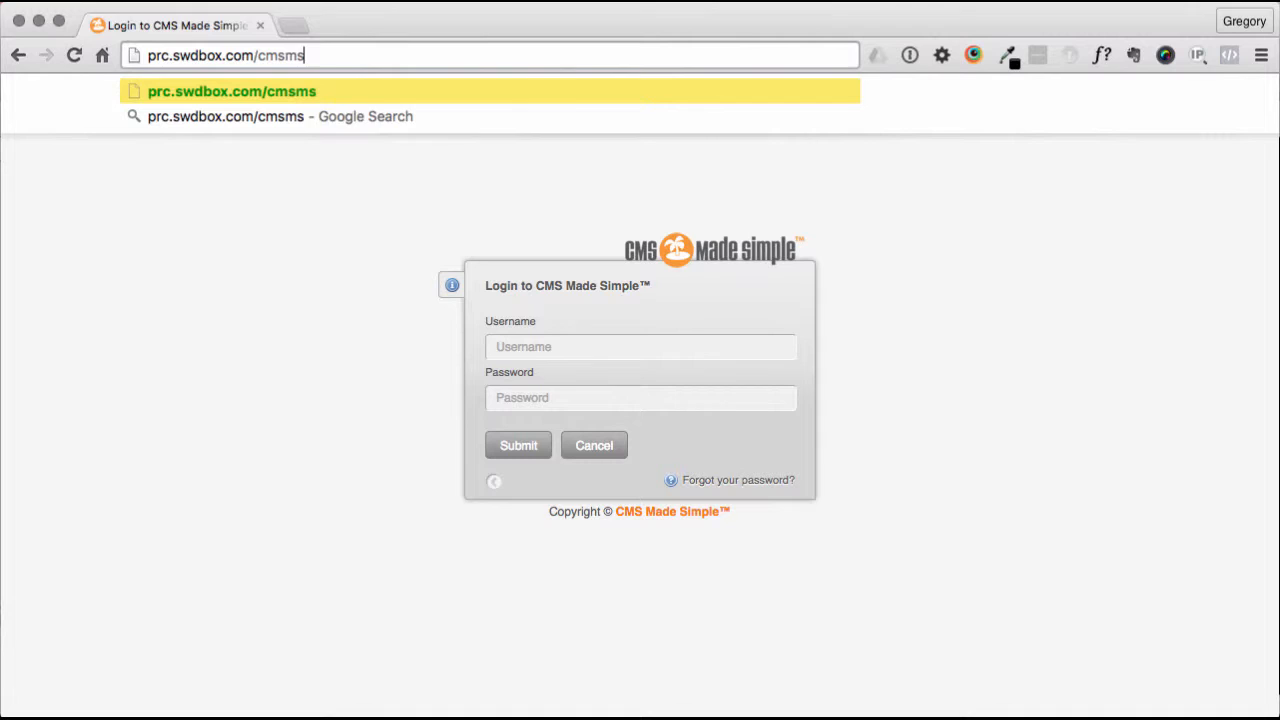
pyautogui.write('-2.1.4-')
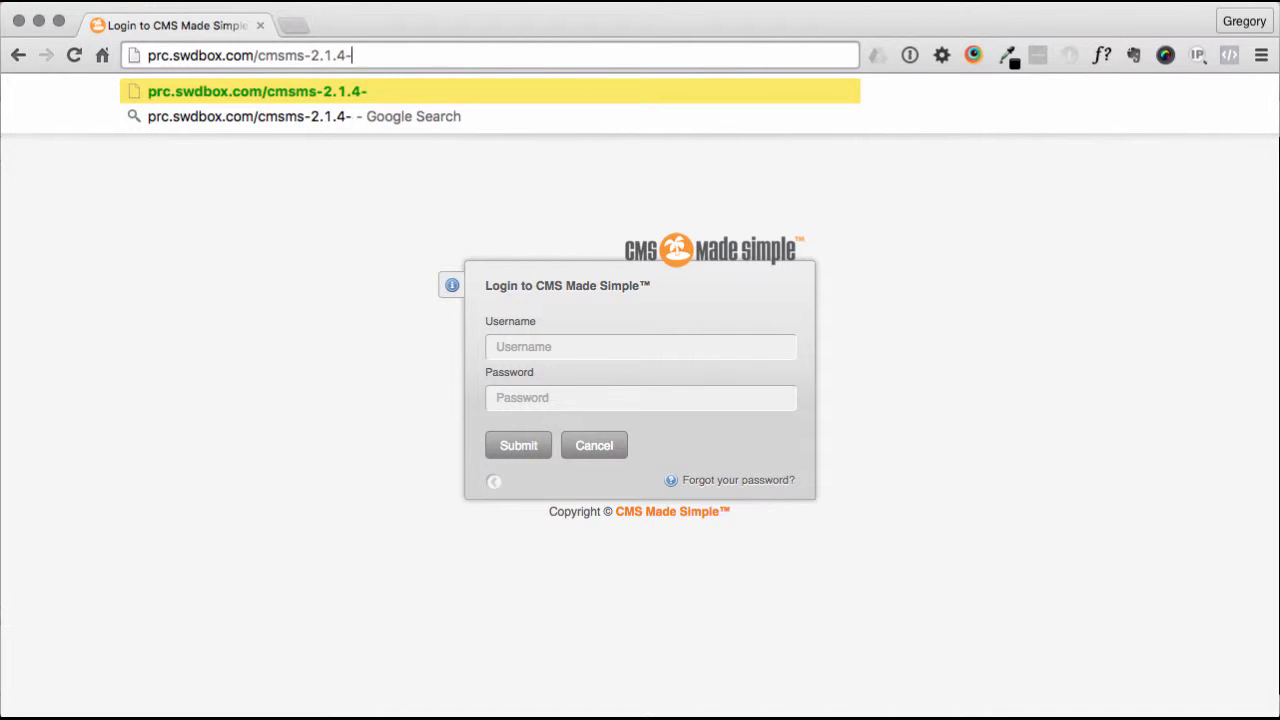
pyautogui.write('install.php/index.php')
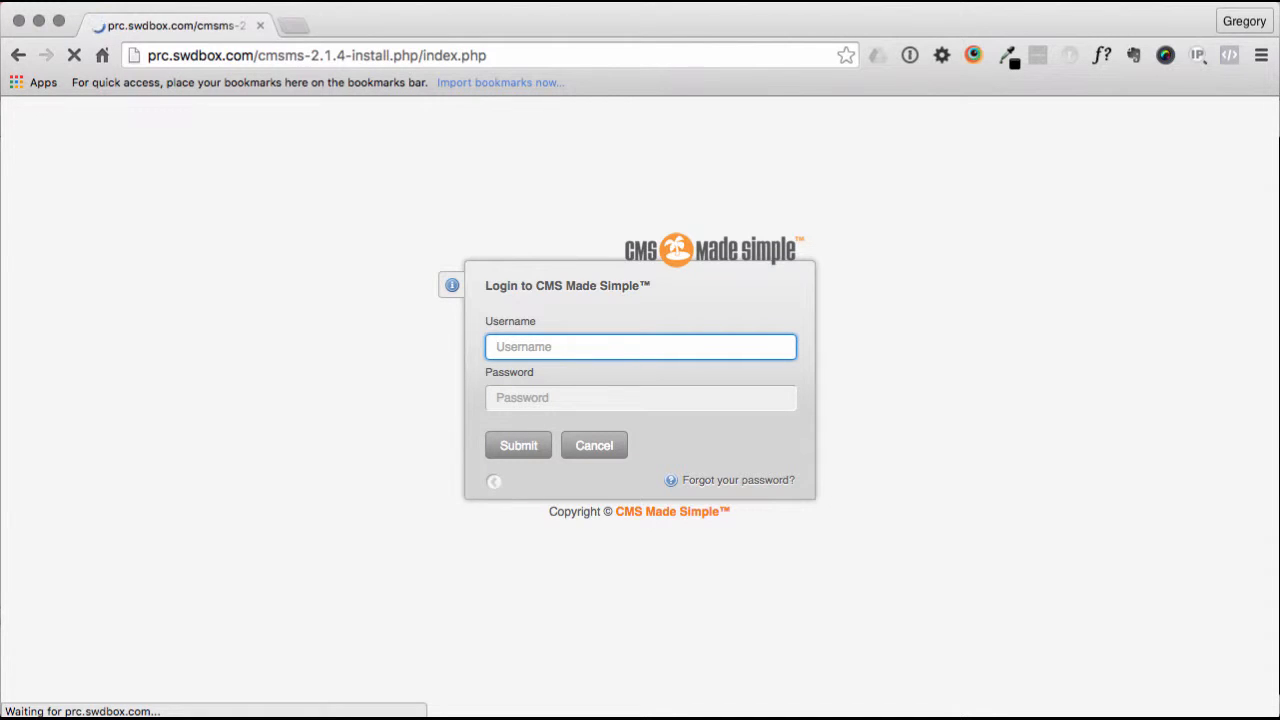
# - Review the installer Welcome step with English and basic mode, then advance to detection
pyautogui.click(518, 444)
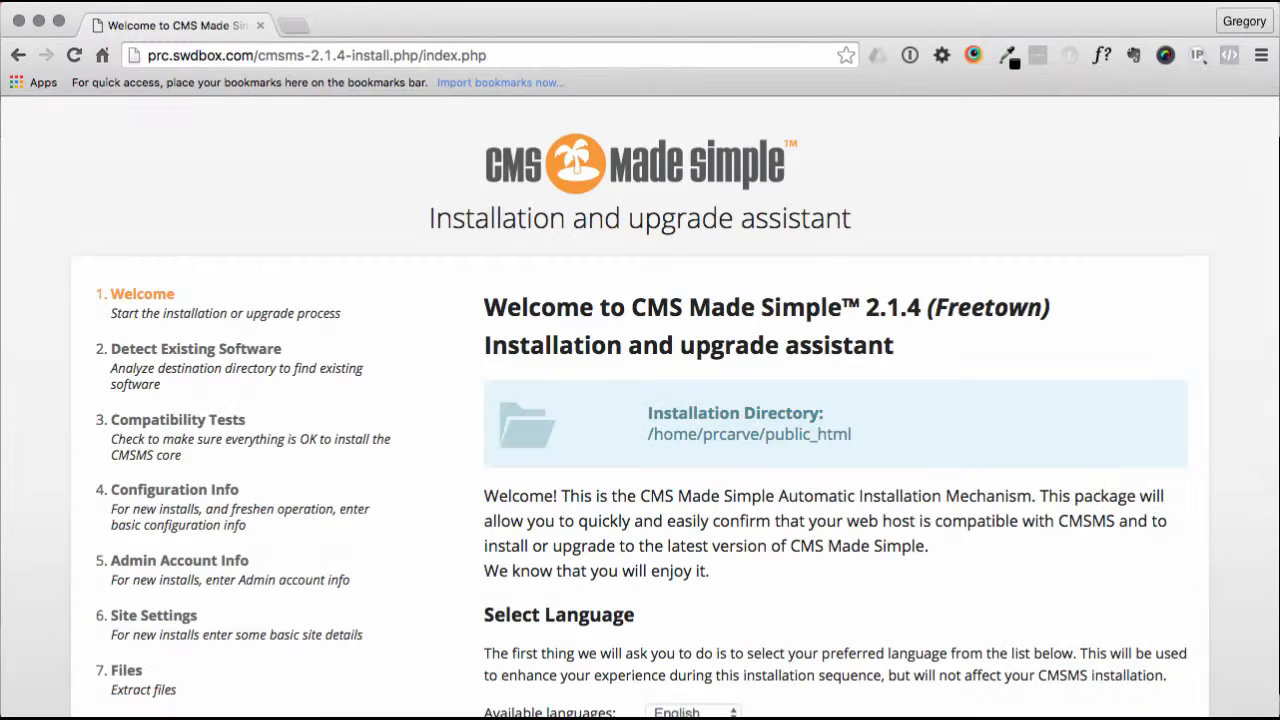
pyautogui.scroll(-3)
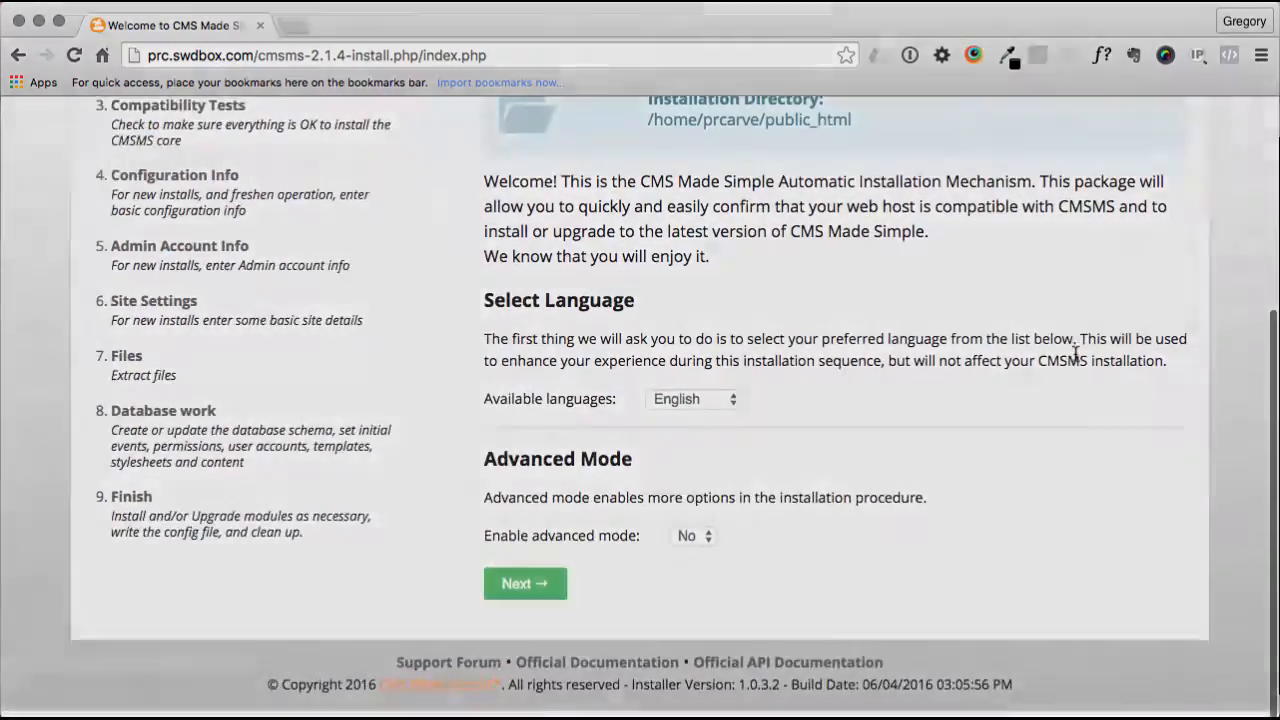
pyautogui.scroll(3)
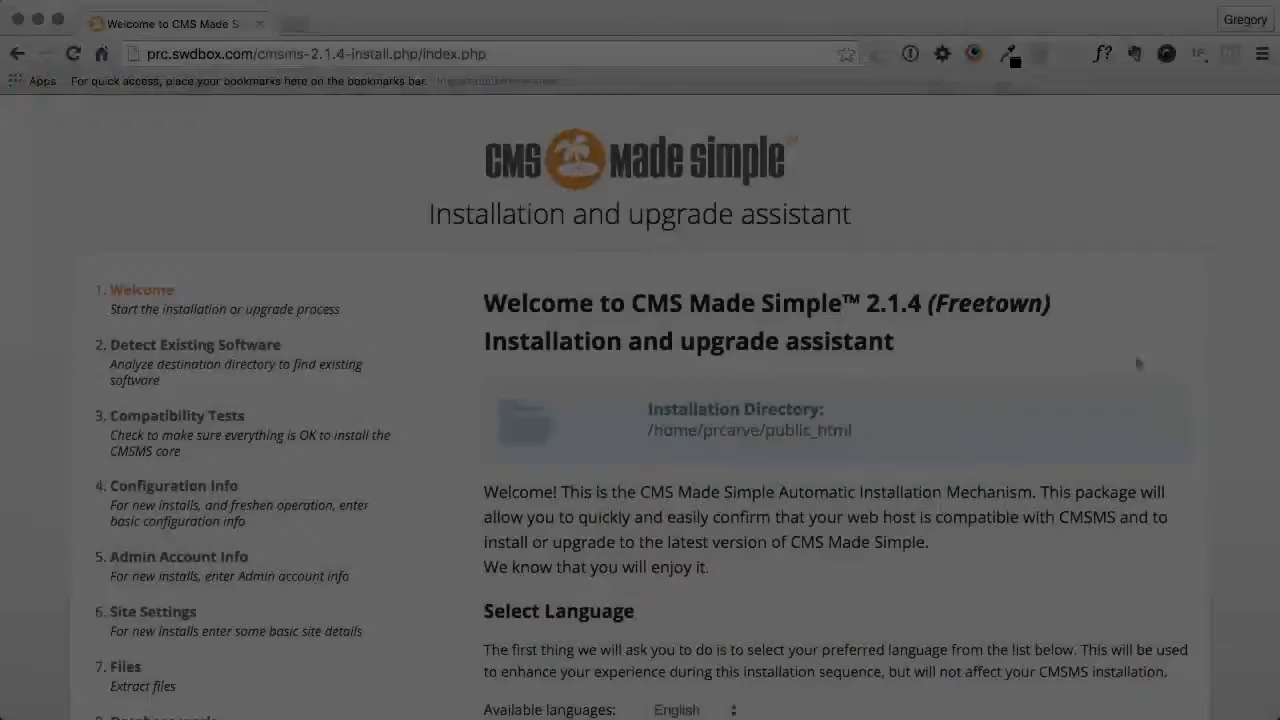
pyautogui.scroll(-3)
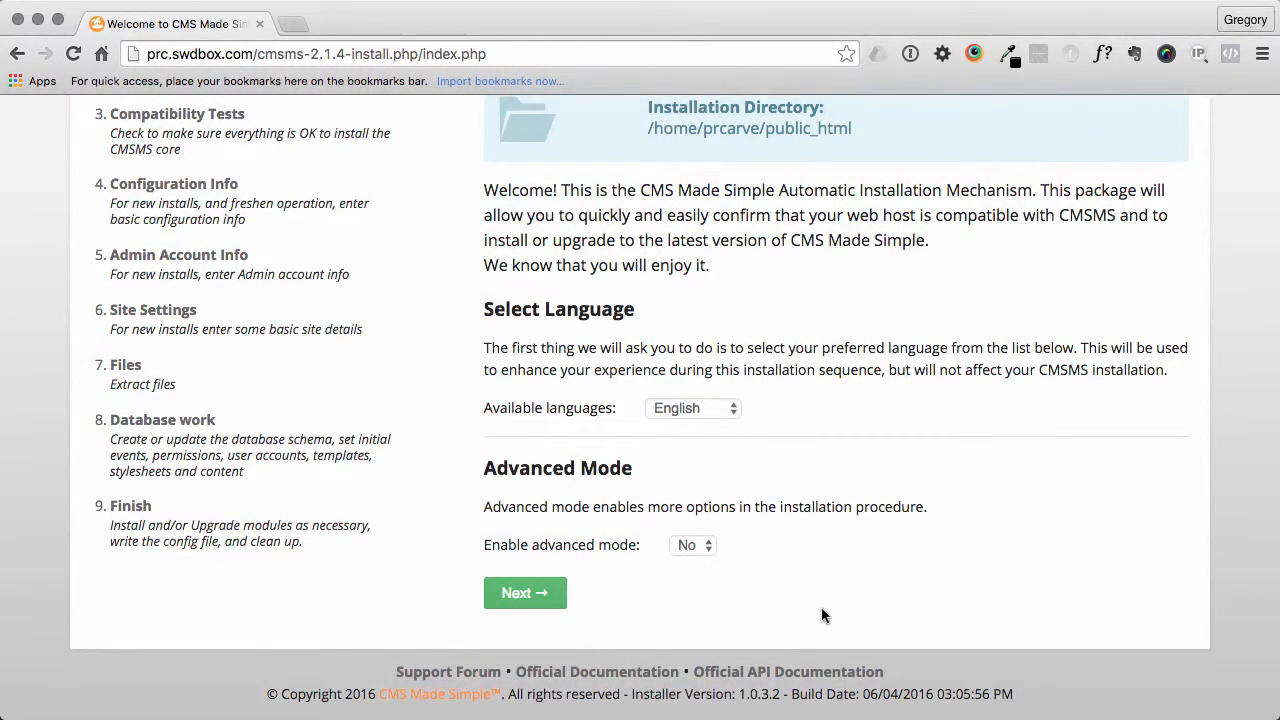
pyautogui.scroll(-3)
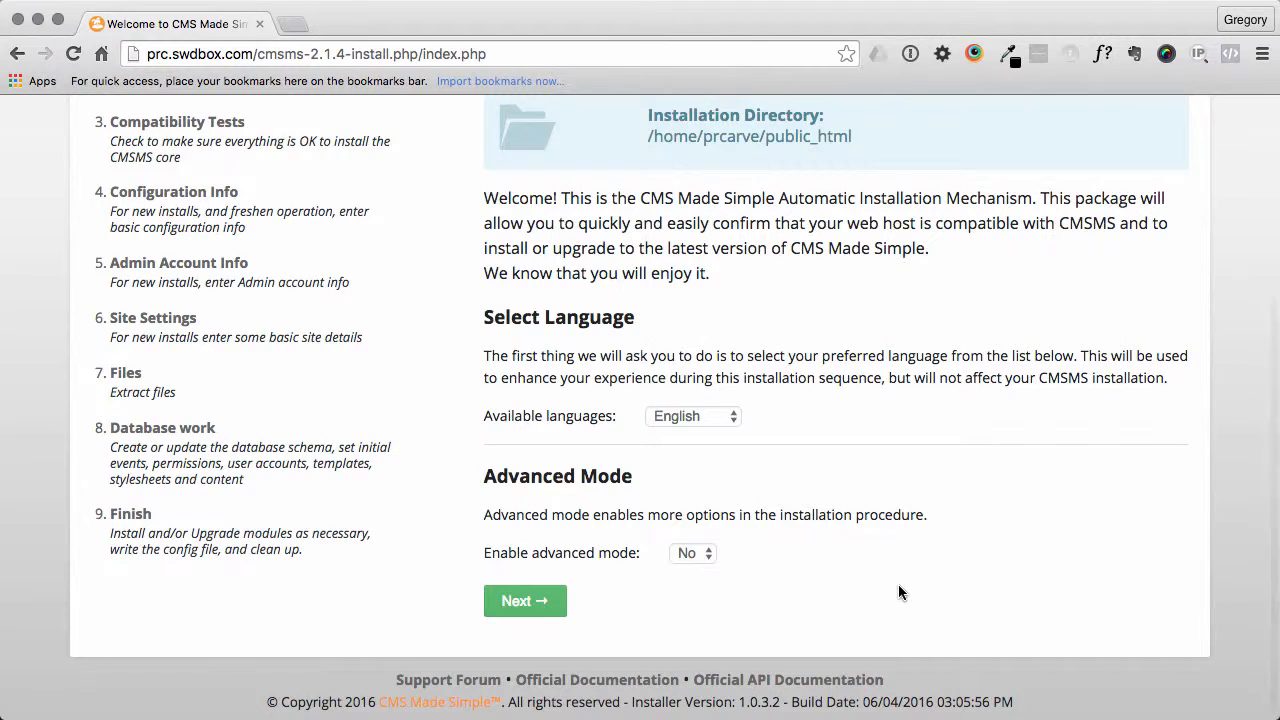
pyautogui.click(524, 600)
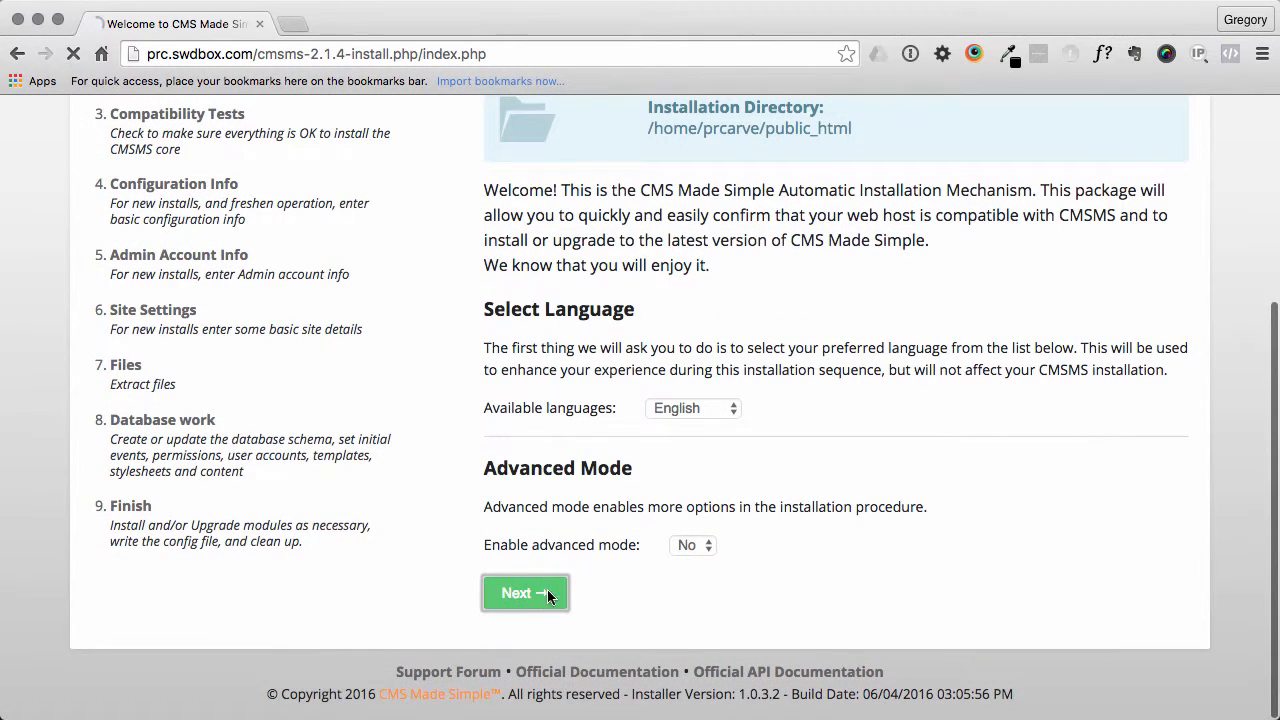
pyautogui.click(524, 592)
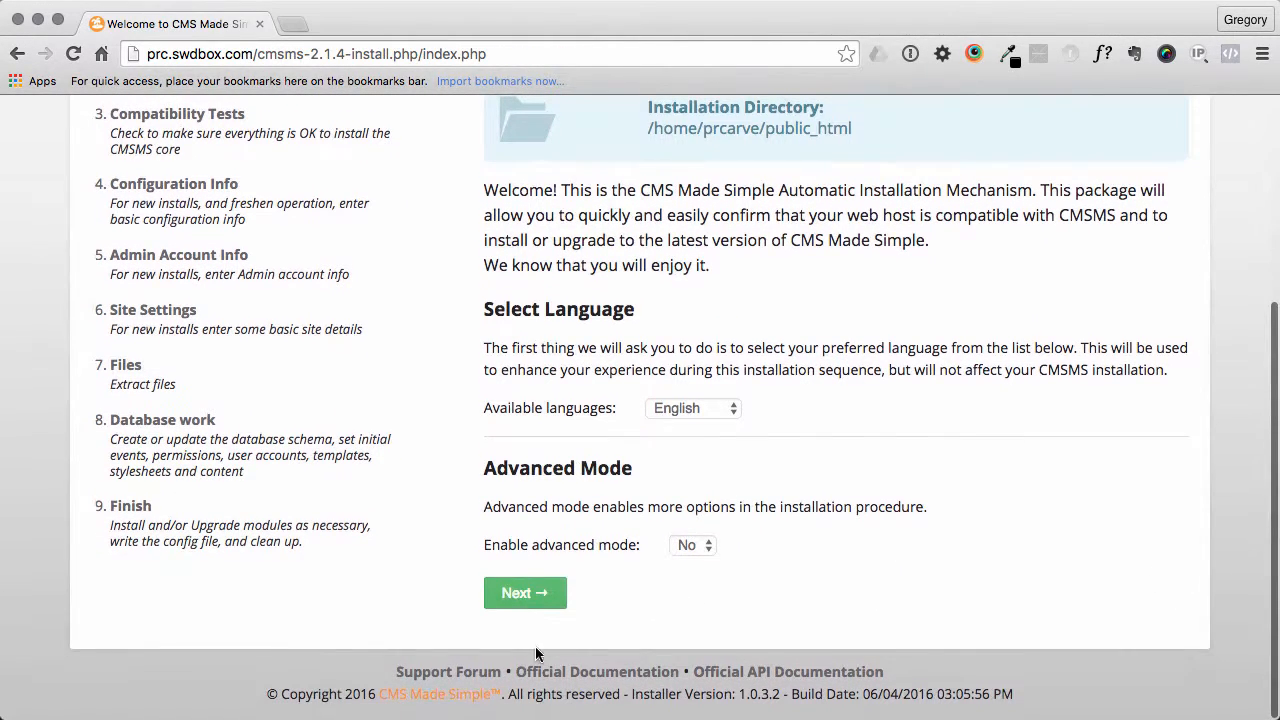
pyautogui.click(524, 592)
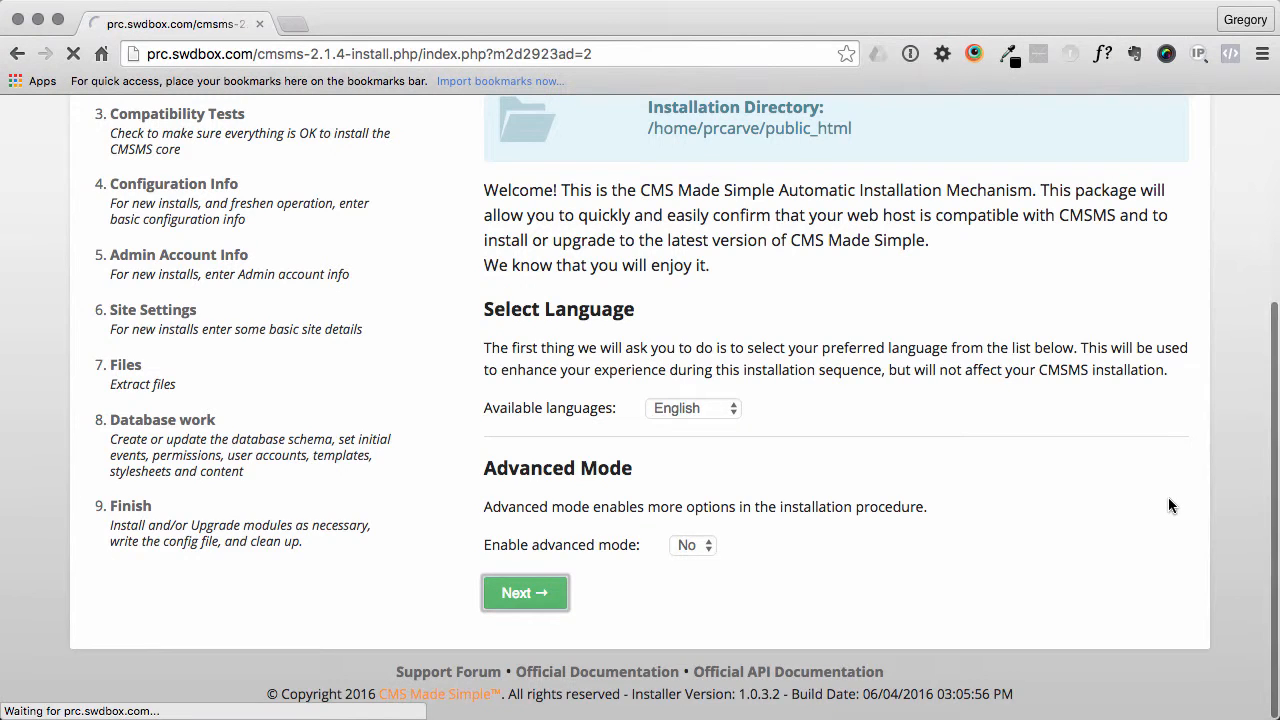
# - Review the detected 1.12.2 installation and release notes, then start the upgrade to 2.1.4
pyautogui.click(524, 592)
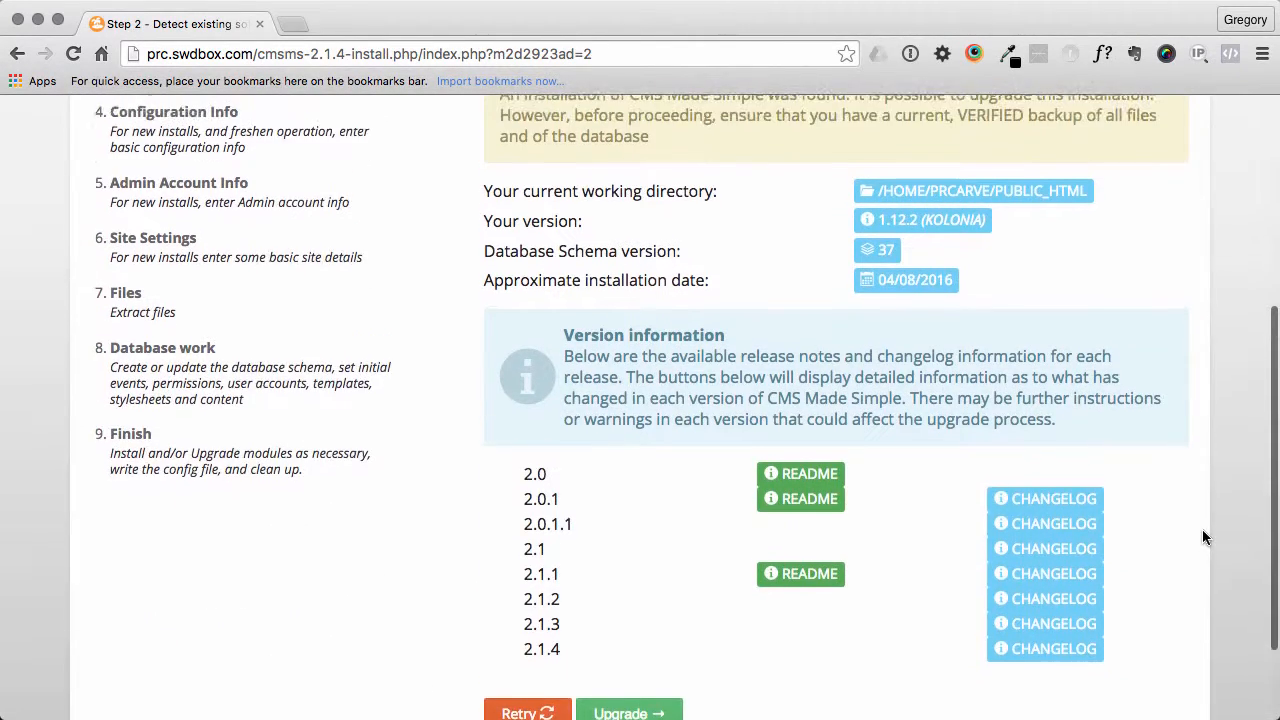
pyautogui.scroll(3)
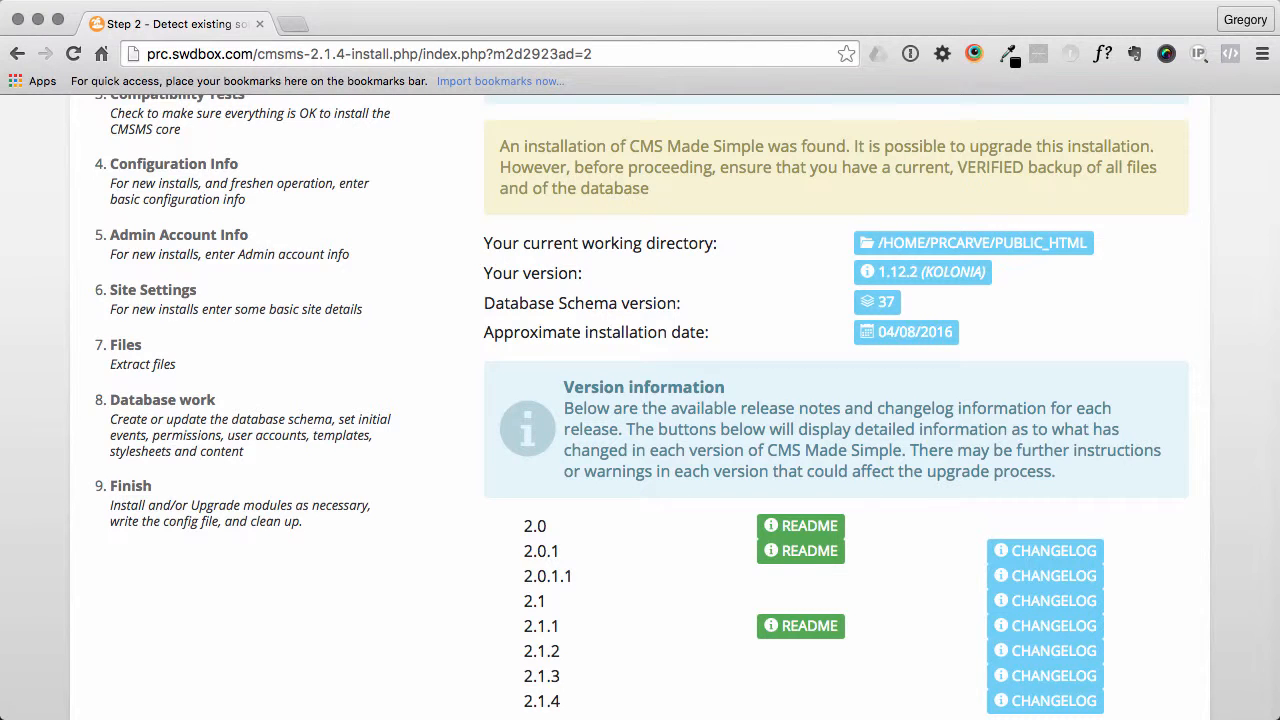
pyautogui.moveTo(1236, 492)
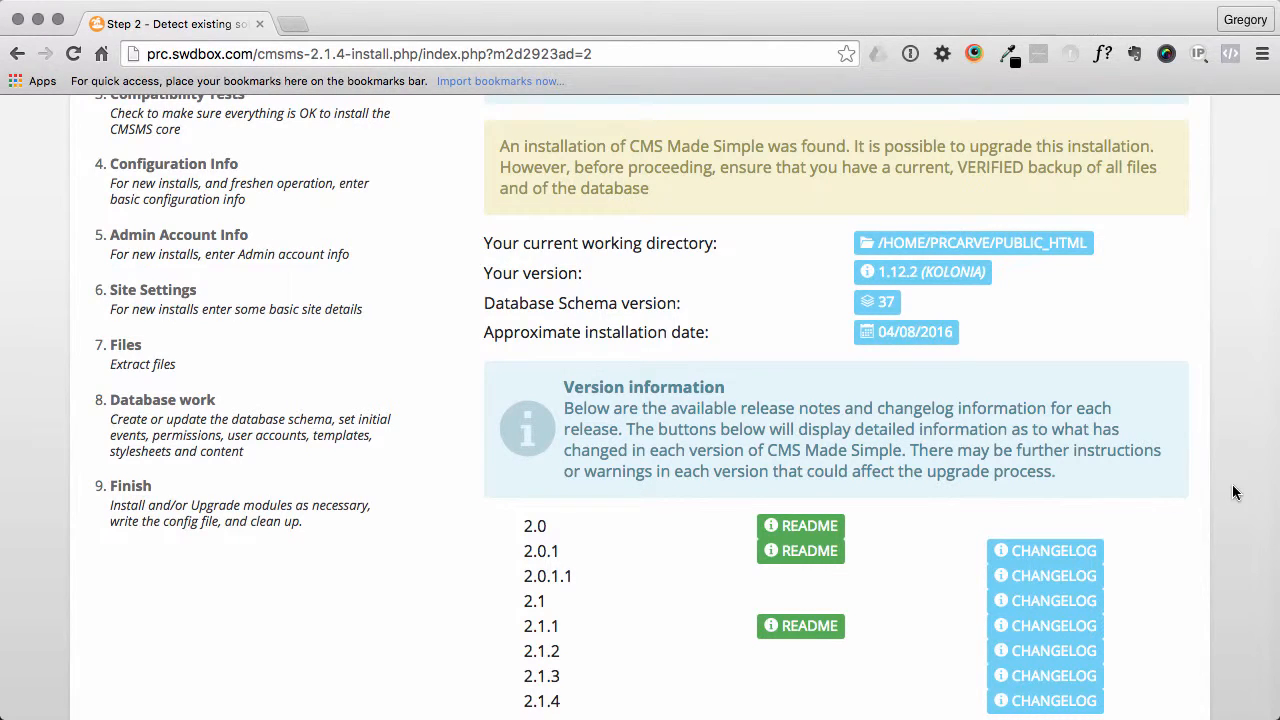
pyautogui.scroll(-3)
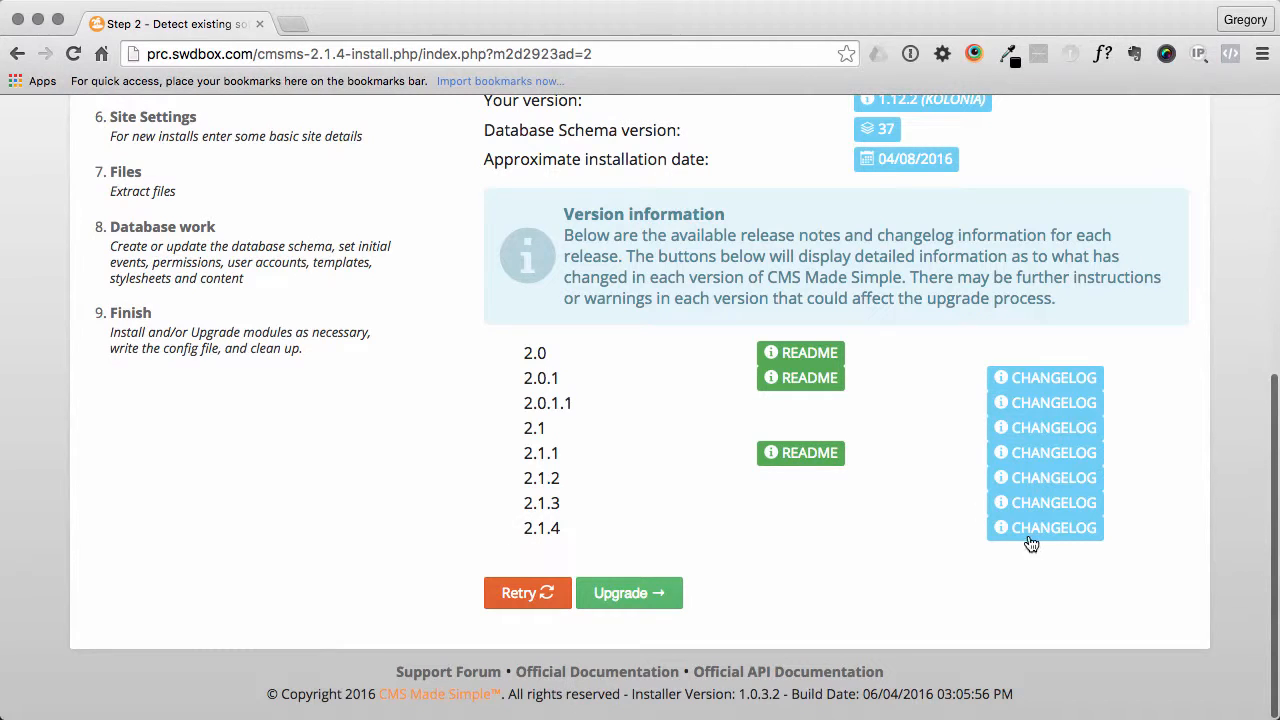
pyautogui.scroll(3)
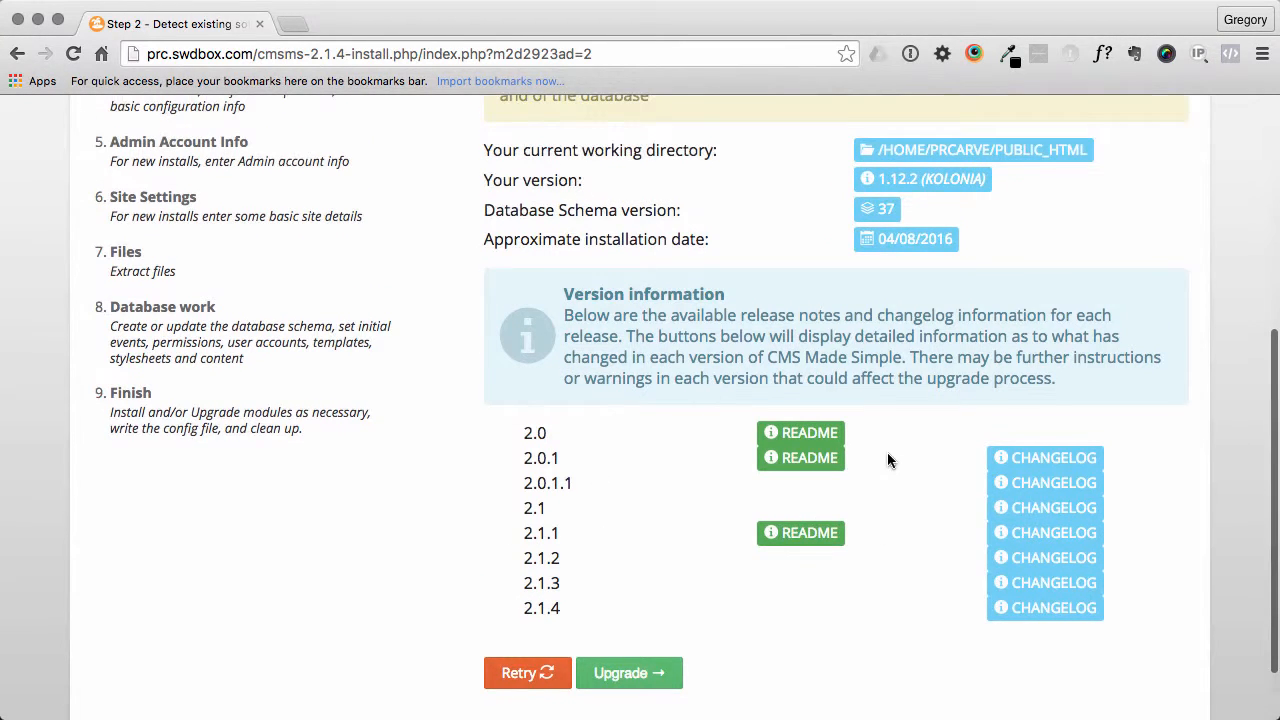
pyautogui.scroll(3)
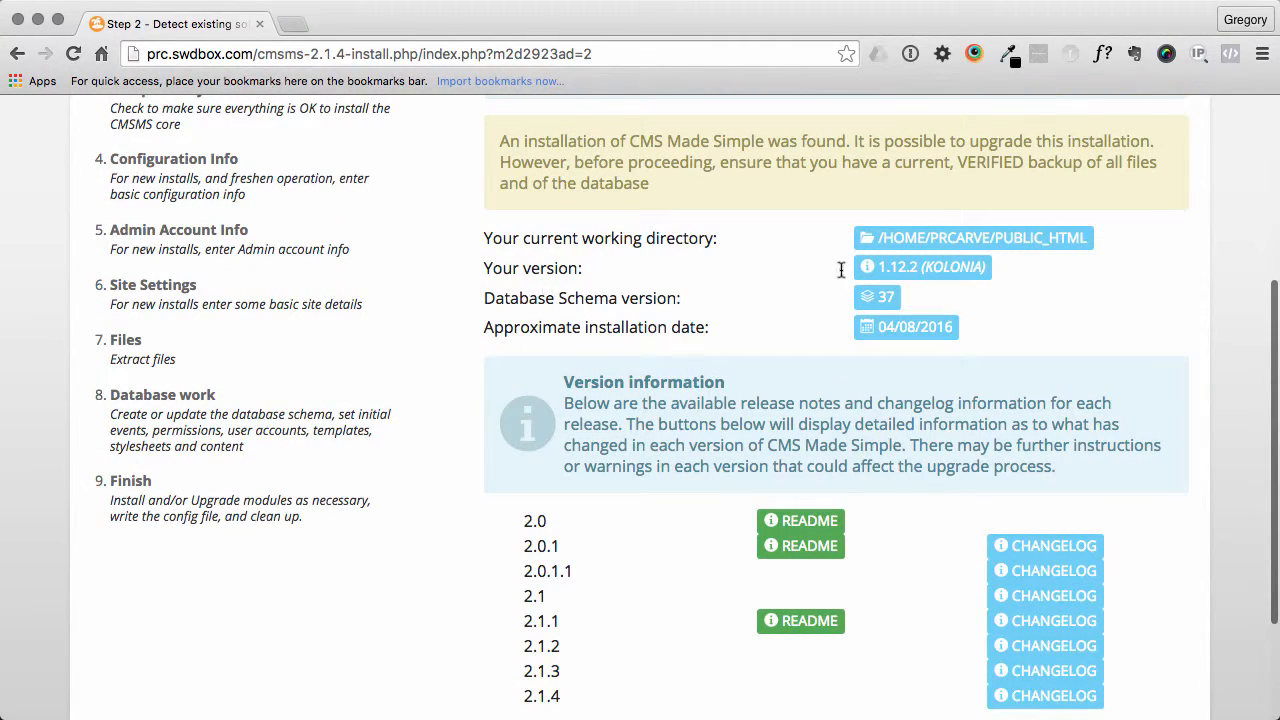
pyautogui.scroll(-3)
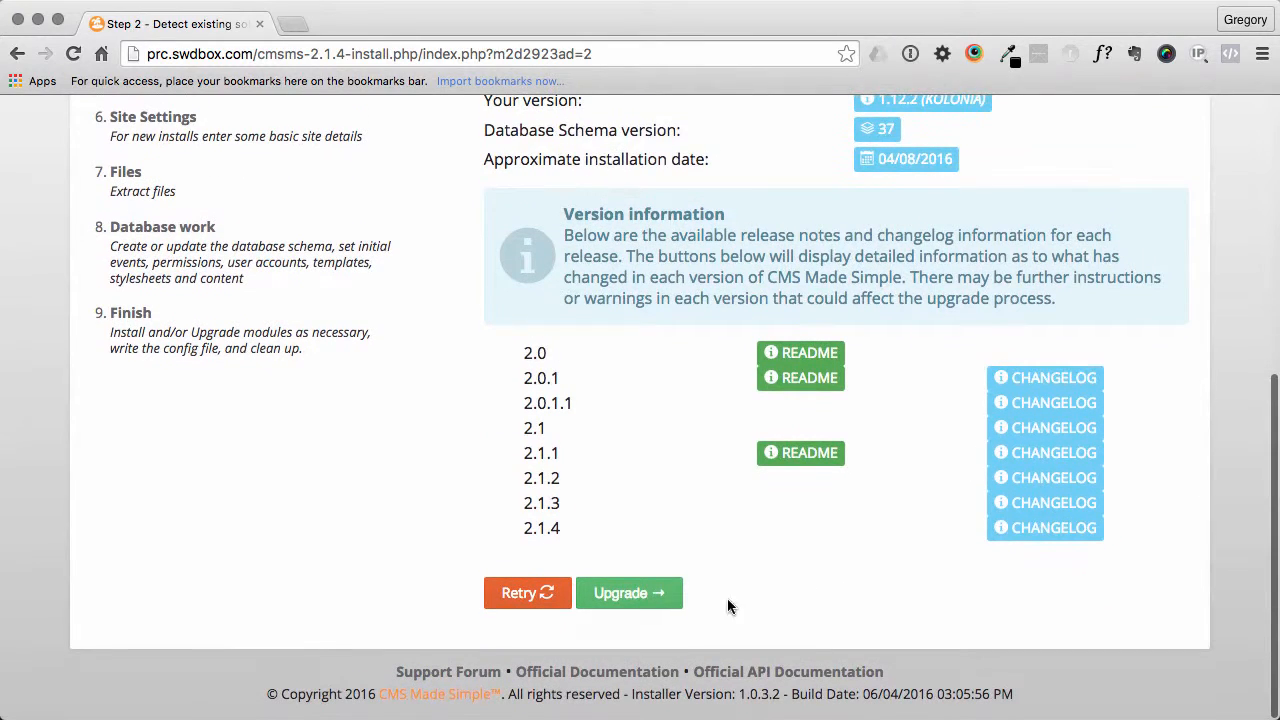
pyautogui.click(628, 592)
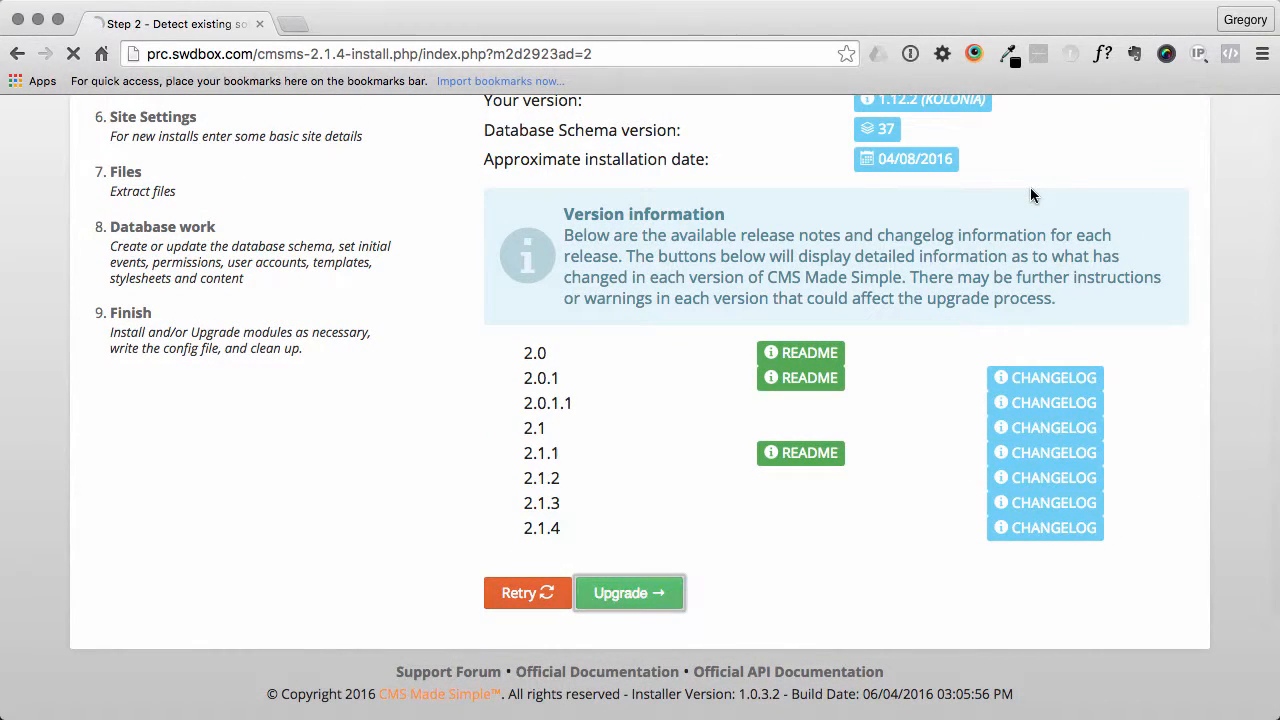
pyautogui.click(628, 592)
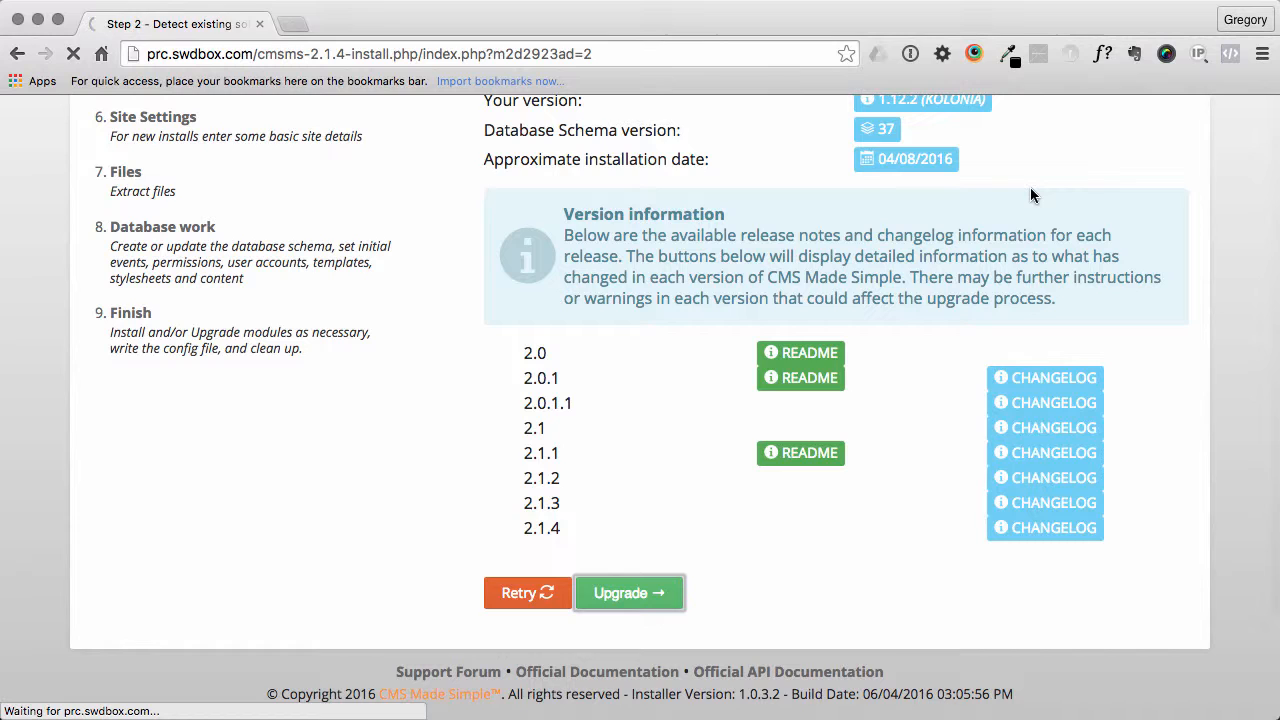
# - Continue past the passed compatibility tests step of the upgrade
pyautogui.click(628, 592)
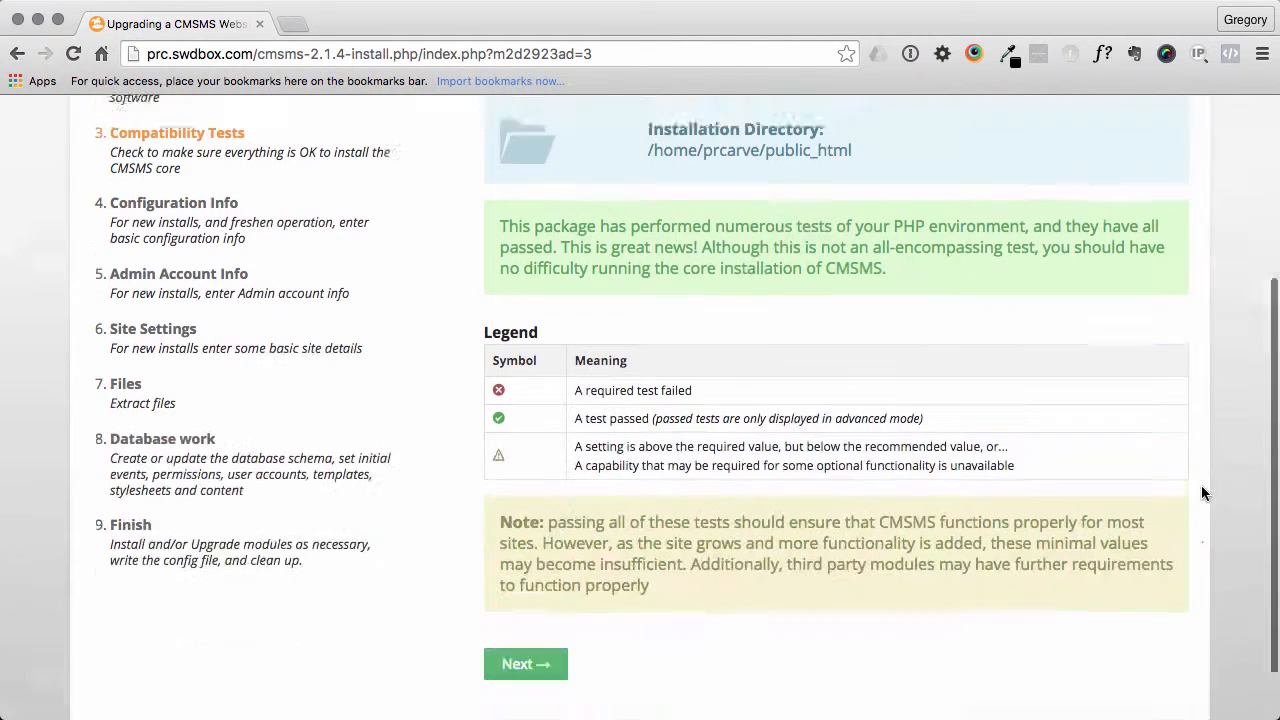
pyautogui.scroll(3)
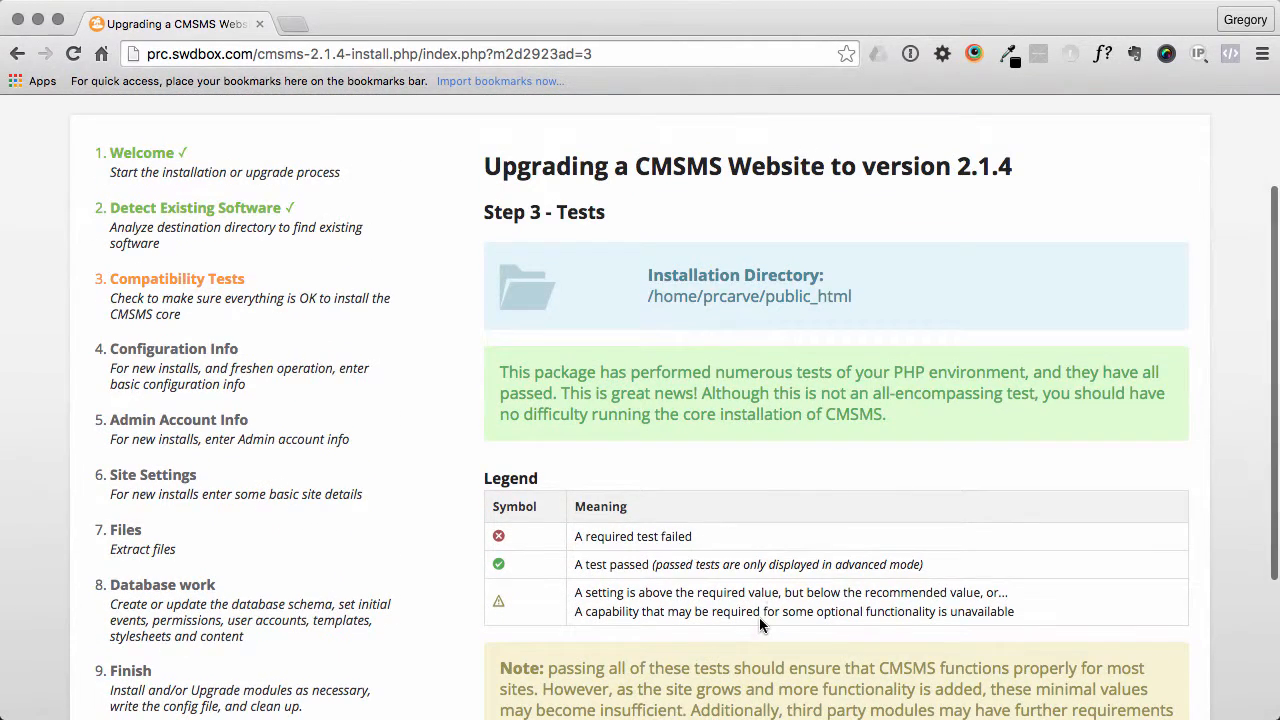
pyautogui.moveTo(650, 476)
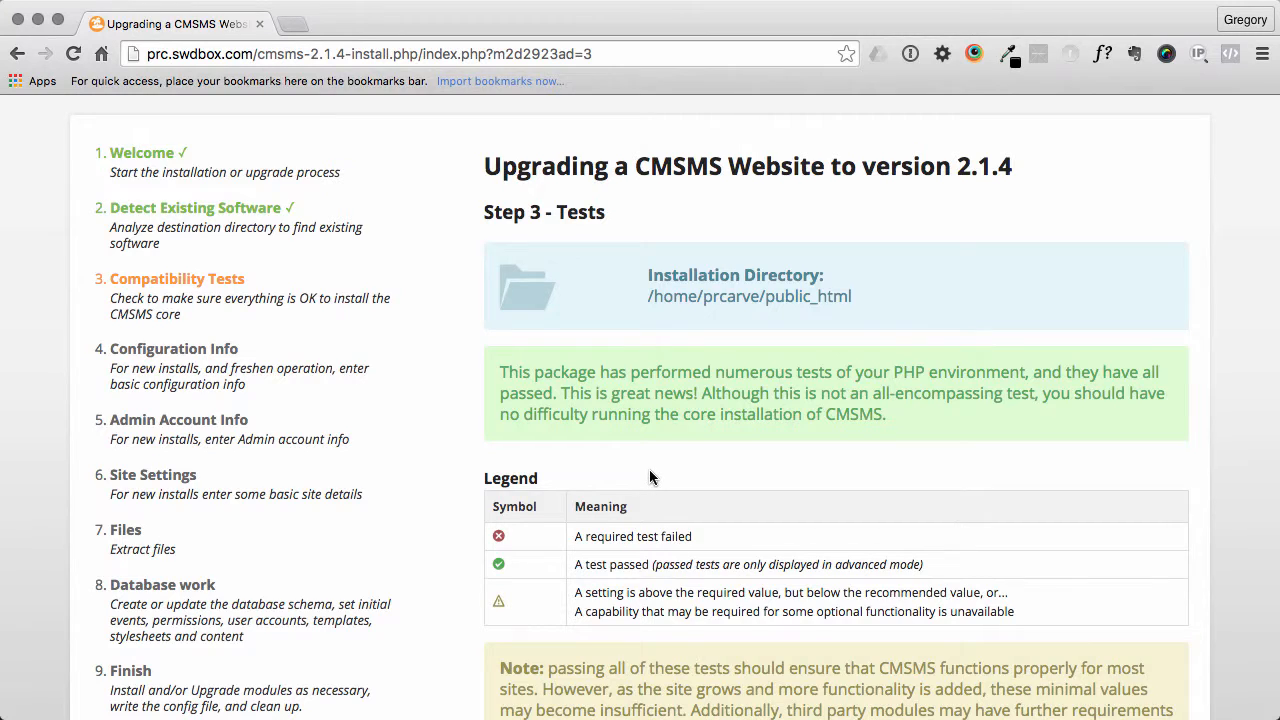
pyautogui.scroll(-3)
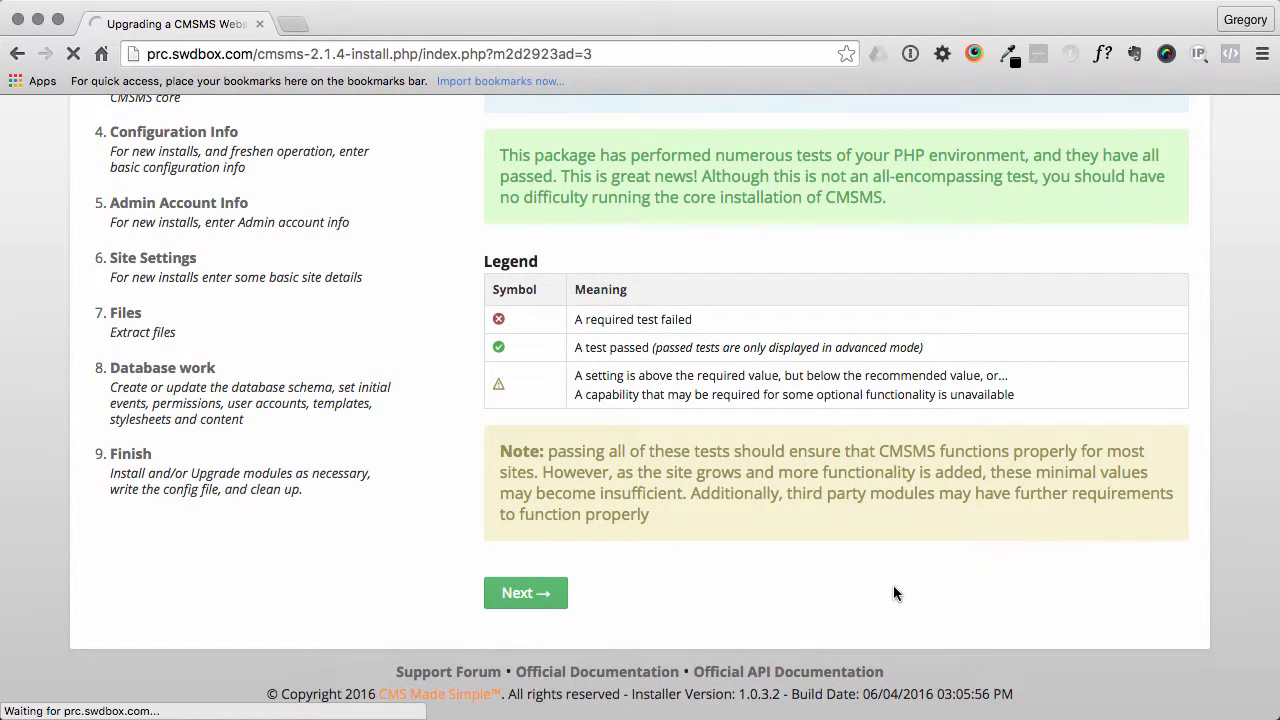
pyautogui.click(524, 592)
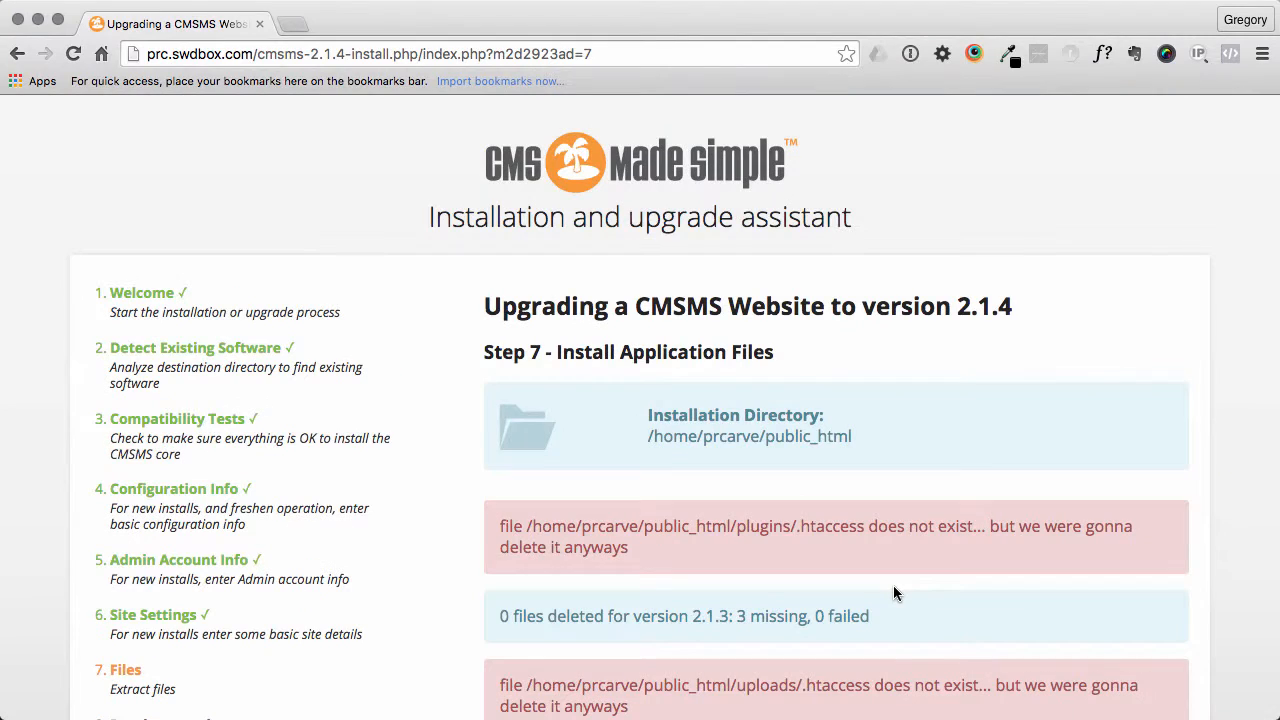
# - Advance through file extraction and the database upgrade steps to CMSMS 2.1.2
pyautogui.scroll(-3)
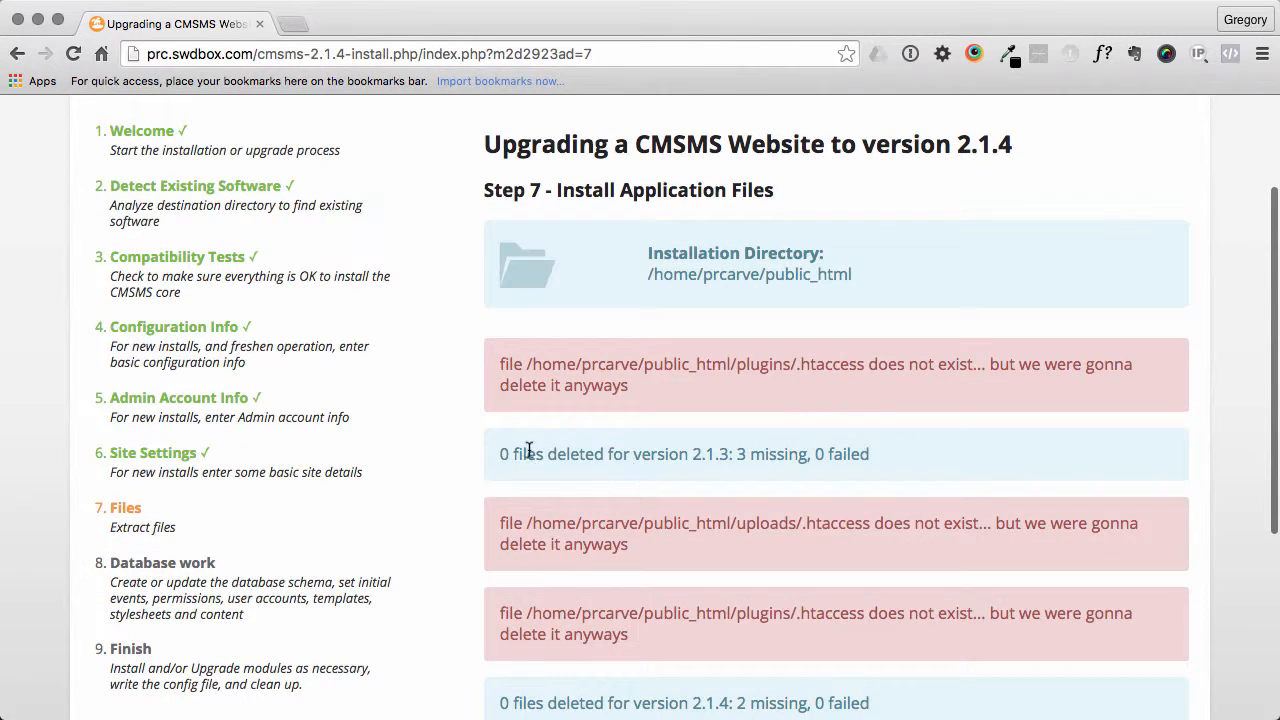
pyautogui.scroll(-3)
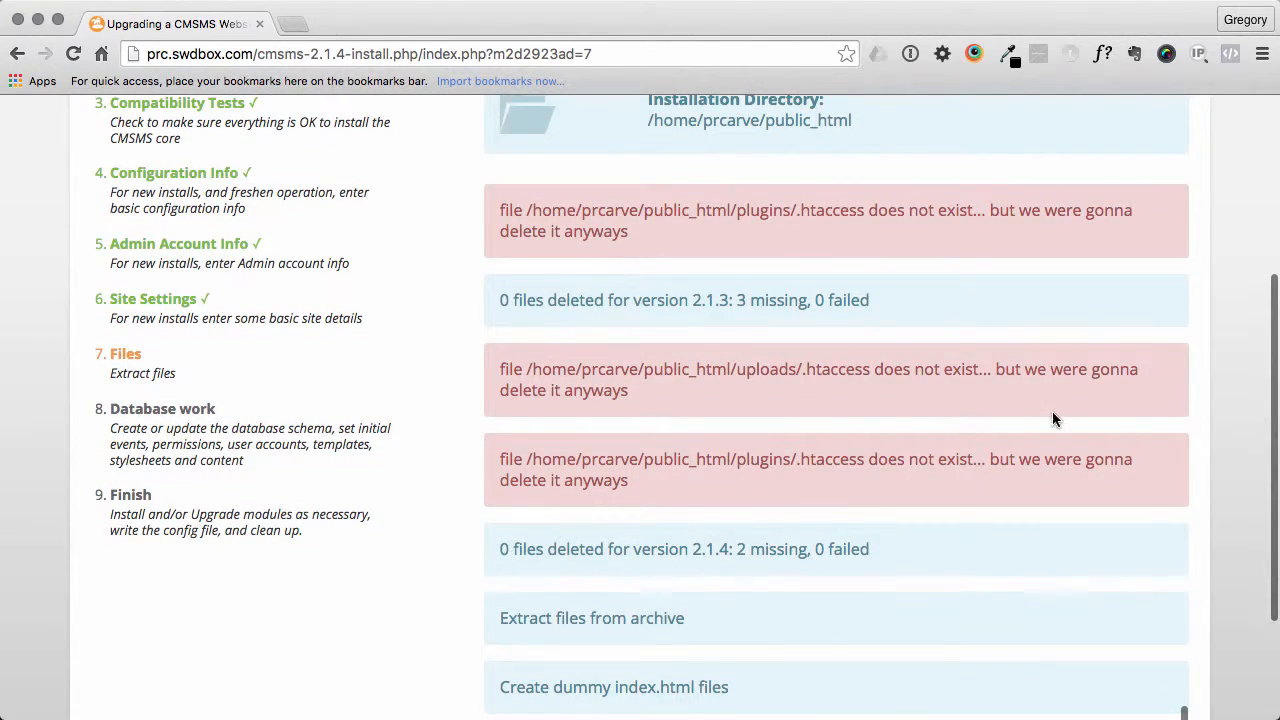
pyautogui.scroll(-3)
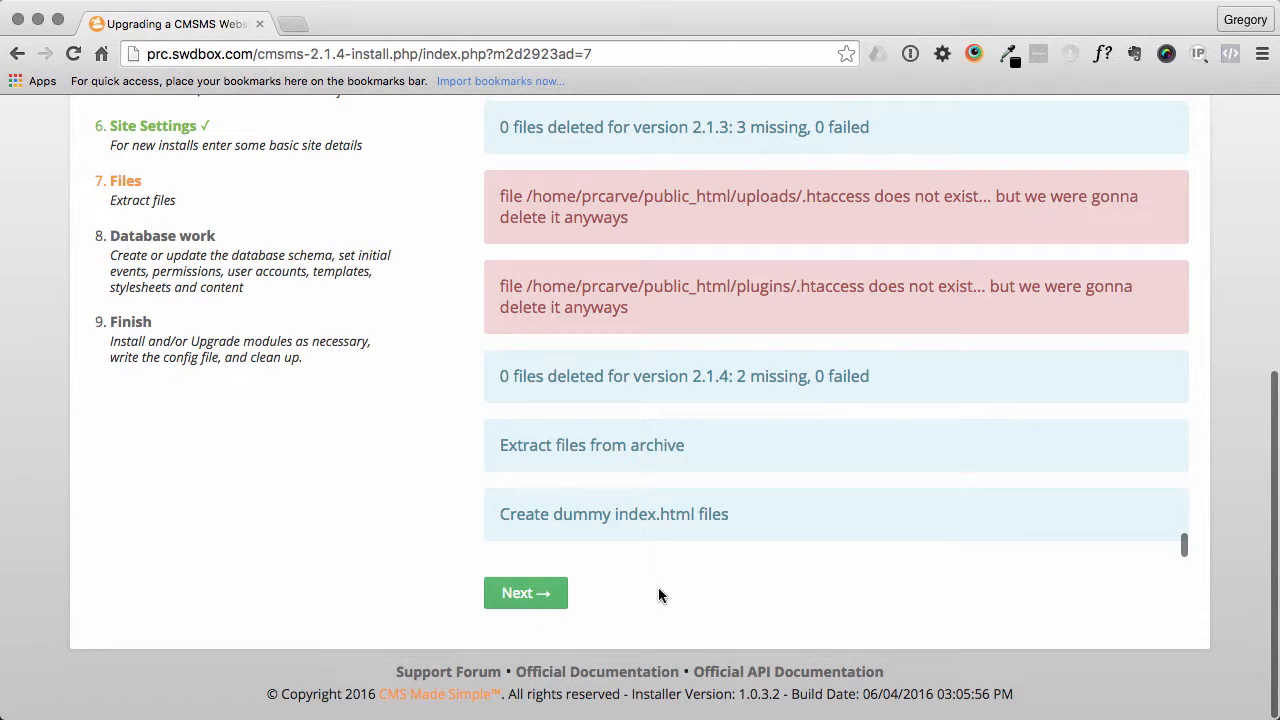
pyautogui.click(524, 592)
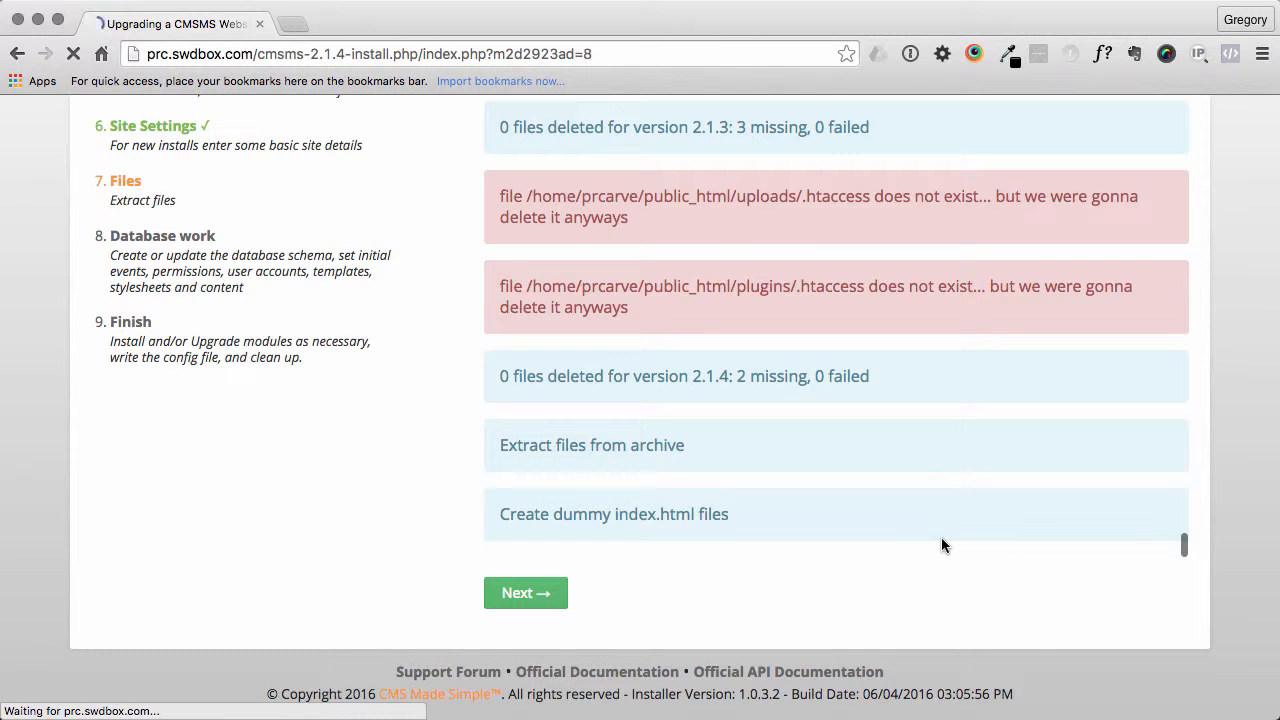
pyautogui.click(524, 592)
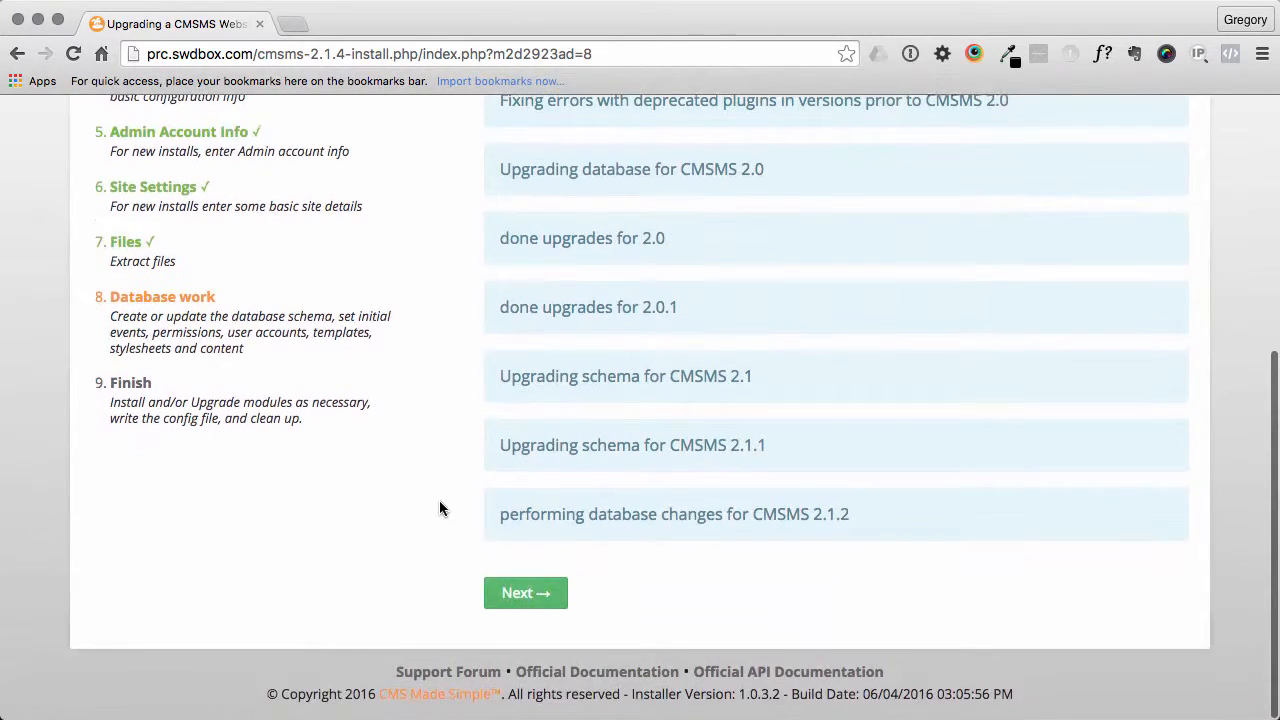
pyautogui.moveTo(640, 604)
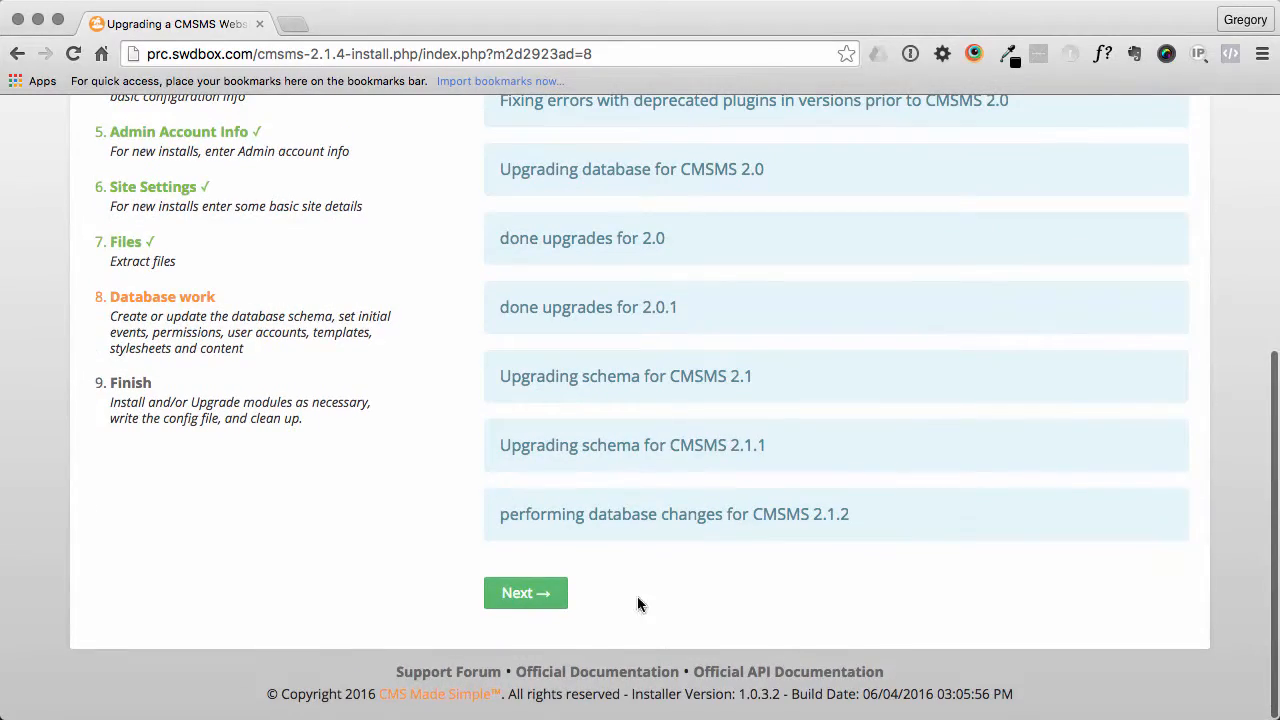
pyautogui.click(524, 592)
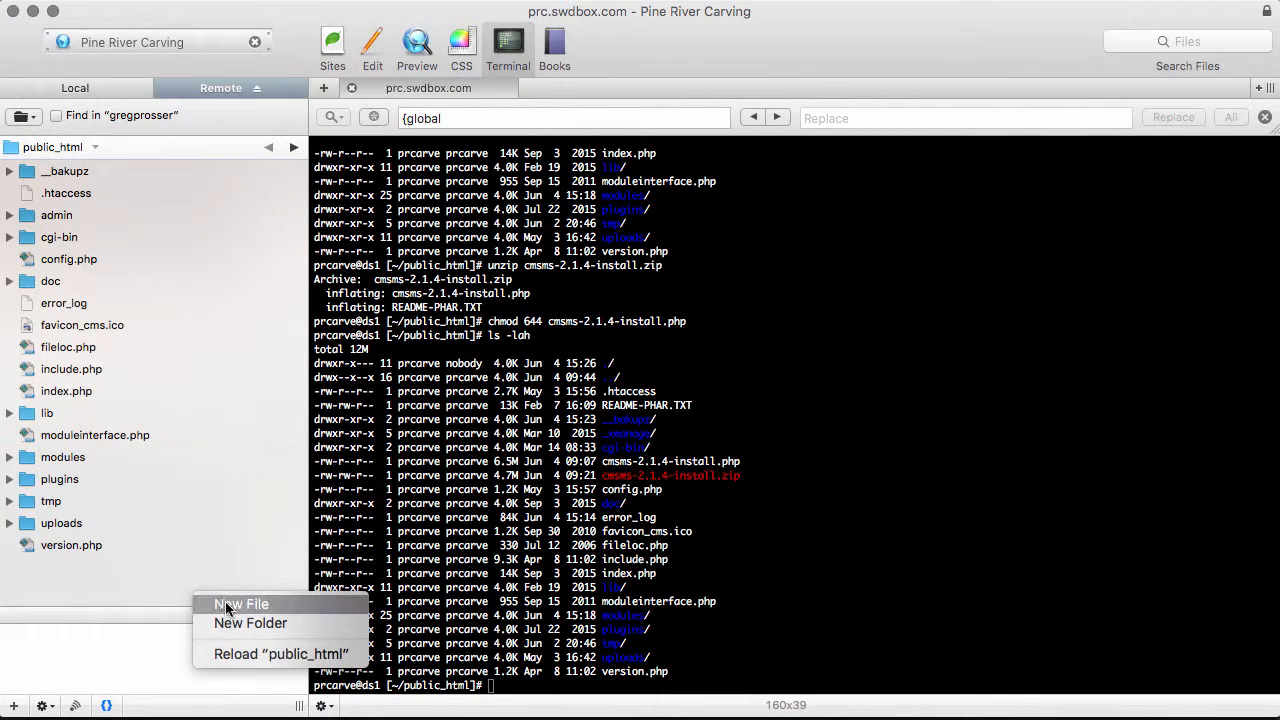
# - Delete the installer zip, install PHP and README-PHAR.TXT from the remote public_html
pyautogui.click(280, 652)
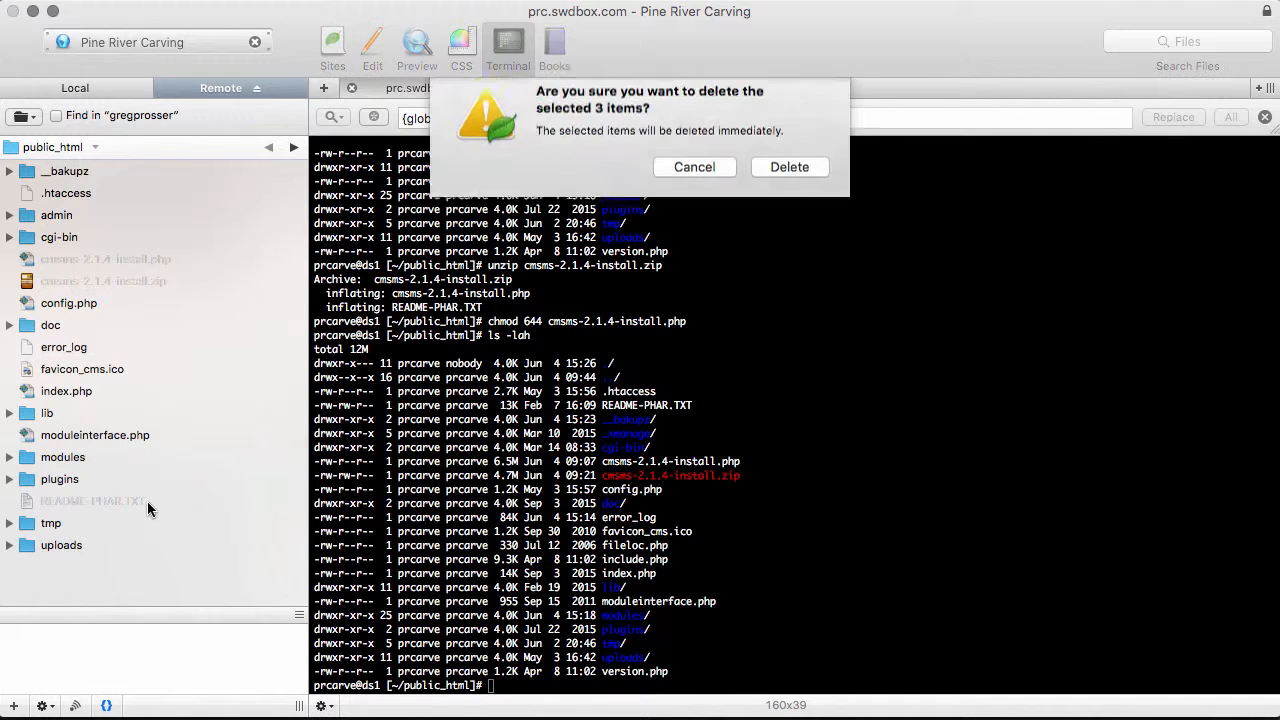
pyautogui.click(788, 168)
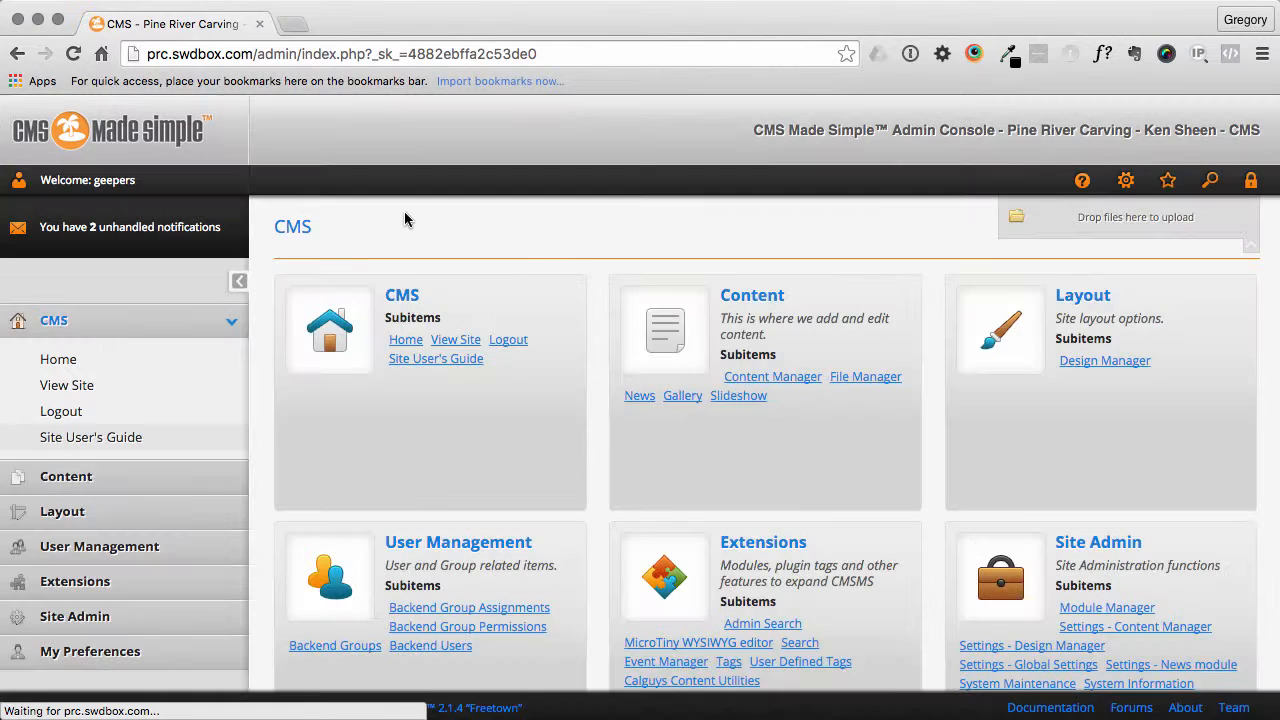
# - Scroll through the 2.1.4 Freetown admin dashboard and go to the Module Manager
pyautogui.scroll(-3)
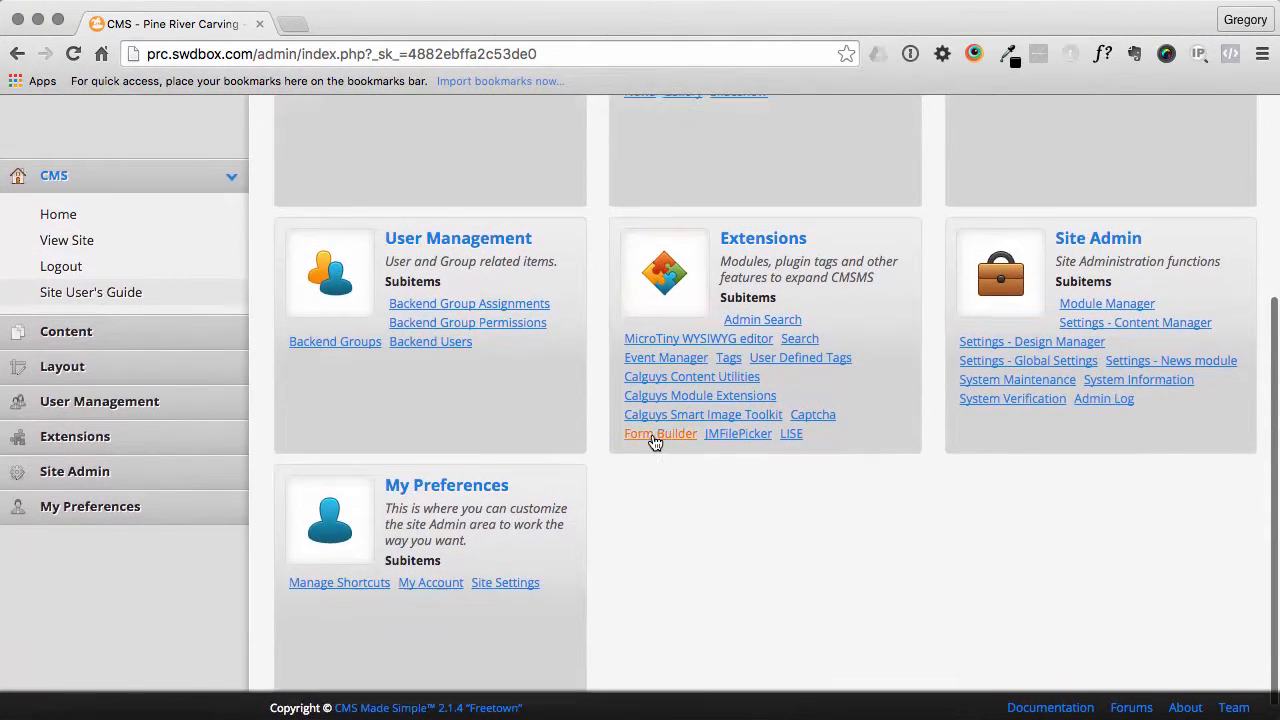
pyautogui.scroll(3)
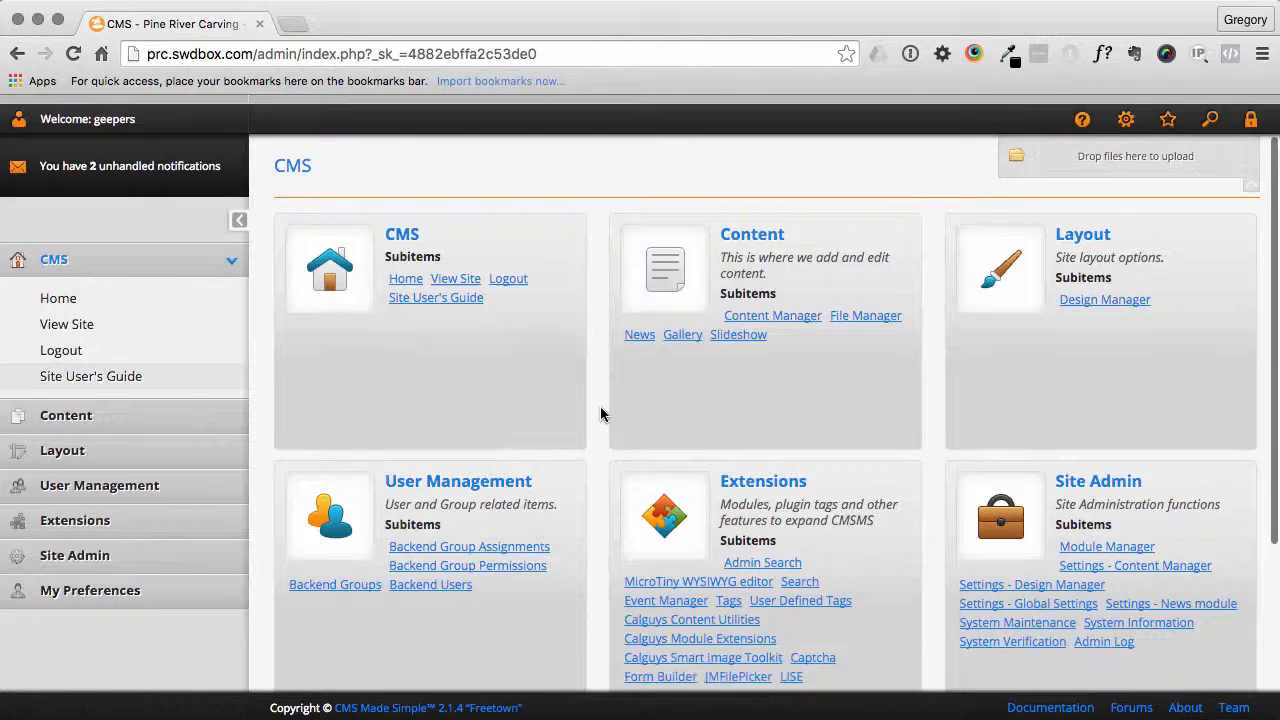
pyautogui.scroll(-3)
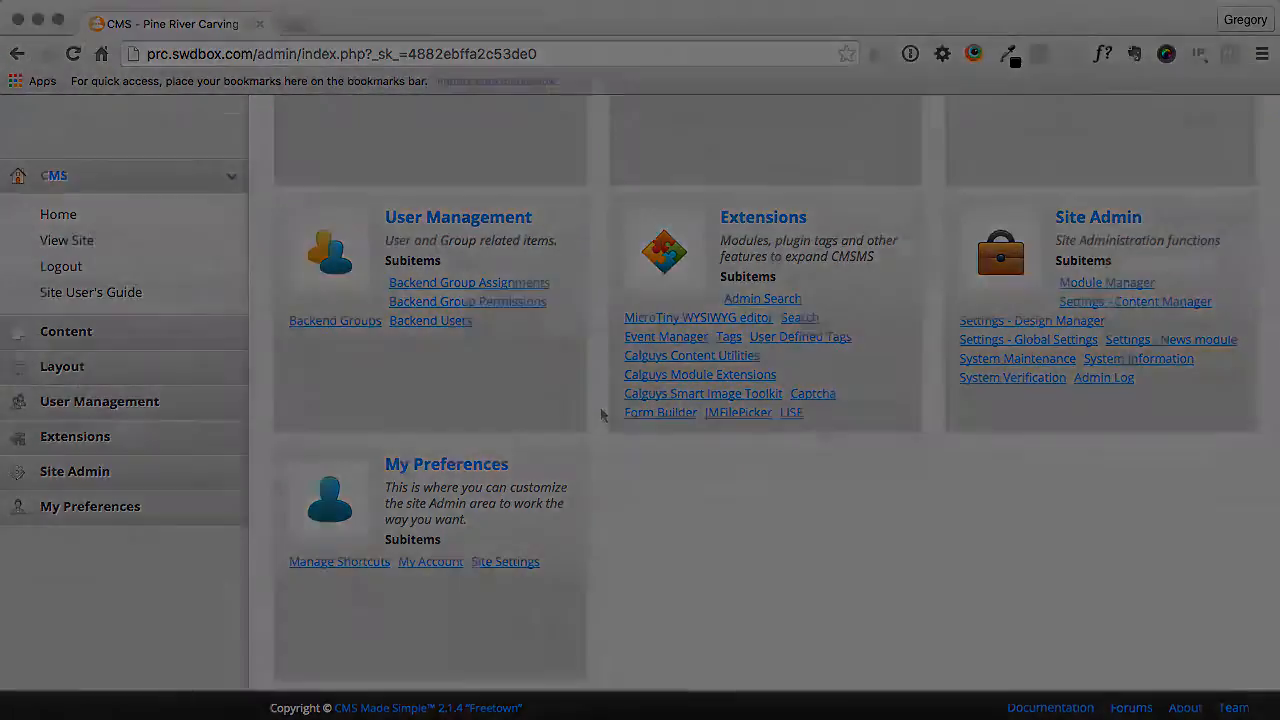
pyautogui.click(1106, 282)
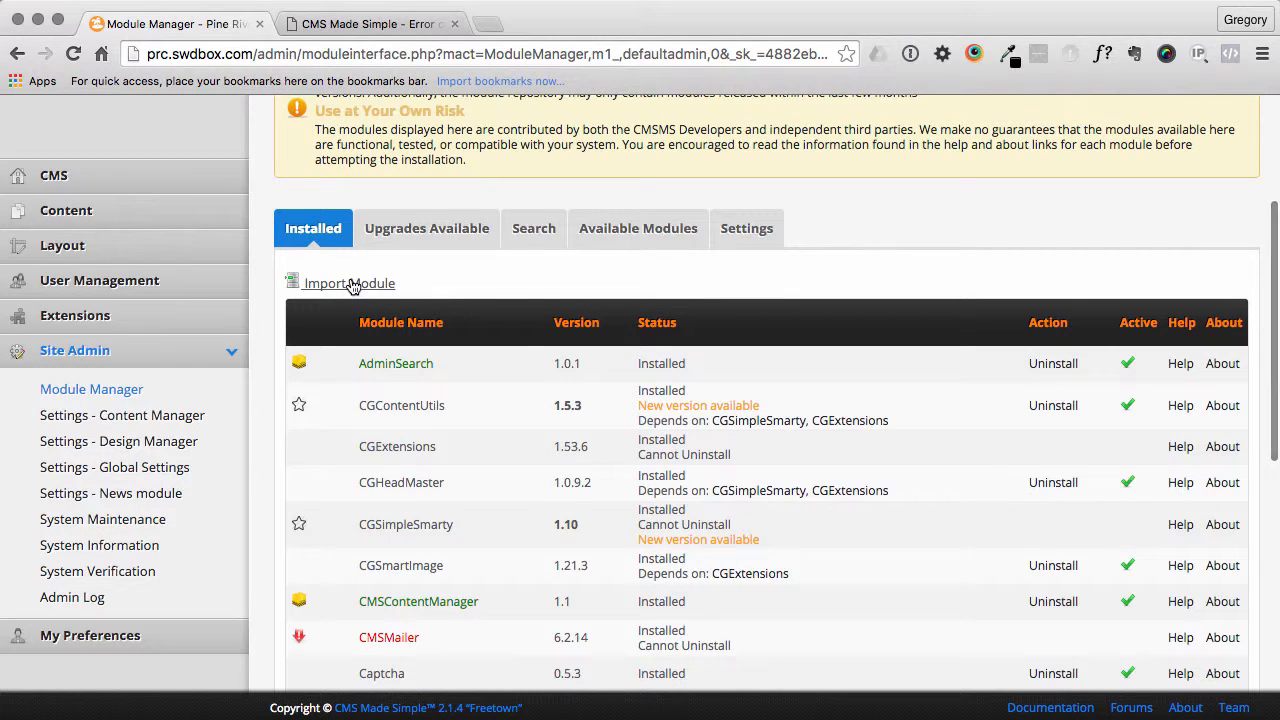
# - Import the CGExtensions-1.53.7.xml module file from the downloads folder
pyautogui.scroll(3)
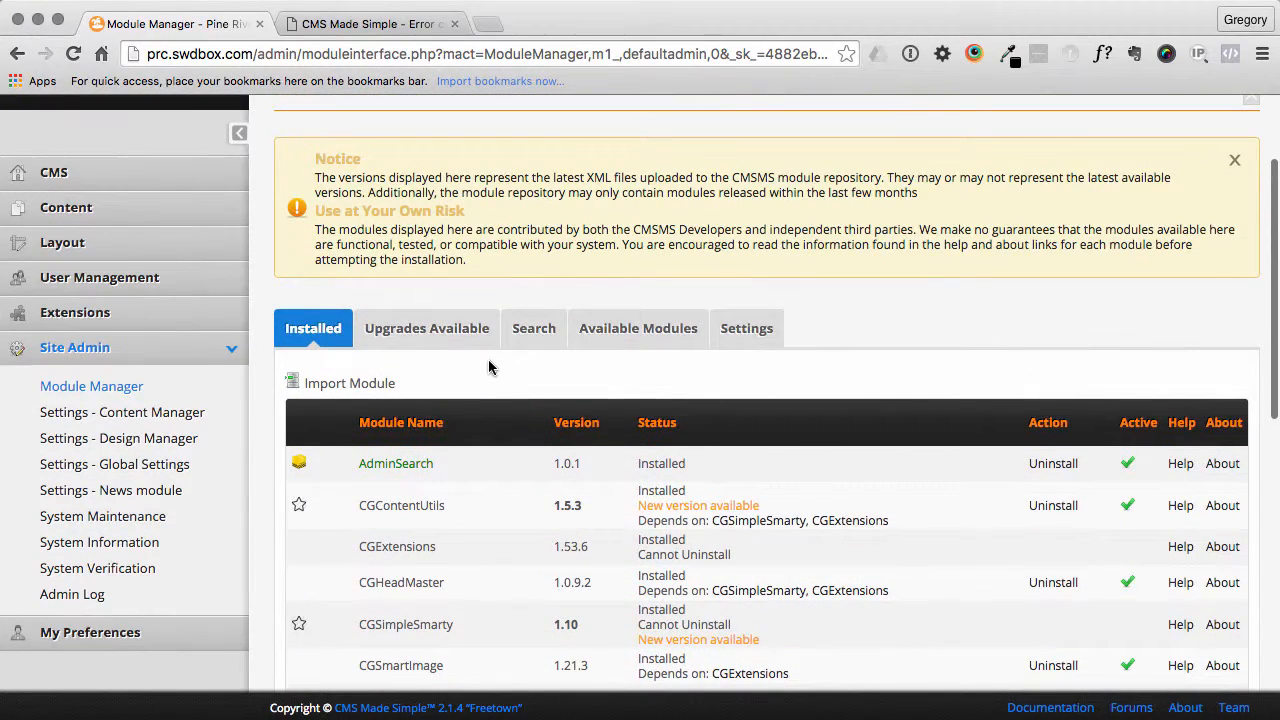
pyautogui.click(348, 384)
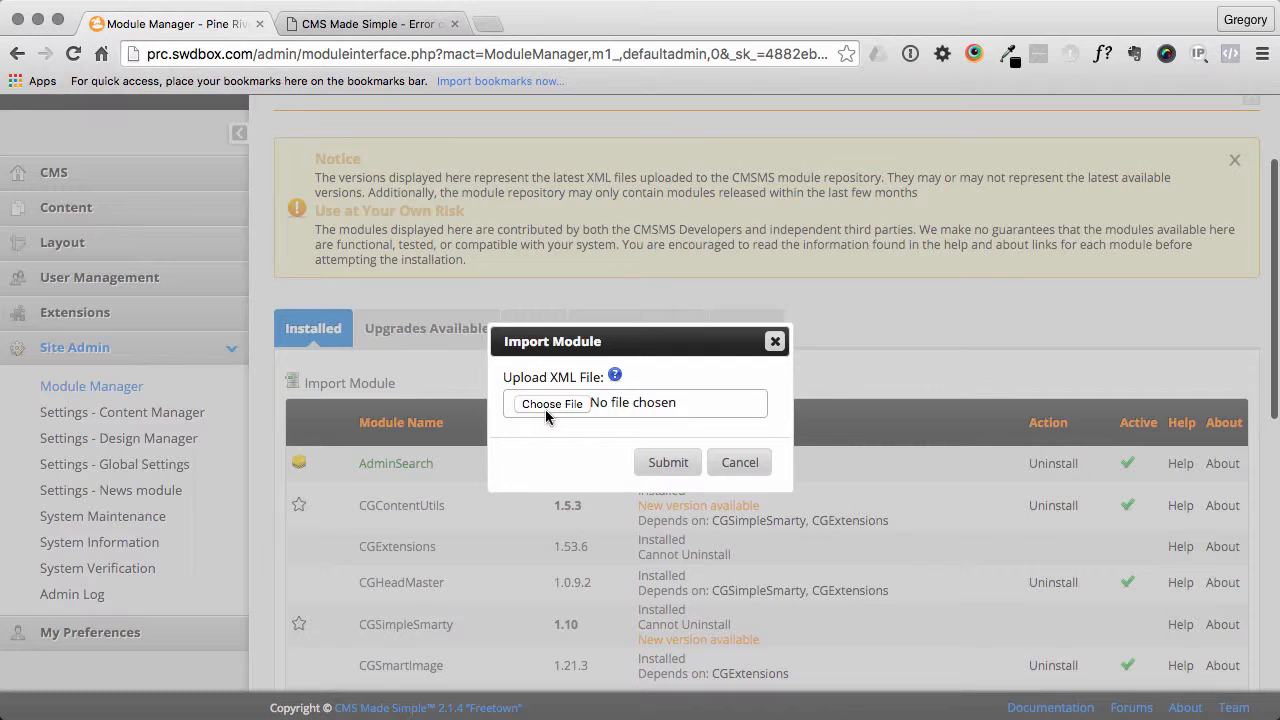
pyautogui.click(552, 404)
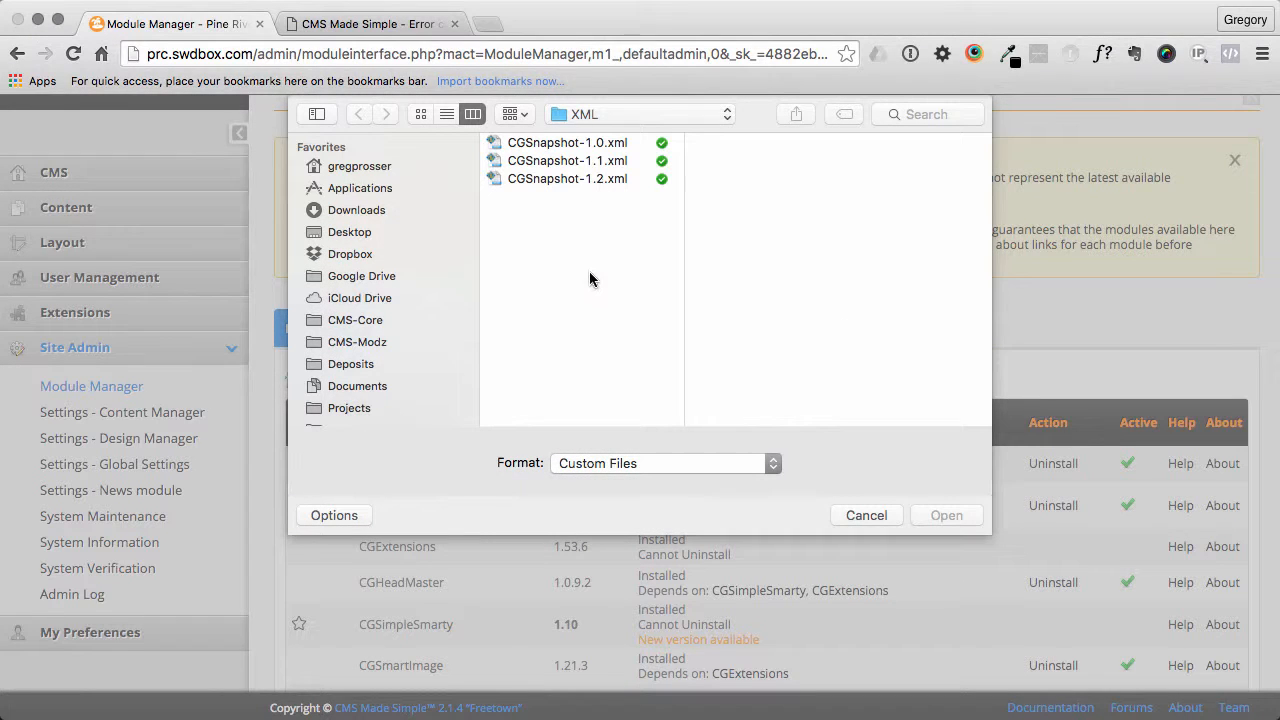
pyautogui.click(356, 340)
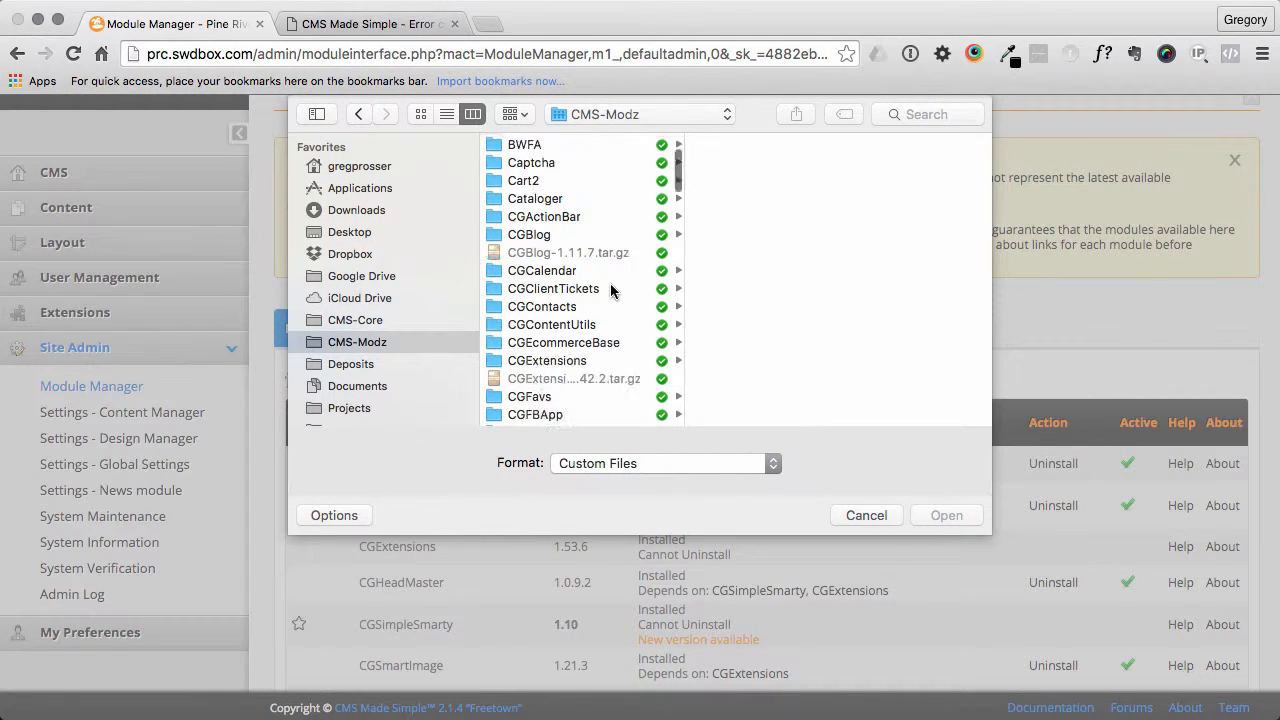
pyautogui.scroll(-3)
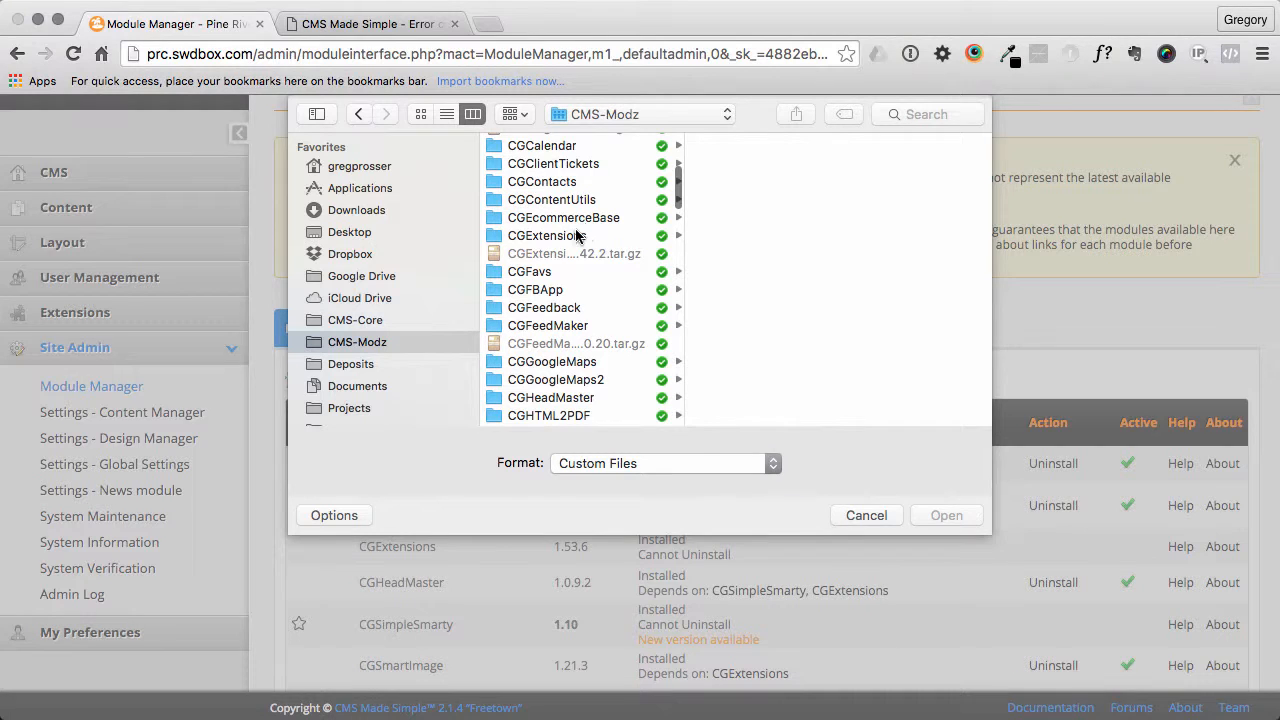
pyautogui.click(548, 236)
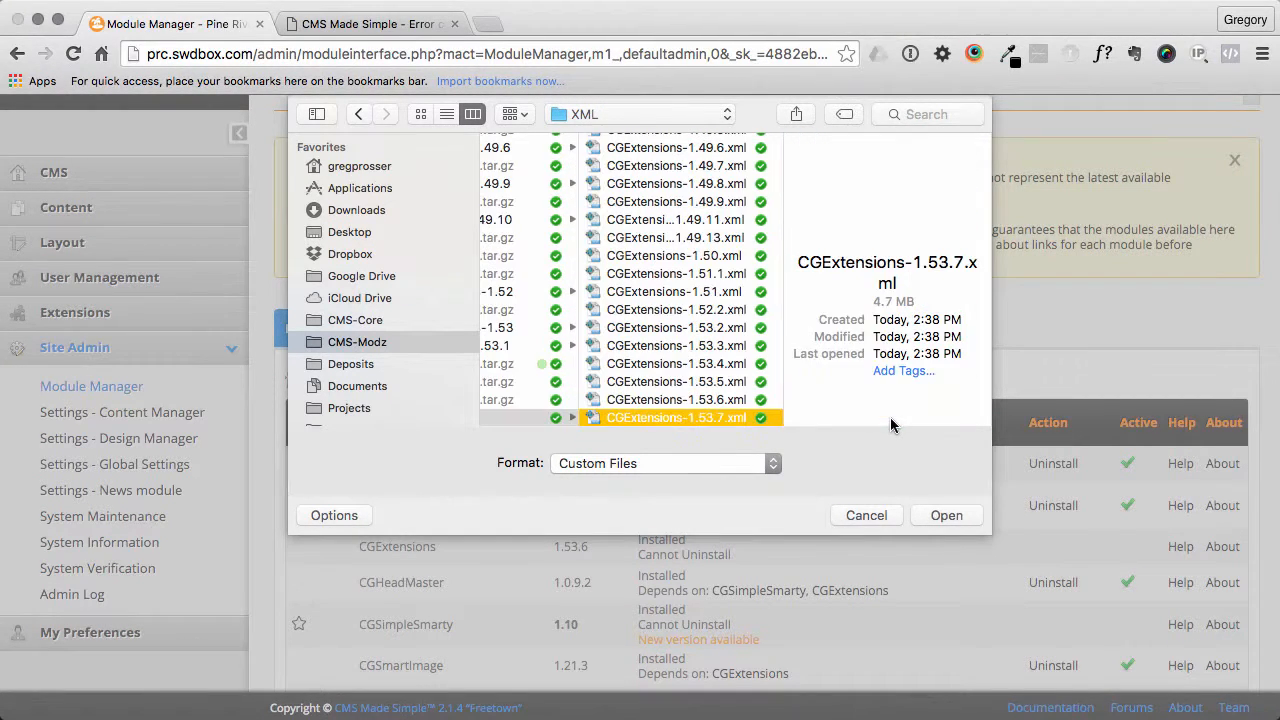
pyautogui.click(946, 516)
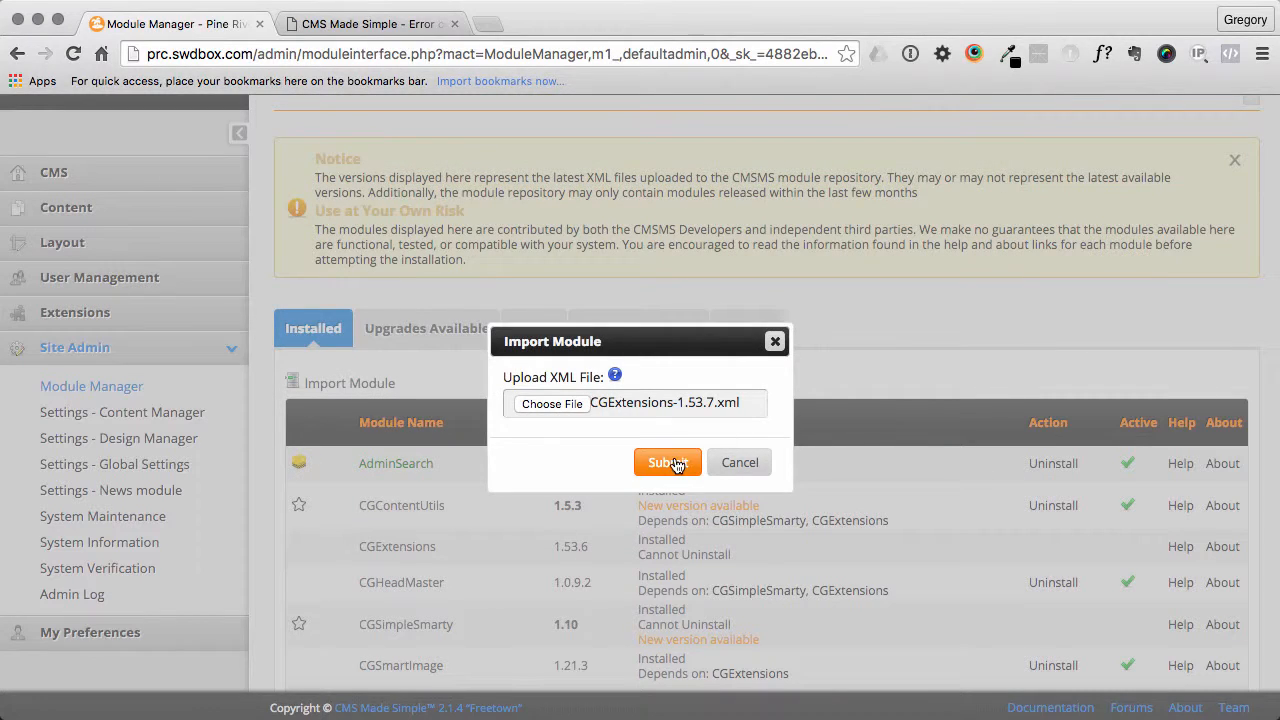
pyautogui.click(668, 462)
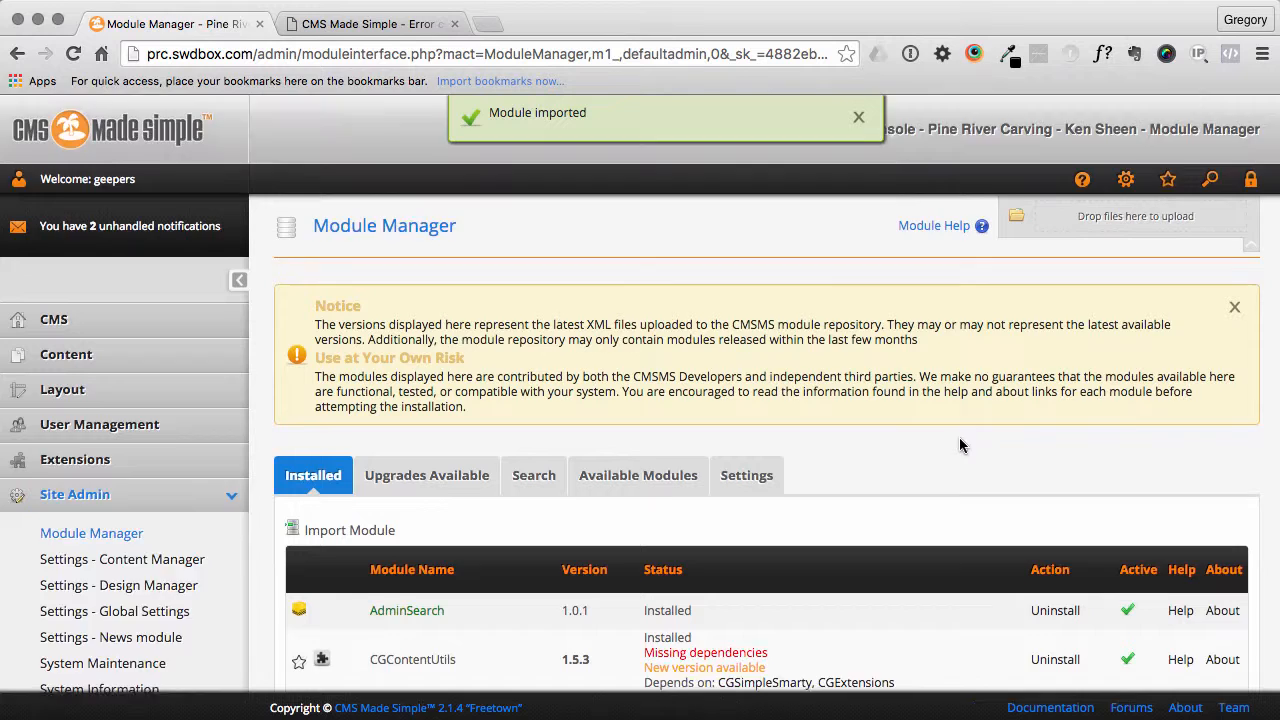
# - Upgrade CGExtensions to the imported 1.53.7 version and confirm
pyautogui.click(1054, 506)
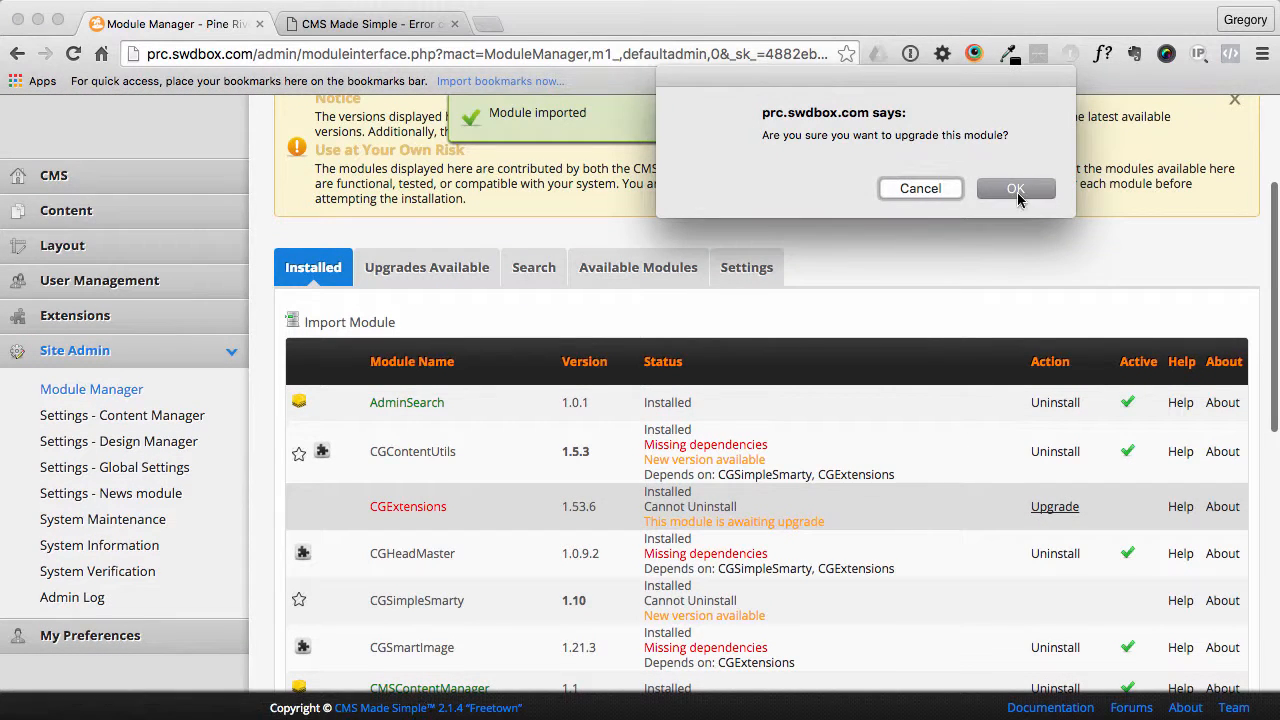
pyautogui.click(1016, 188)
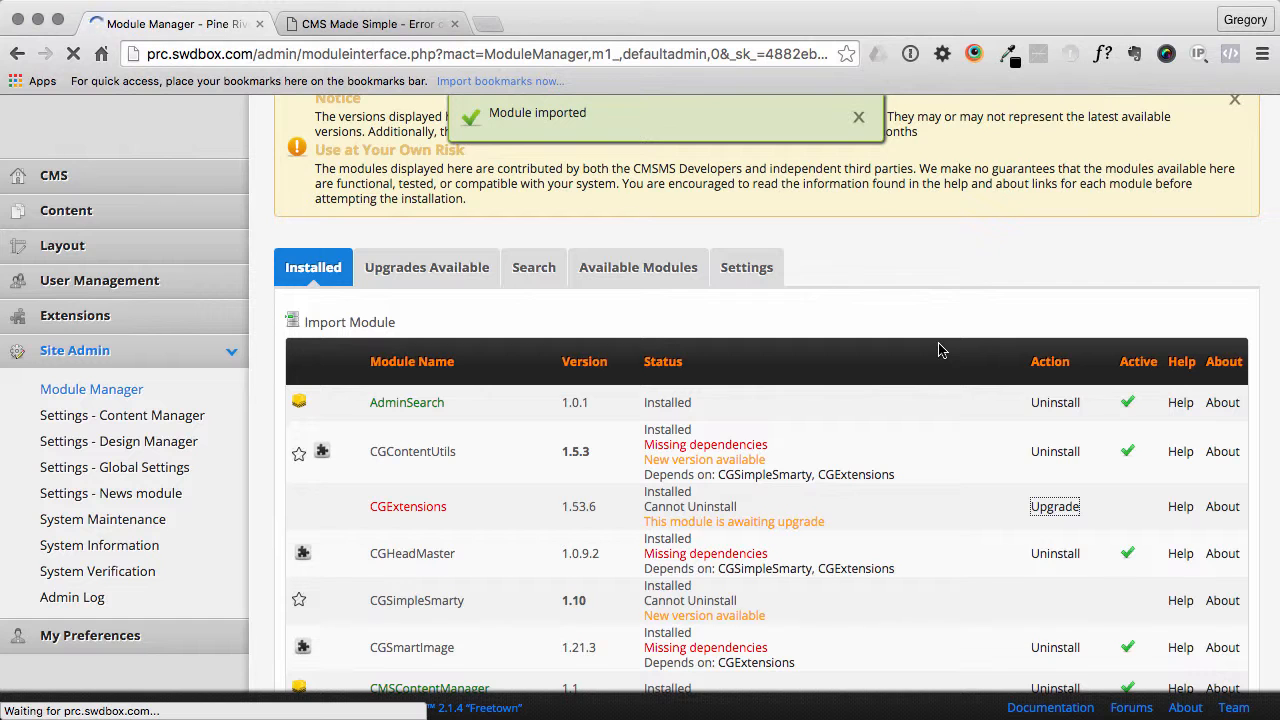
pyautogui.click(1054, 506)
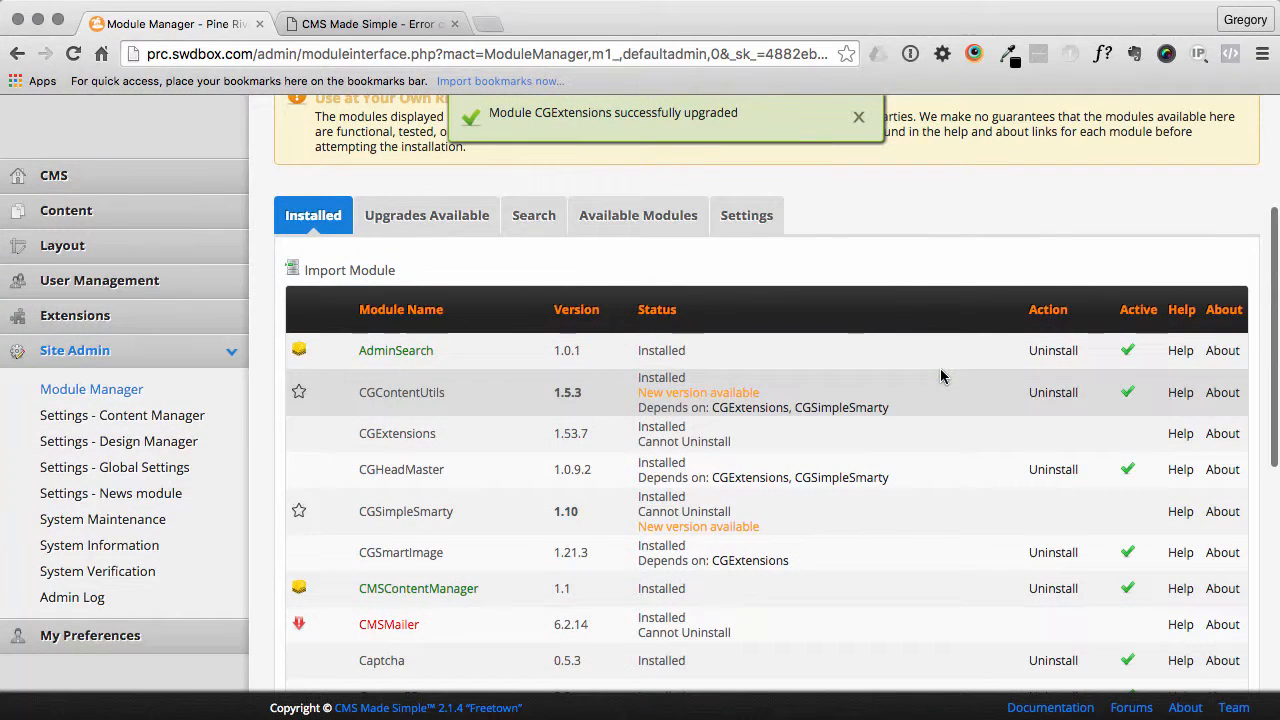
pyautogui.moveTo(912, 510)
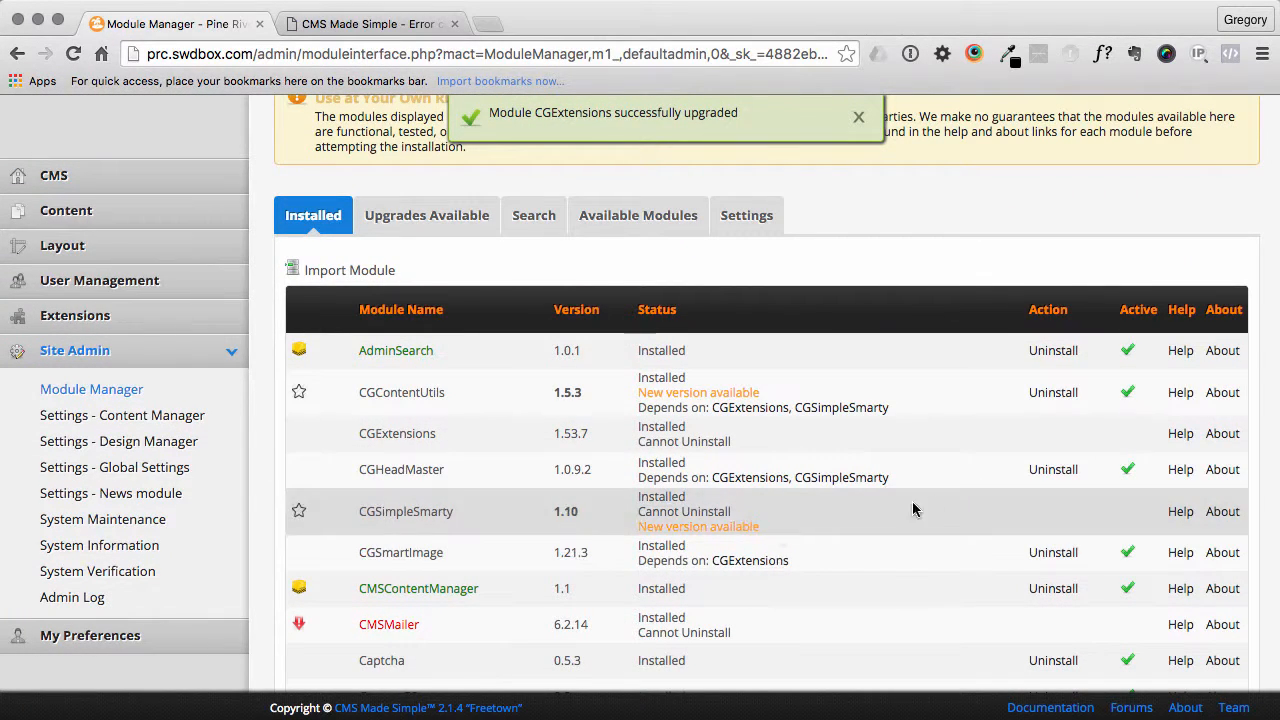
# - Import the CGSimpleSmarty 2.0.5 XML file from the module downloads folder
pyautogui.scroll(3)
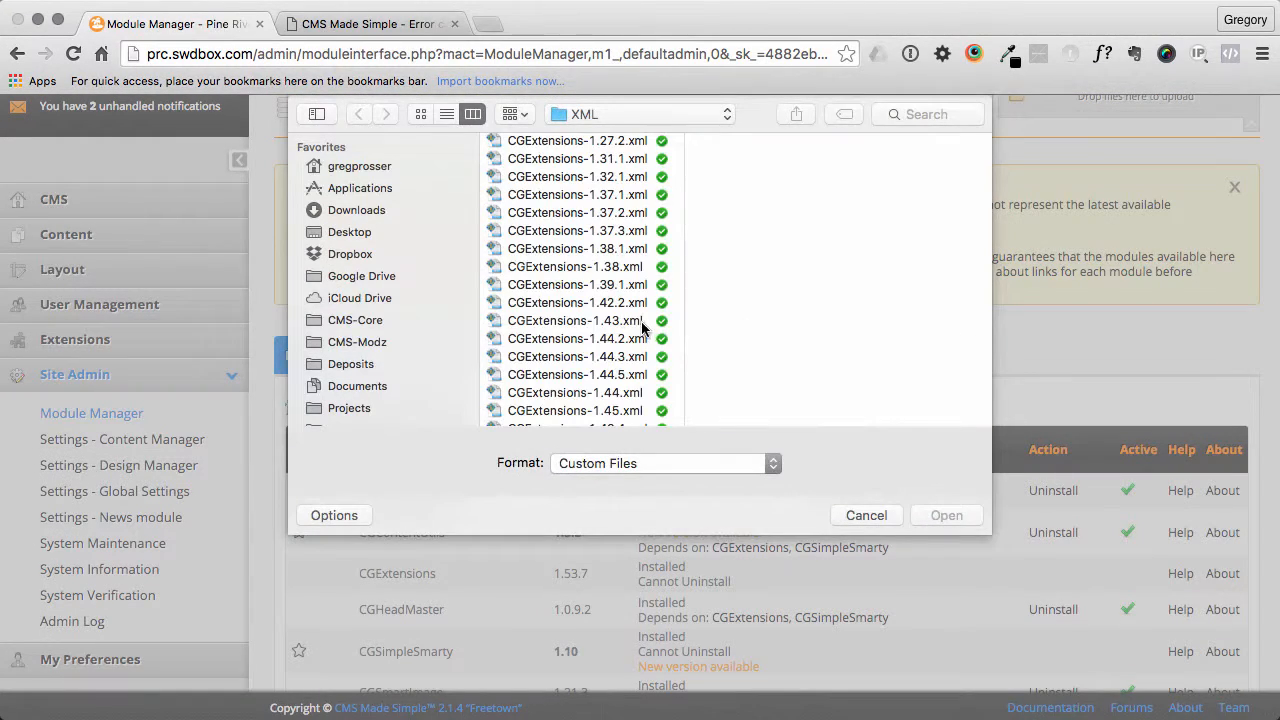
pyautogui.click(356, 340)
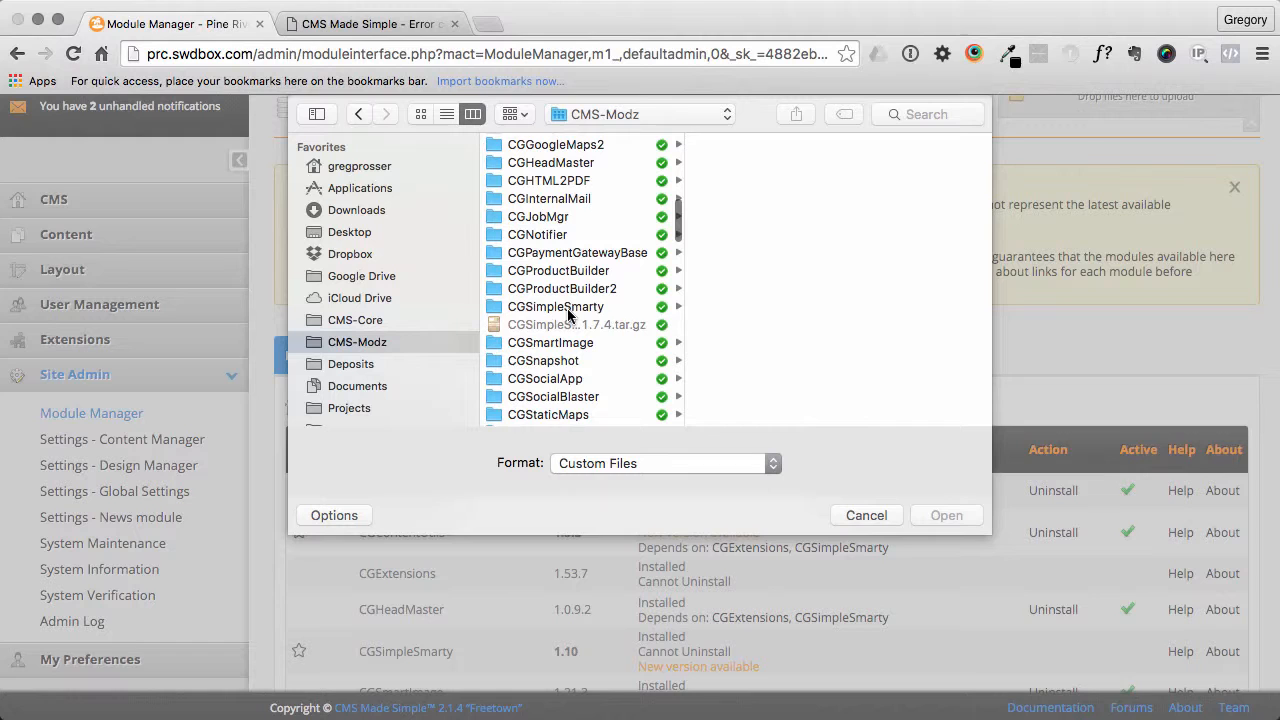
pyautogui.click(620, 214)
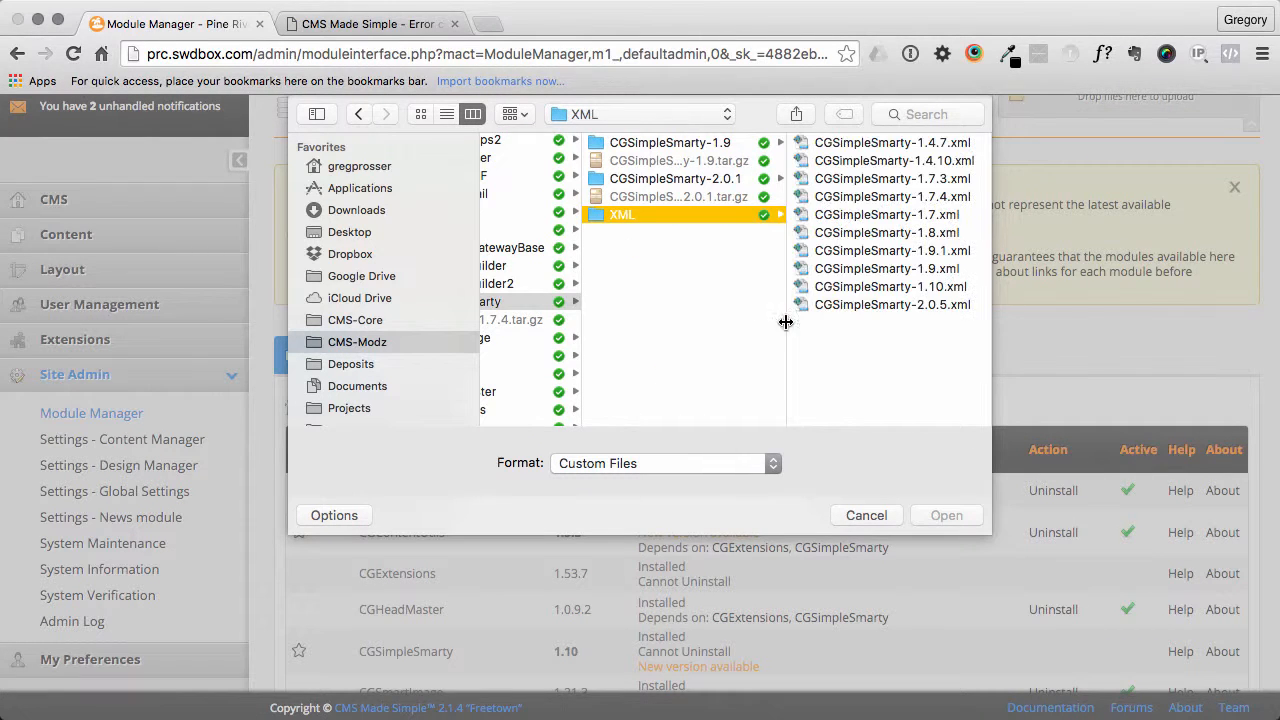
pyautogui.click(864, 516)
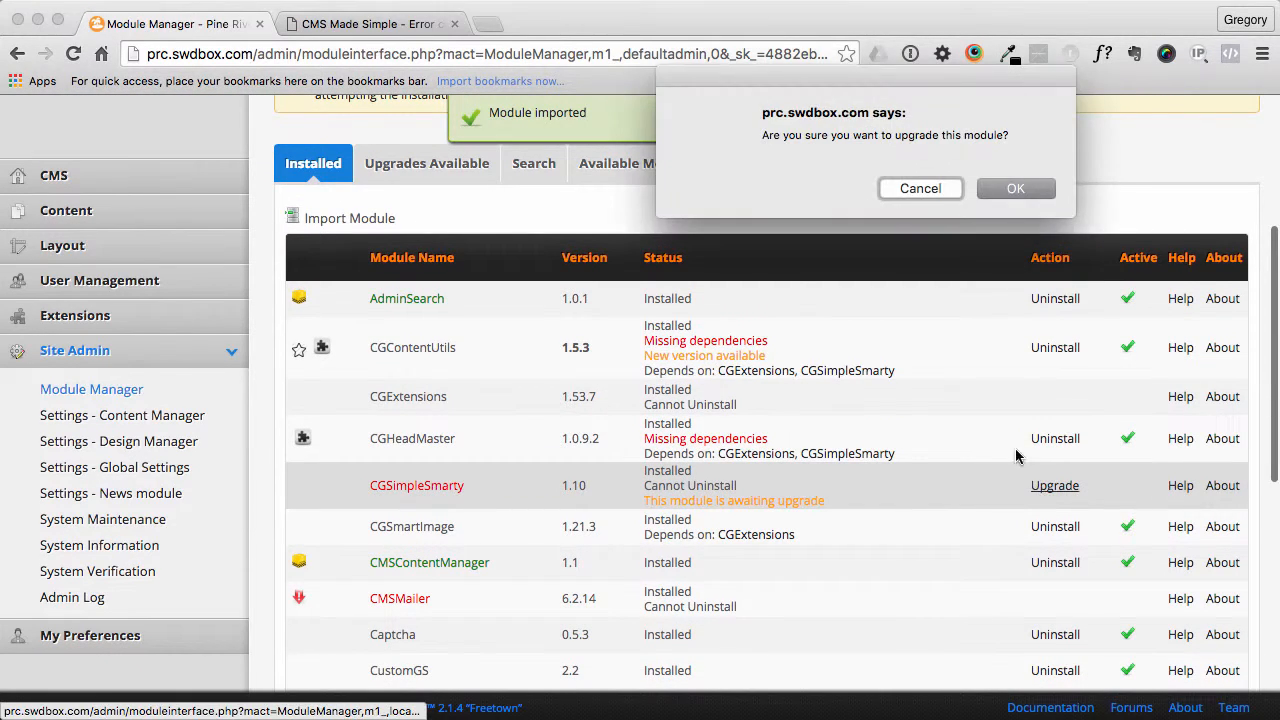
# - Confirm the CGSimpleSmarty upgrade to 2.0.5 so it reports successfully upgraded
pyautogui.click(1016, 188)
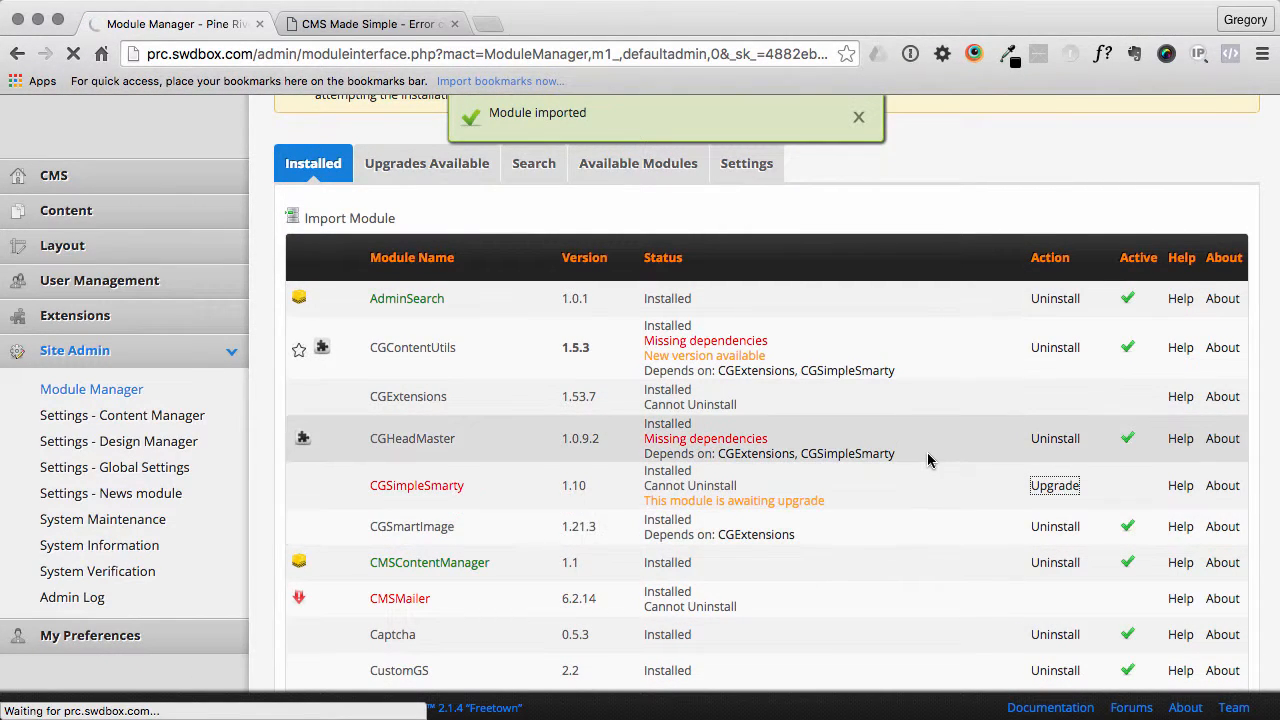
pyautogui.click(1054, 486)
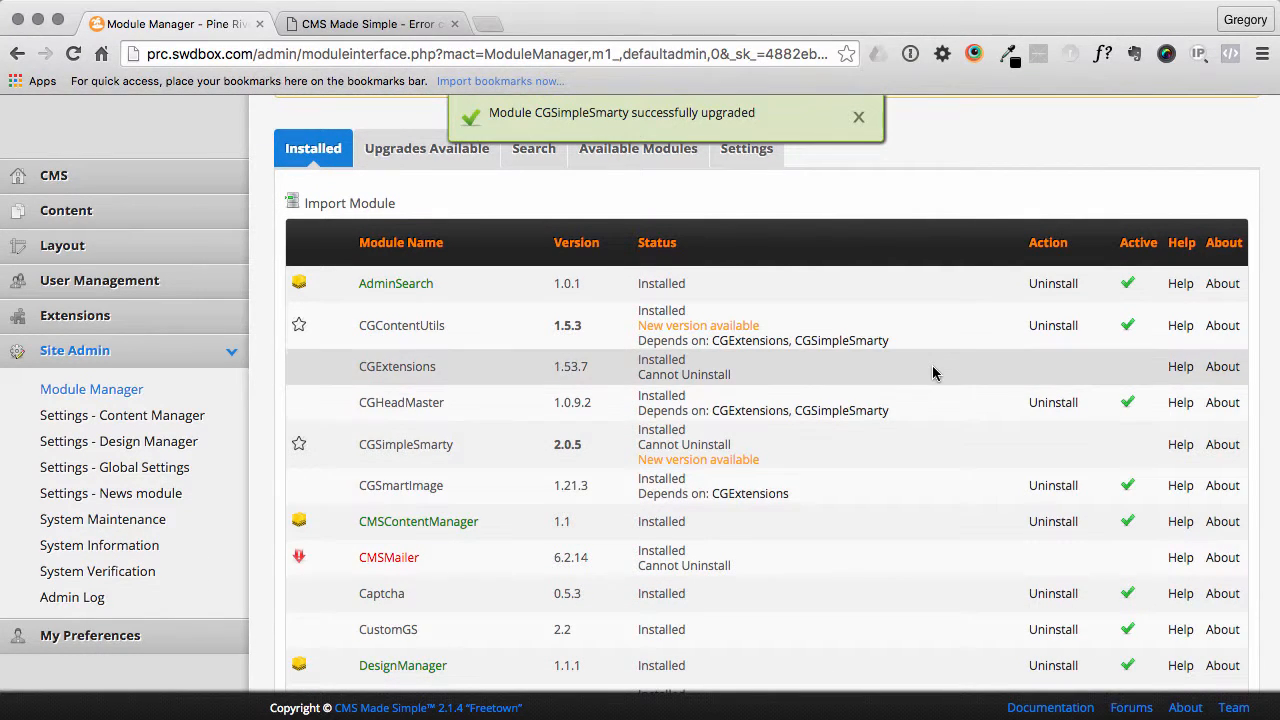
pyautogui.click(348, 204)
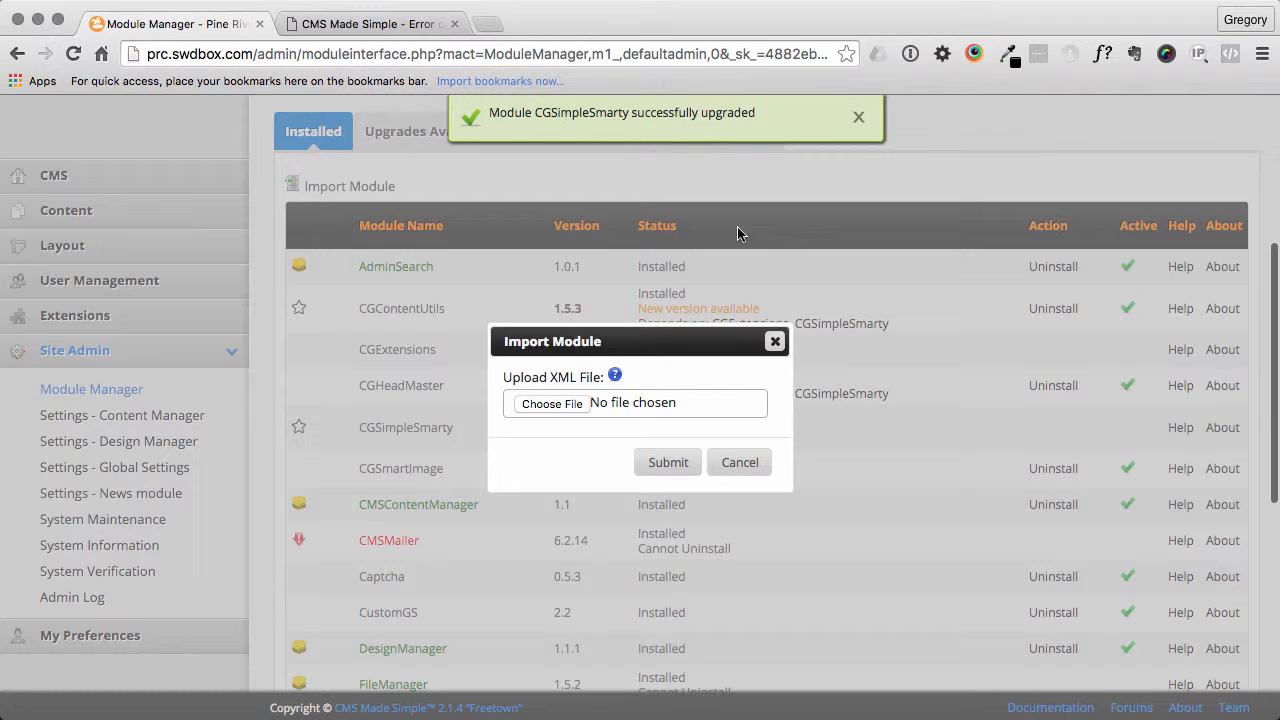
# - Import CGContentUtils-2.1.xml and start the CGContentUtils upgrade
pyautogui.click(552, 404)
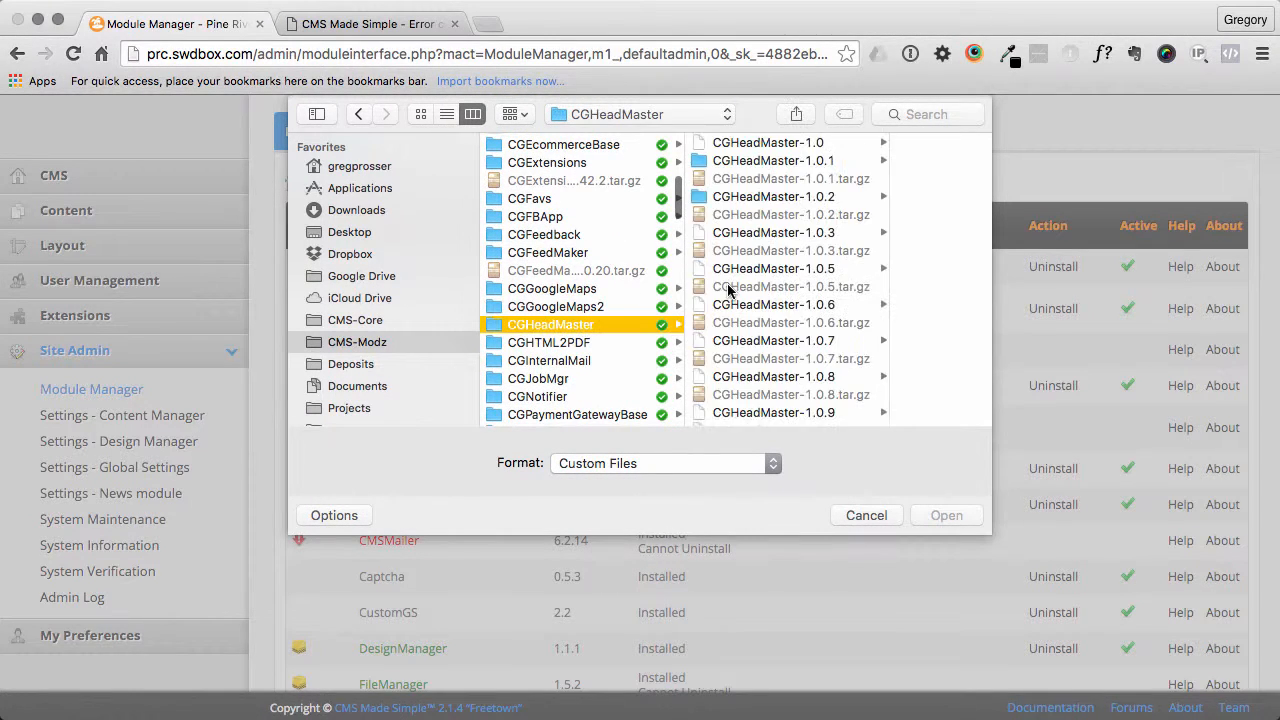
pyautogui.click(680, 418)
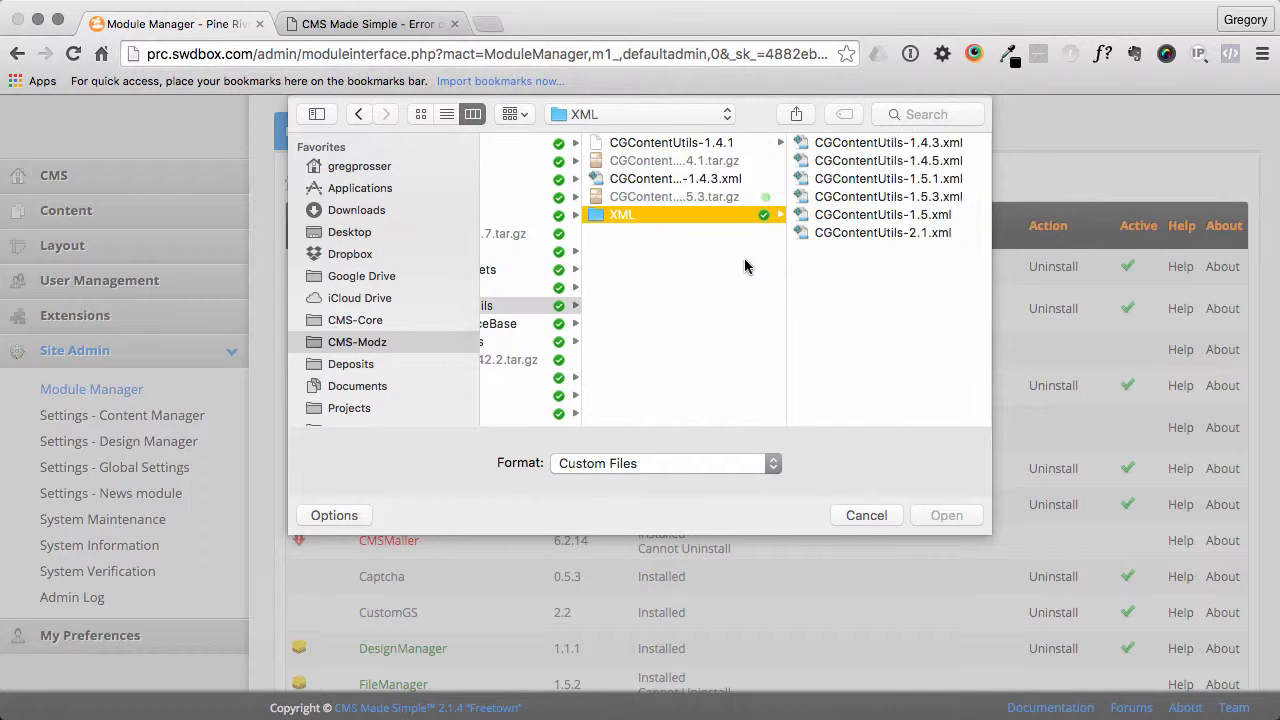
pyautogui.click(944, 516)
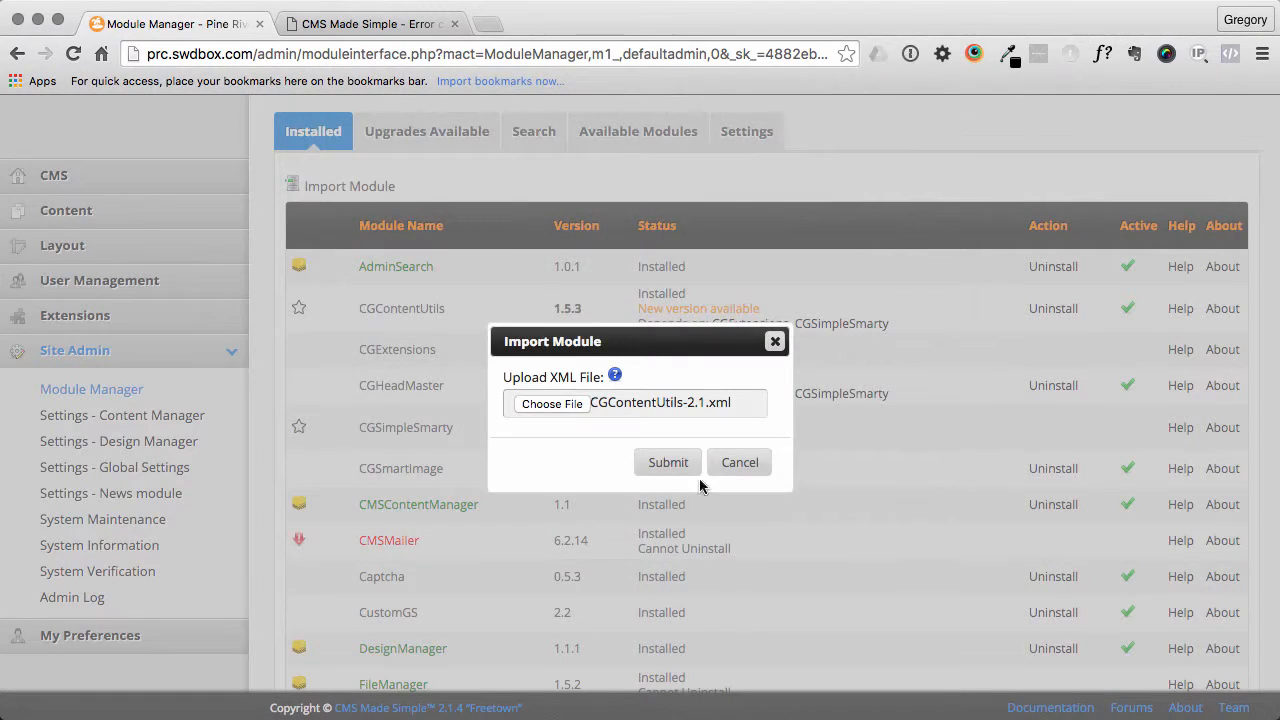
pyautogui.click(668, 462)
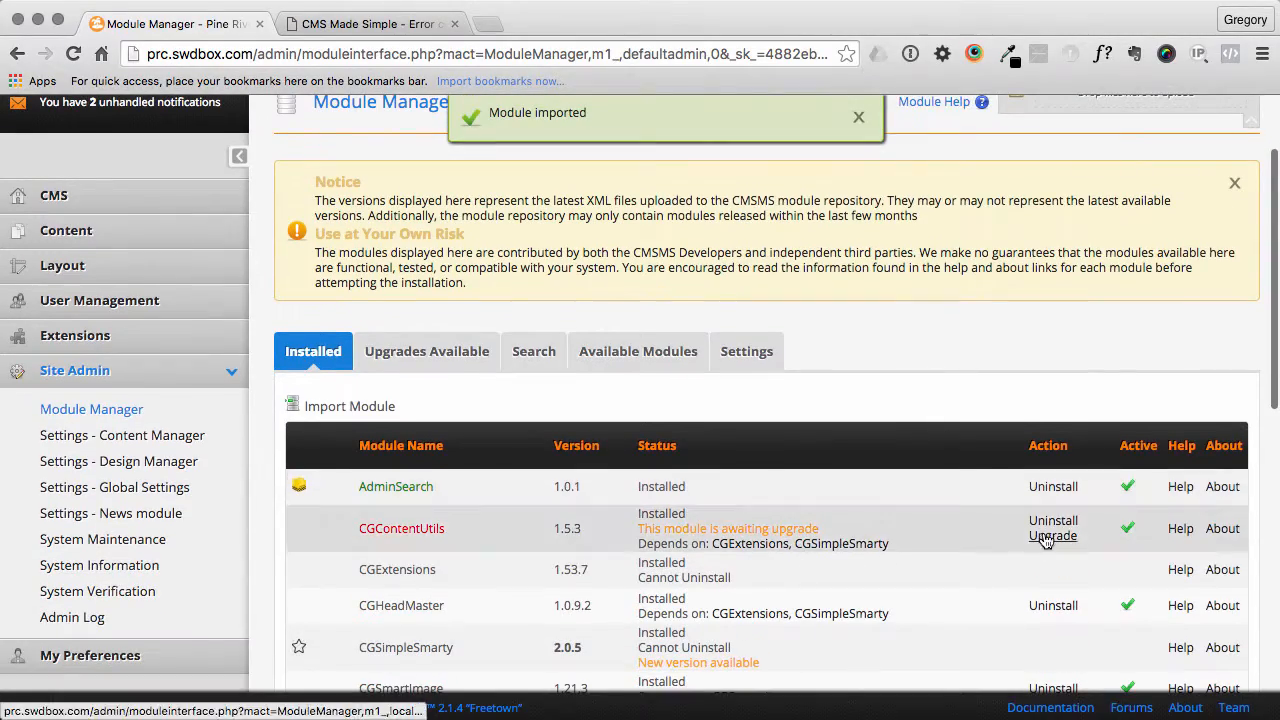
pyautogui.click(1052, 536)
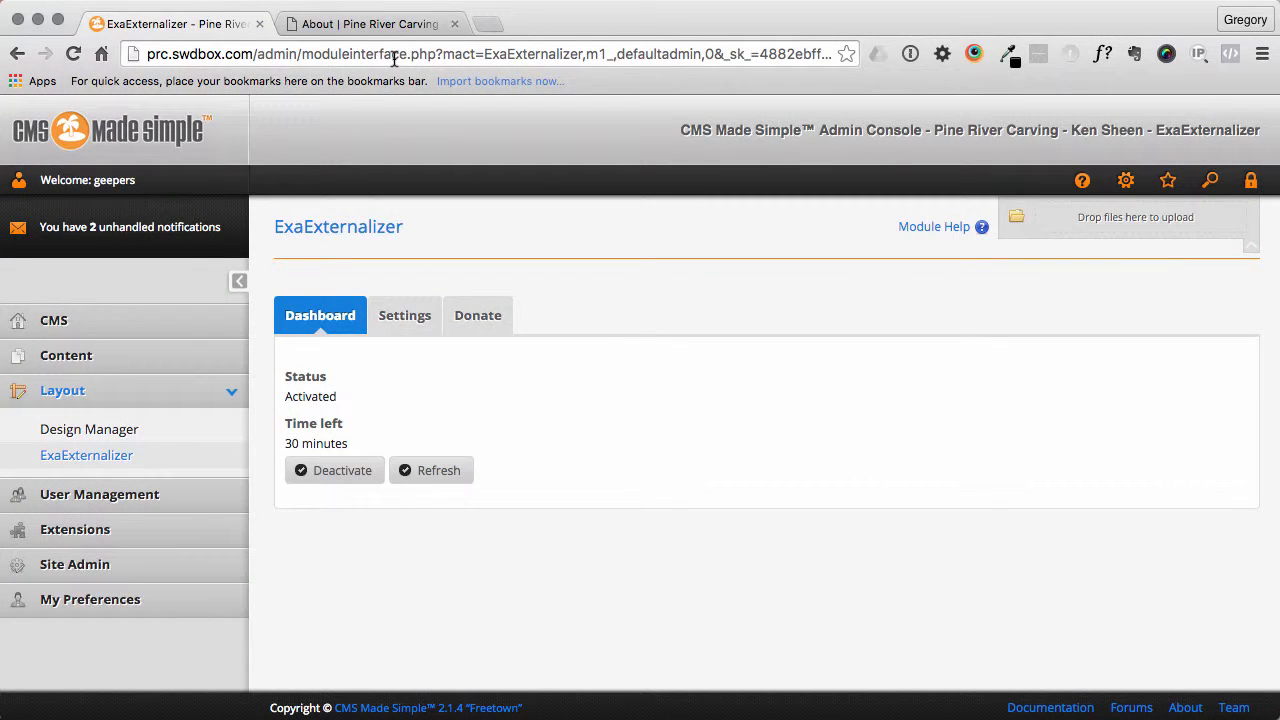
pyautogui.moveTo(384, 8)
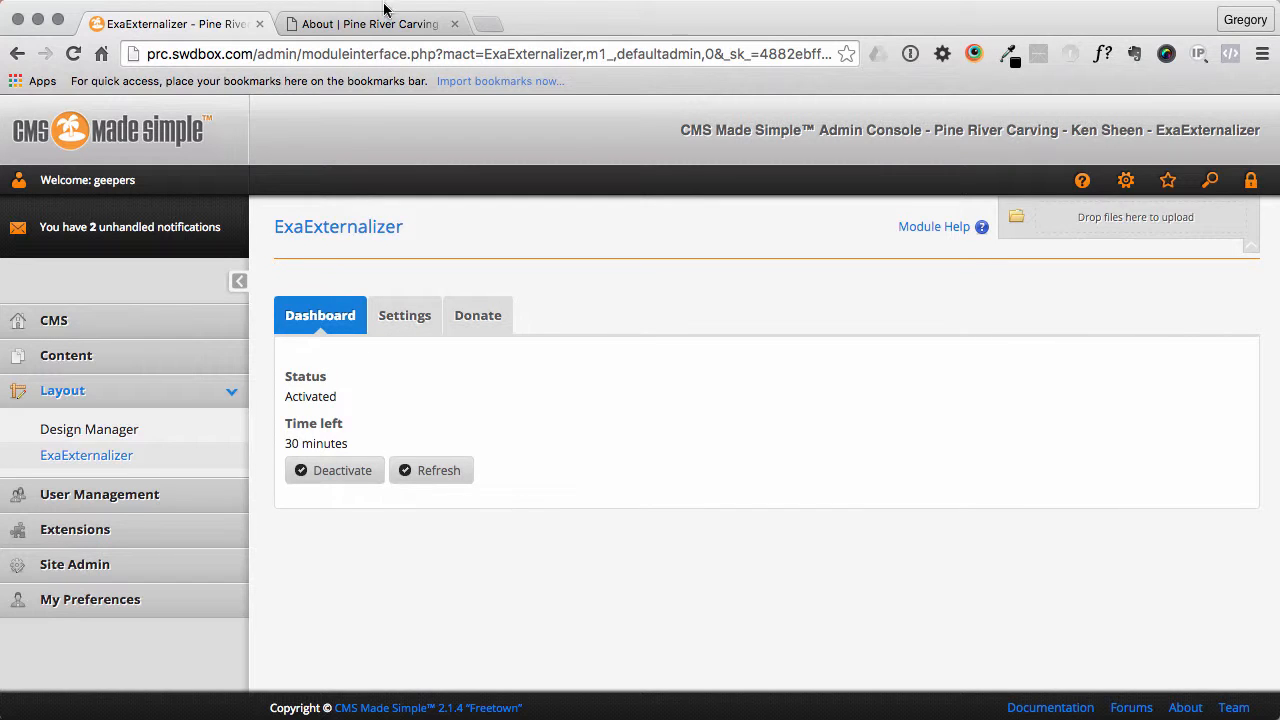
pyautogui.moveTo(372, 24)
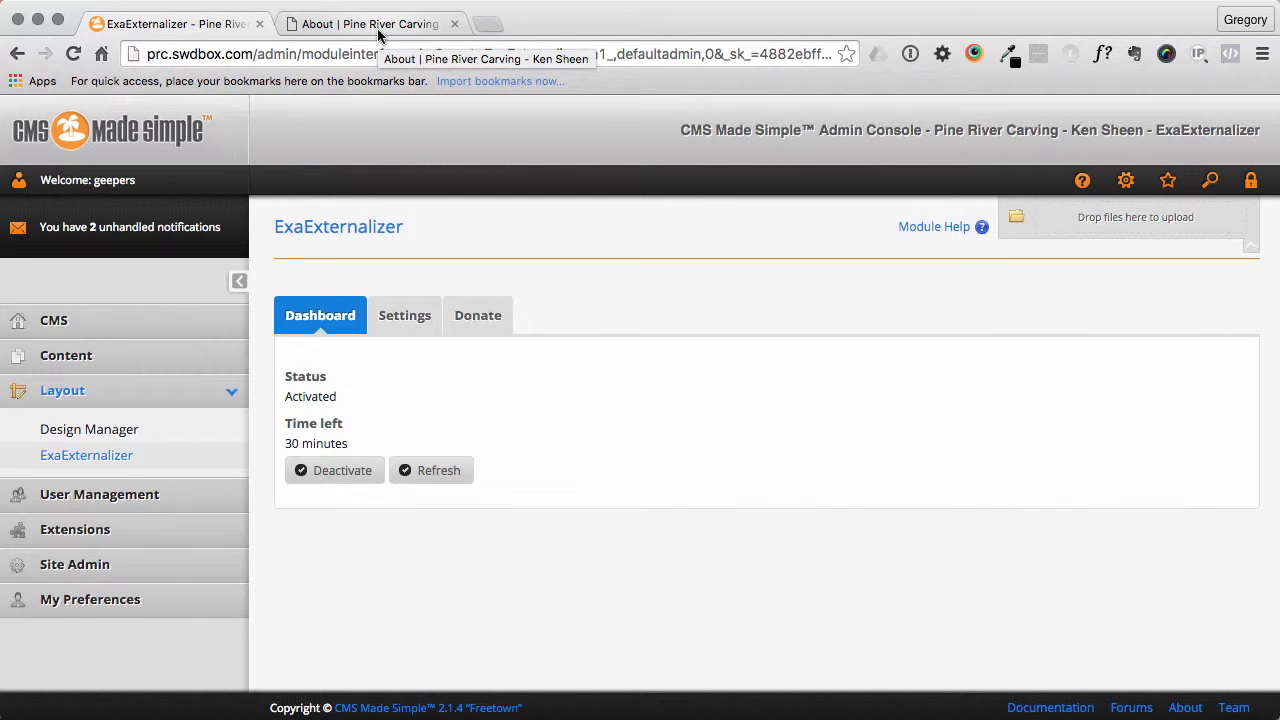
# - Check the still-empty live About page, then return to the ExaExternalizer dashboard
pyautogui.click(364, 24)
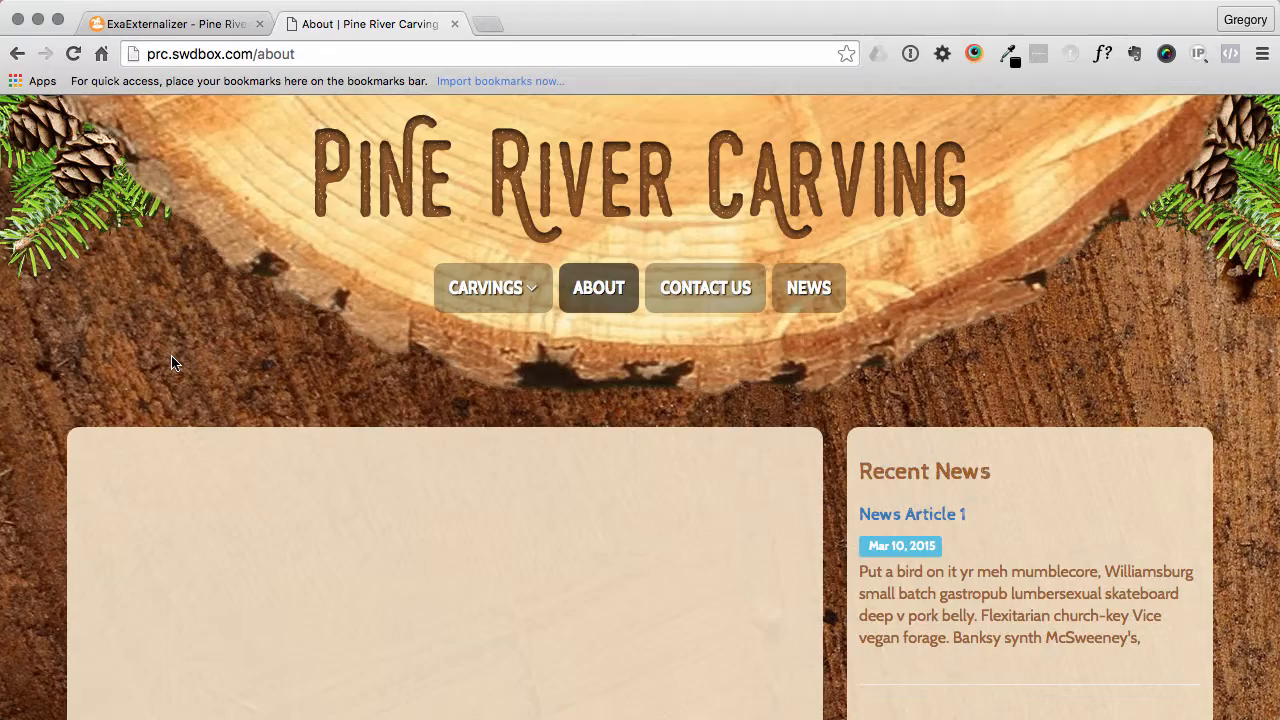
pyautogui.scroll(-3)
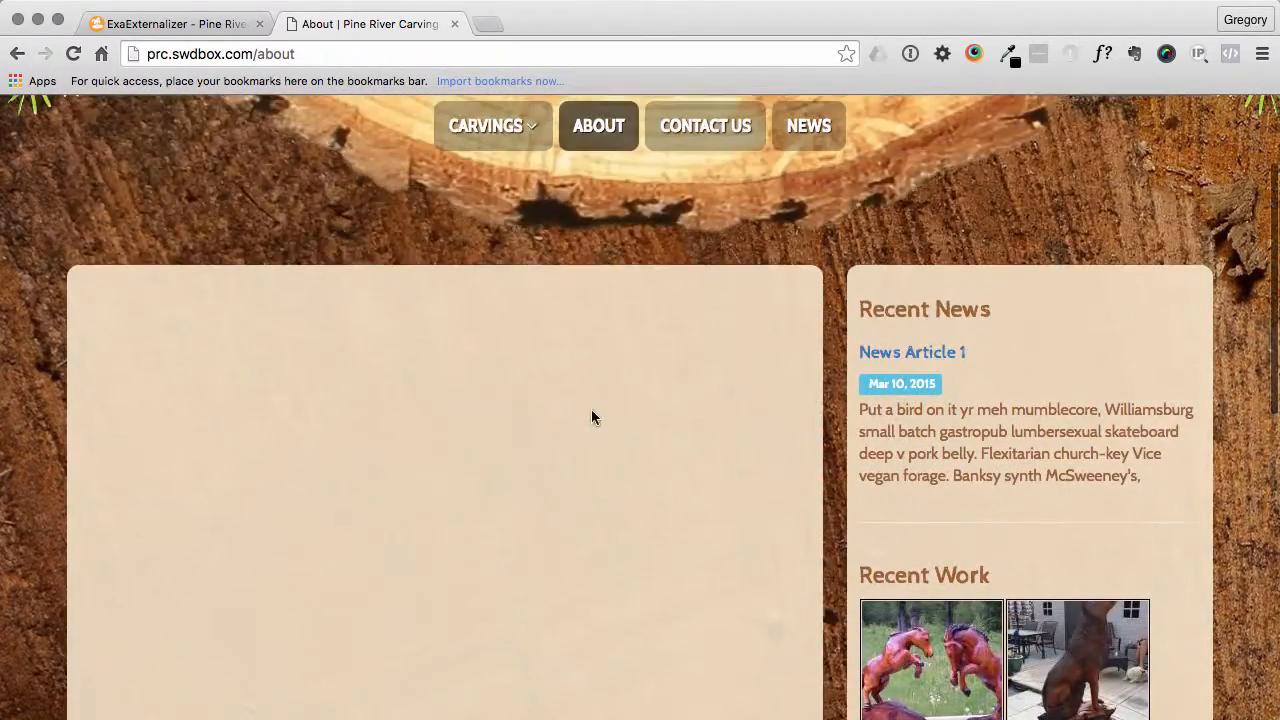
pyautogui.scroll(-3)
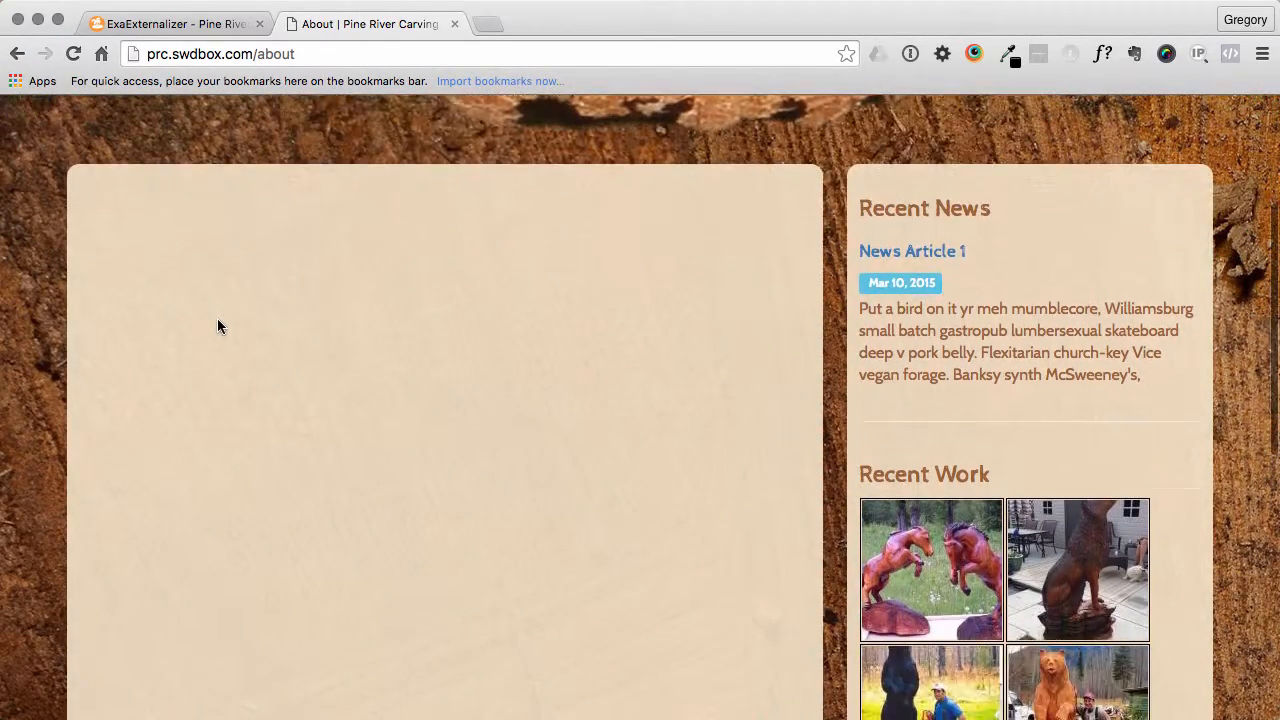
pyautogui.moveTo(160, 336)
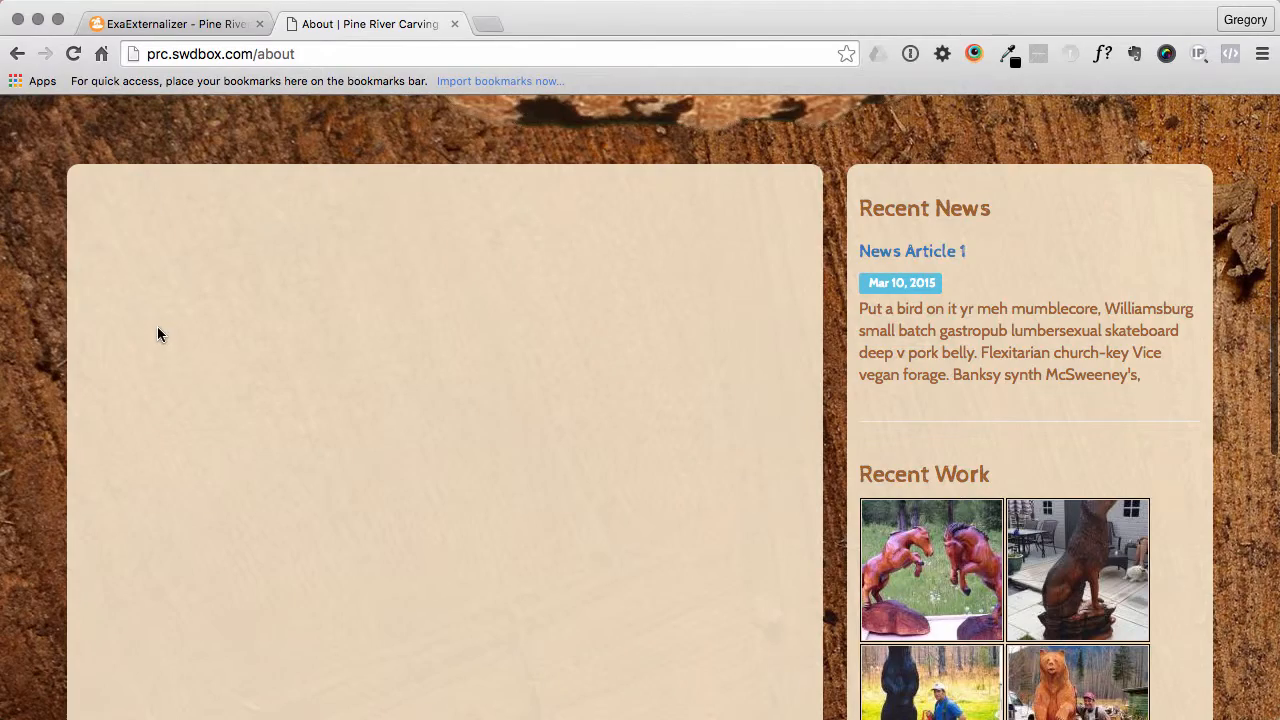
pyautogui.scroll(-3)
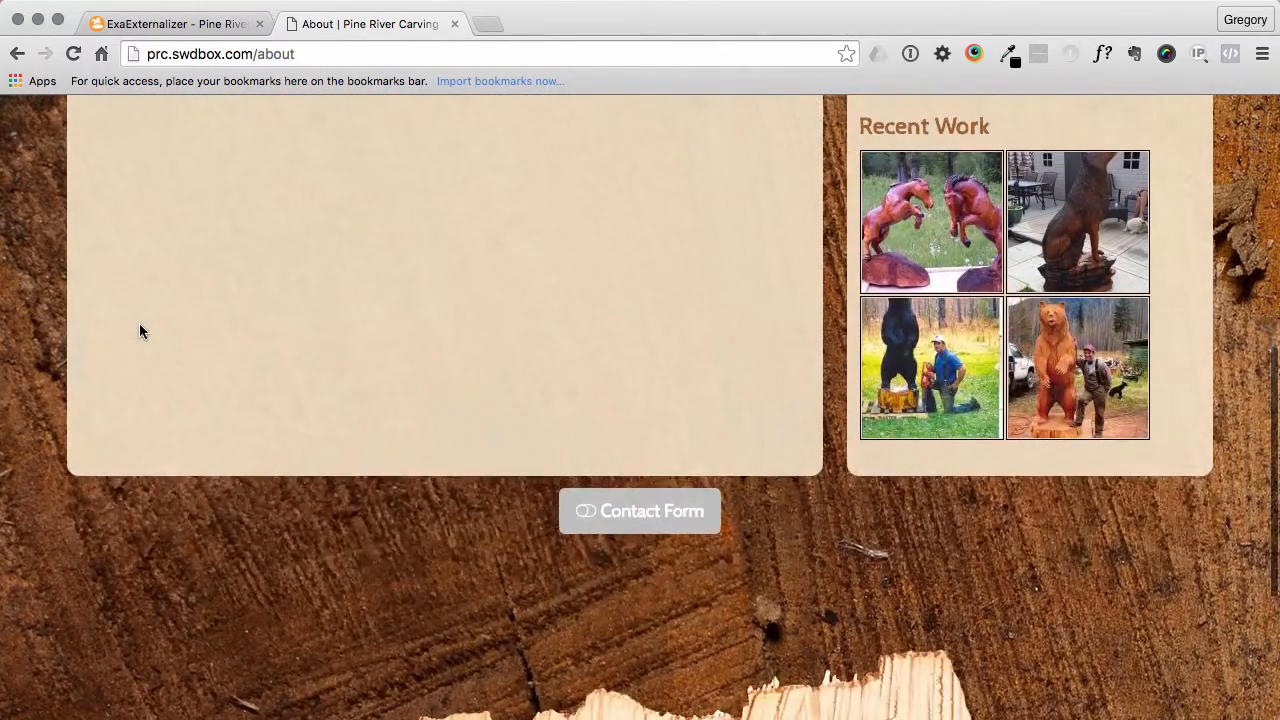
pyautogui.scroll(3)
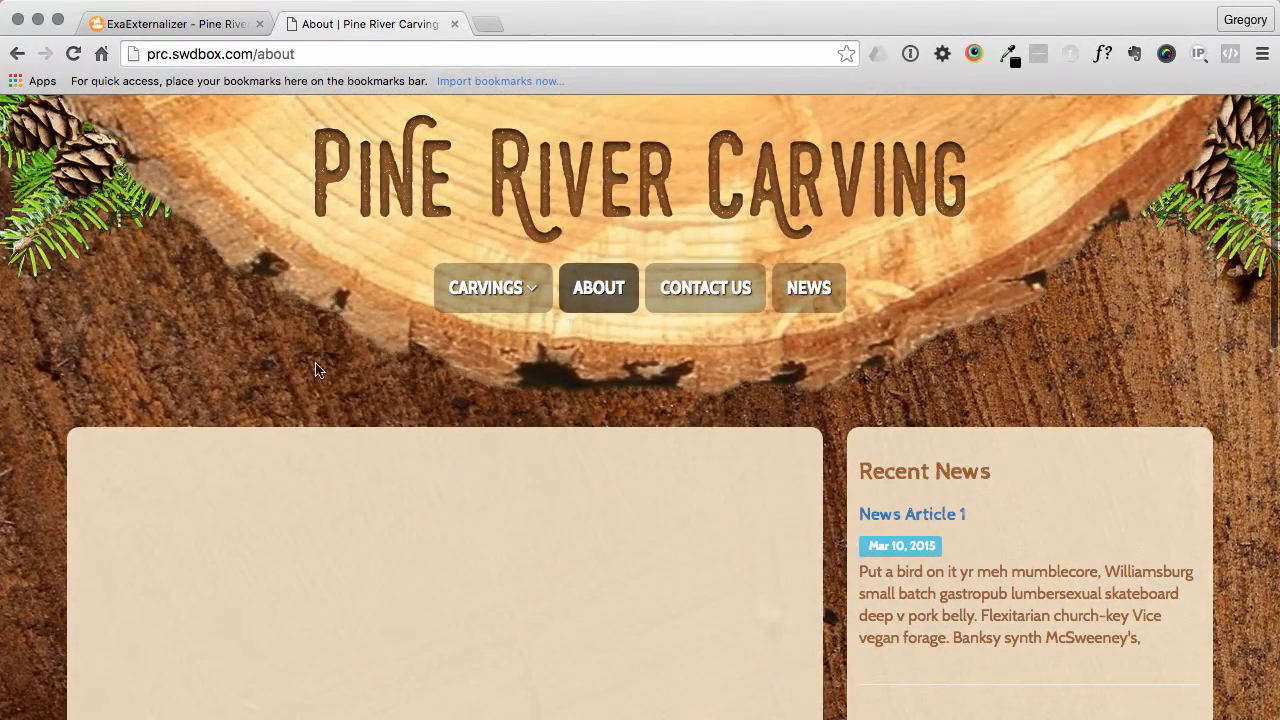
pyautogui.scroll(-3)
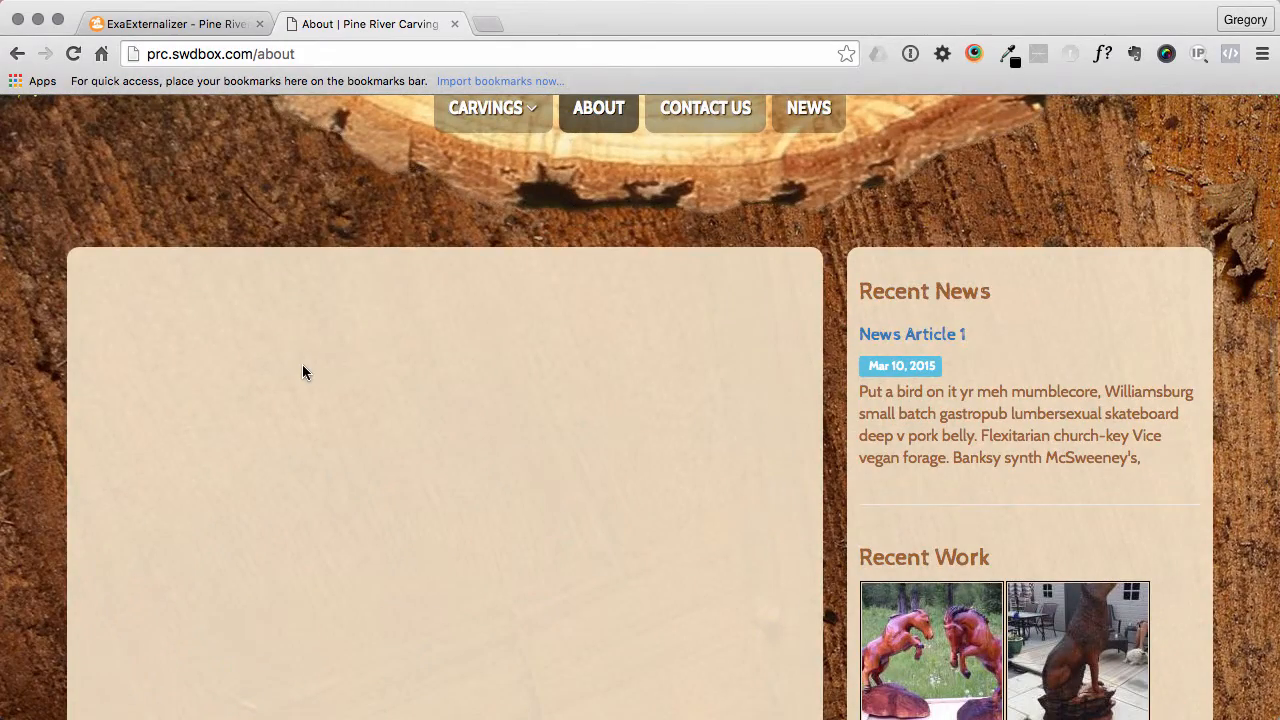
pyautogui.scroll(3)
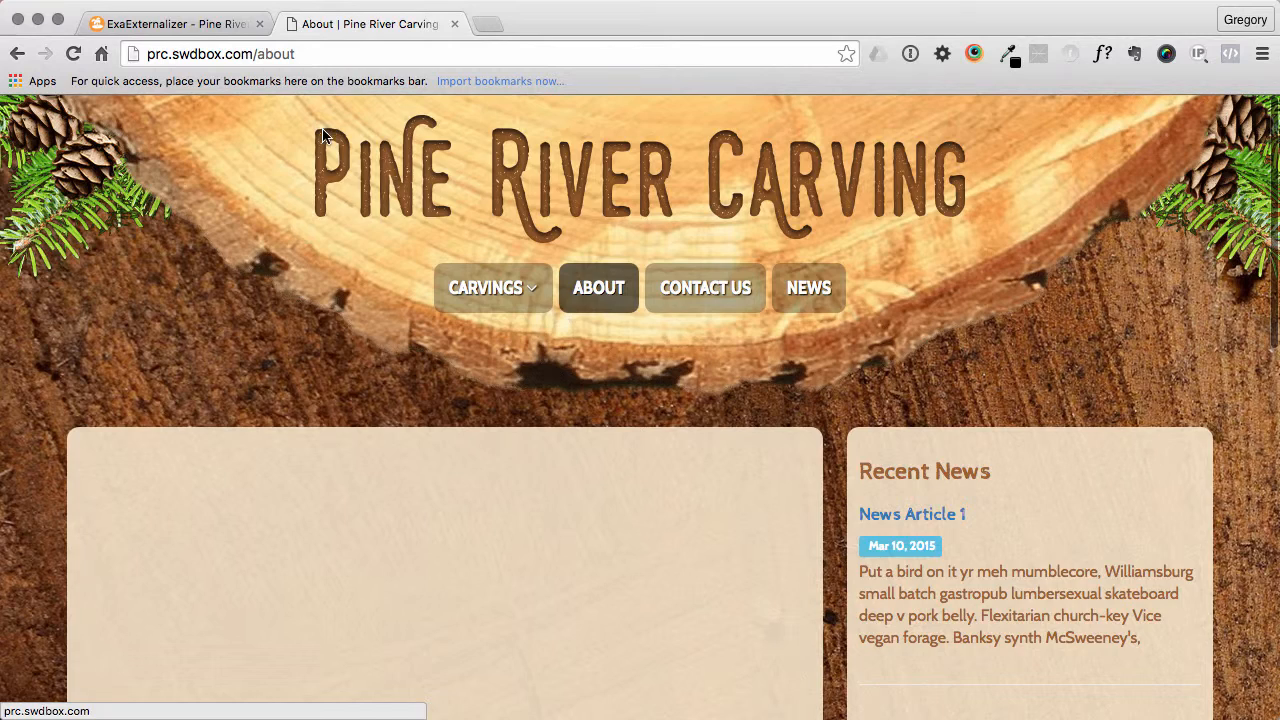
pyautogui.click(170, 24)
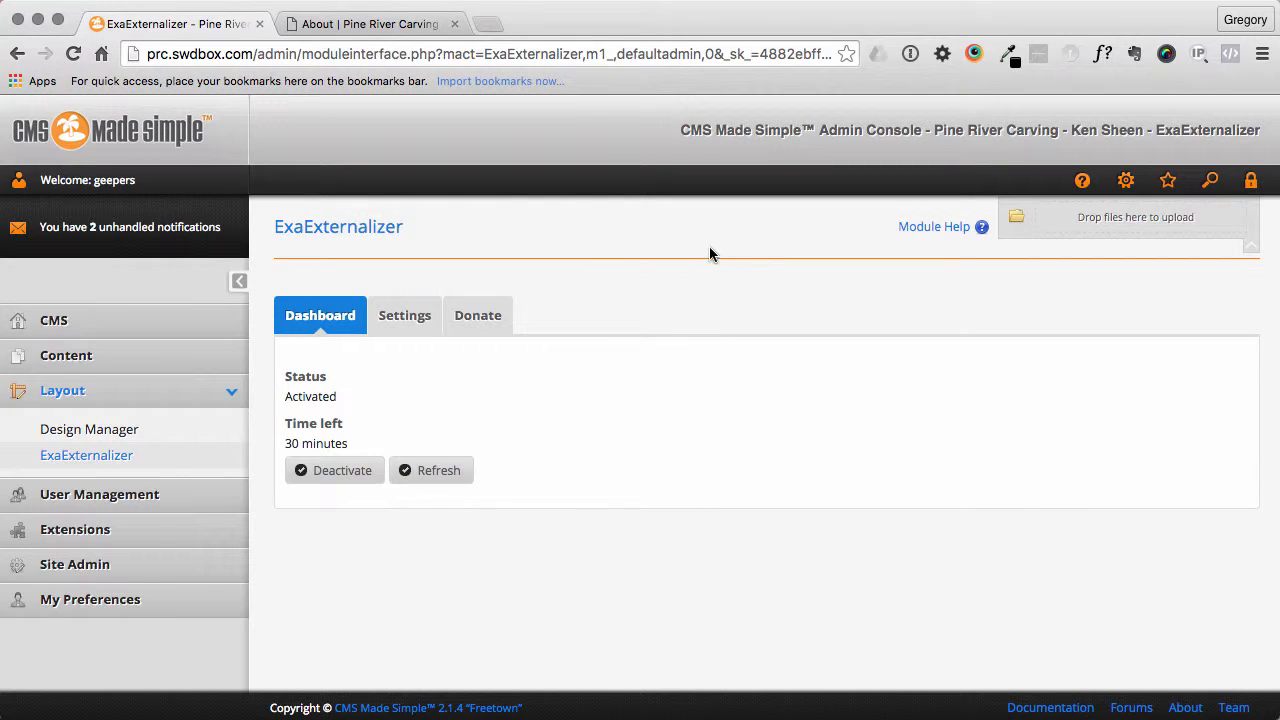
# - Deactivate ExaExternalizer and go to Layout > Design Manager
pyautogui.click(334, 470)
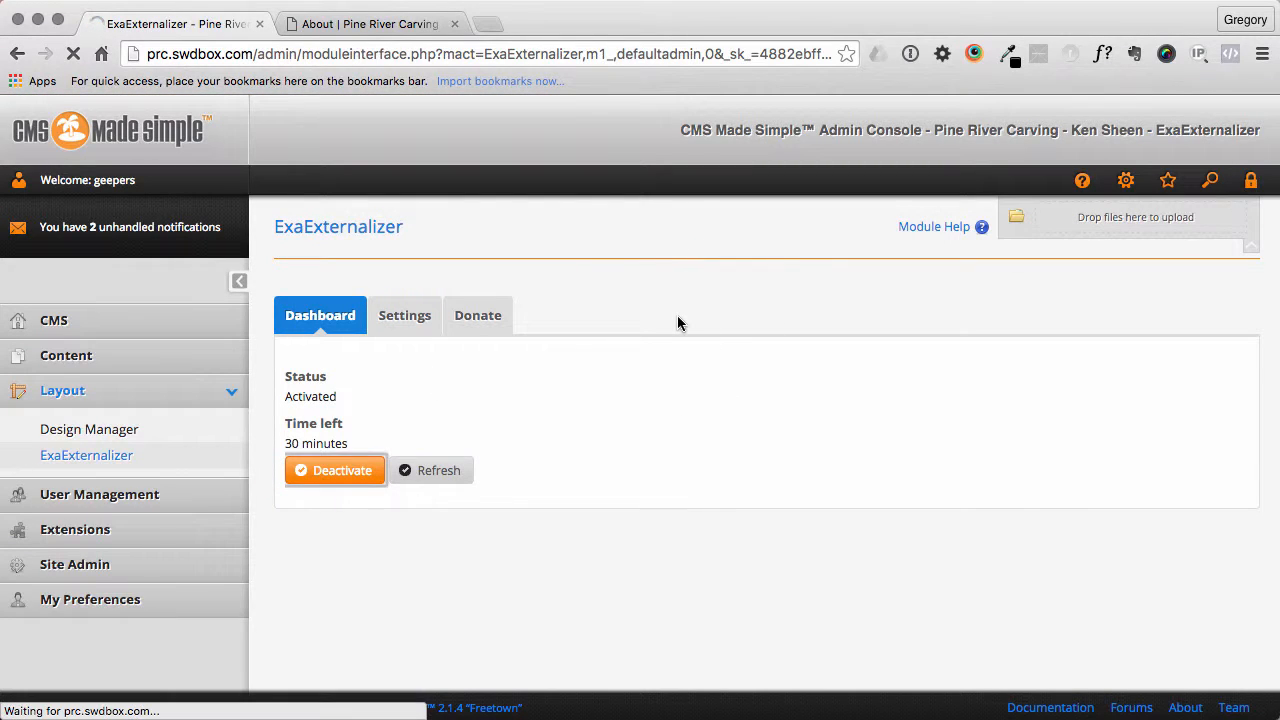
pyautogui.click(334, 470)
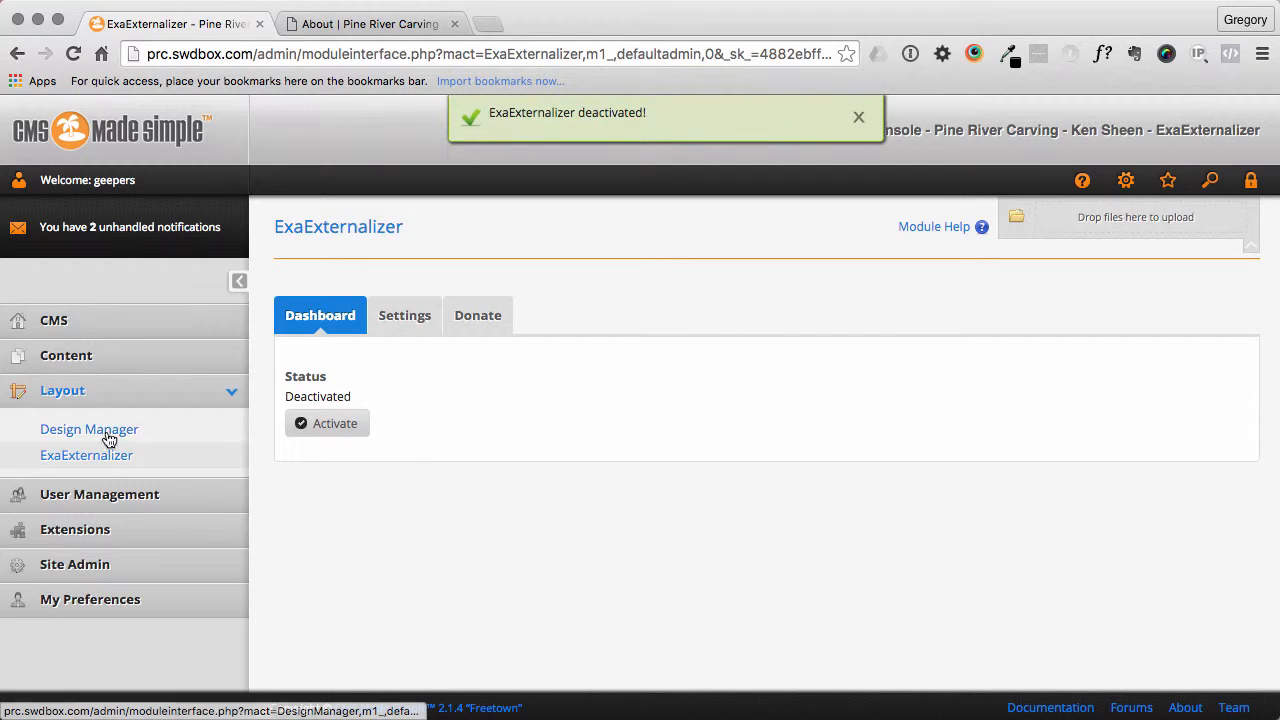
pyautogui.click(88, 428)
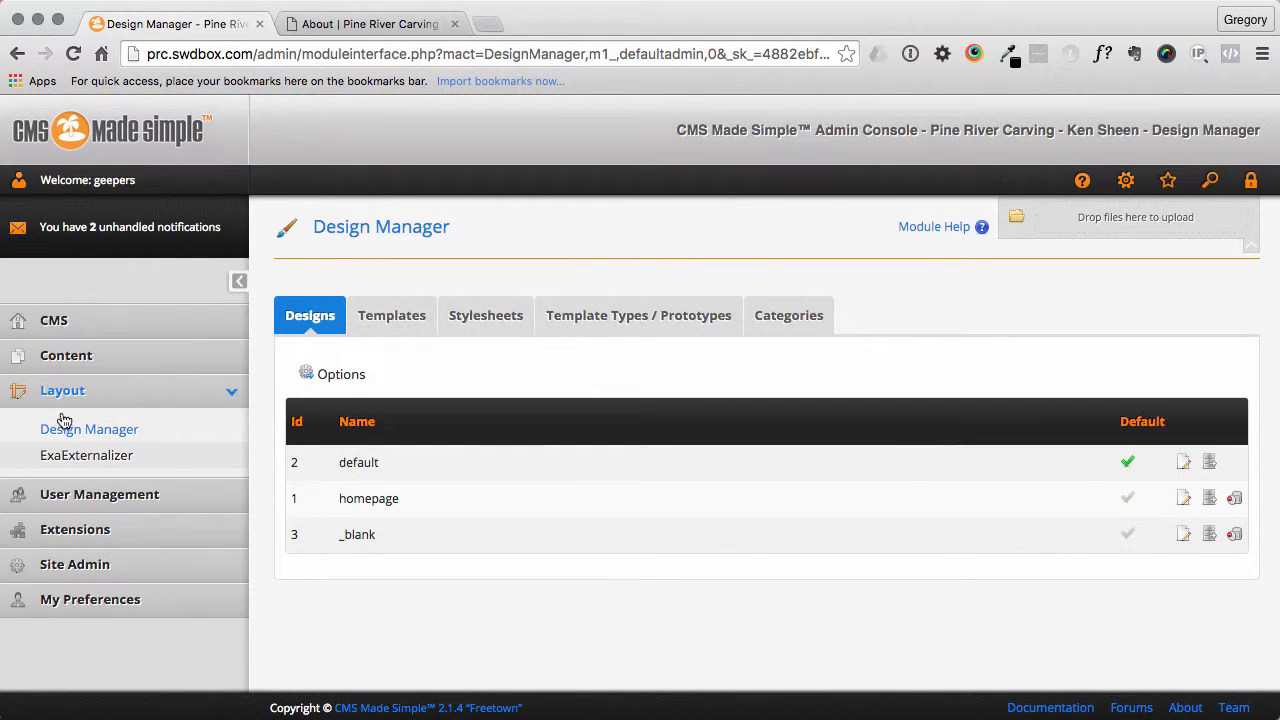
# - Filter the Templates list to Core::Page templates only (default, homepage, _blank)
pyautogui.click(392, 316)
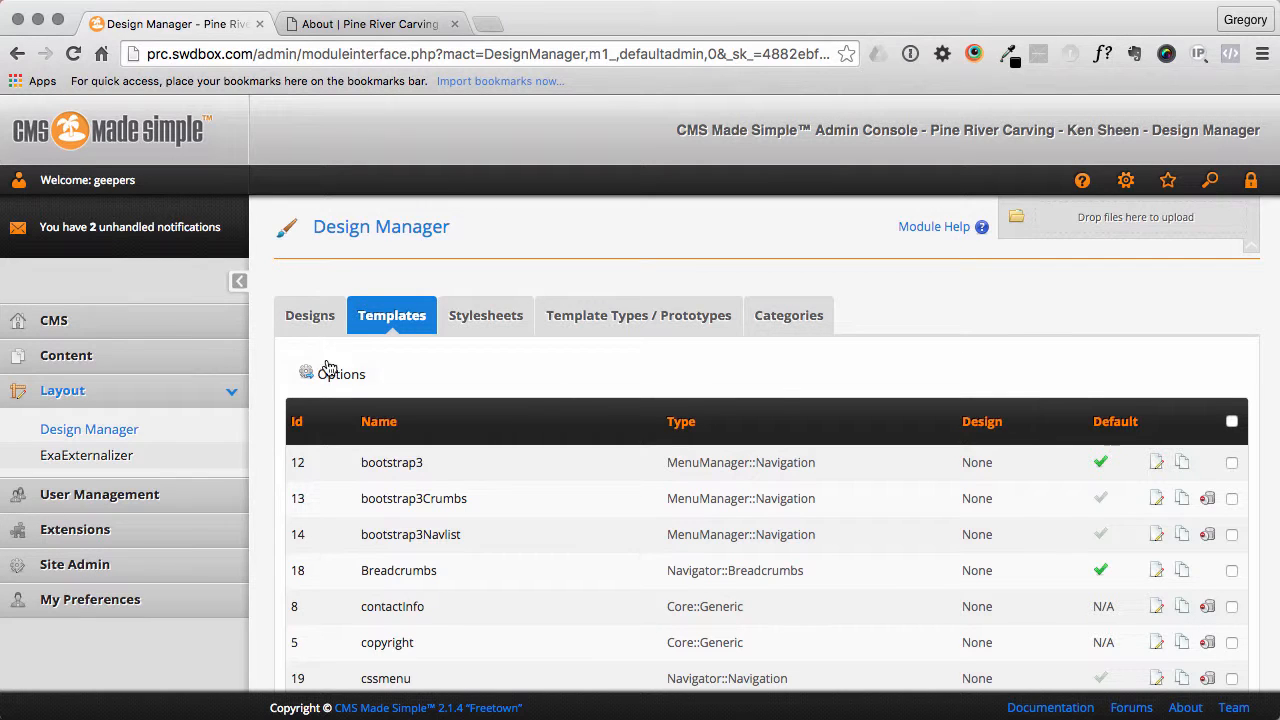
pyautogui.click(340, 374)
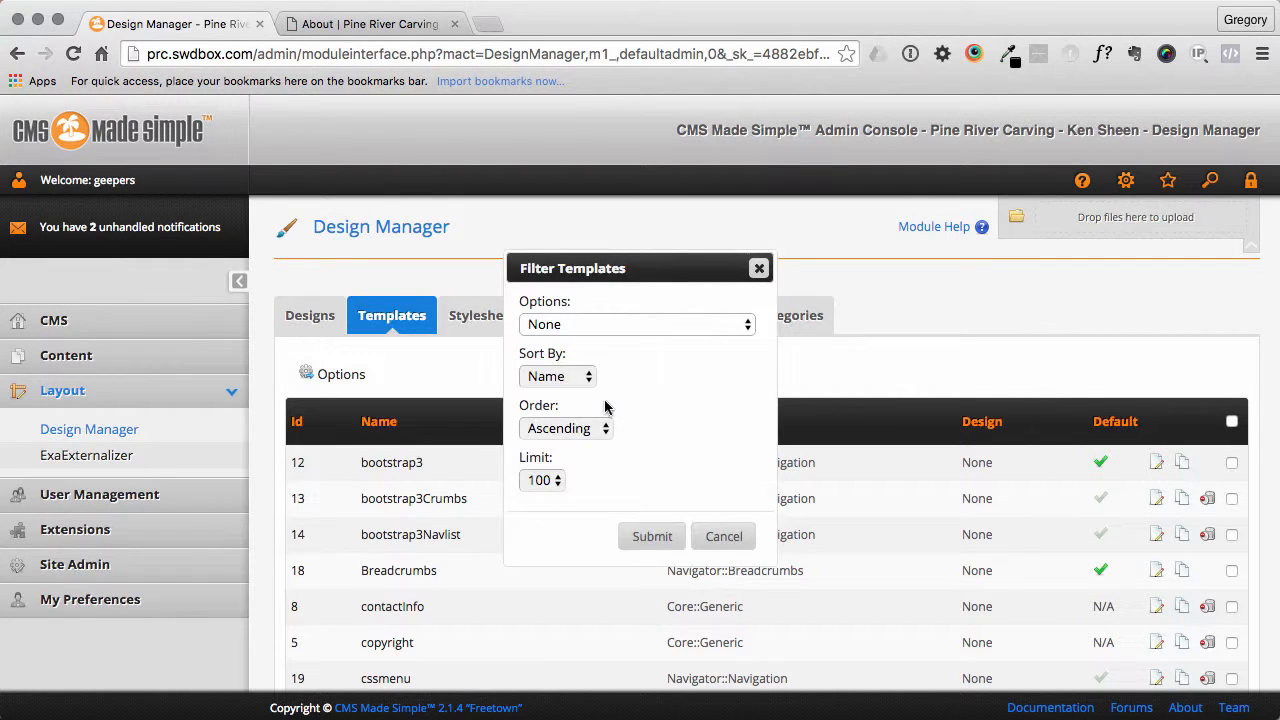
pyautogui.click(636, 324)
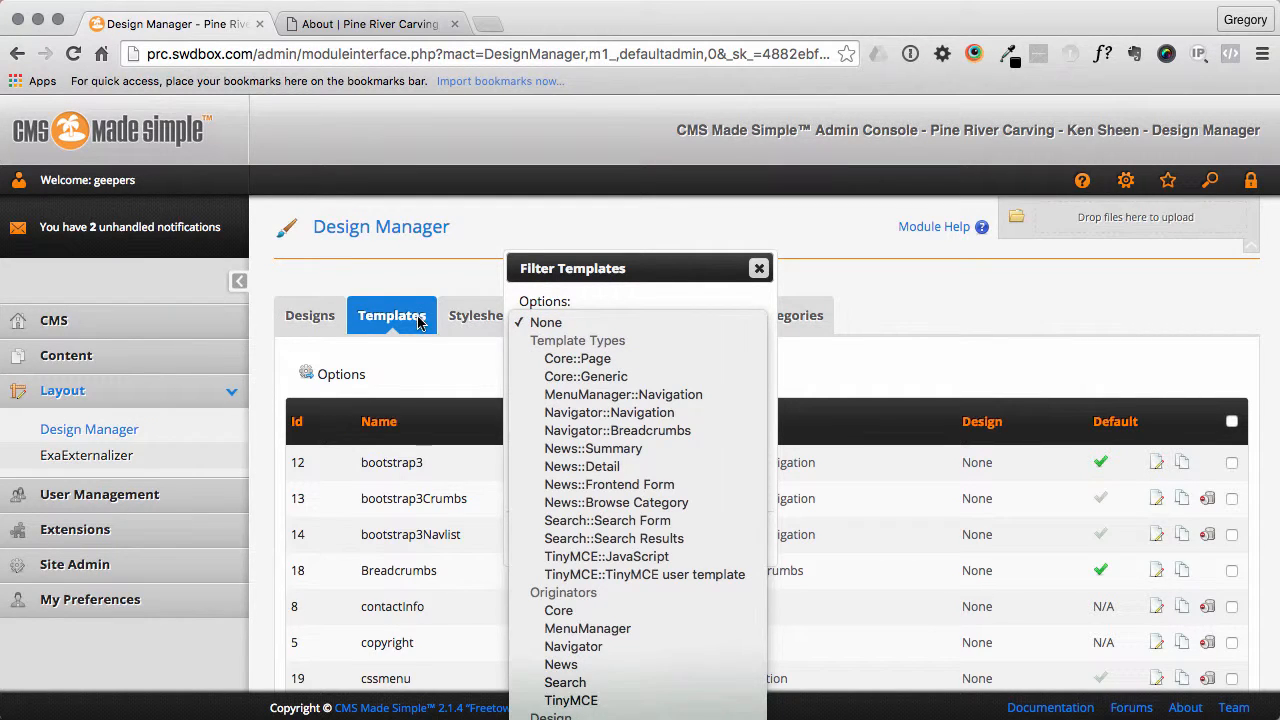
pyautogui.moveTo(576, 358)
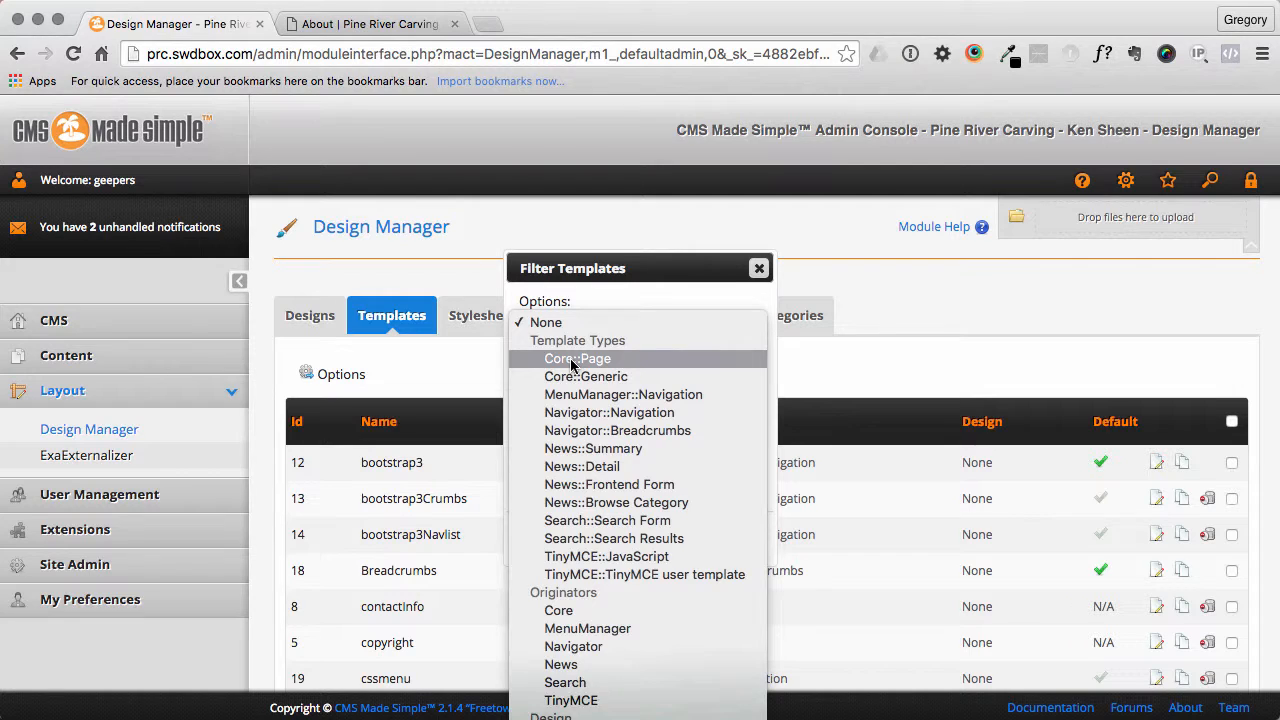
pyautogui.click(576, 358)
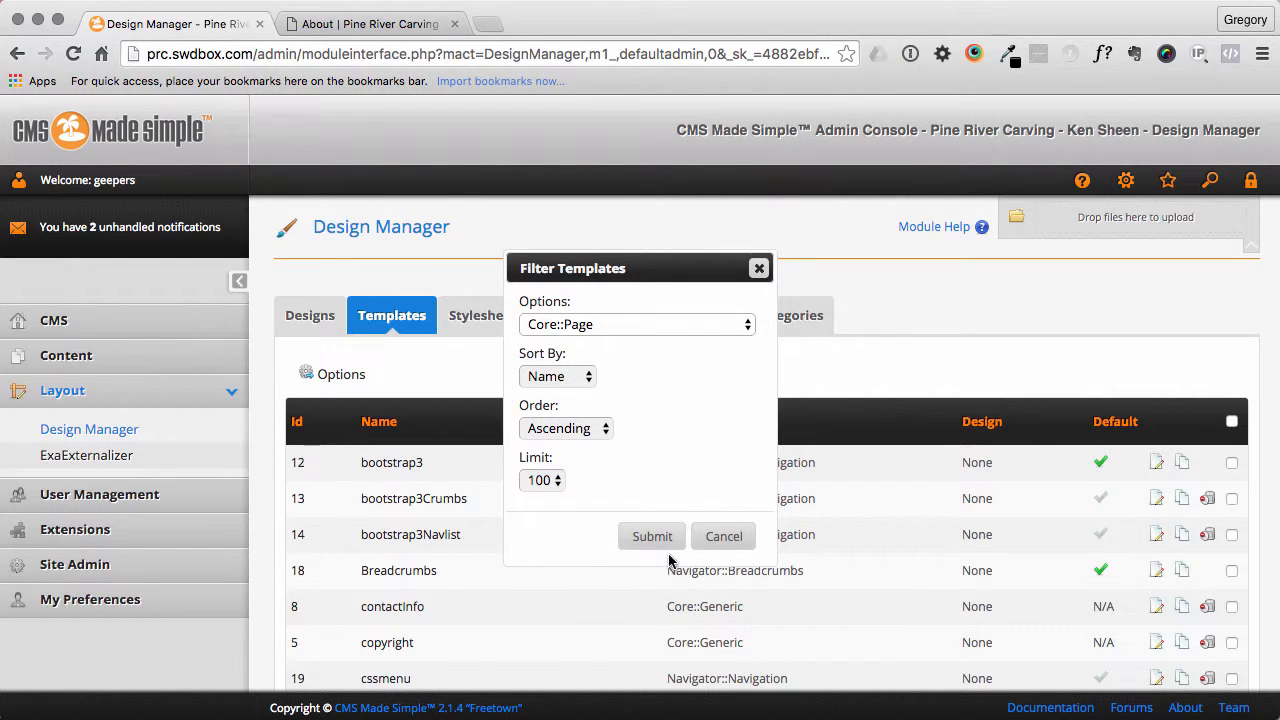
pyautogui.click(652, 536)
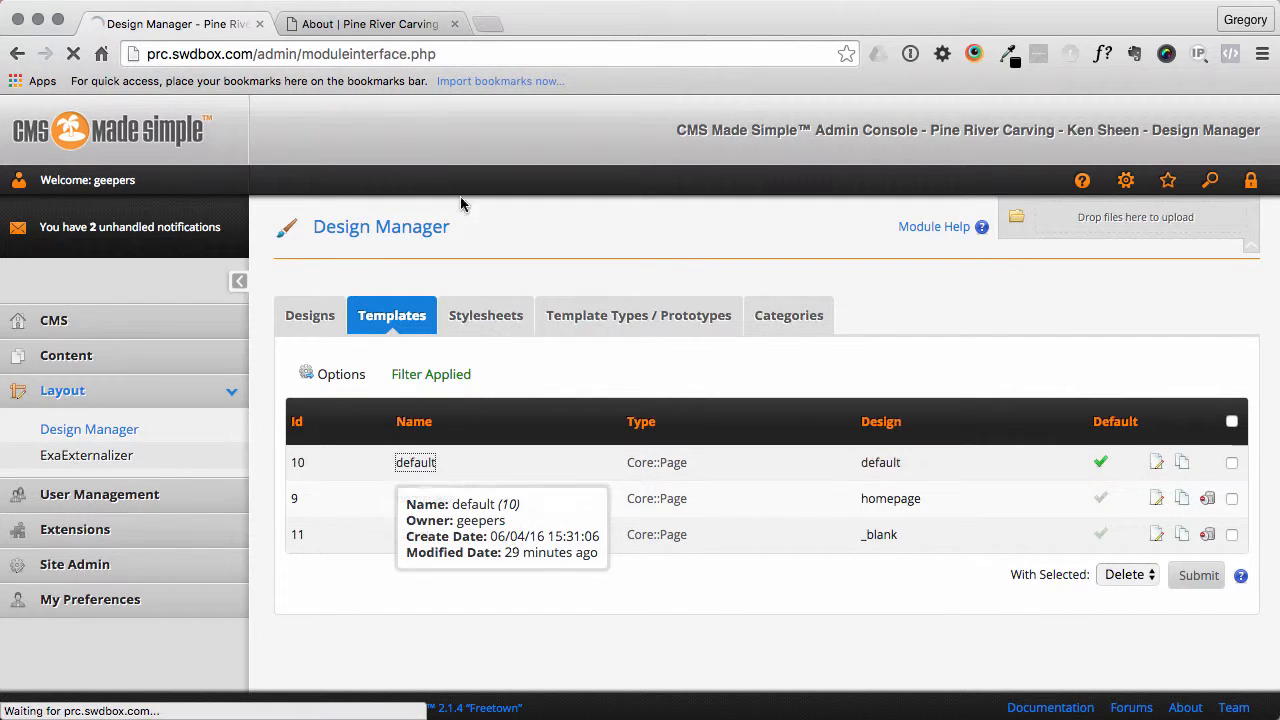
# - Open the default page template for editing
pyautogui.click(370, 24)
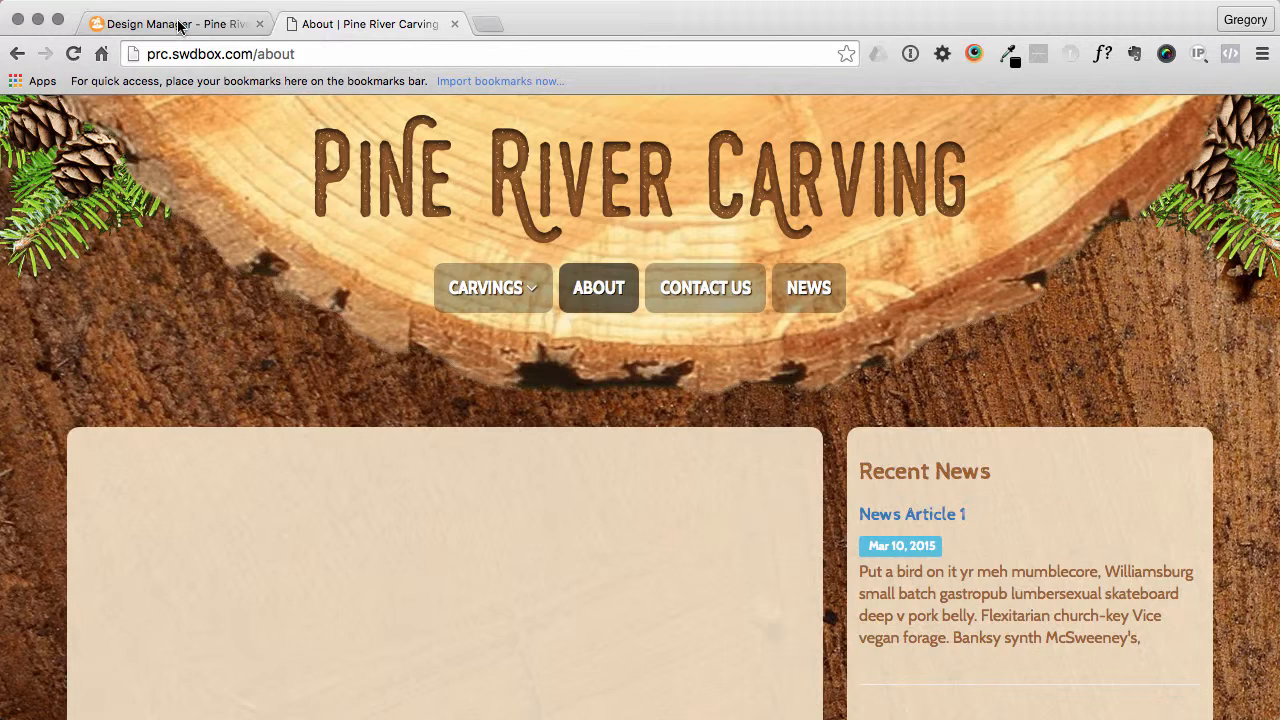
pyautogui.click(170, 24)
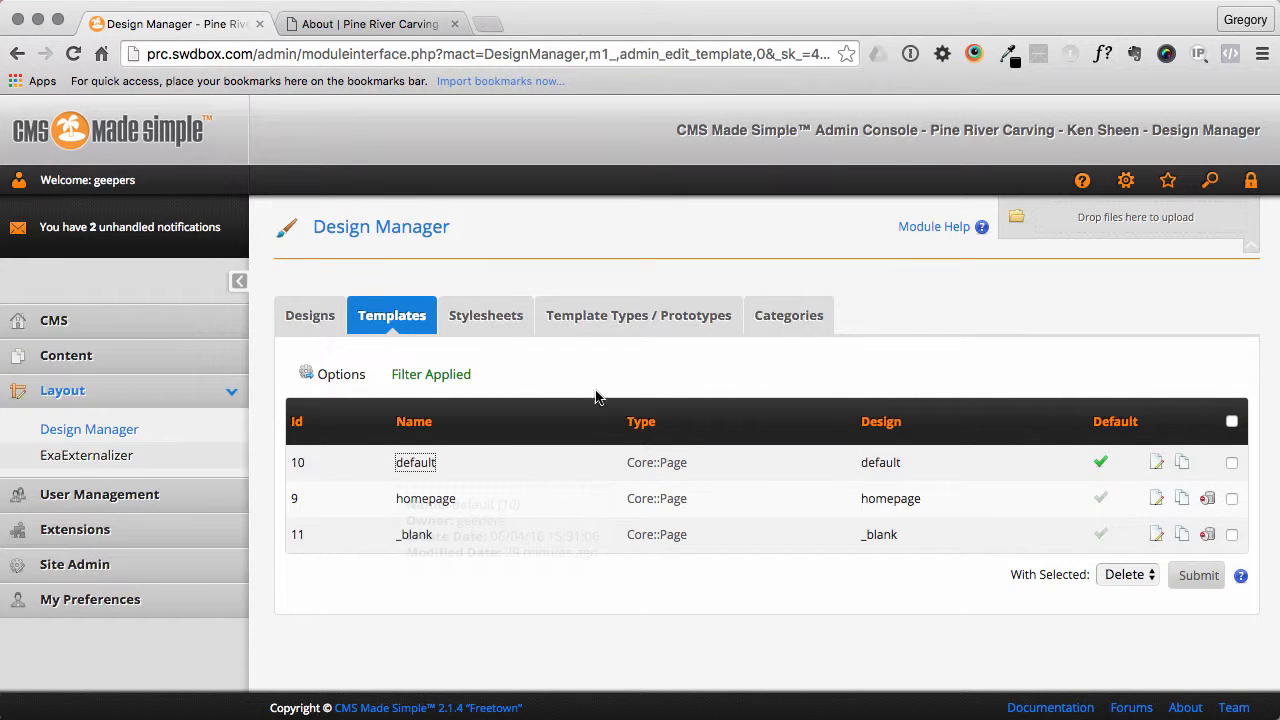
# - Add line 18 {$nContent=$nContent scope=global} to the default template and apply it
pyautogui.click(416, 462)
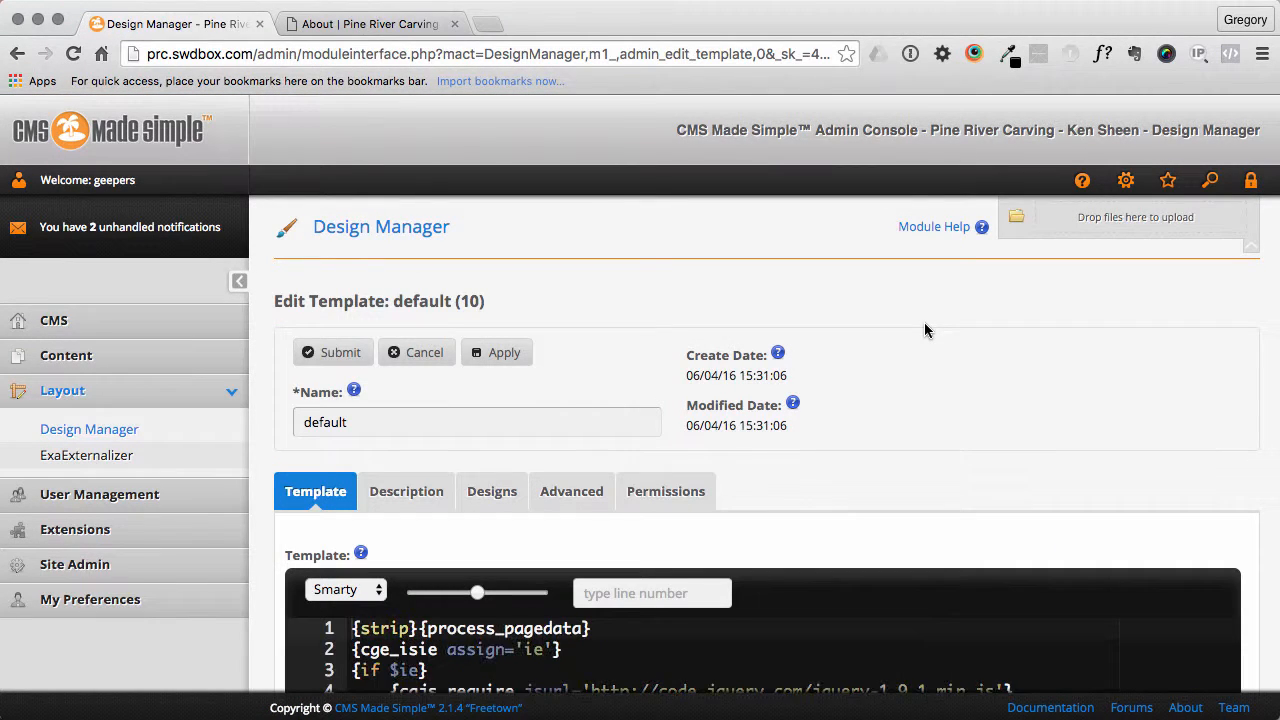
pyautogui.scroll(-3)
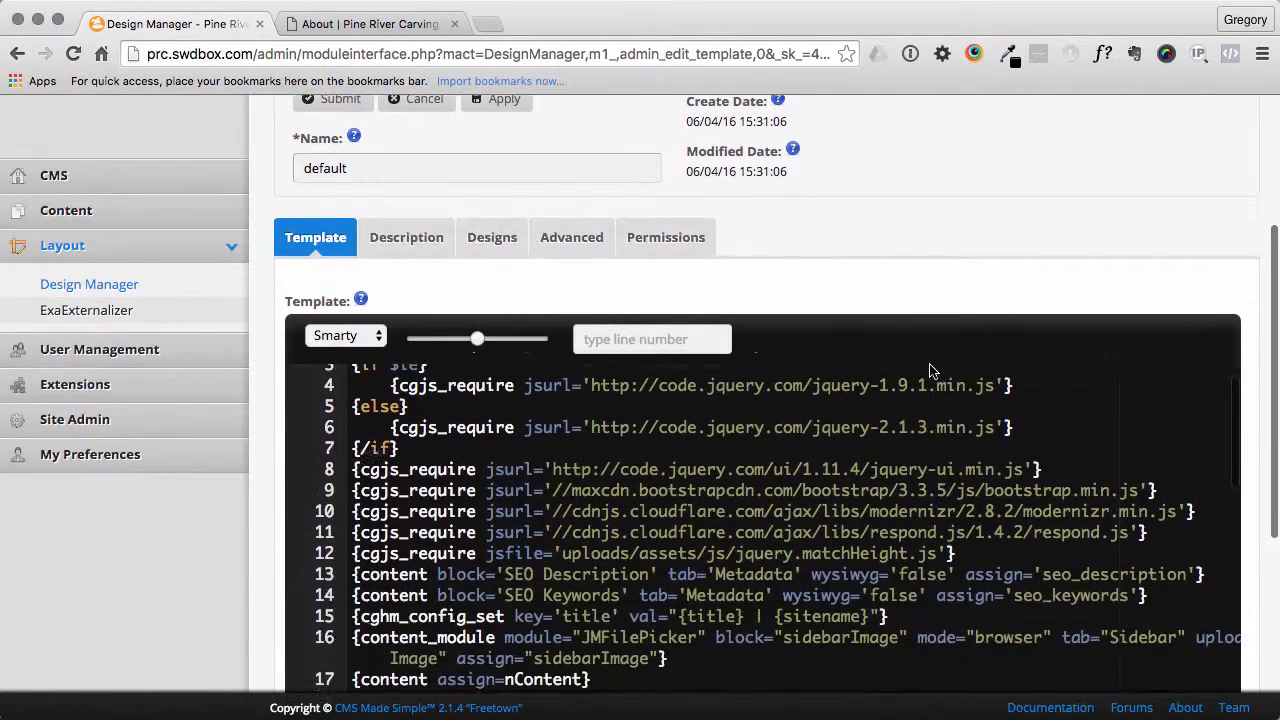
pyautogui.scroll(-3)
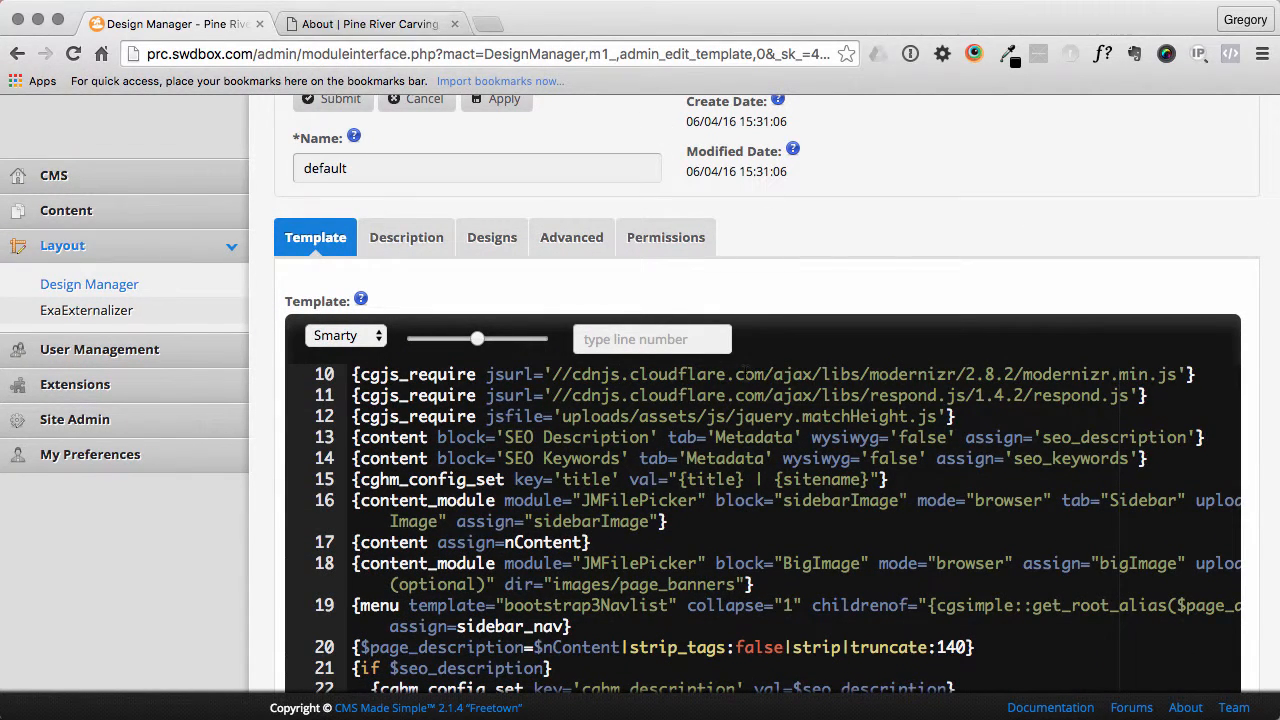
pyautogui.click(590, 540)
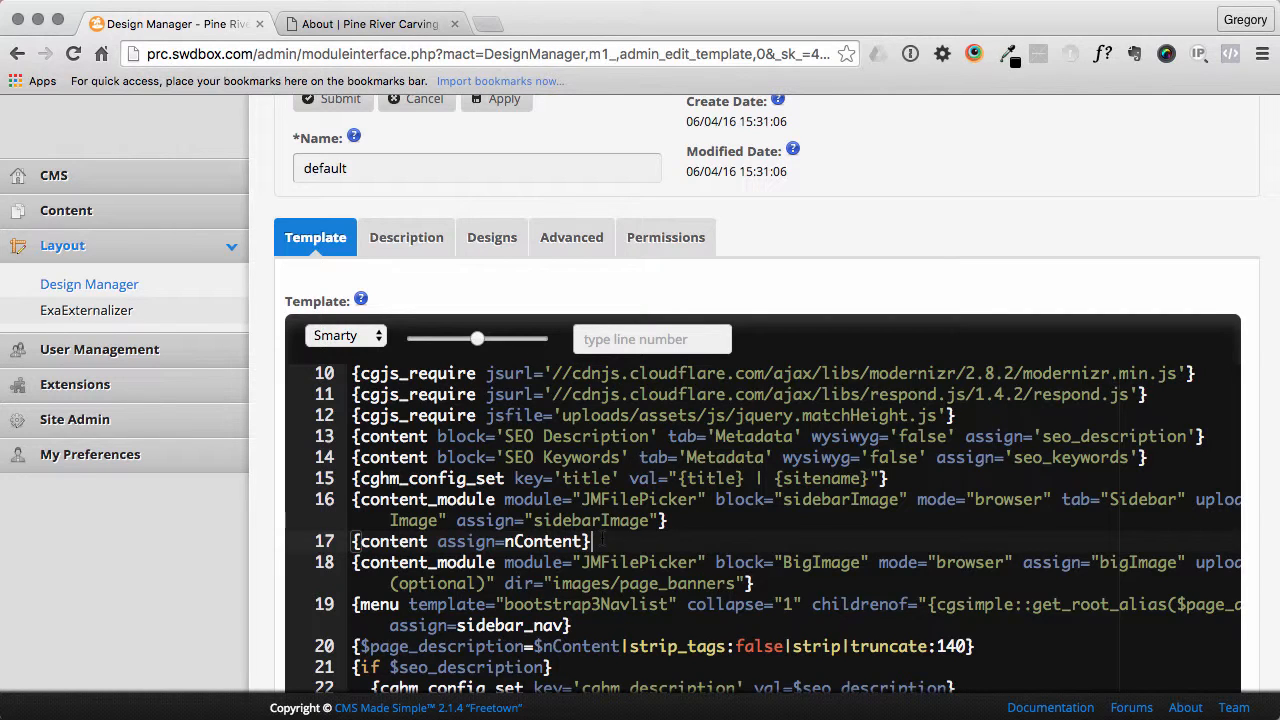
pyautogui.write('{$nContent')
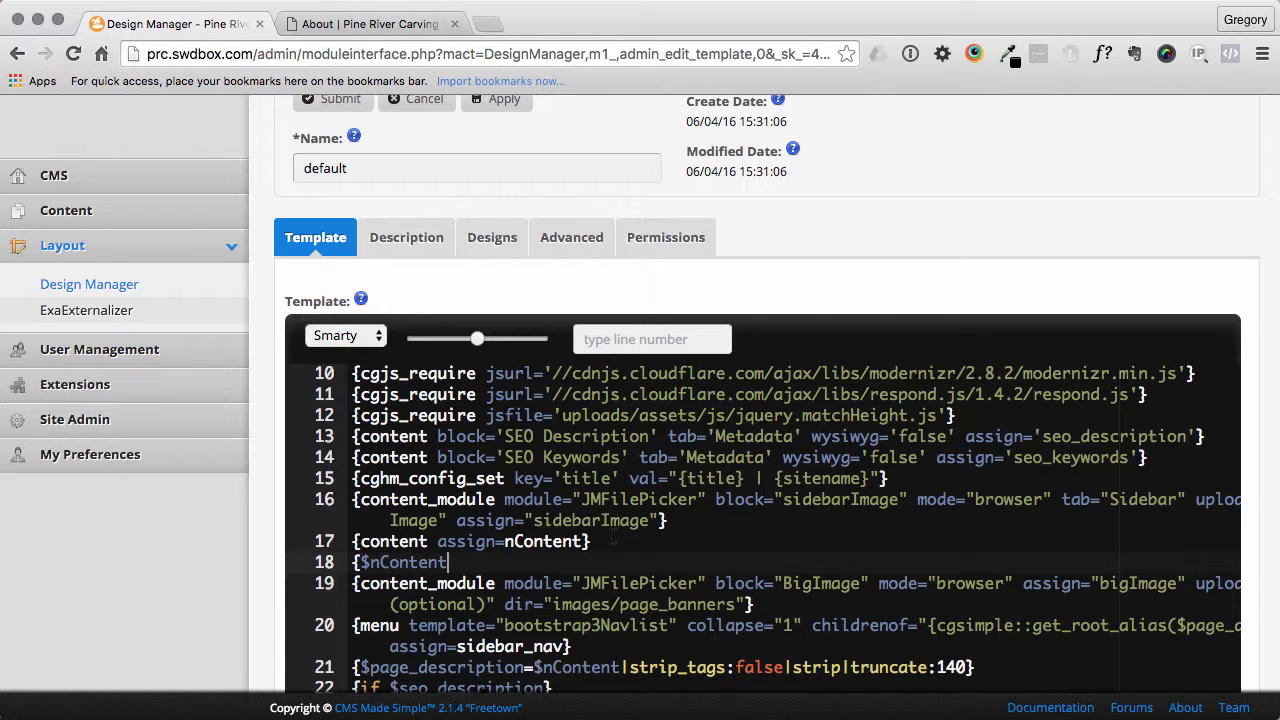
pyautogui.write('=$nContent')
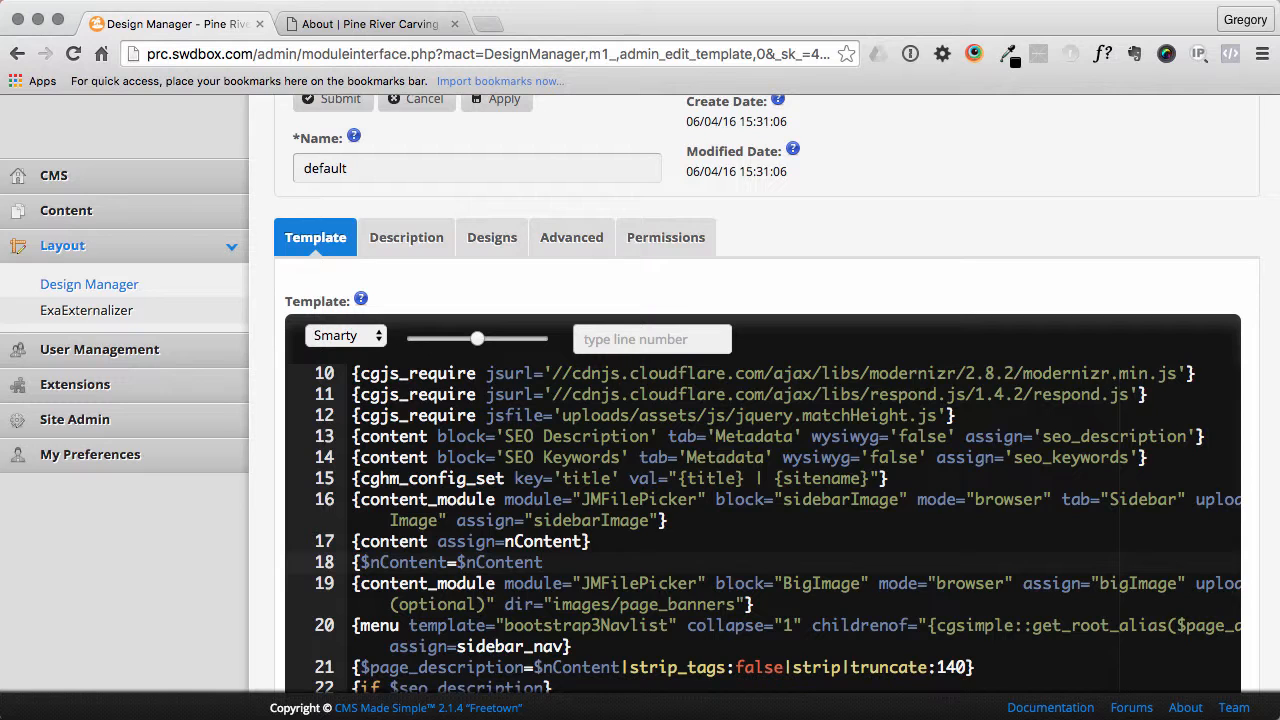
pyautogui.write('scope')
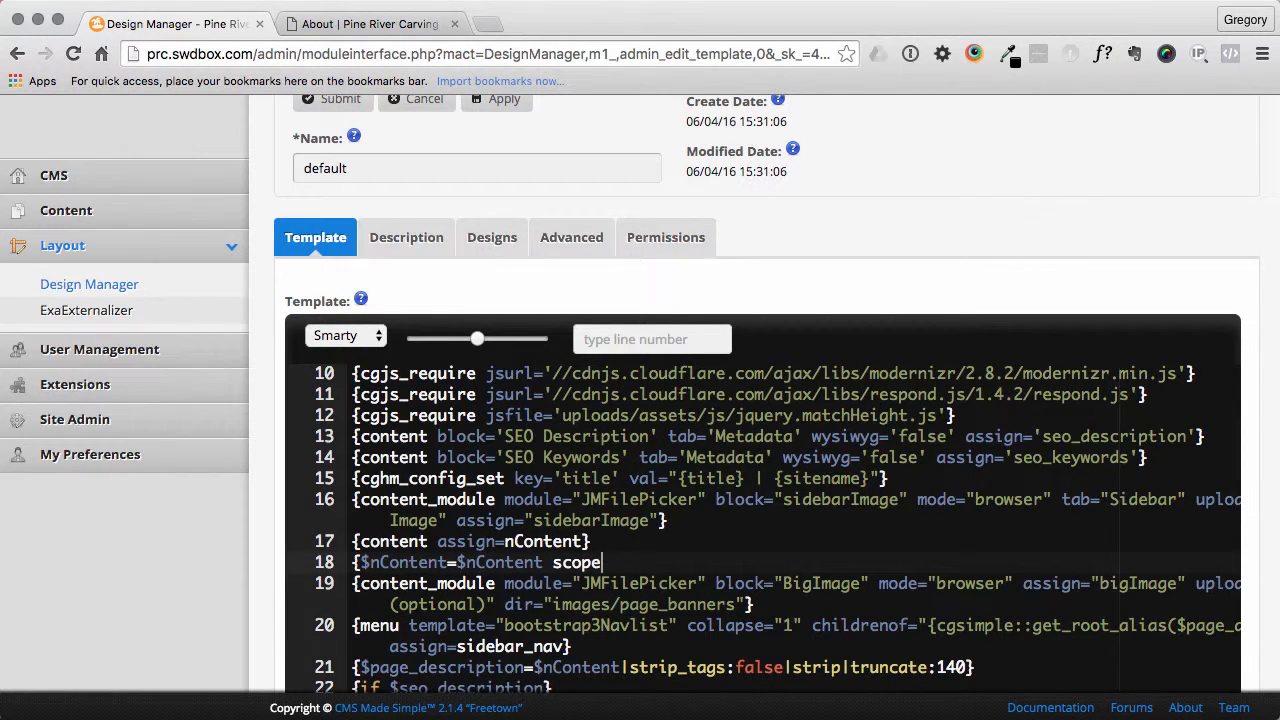
pyautogui.write('=')
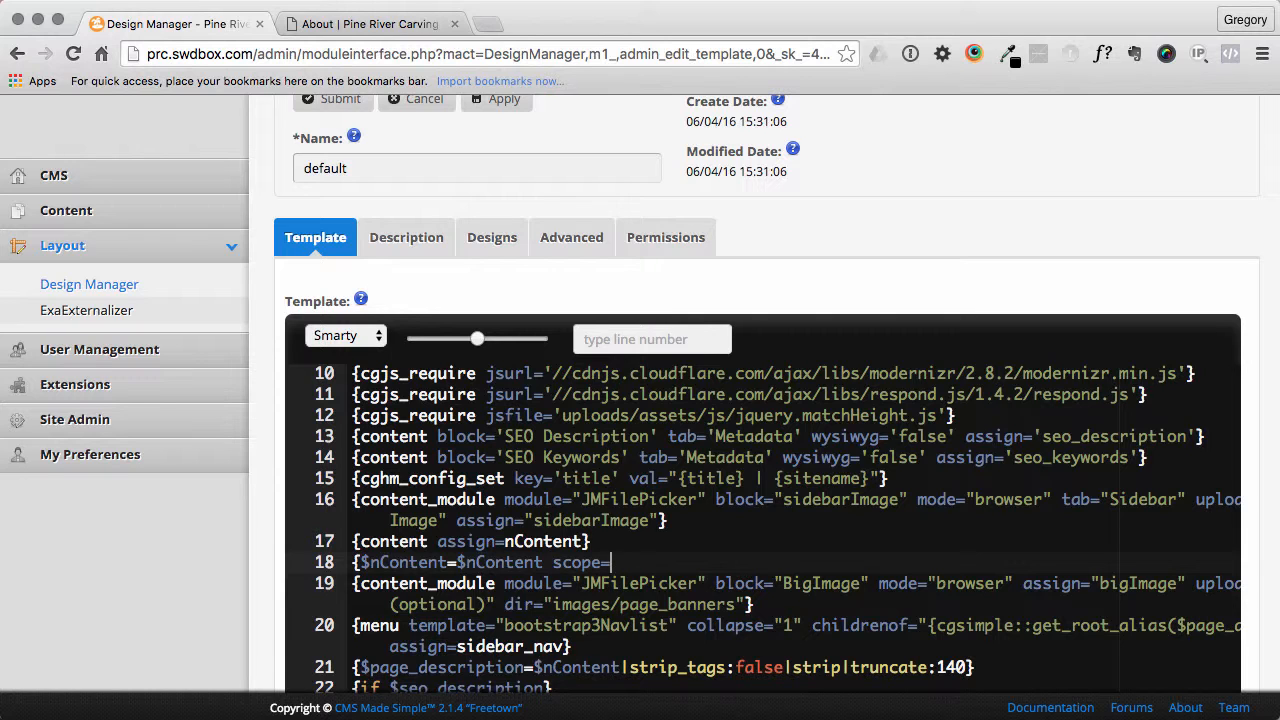
pyautogui.write('global')
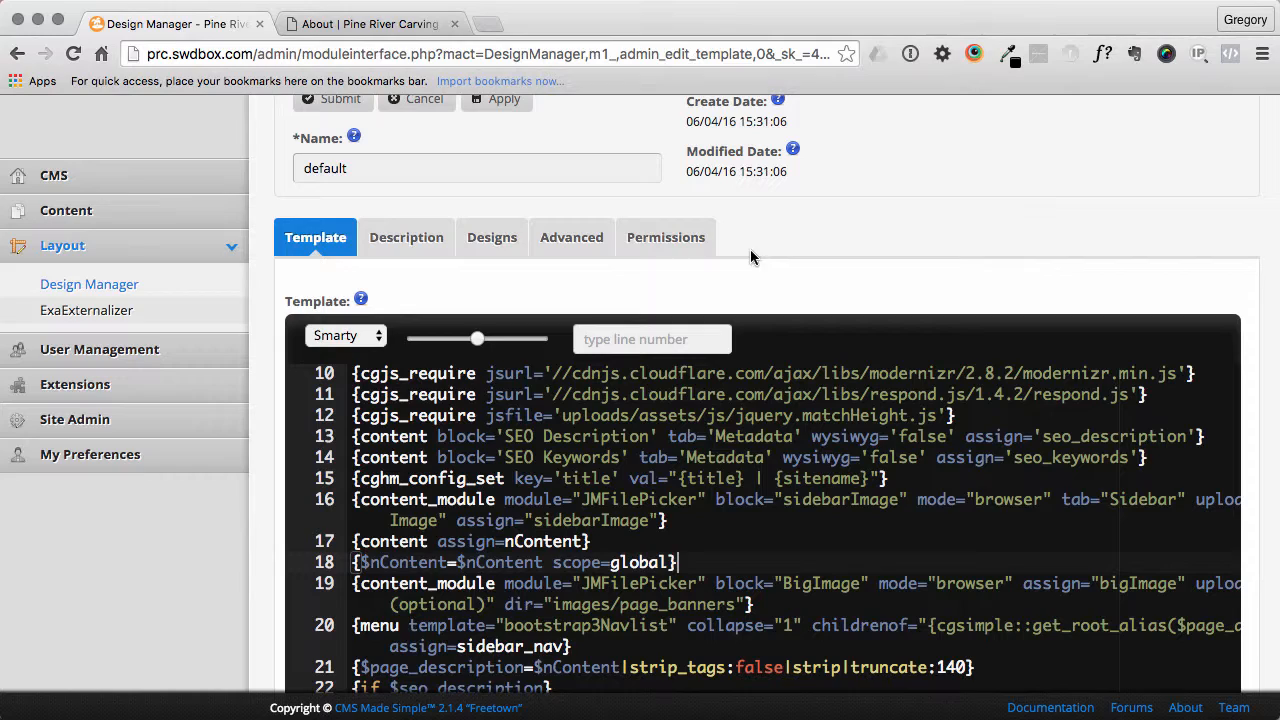
pyautogui.click(496, 98)
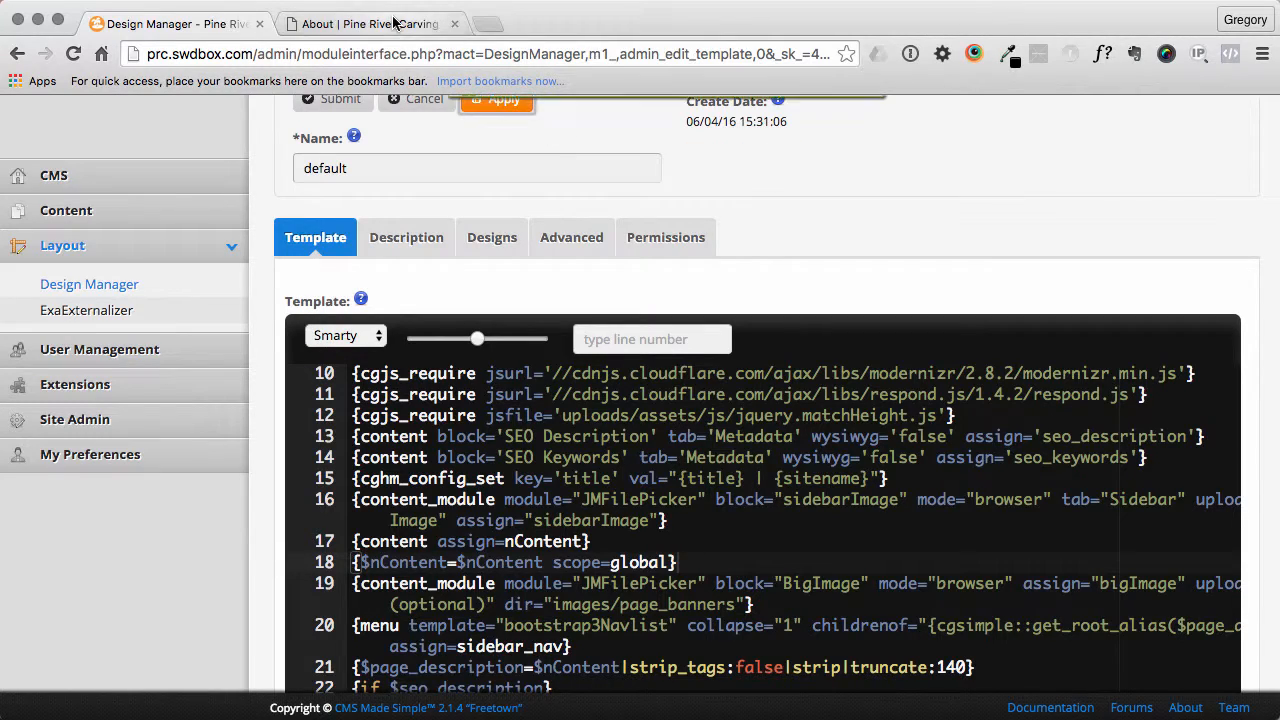
pyautogui.click(370, 24)
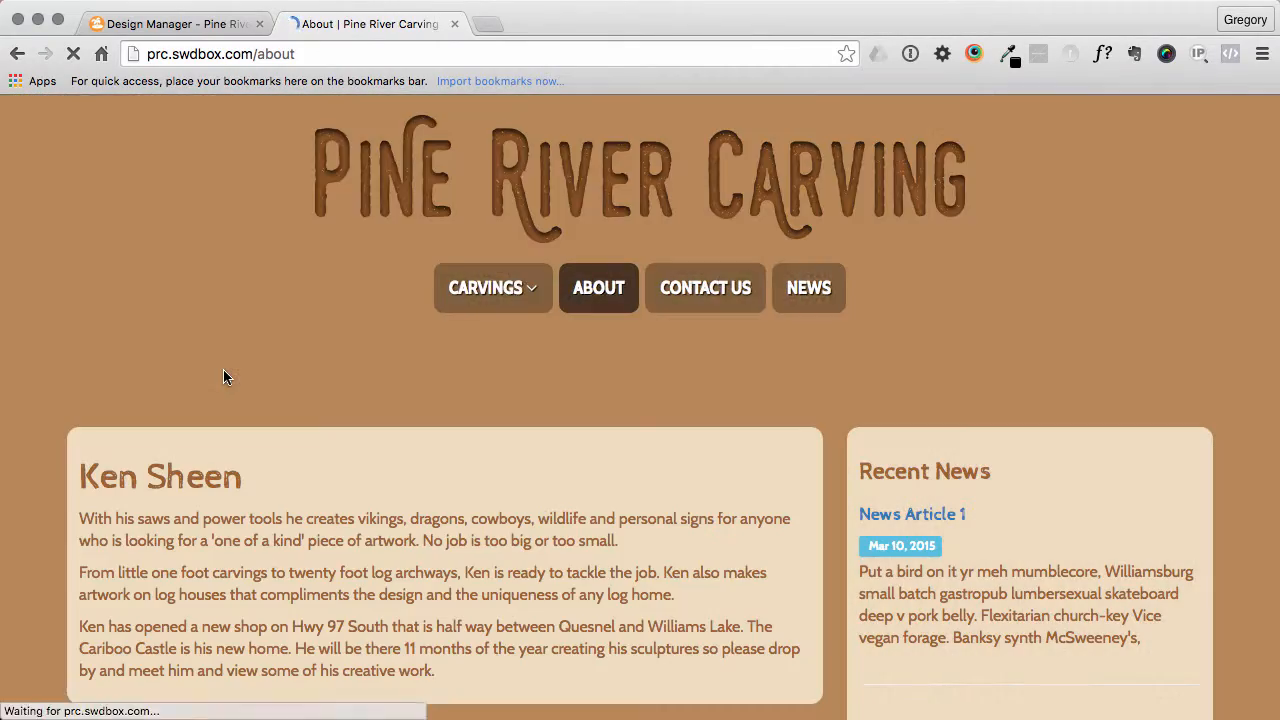
# - Verify the About page now shows its biography text, then return to the template editor
pyautogui.scroll(-3)
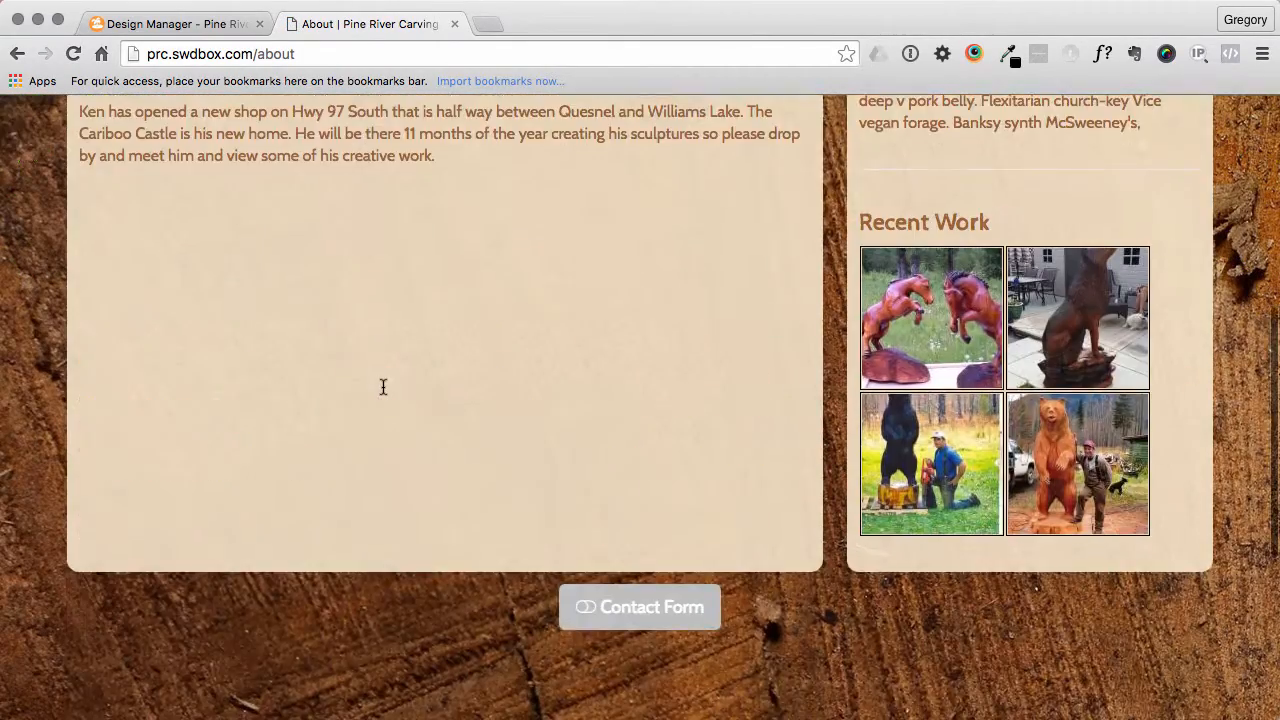
pyautogui.scroll(3)
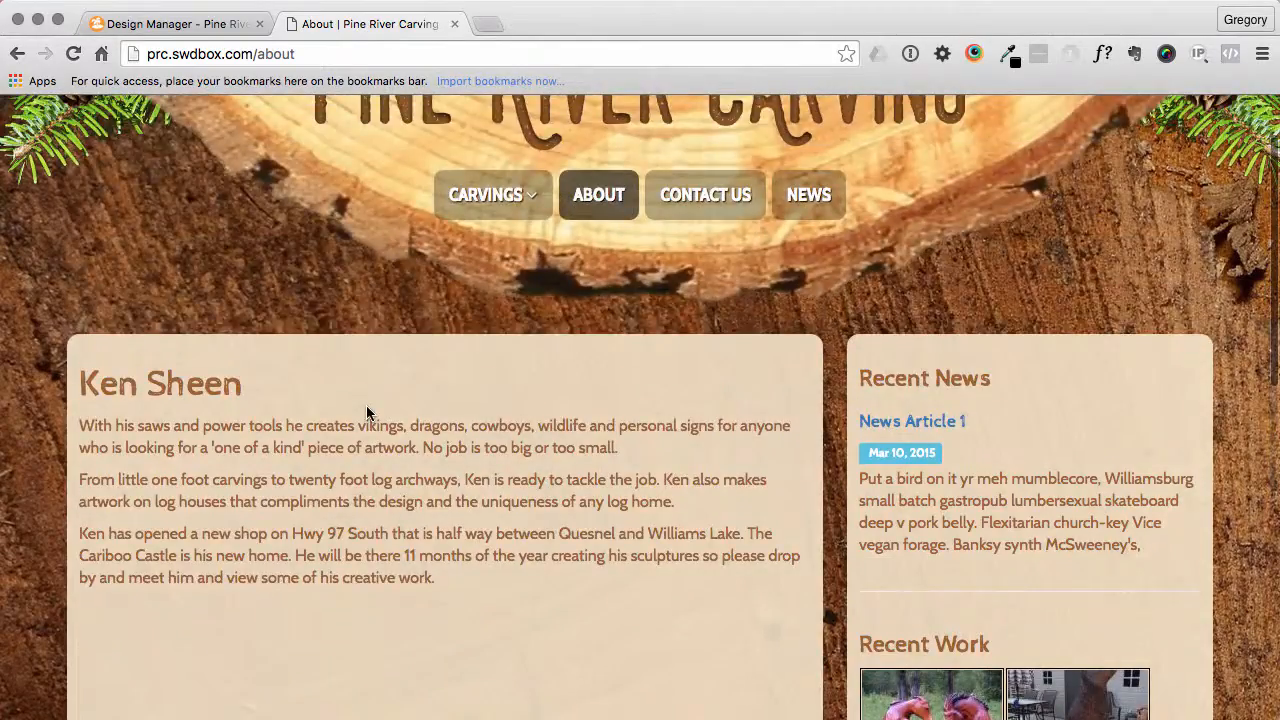
pyautogui.scroll(3)
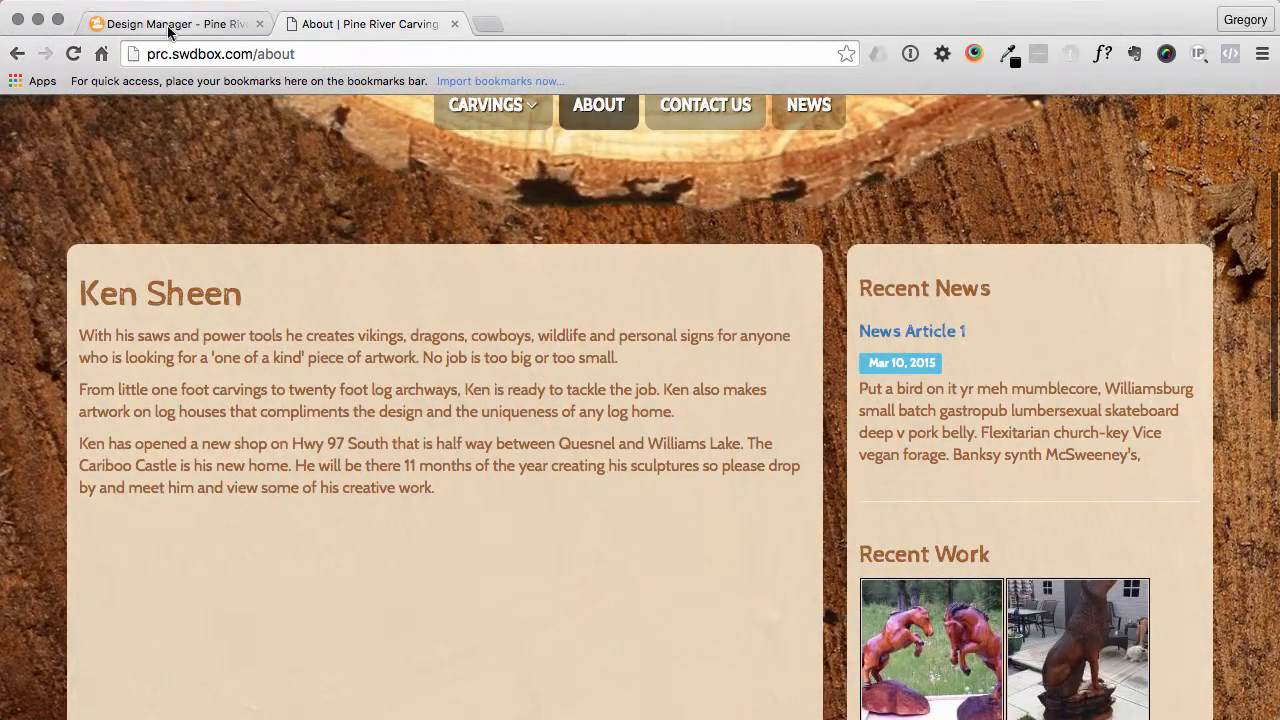
pyautogui.click(170, 24)
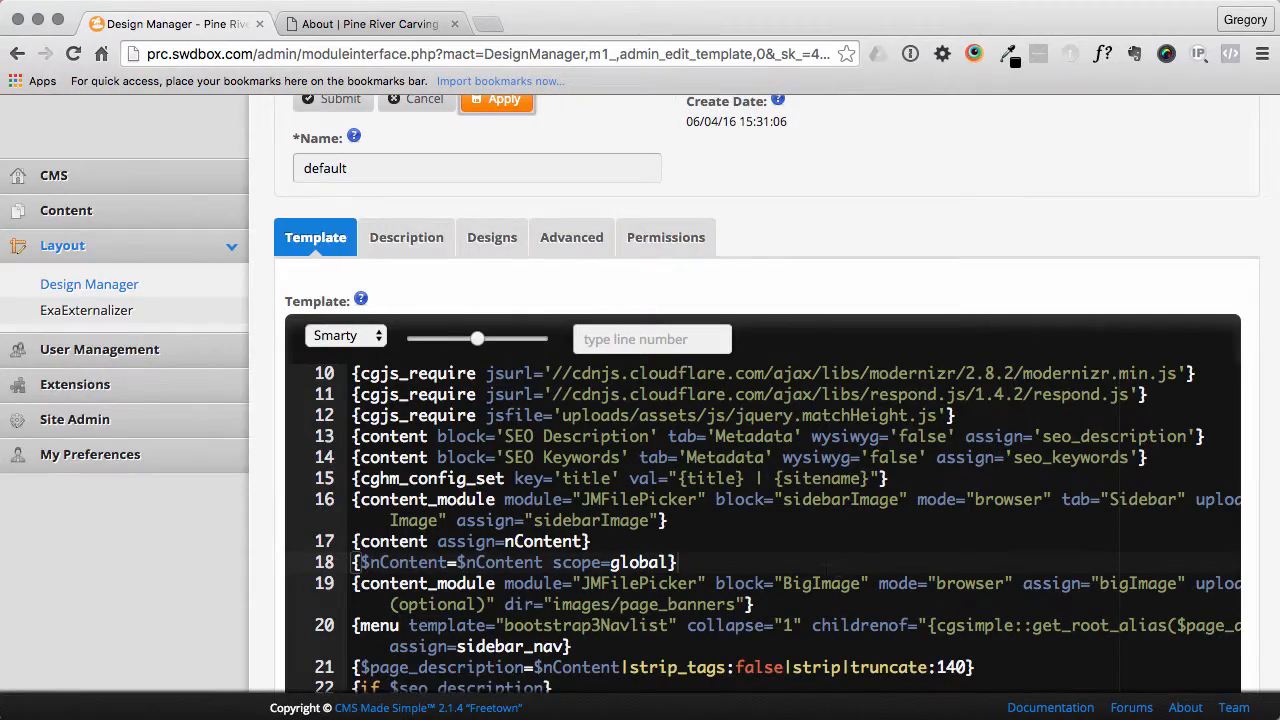
# - Replace line 40's global_content call with {include file='cms_template:topItems'}
pyautogui.scroll(3)
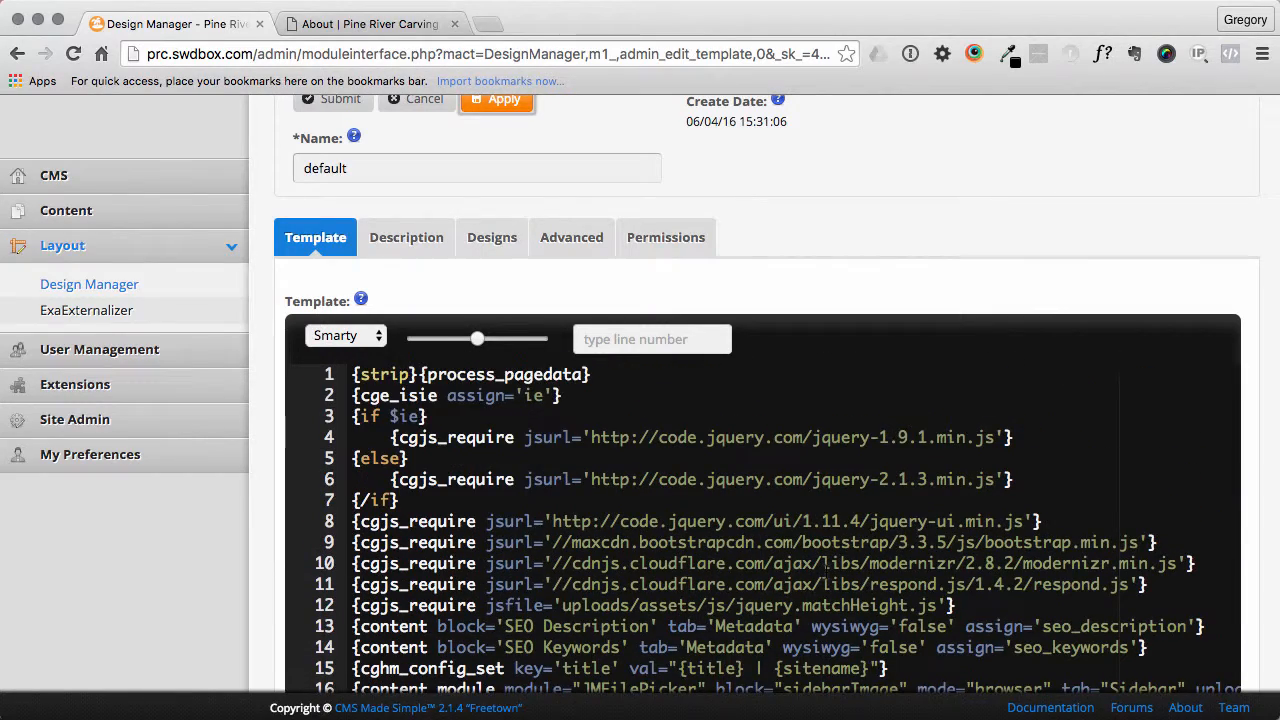
pyautogui.scroll(-3)
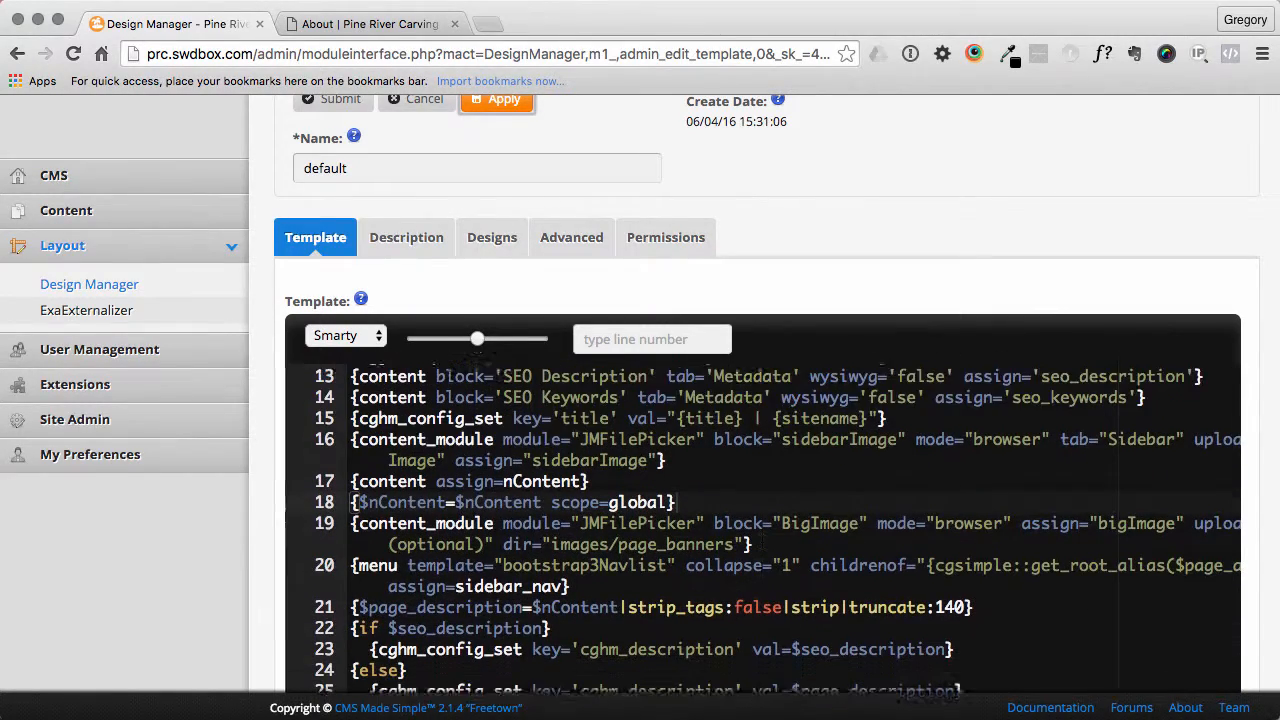
pyautogui.scroll(-3)
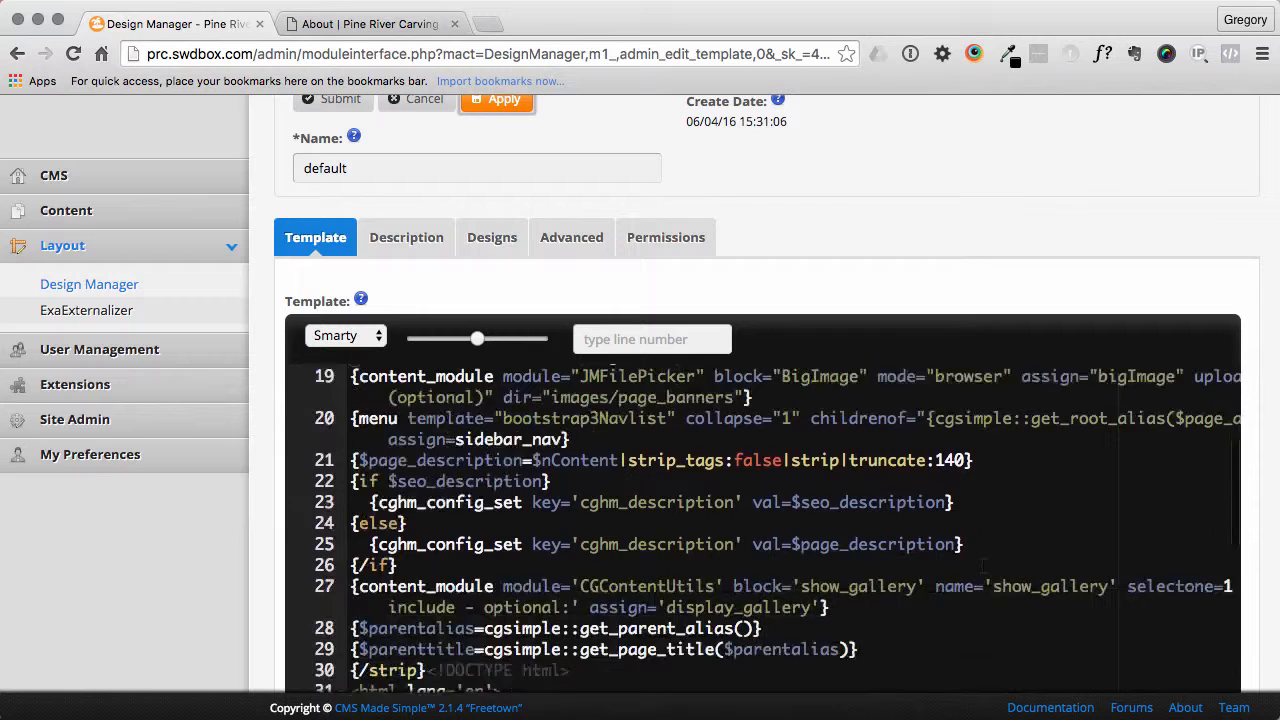
pyautogui.scroll(-3)
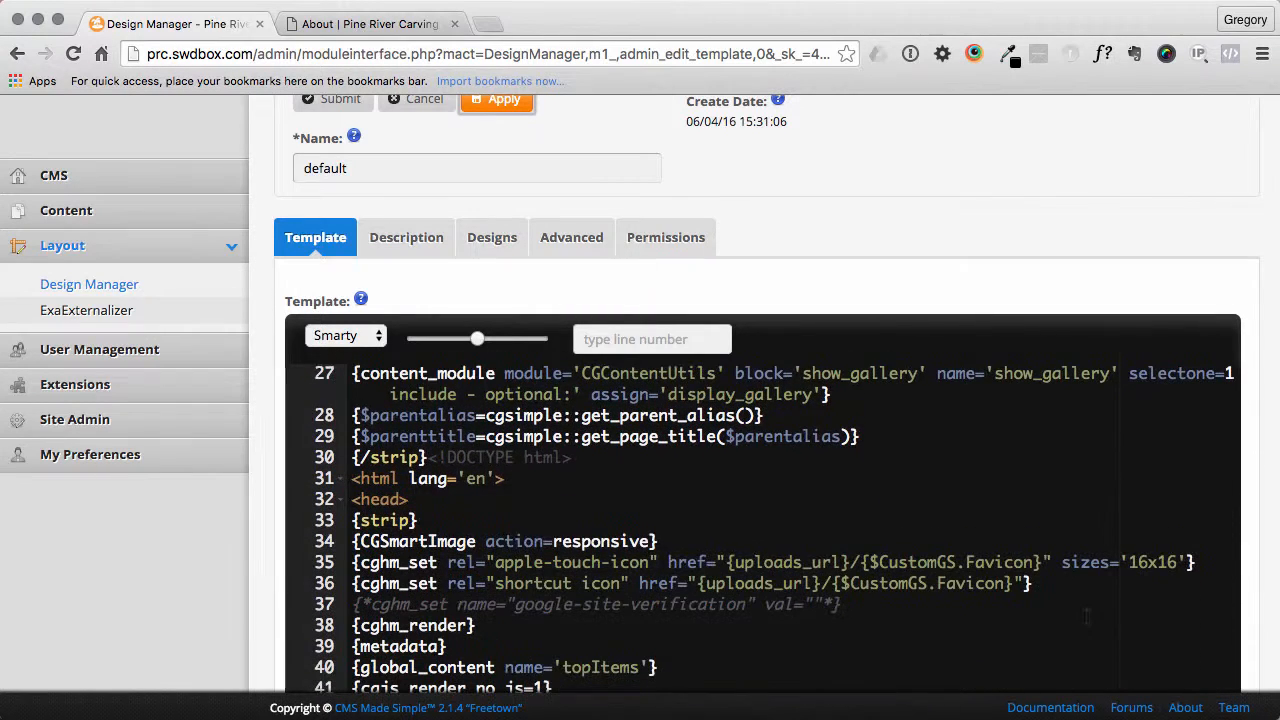
pyautogui.scroll(-3)
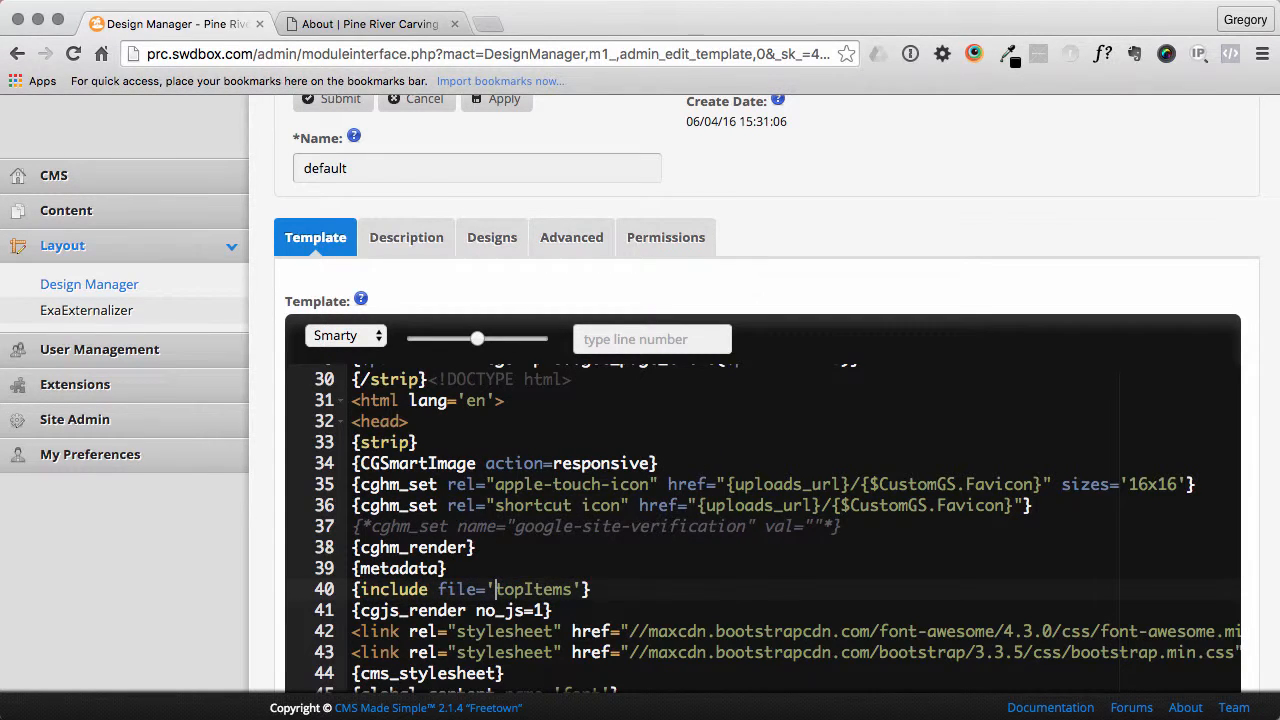
pyautogui.write('cms_template:')
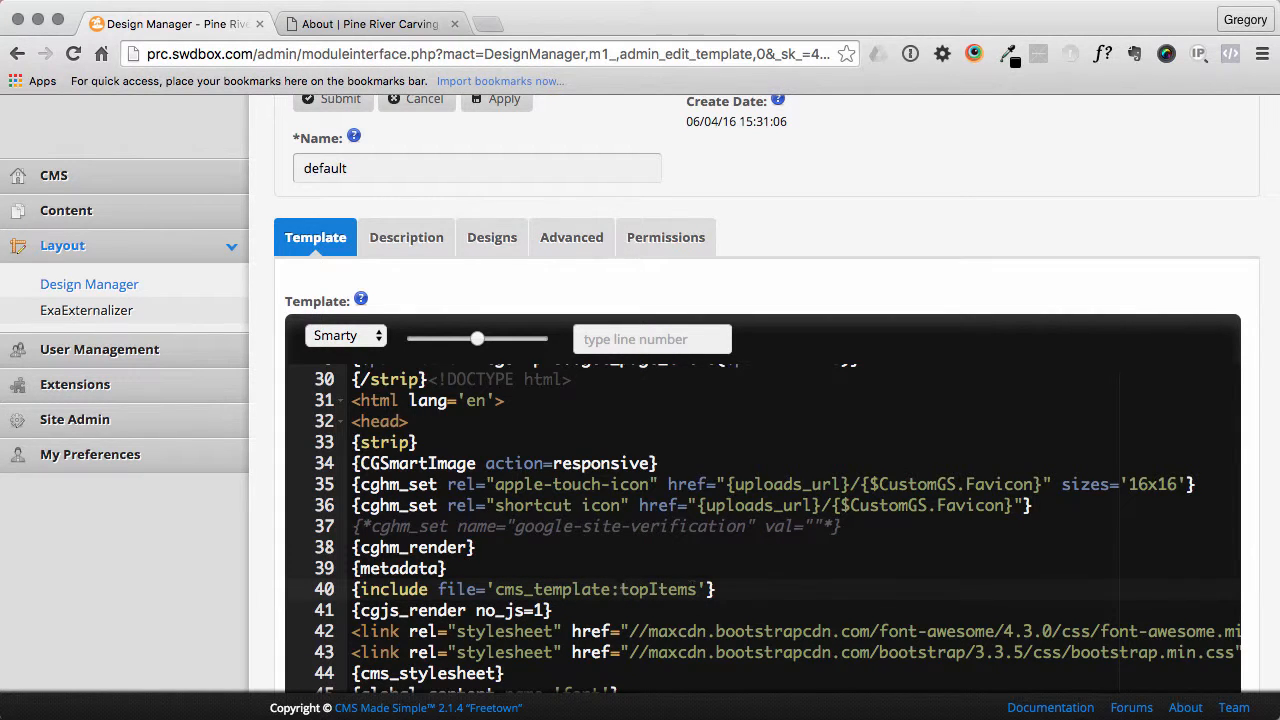
pyautogui.scroll(-3)
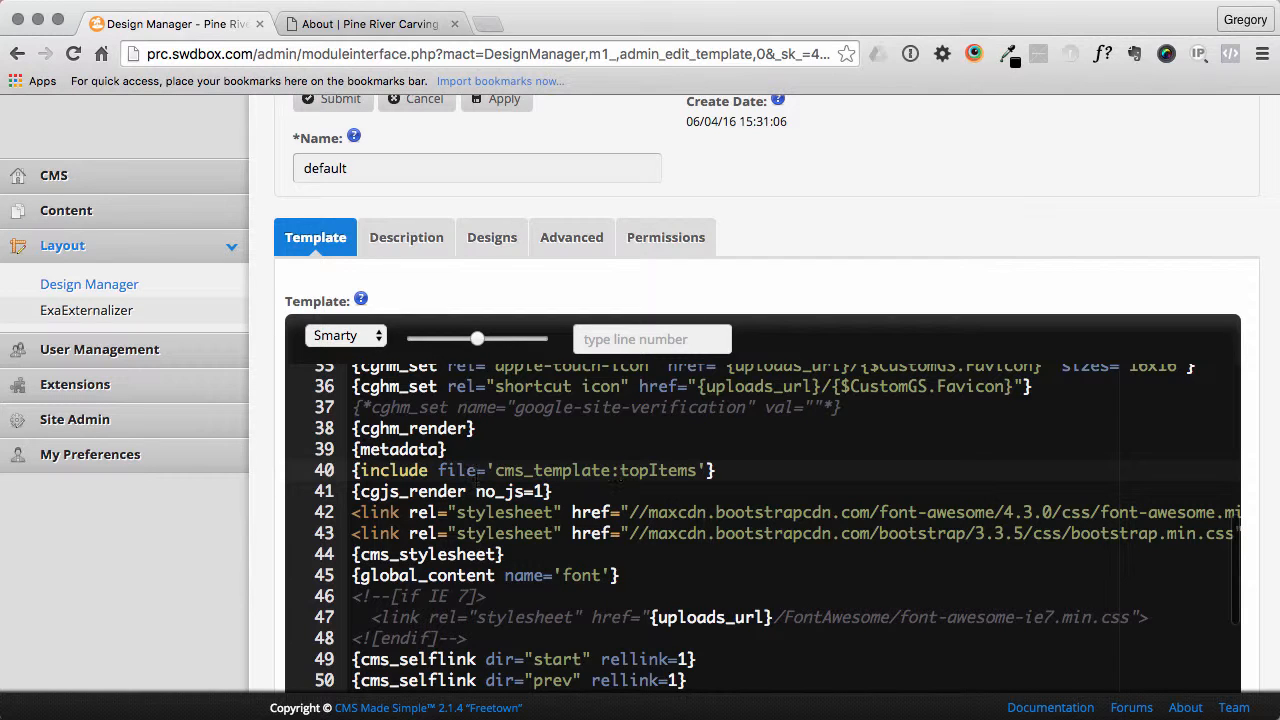
pyautogui.doubleClick(420, 470)
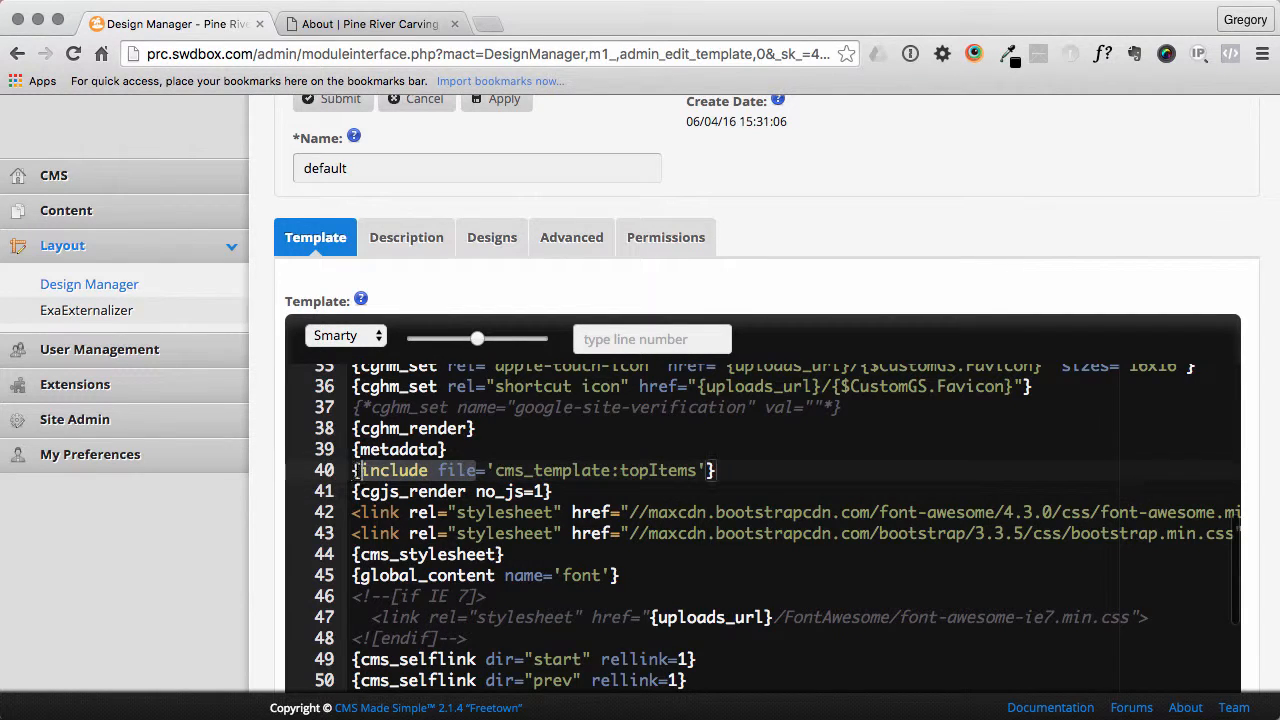
pyautogui.scroll(-3)
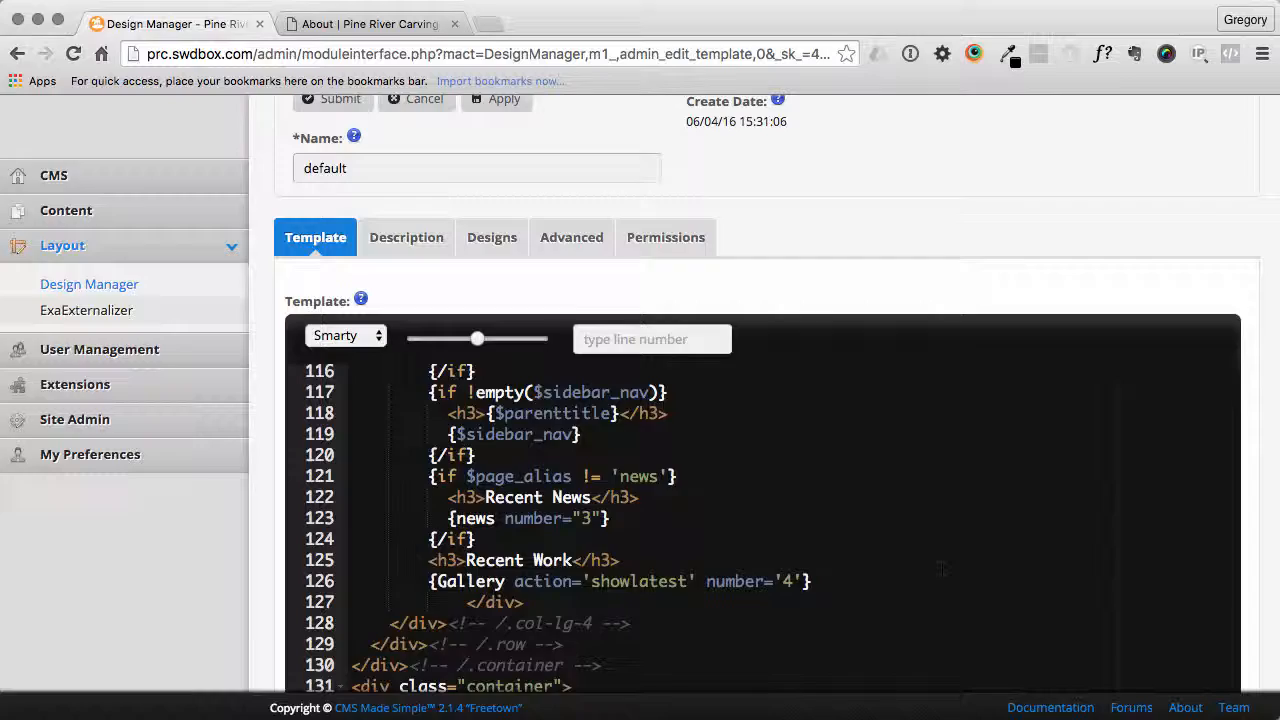
pyautogui.click(370, 24)
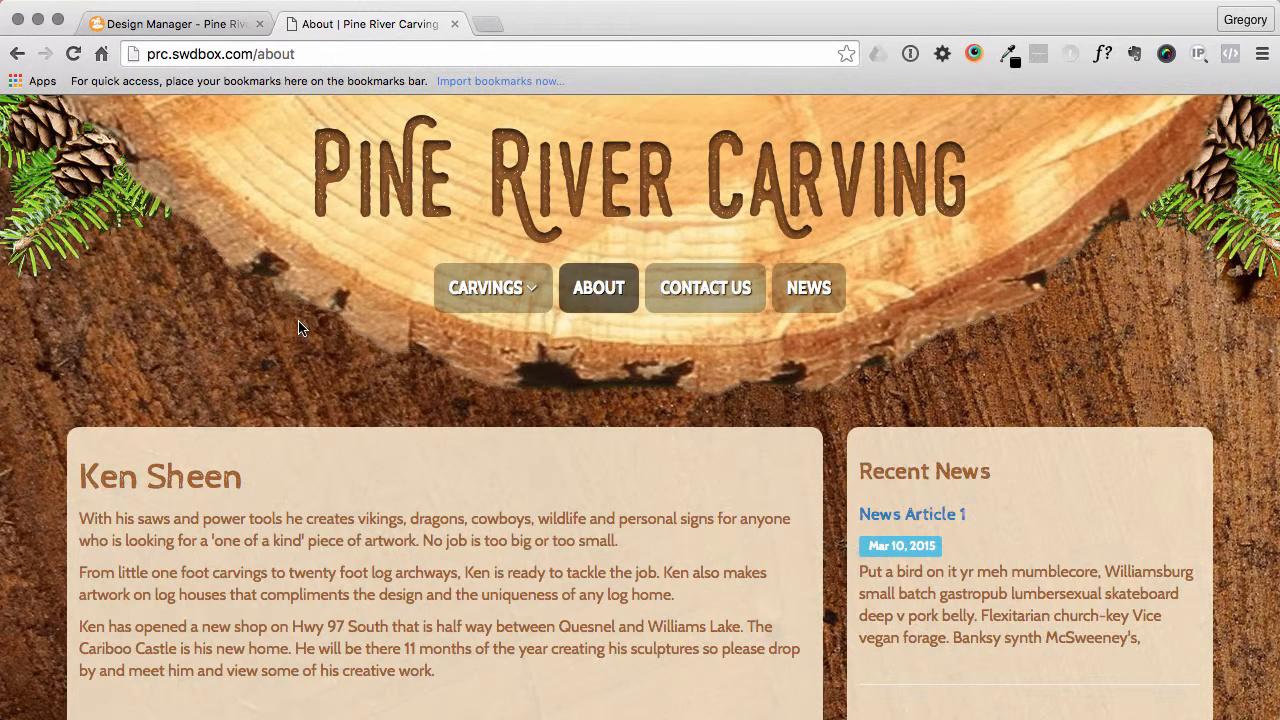
pyautogui.moveTo(220, 260)
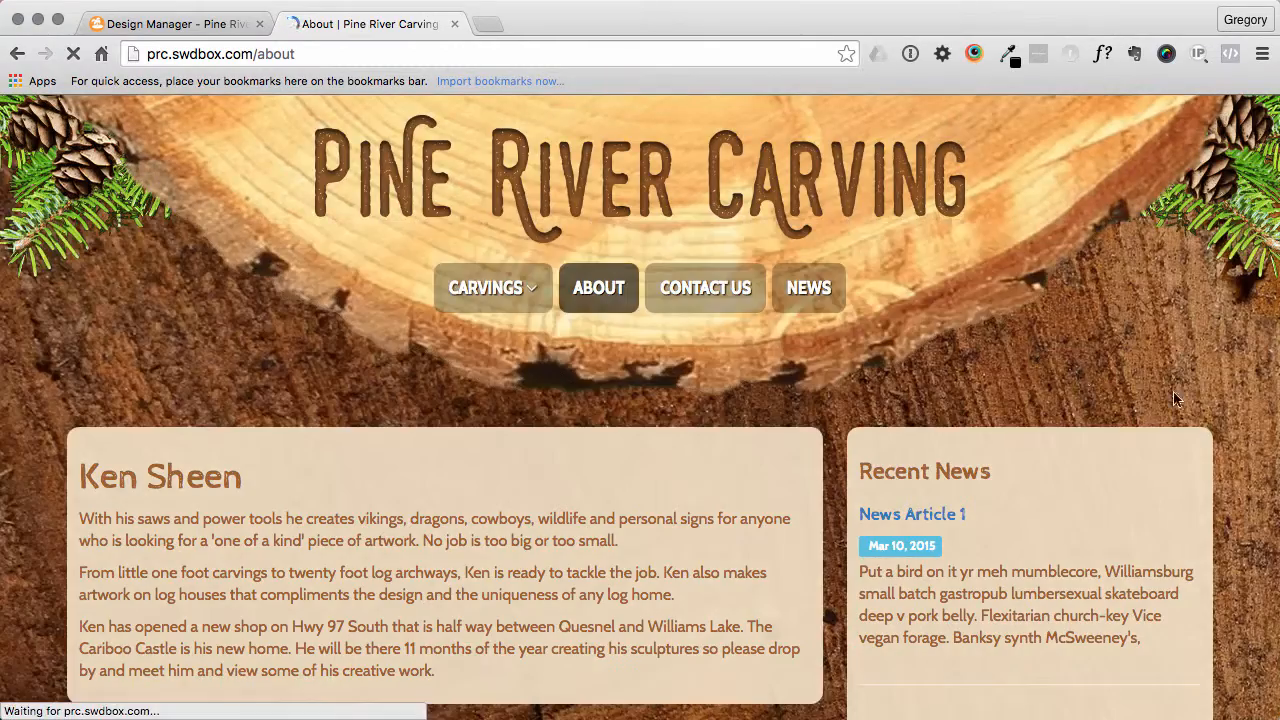
# - Reload the About page and expand the Contact Form at the bottom, then return to admin
pyautogui.scroll(-3)
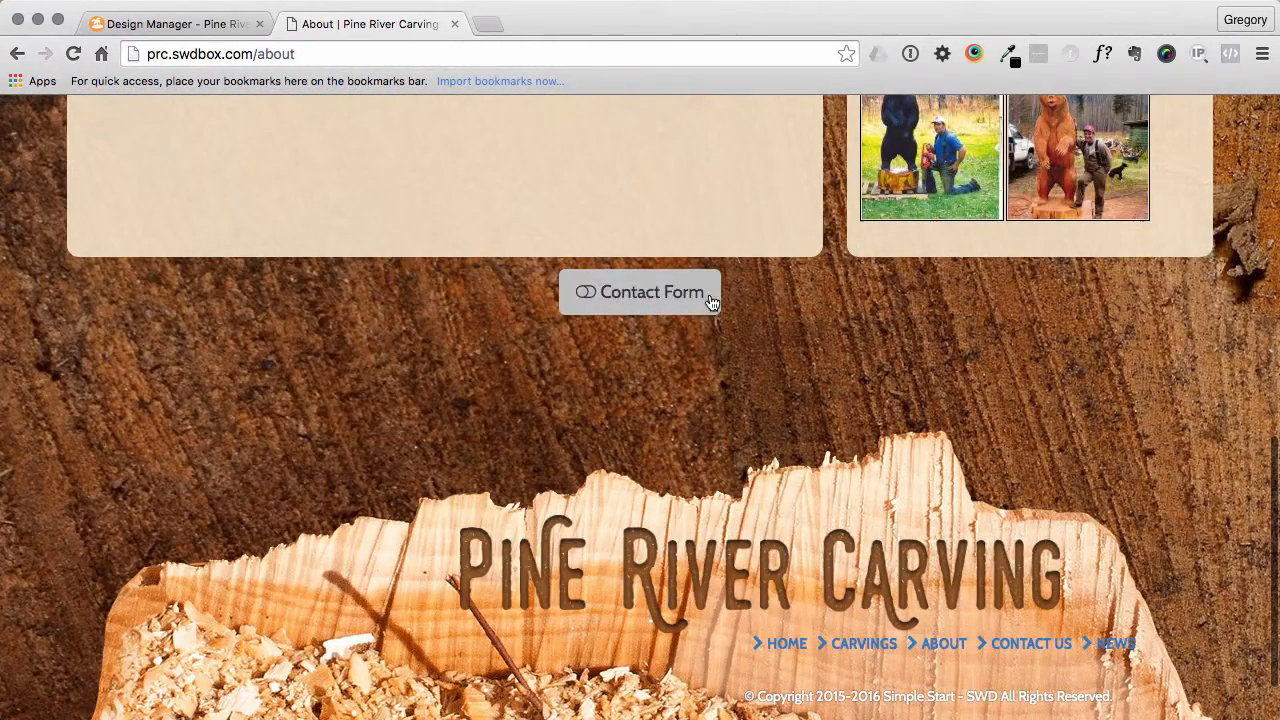
pyautogui.click(640, 292)
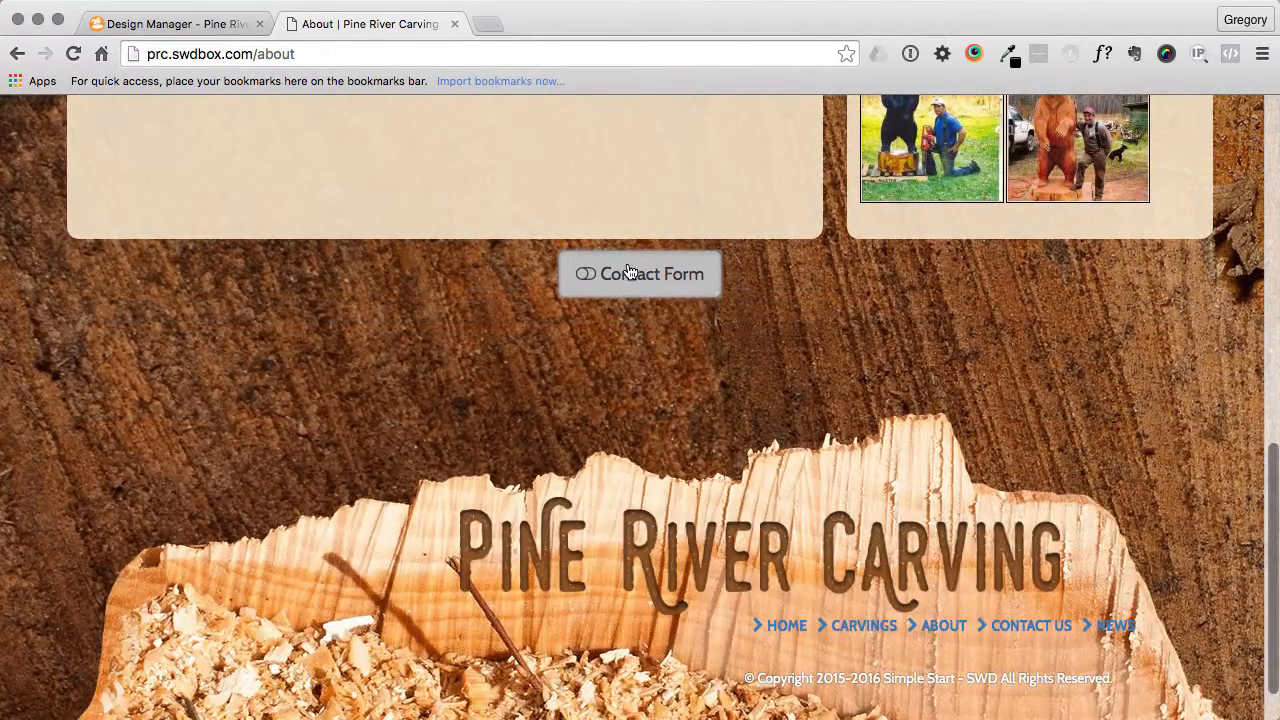
pyautogui.click(640, 272)
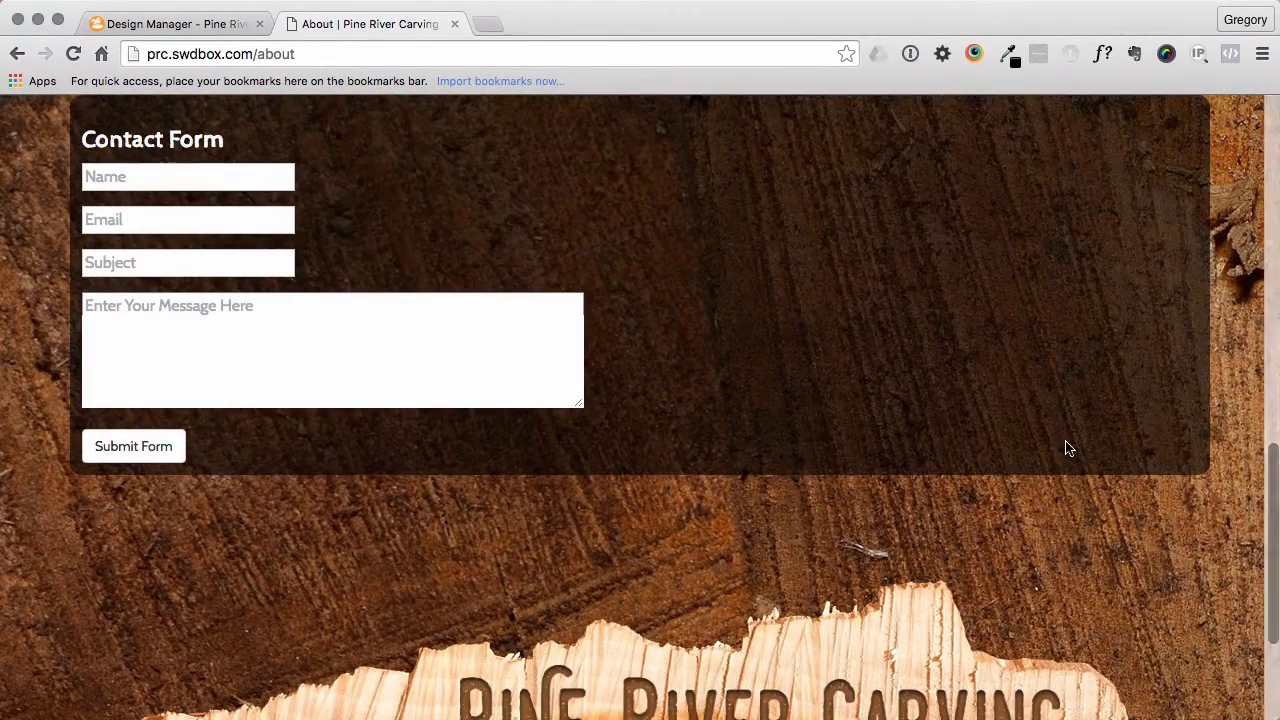
pyautogui.click(170, 24)
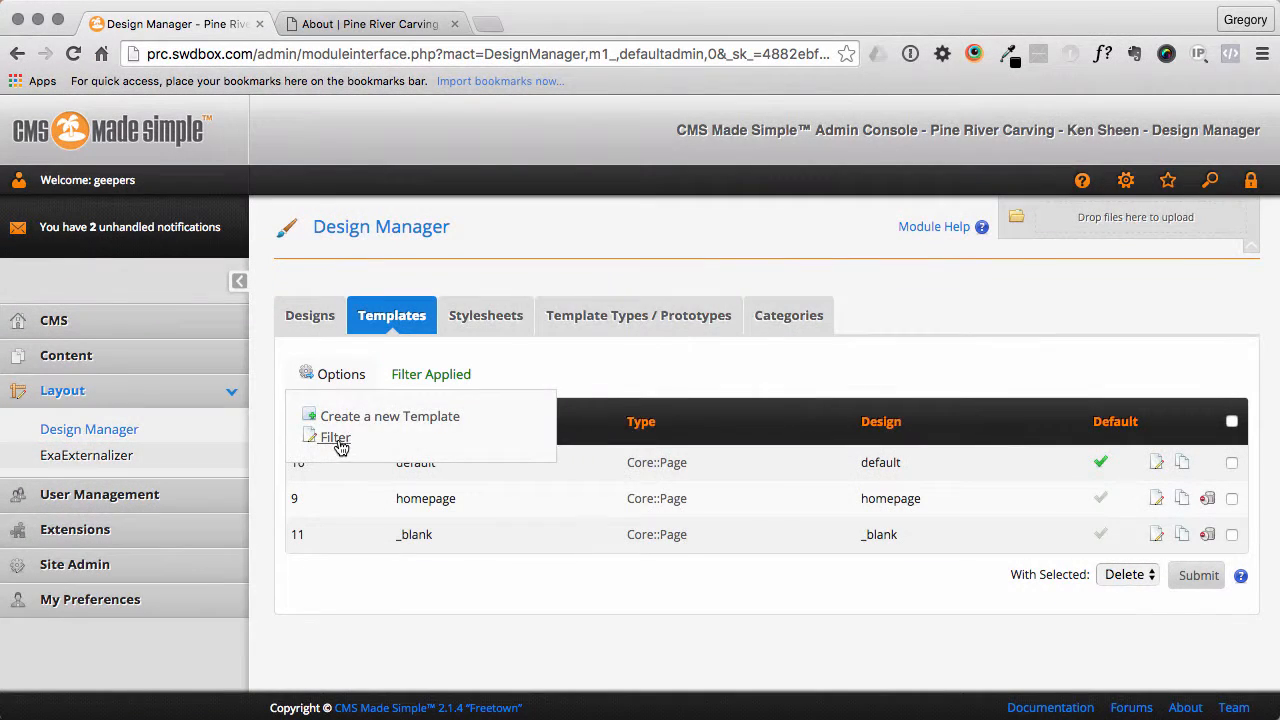
# - Filter the template list to Core::Generic and load the nav template in the editor
pyautogui.click(334, 436)
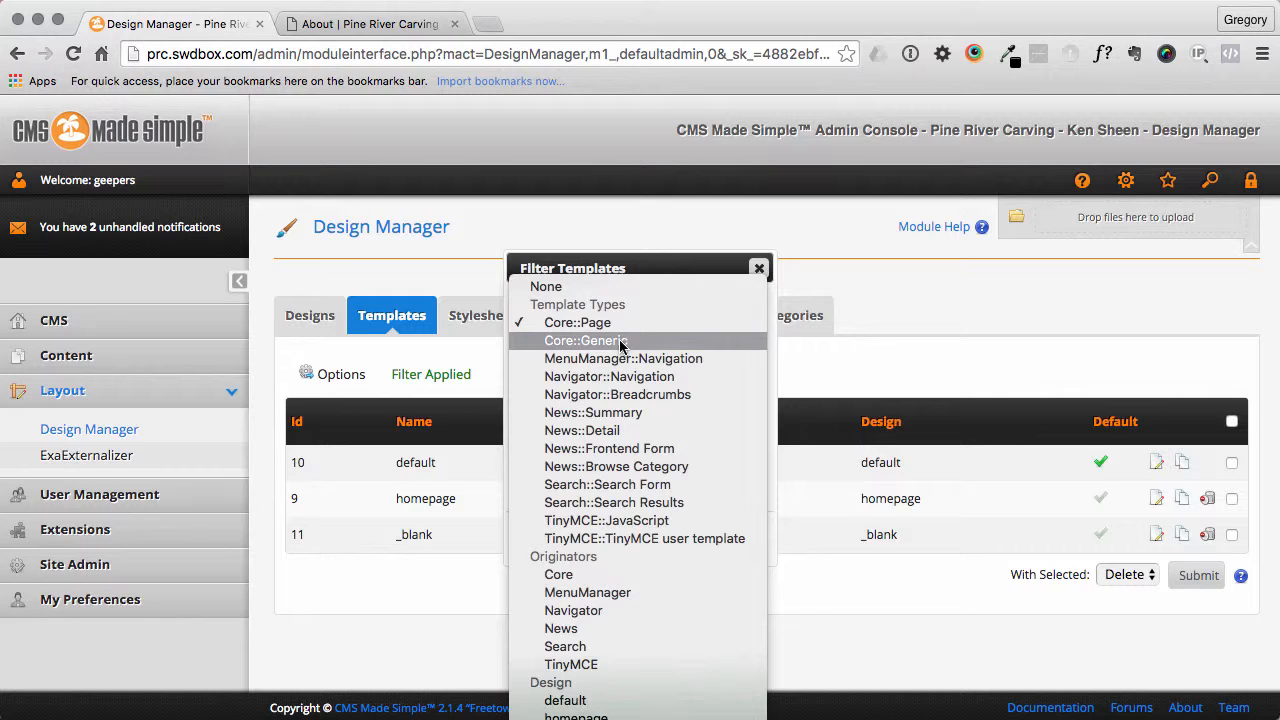
pyautogui.moveTo(588, 348)
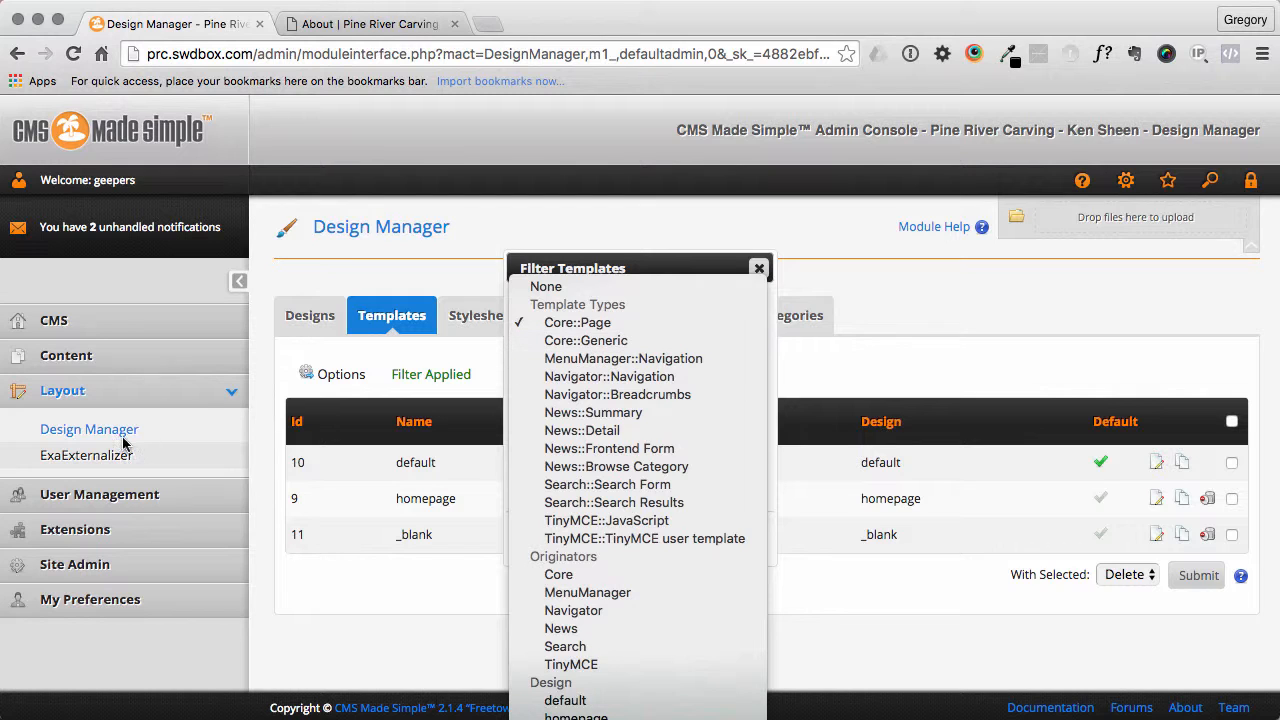
pyautogui.moveTo(584, 340)
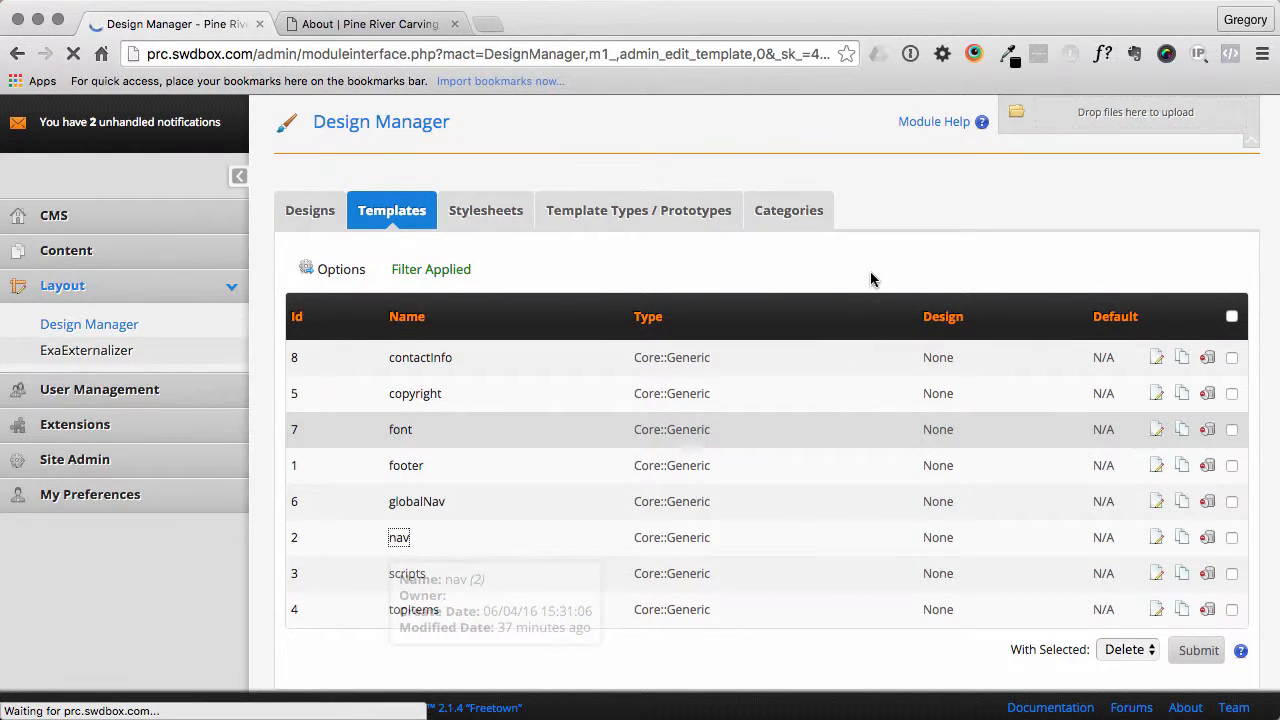
pyautogui.click(1156, 536)
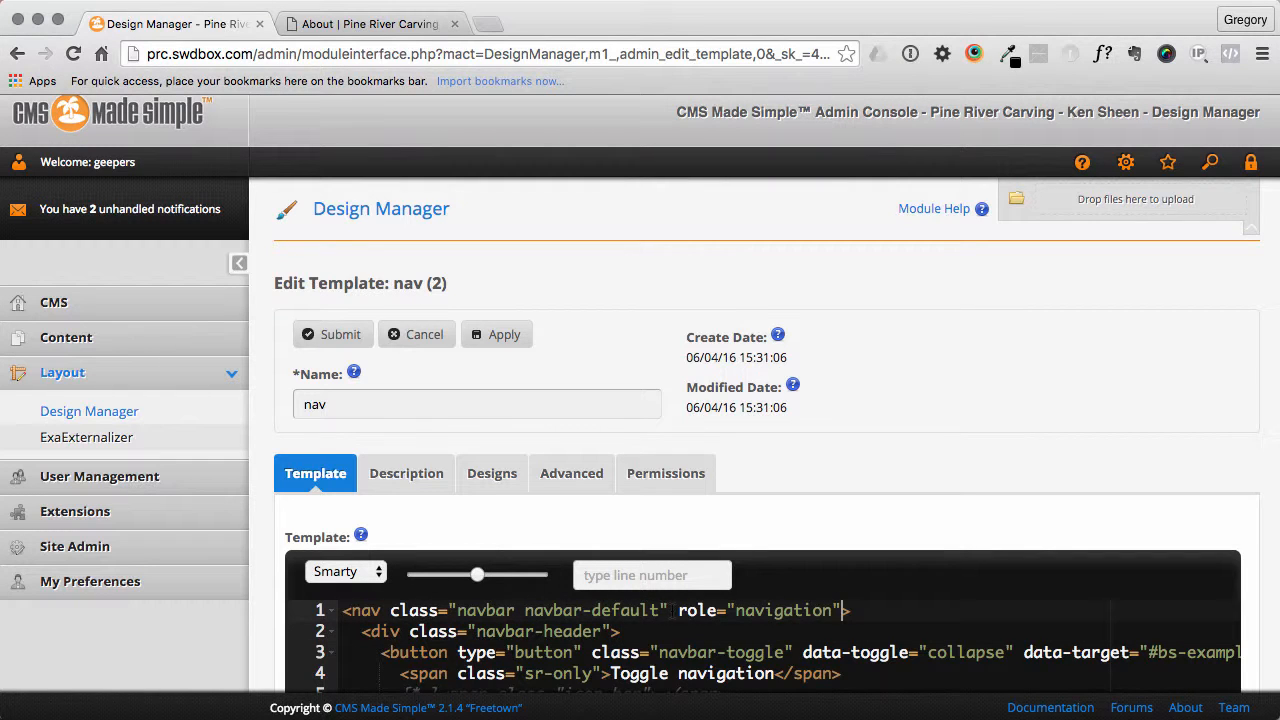
pyautogui.moveTo(1016, 368)
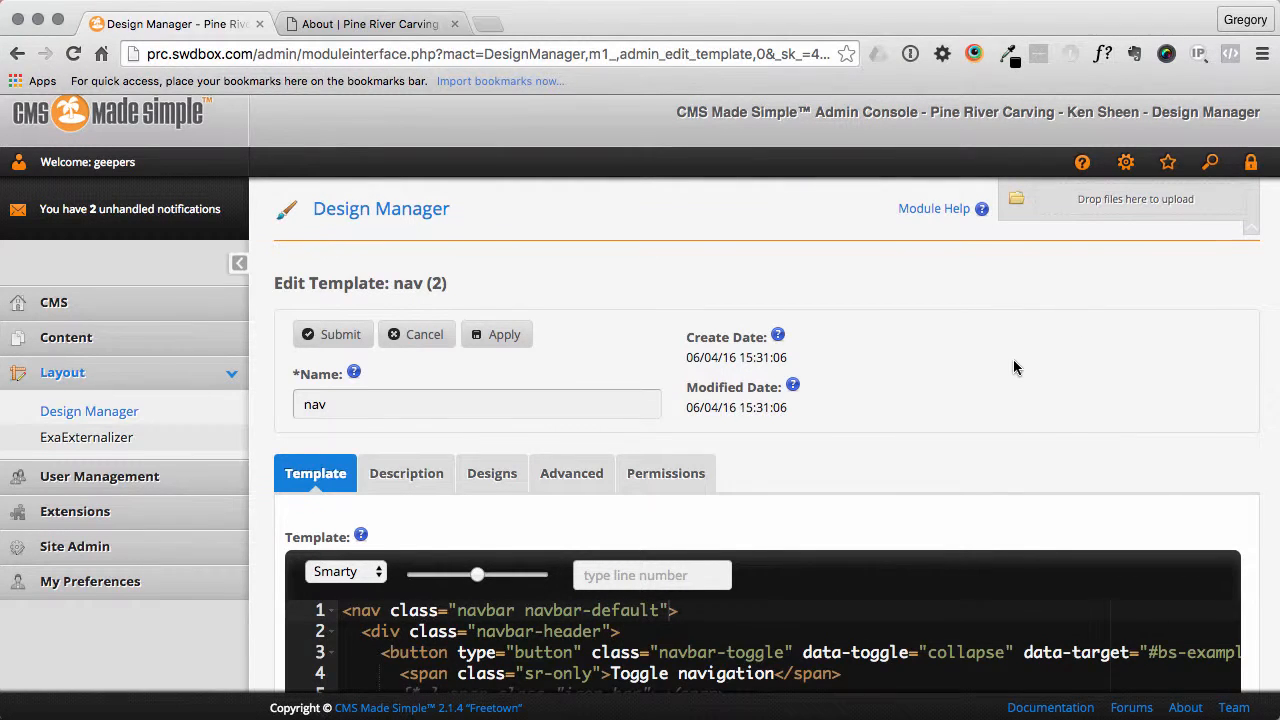
# - Save the nav template with role="navigation" removed from its opening tag
pyautogui.click(332, 332)
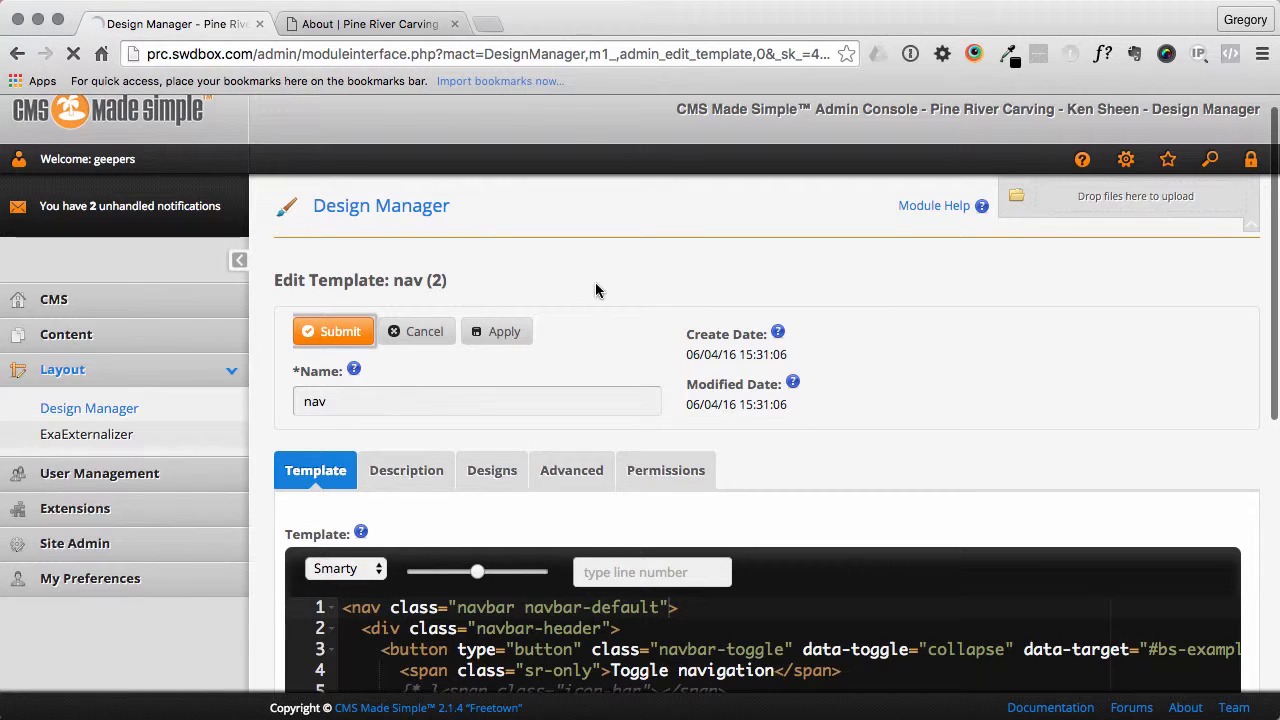
pyautogui.click(332, 332)
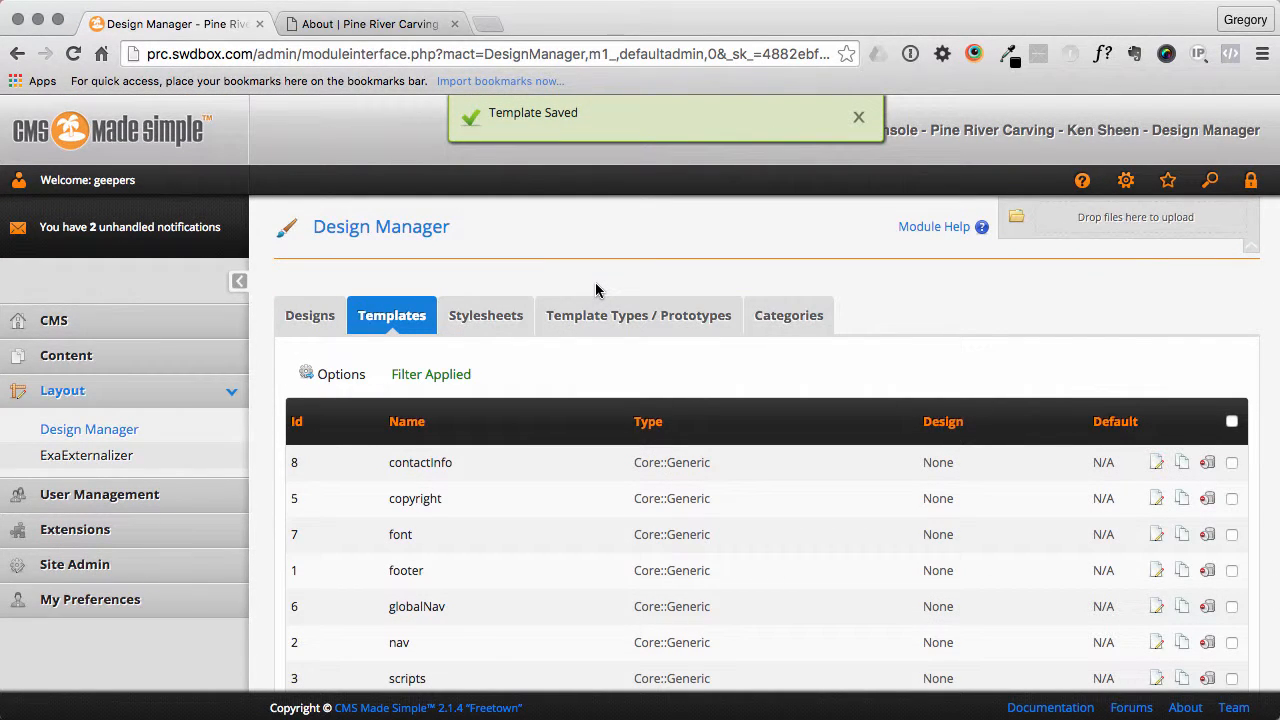
pyautogui.click(340, 374)
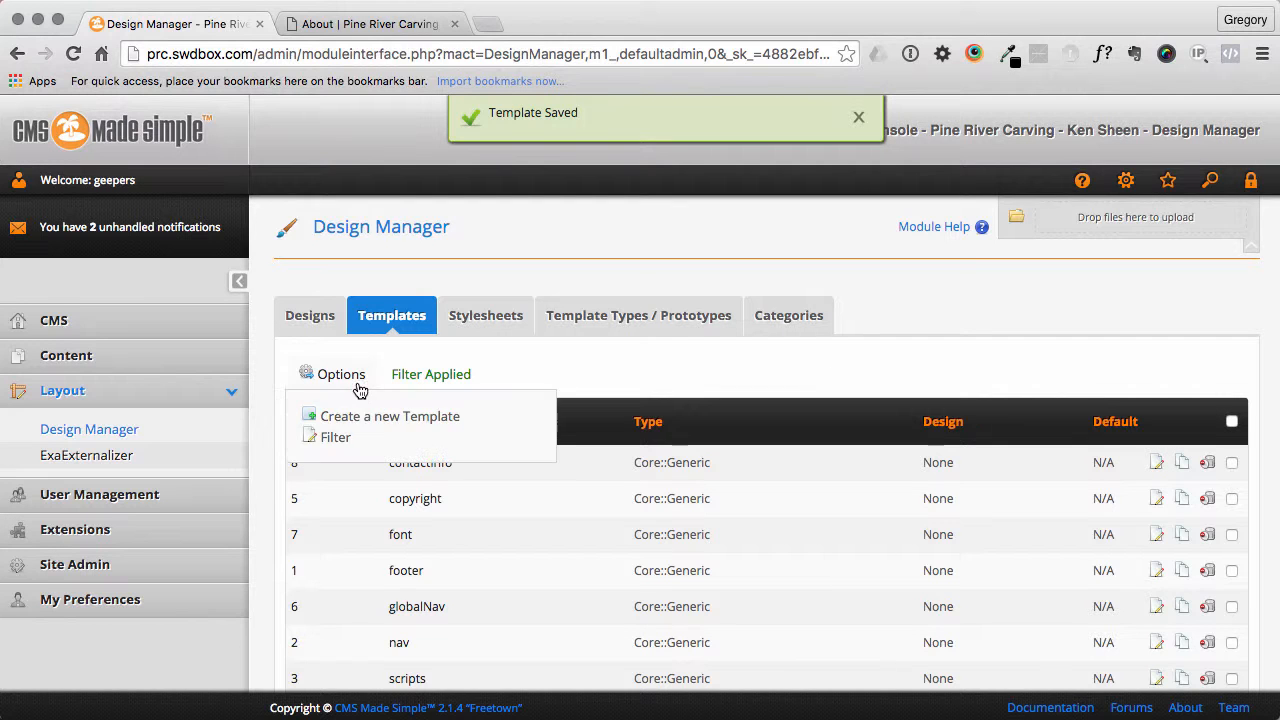
pyautogui.click(336, 436)
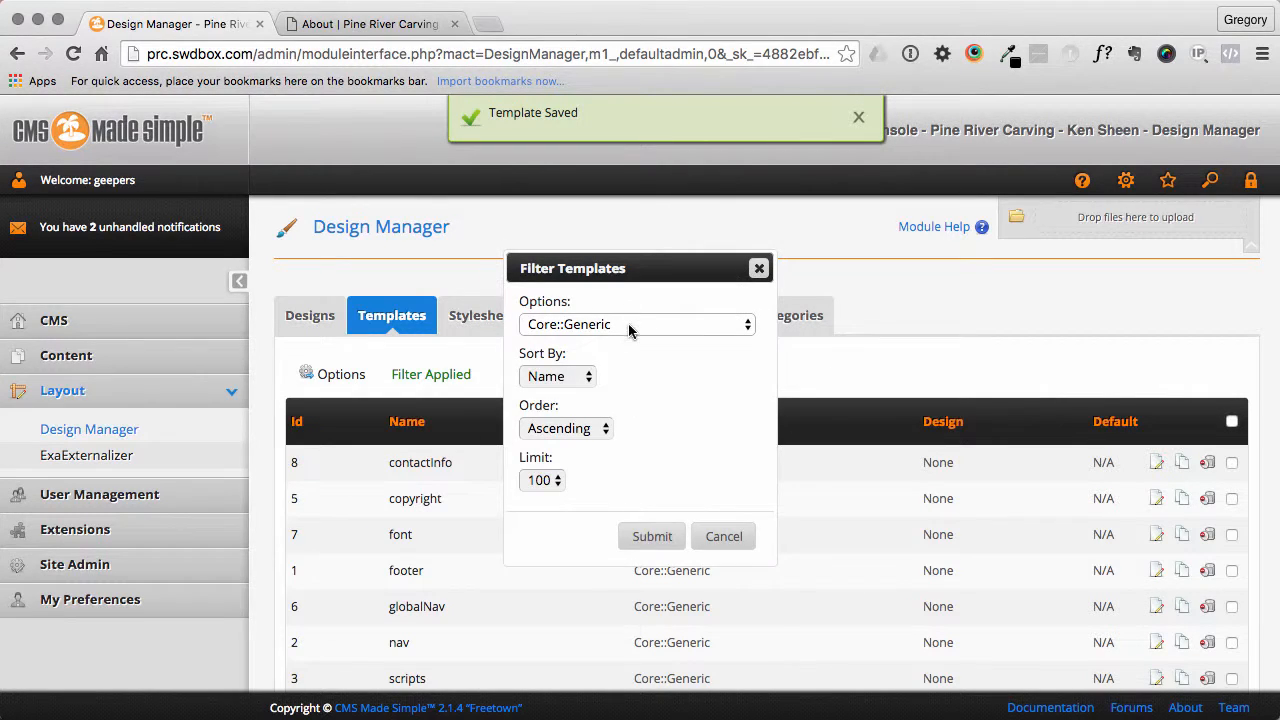
pyautogui.click(636, 324)
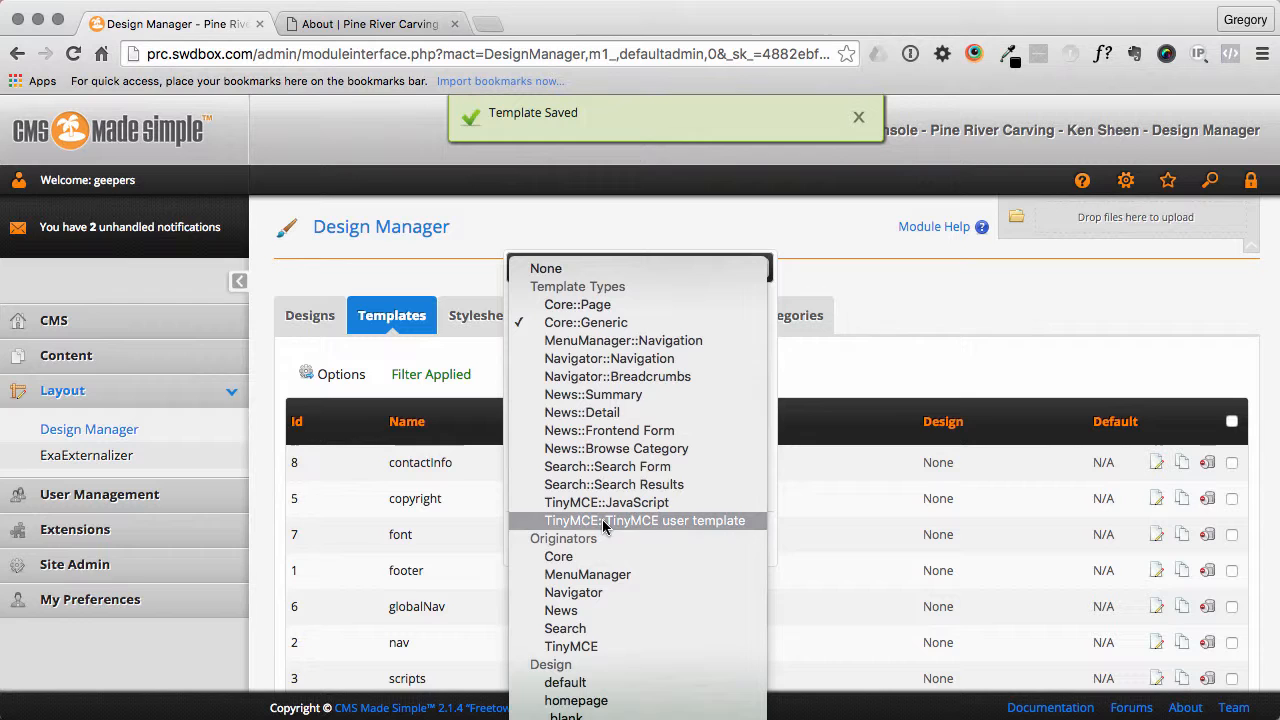
pyautogui.moveTo(632, 520)
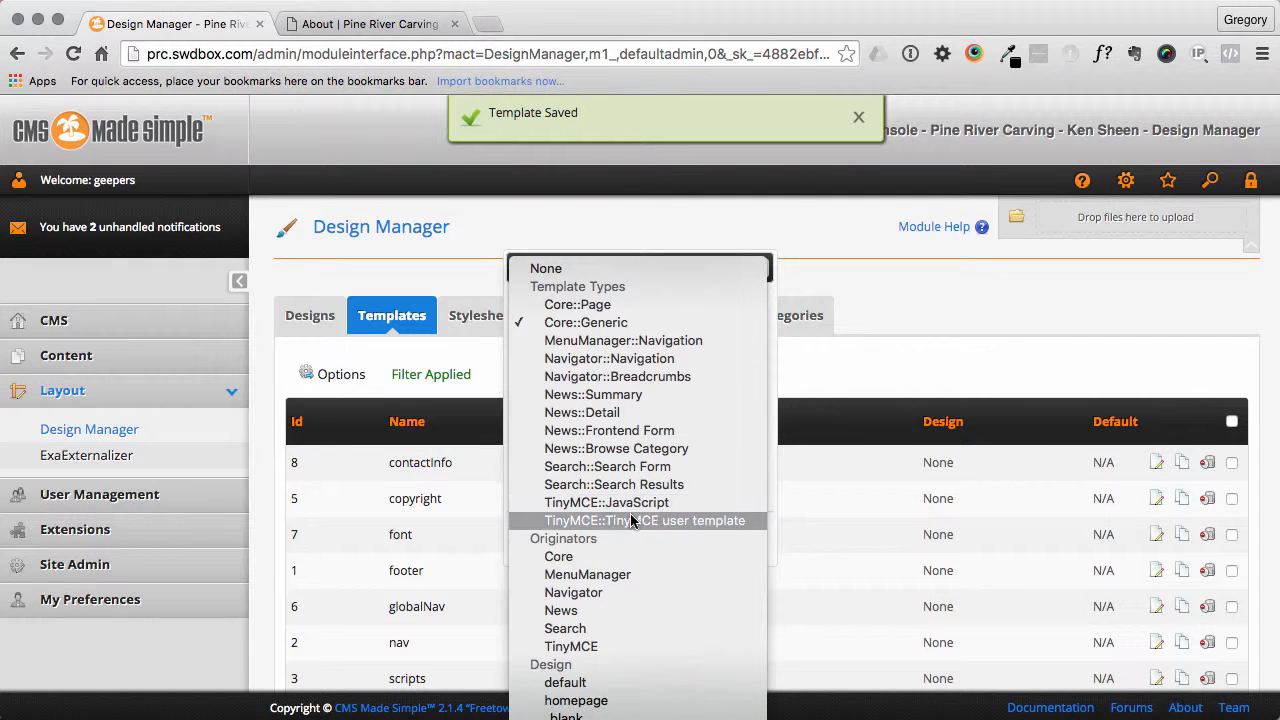
pyautogui.click(856, 116)
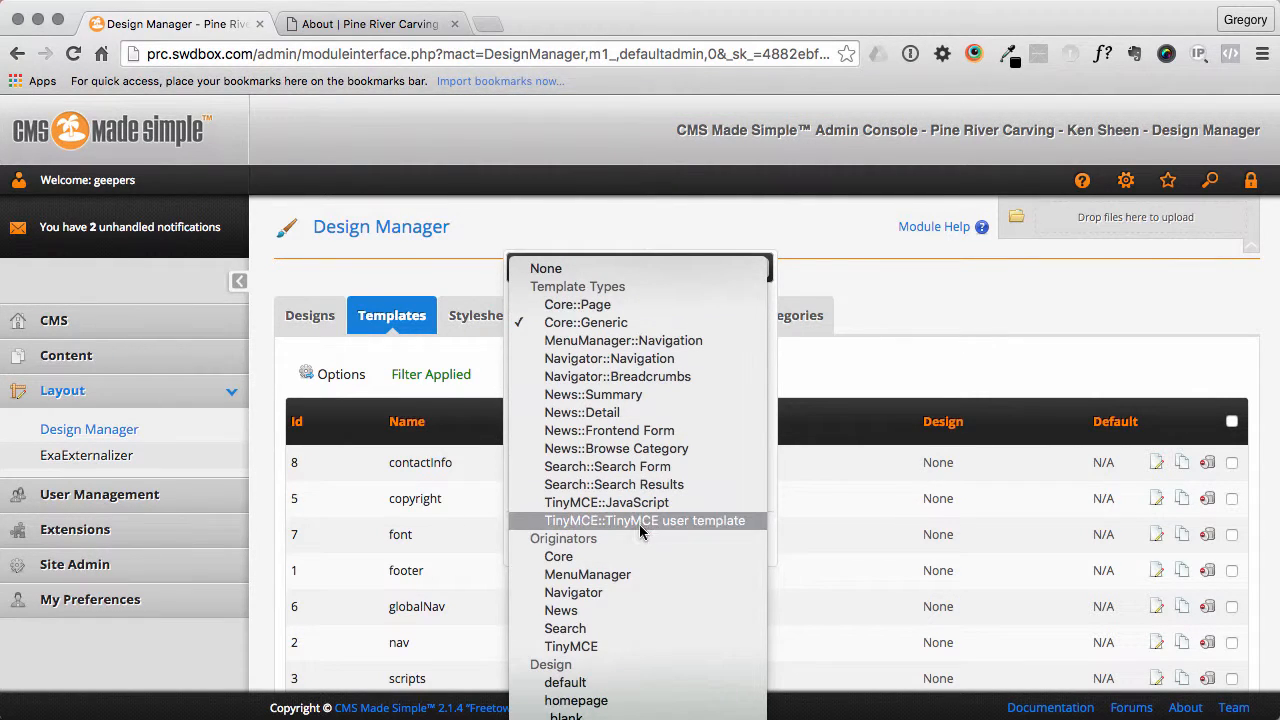
pyautogui.moveTo(640, 502)
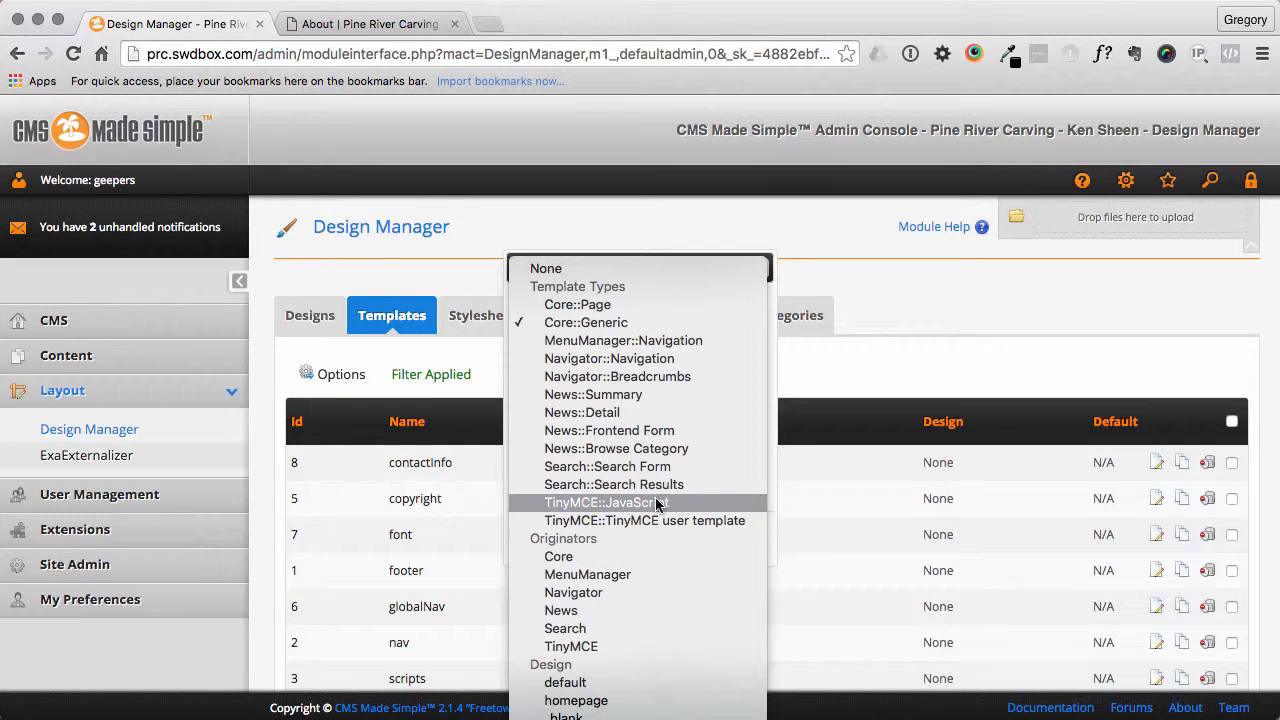
pyautogui.moveTo(656, 636)
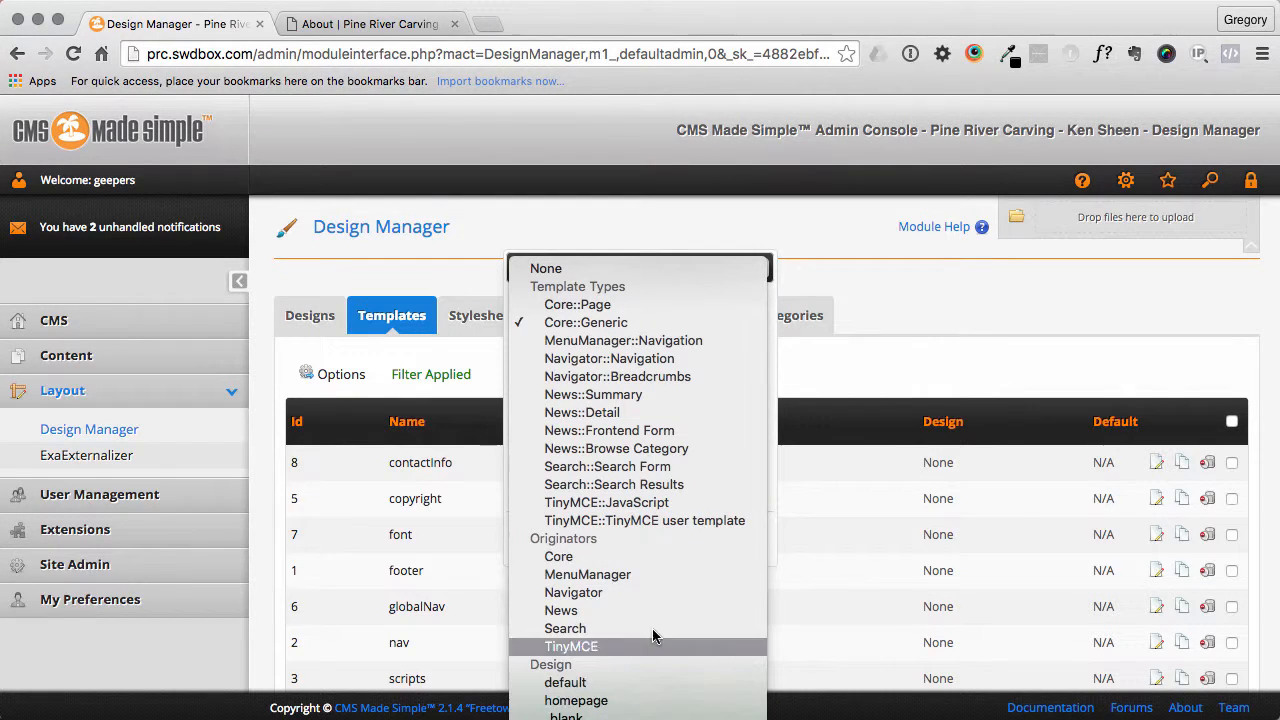
pyautogui.click(584, 322)
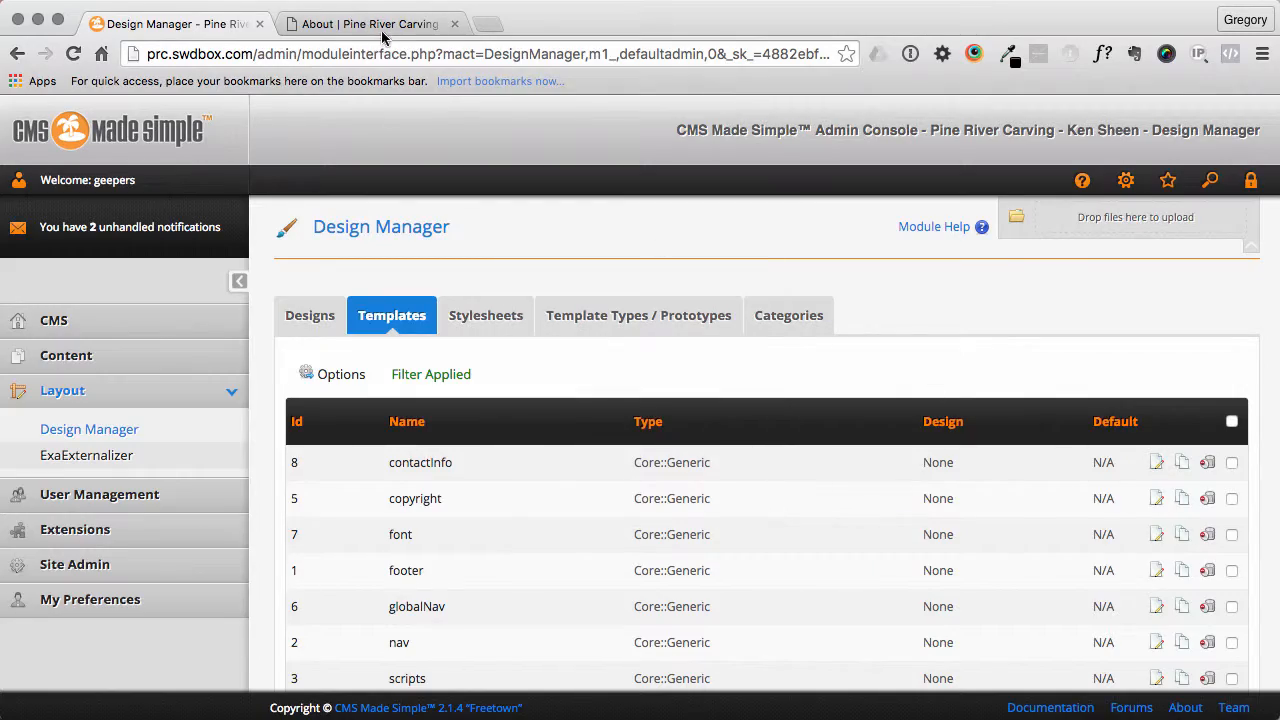
pyautogui.click(370, 24)
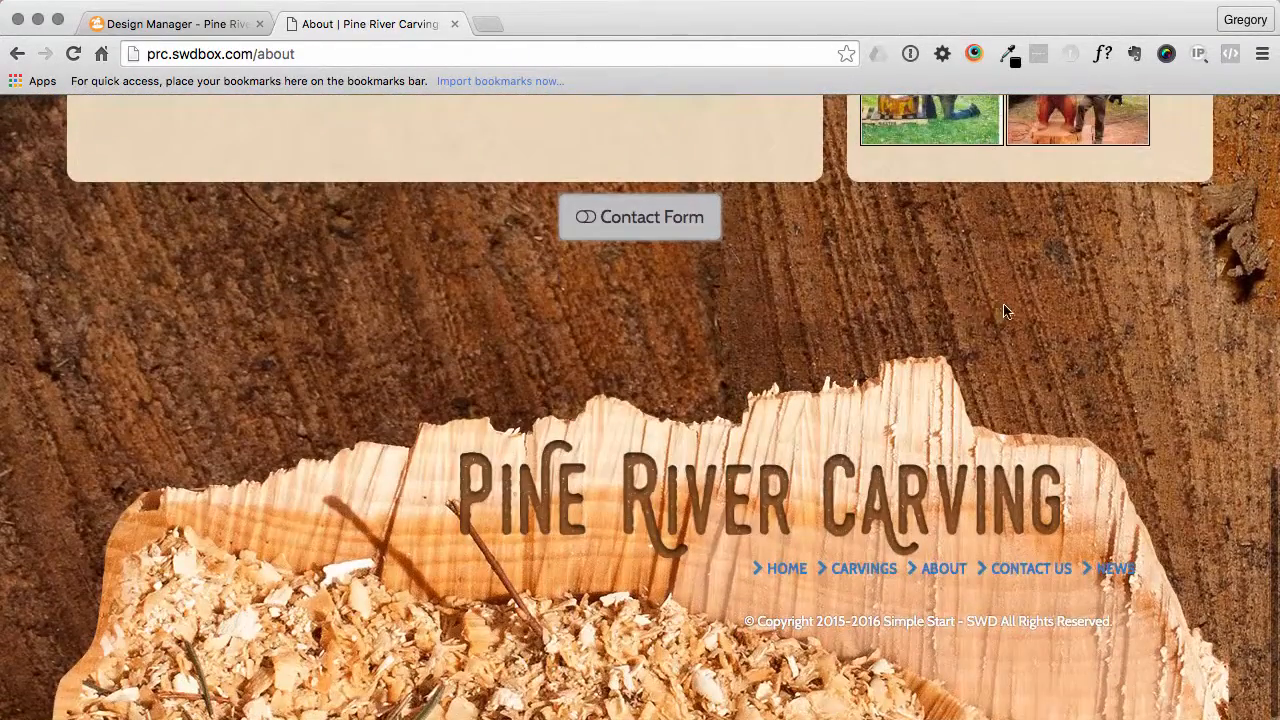
pyautogui.click(640, 216)
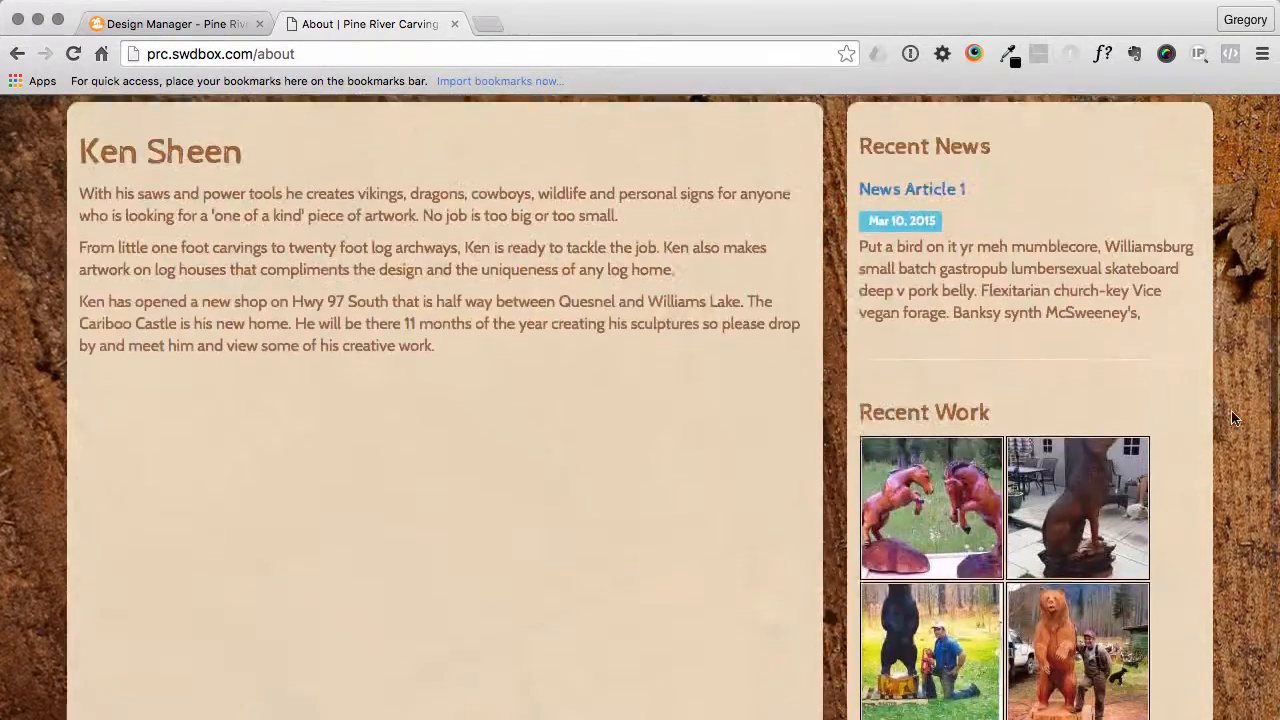
pyautogui.scroll(3)
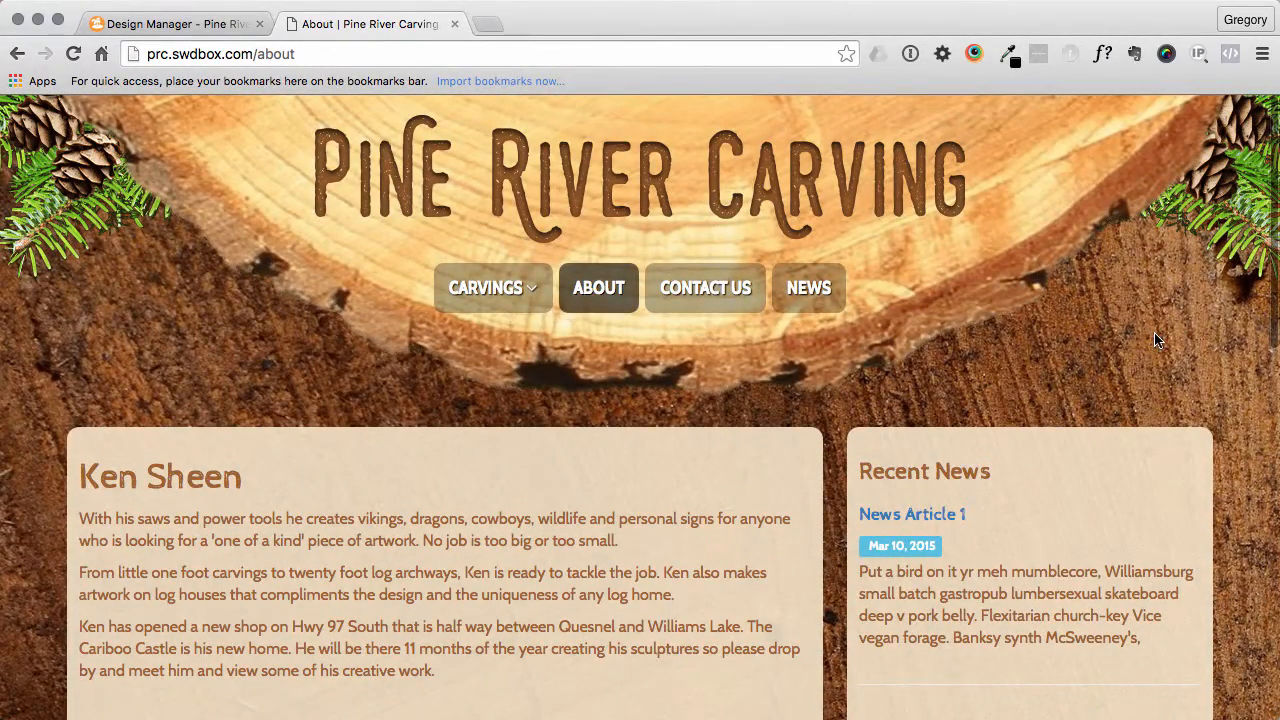